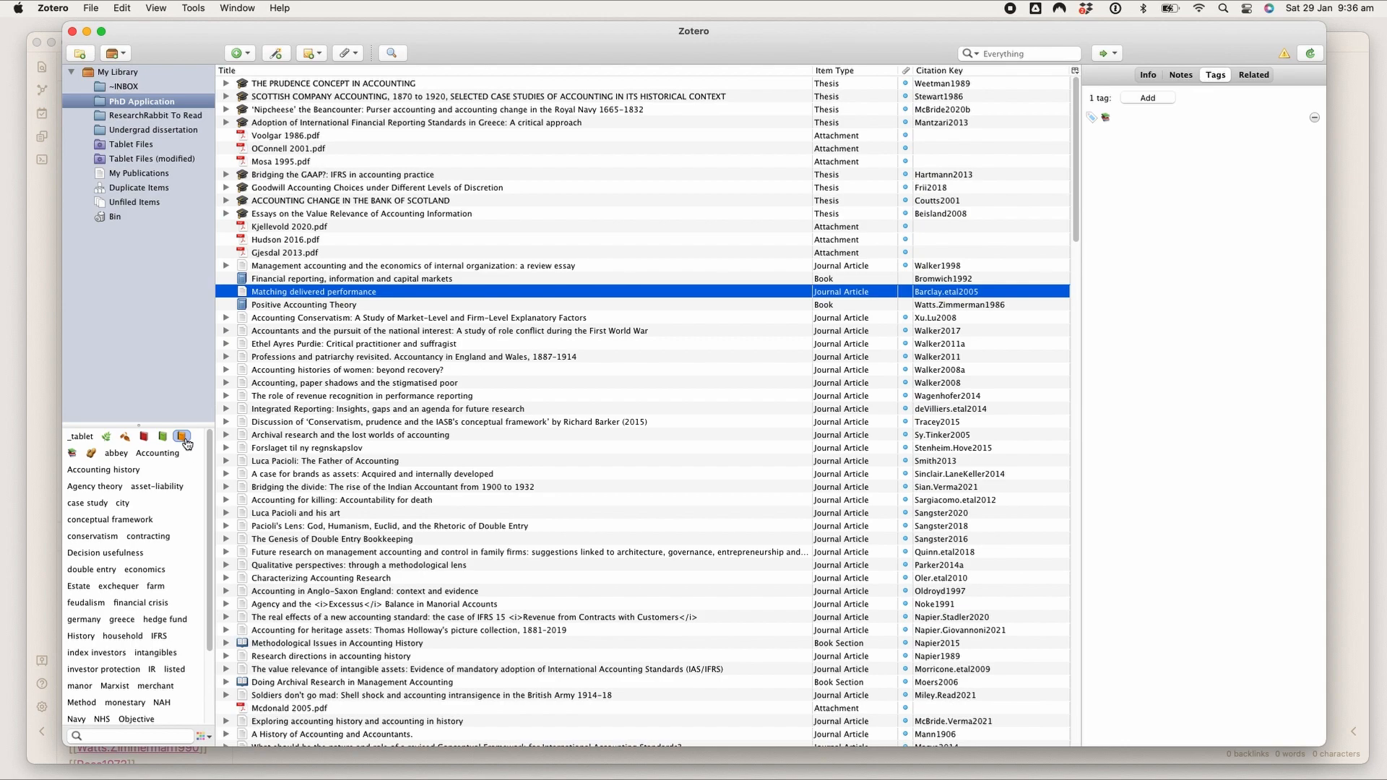
{"action": "mouse_move", "coordinate": [185, 444]}
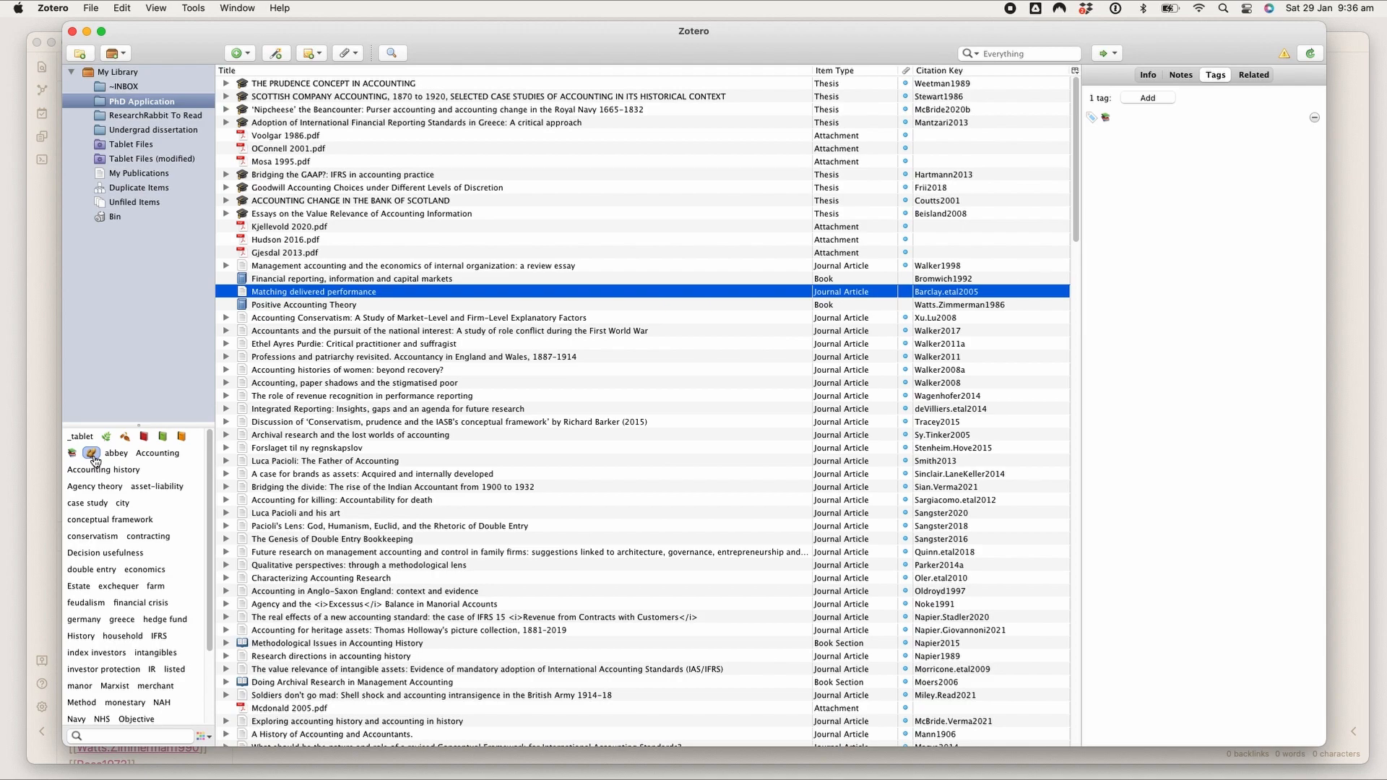
Step: Select the Walker2011 article, then the Beisland2008 thesis 'Essays on the Value Relevance of Accounting Information'
{"action": "left_click", "coordinate": [116, 453]}
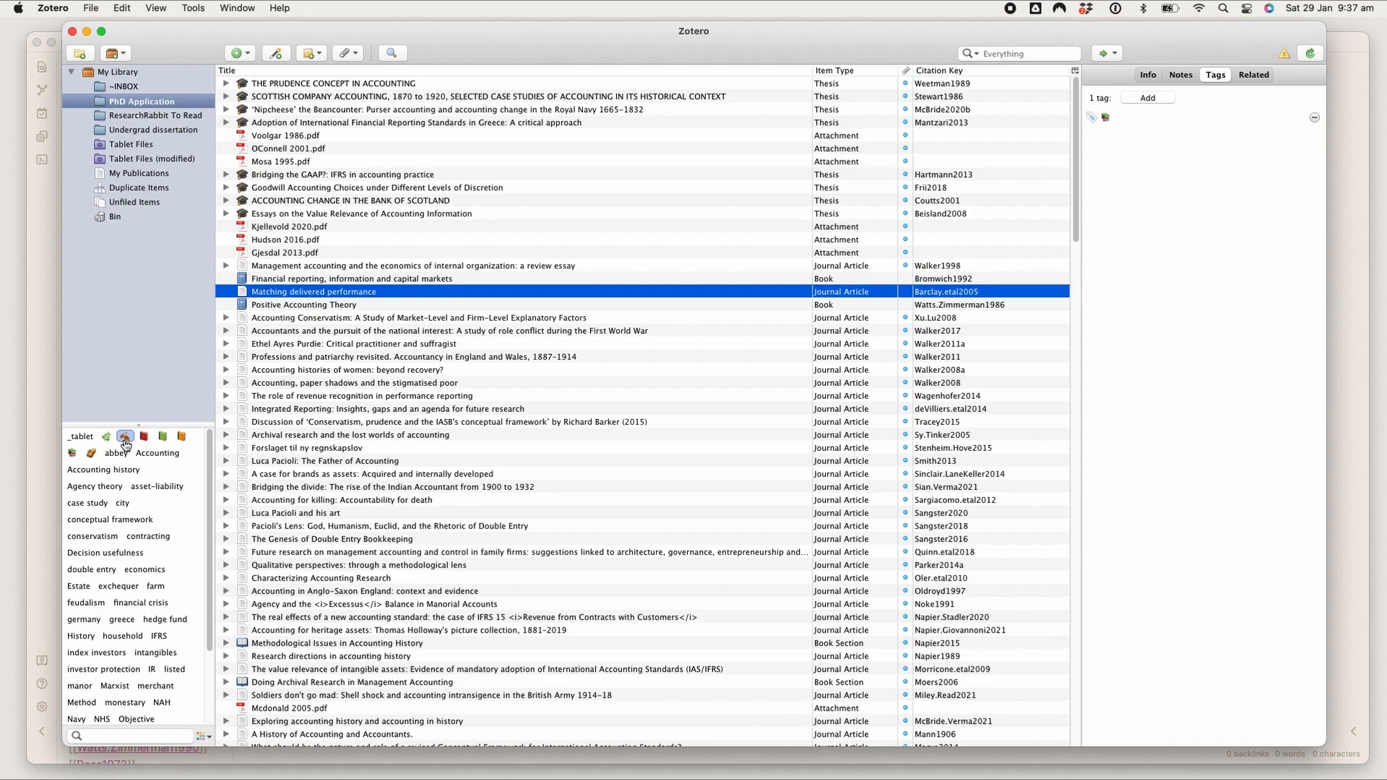
{"action": "mouse_move", "coordinate": [125, 442]}
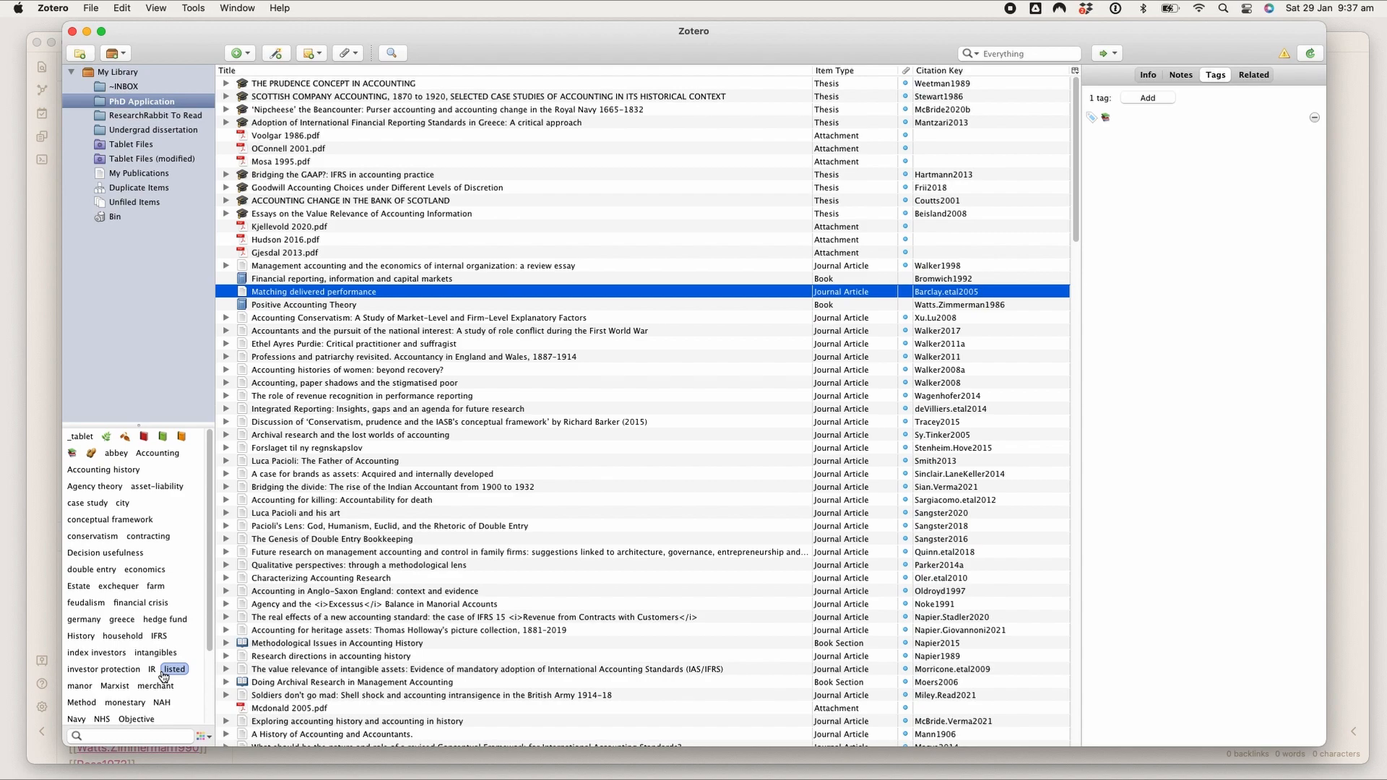
{"action": "mouse_move", "coordinate": [189, 582]}
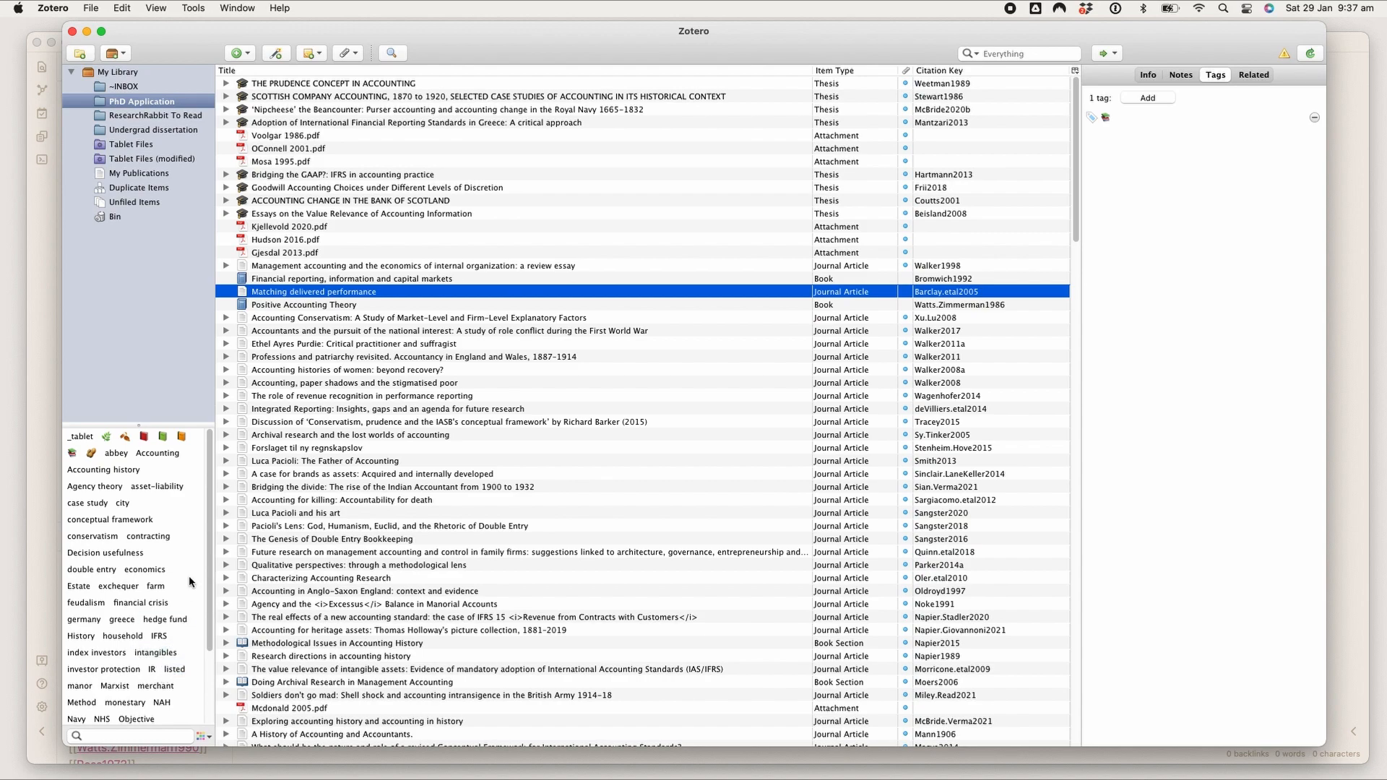
{"action": "mouse_move", "coordinate": [183, 582]}
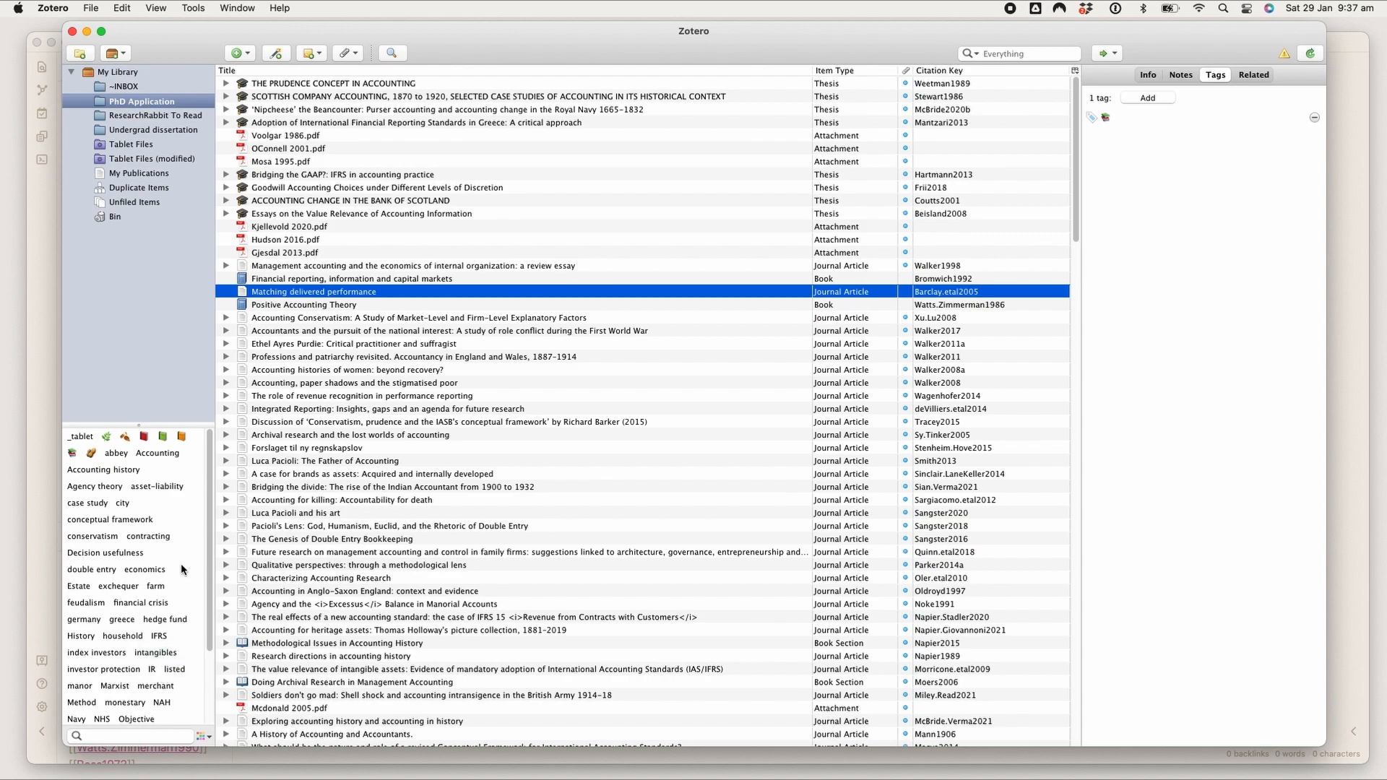
{"action": "mouse_move", "coordinate": [336, 100]}
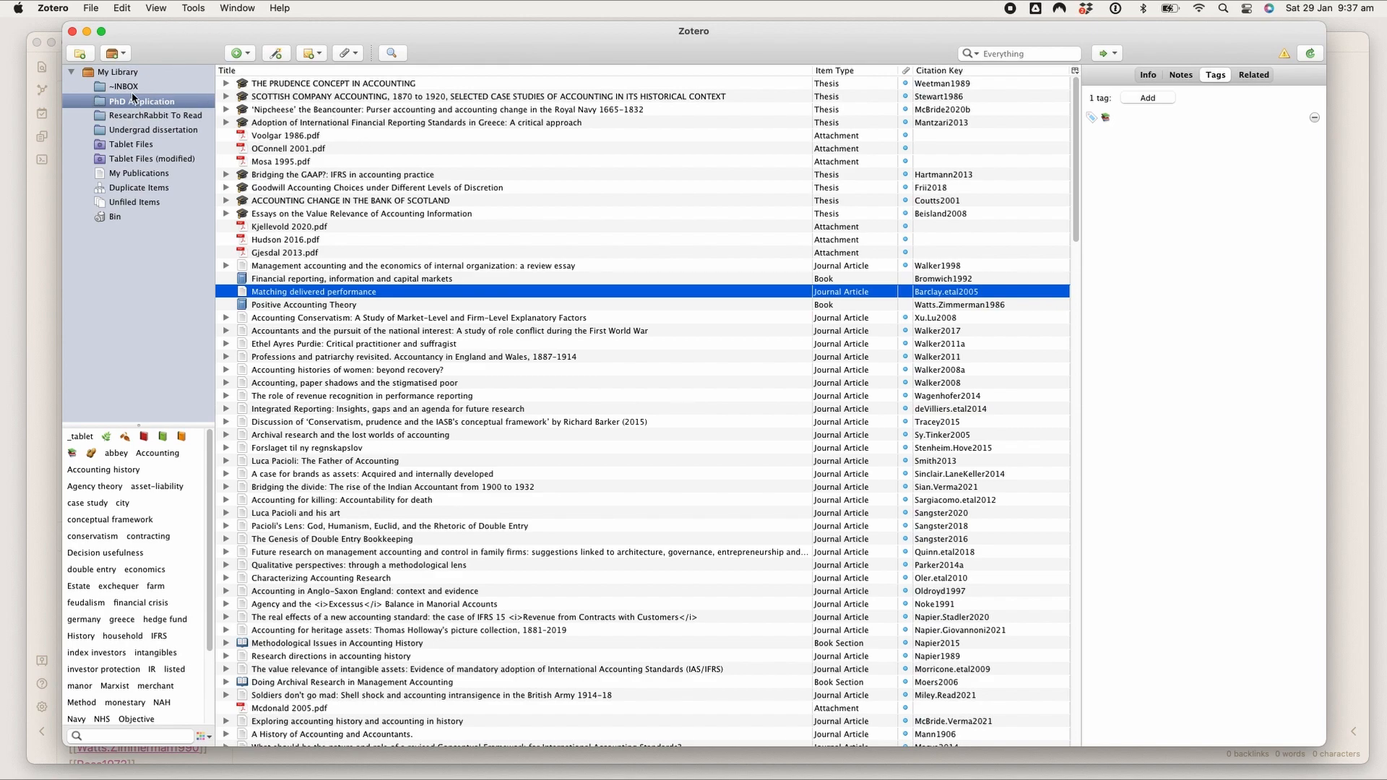
{"action": "mouse_move", "coordinate": [133, 89]}
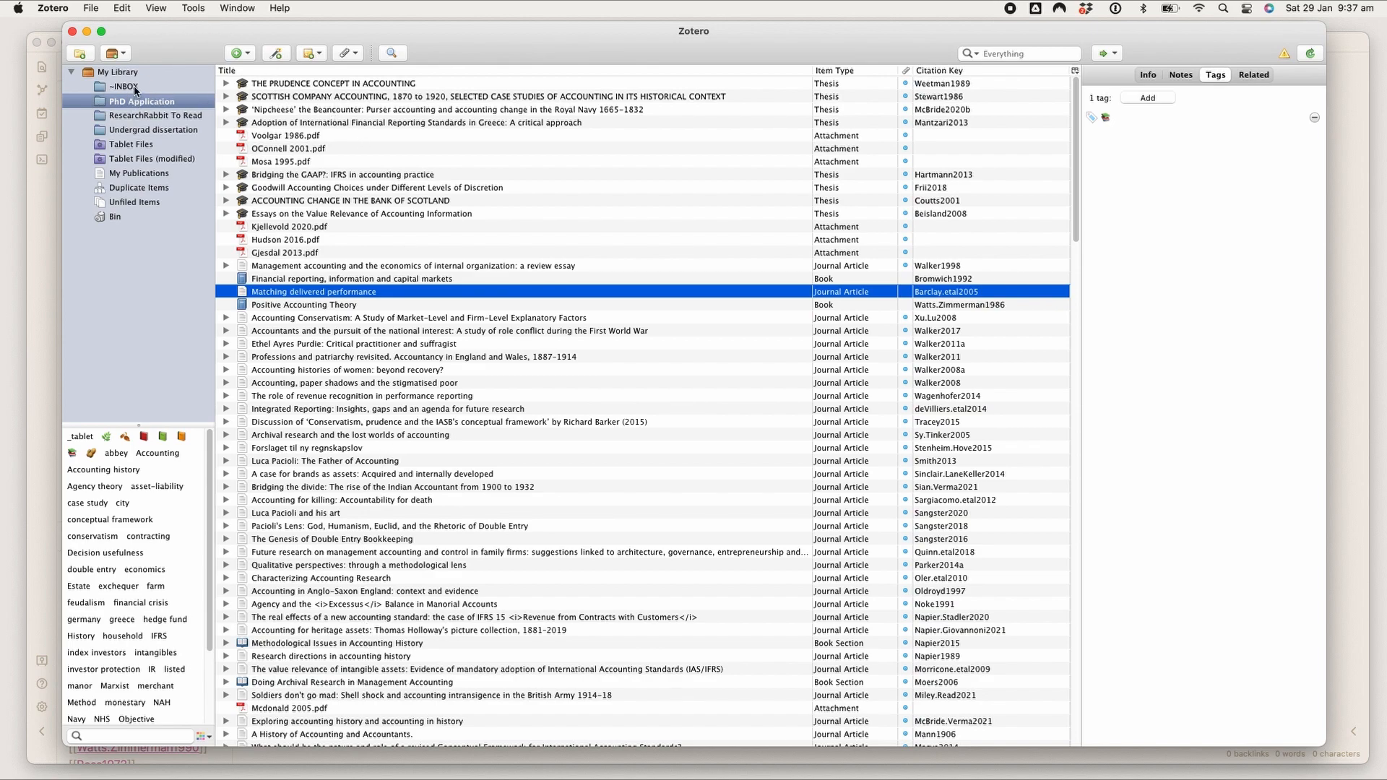
{"action": "mouse_move", "coordinate": [146, 91]}
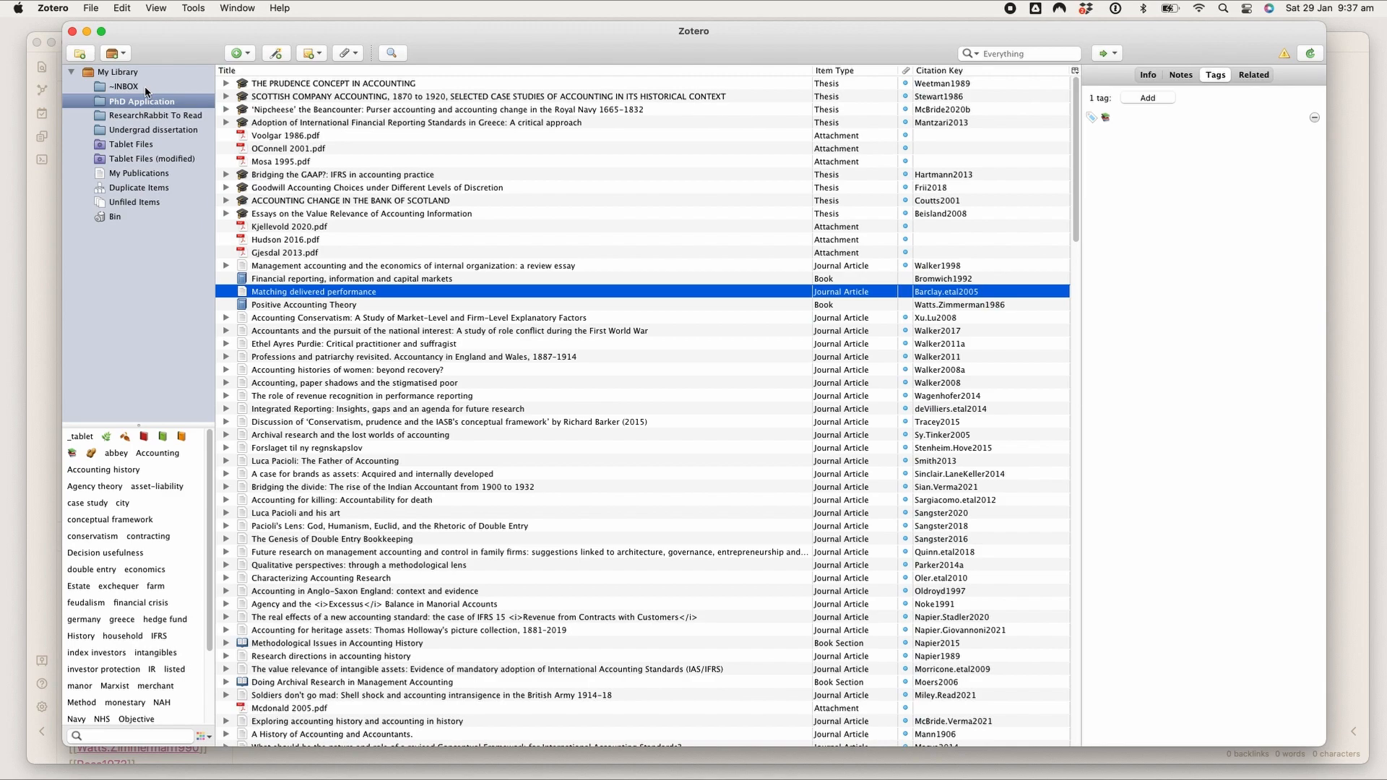
{"action": "mouse_move", "coordinate": [145, 91]}
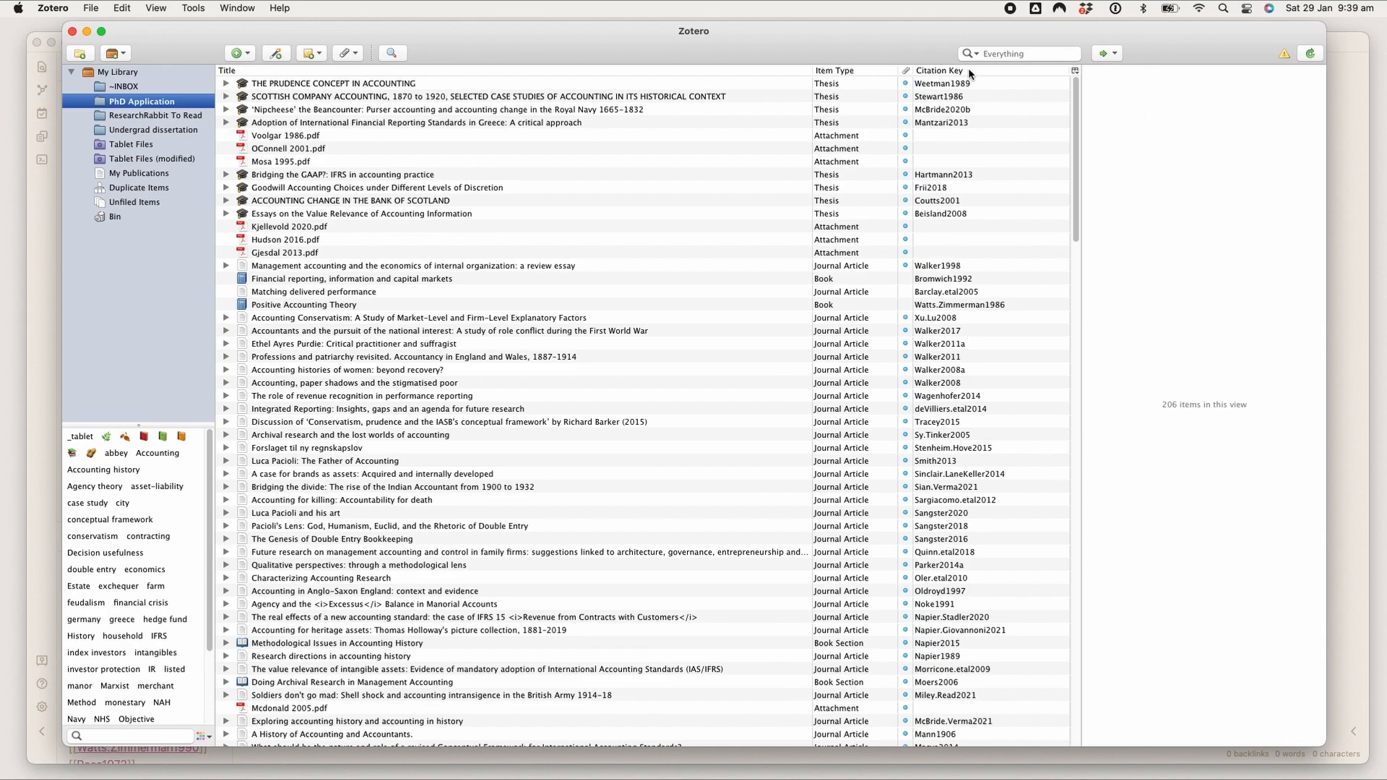
{"action": "left_click", "coordinate": [411, 356]}
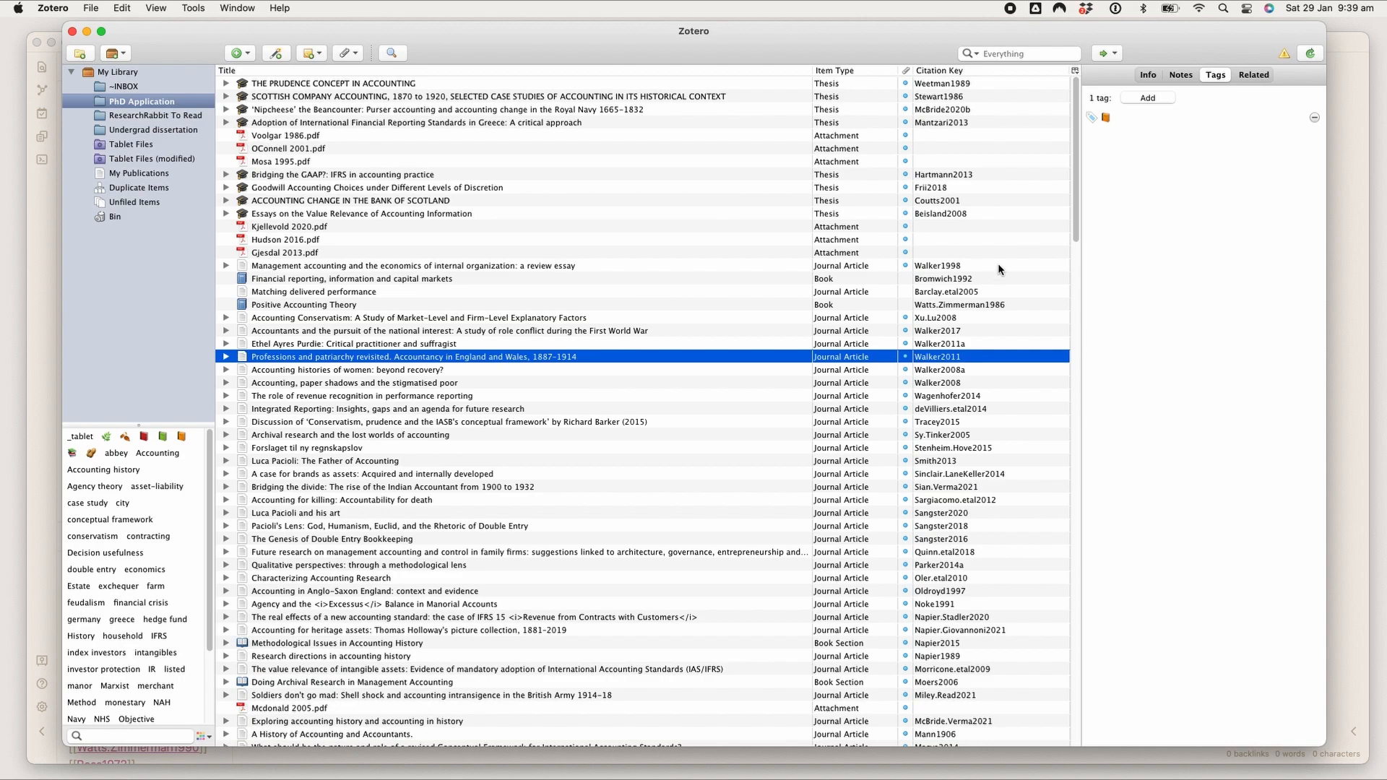
{"action": "mouse_move", "coordinate": [949, 207]}
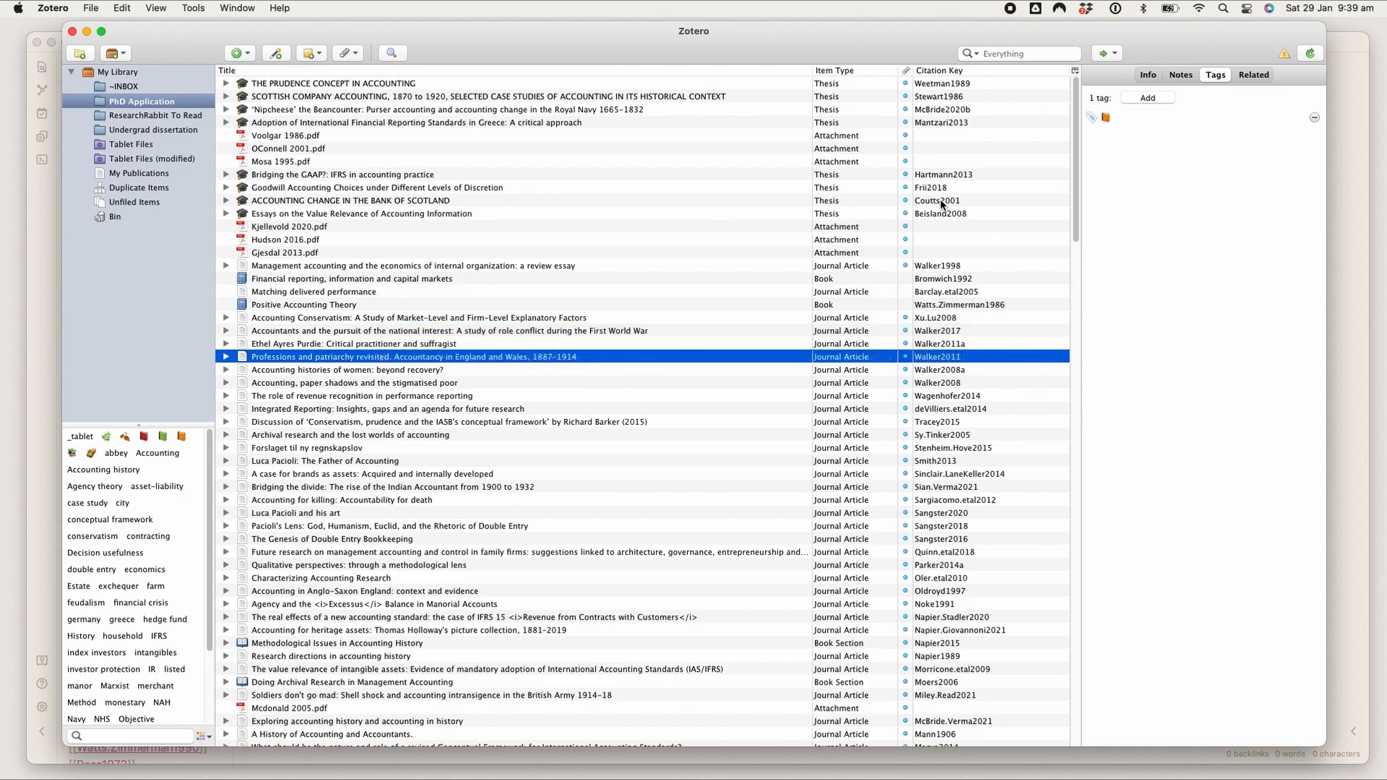
{"action": "left_click", "coordinate": [361, 213]}
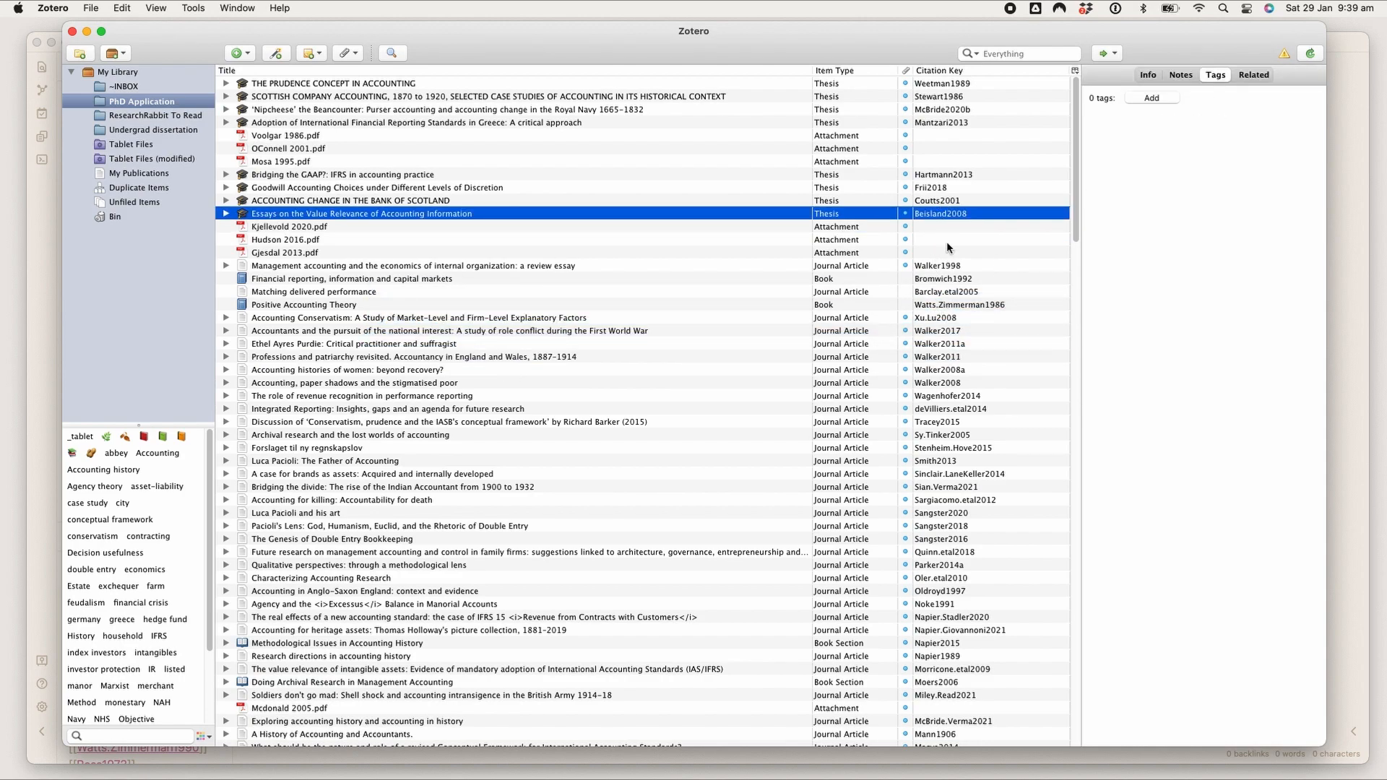
{"action": "mouse_move", "coordinate": [948, 294]}
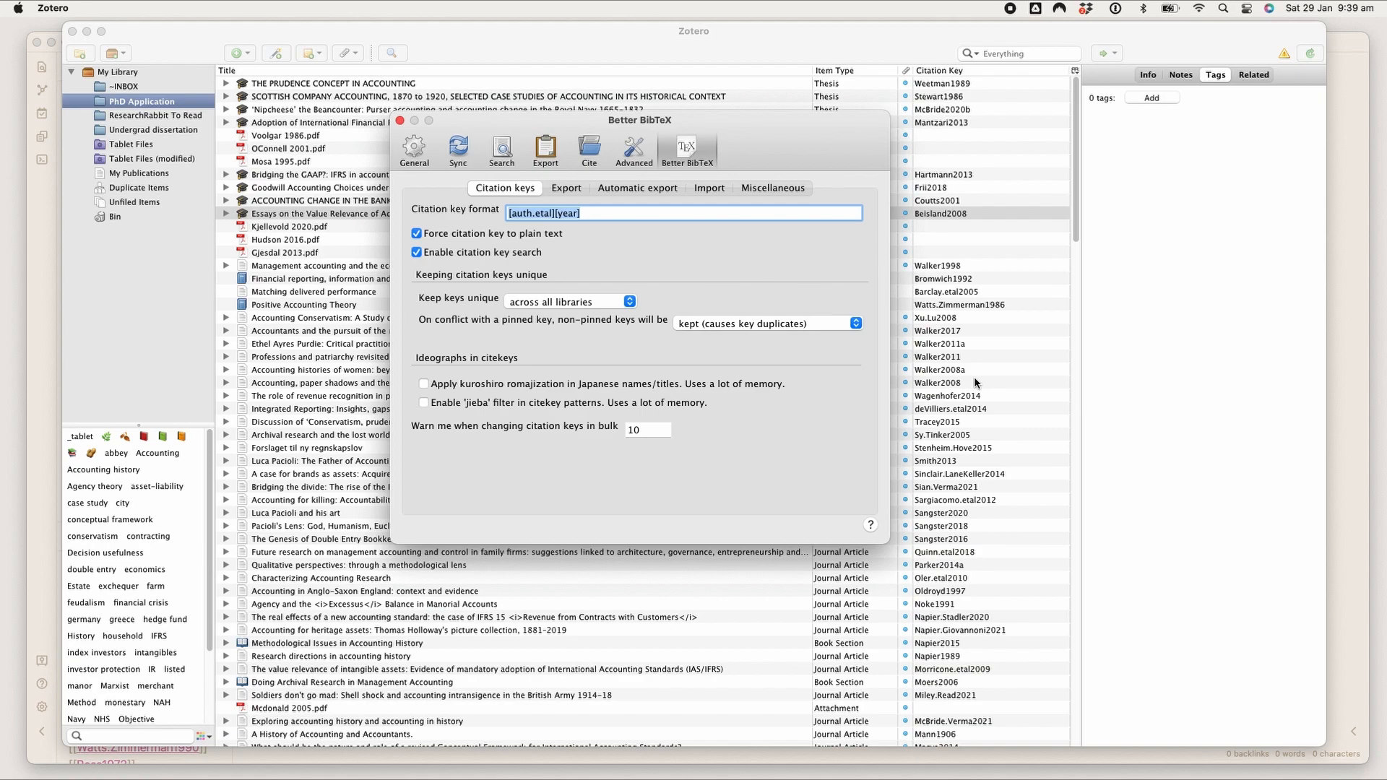
{"action": "mouse_move", "coordinate": [579, 226]}
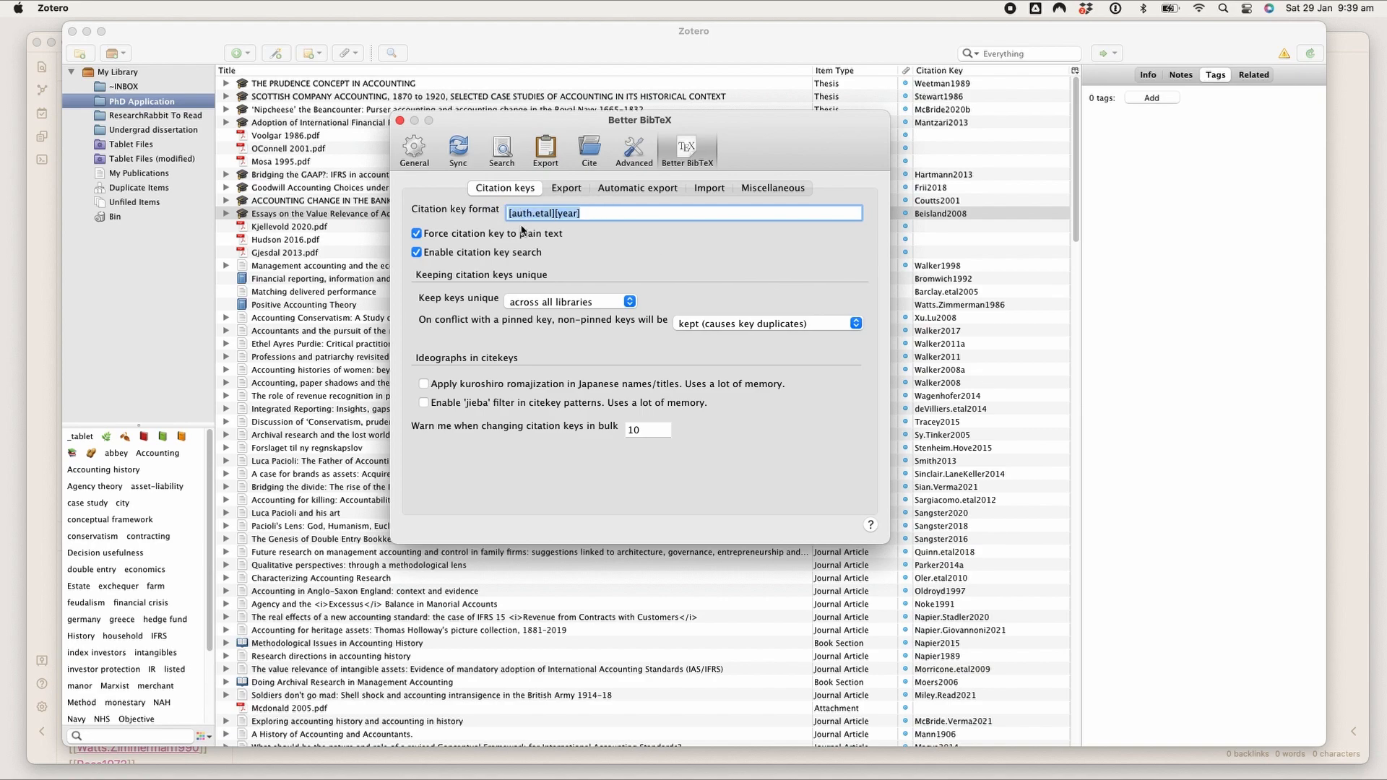
{"action": "left_click", "coordinate": [637, 213]}
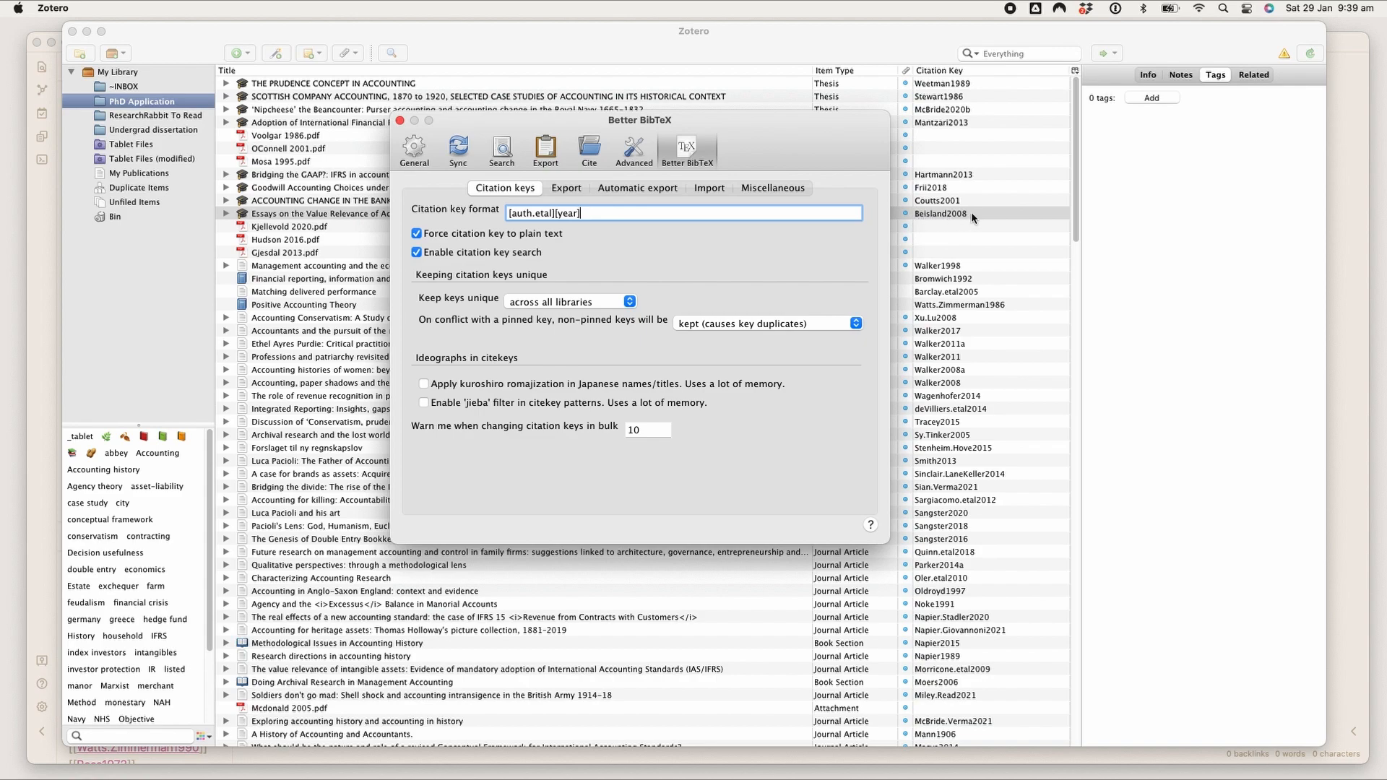
{"action": "mouse_move", "coordinate": [920, 312]}
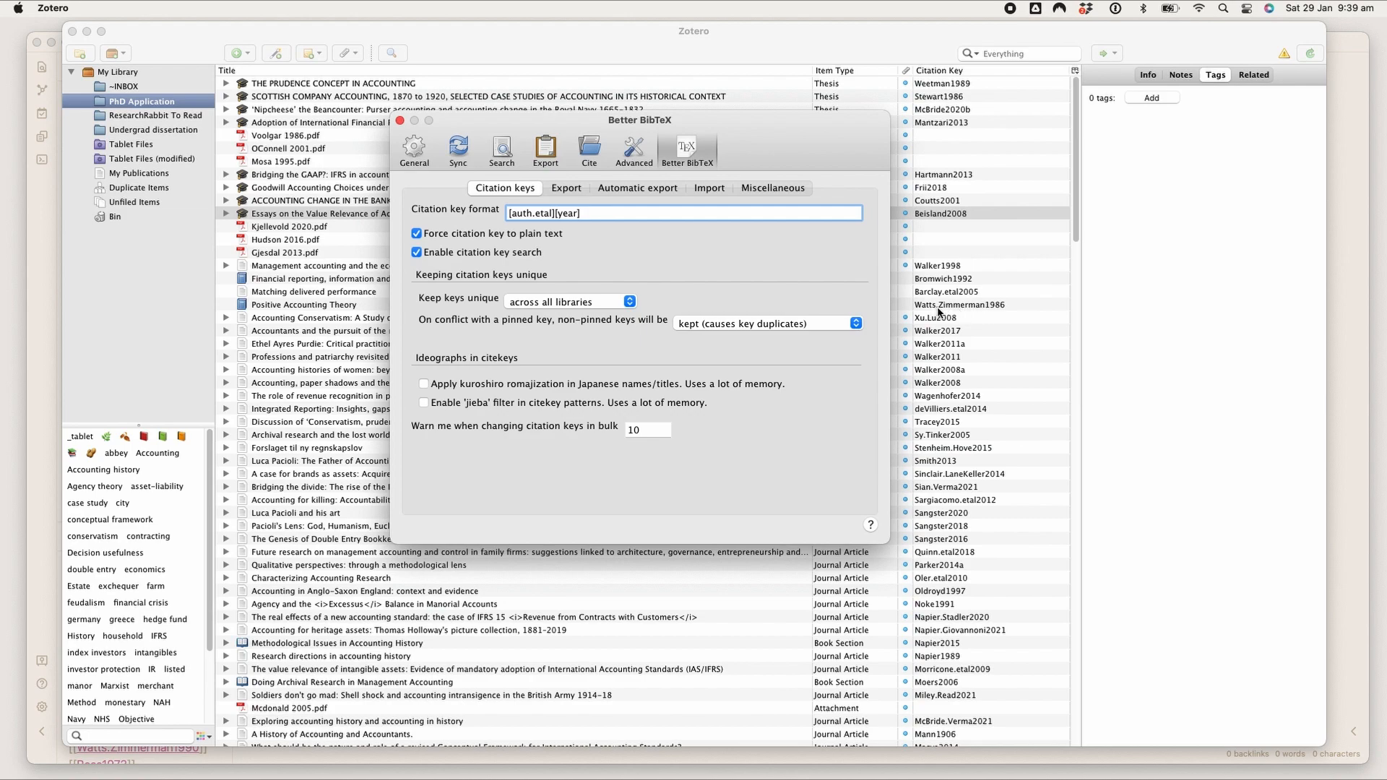
{"action": "mouse_move", "coordinate": [973, 303]}
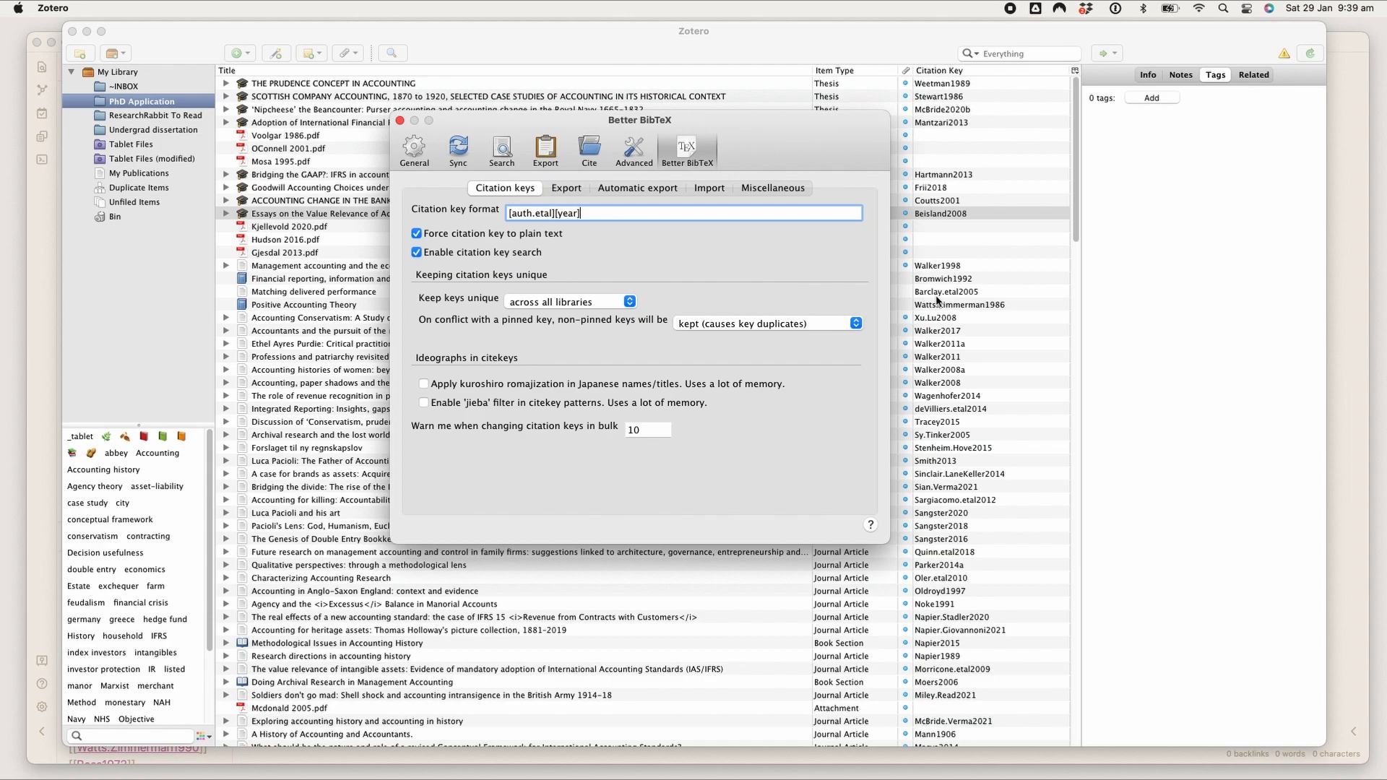
{"action": "mouse_move", "coordinate": [939, 299]}
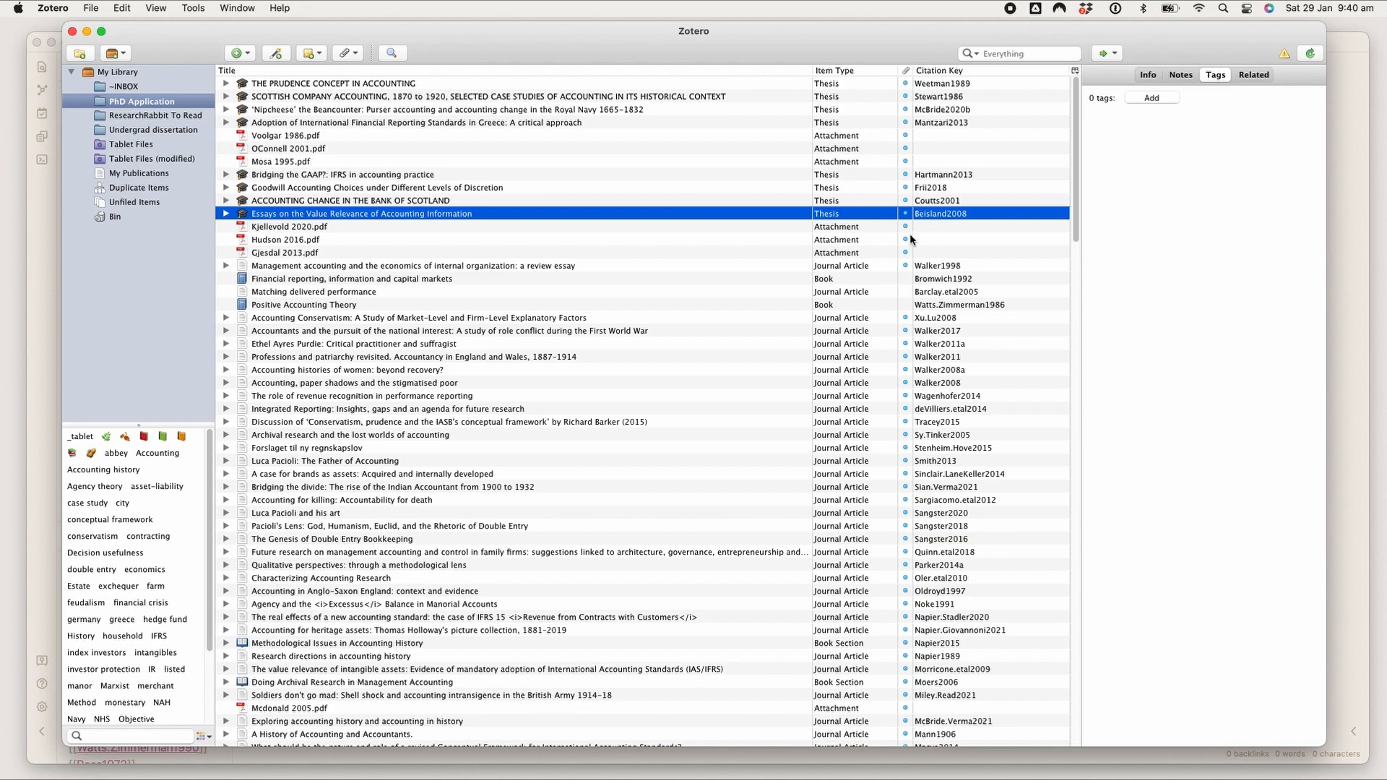
{"action": "mouse_move", "coordinate": [39, 267]}
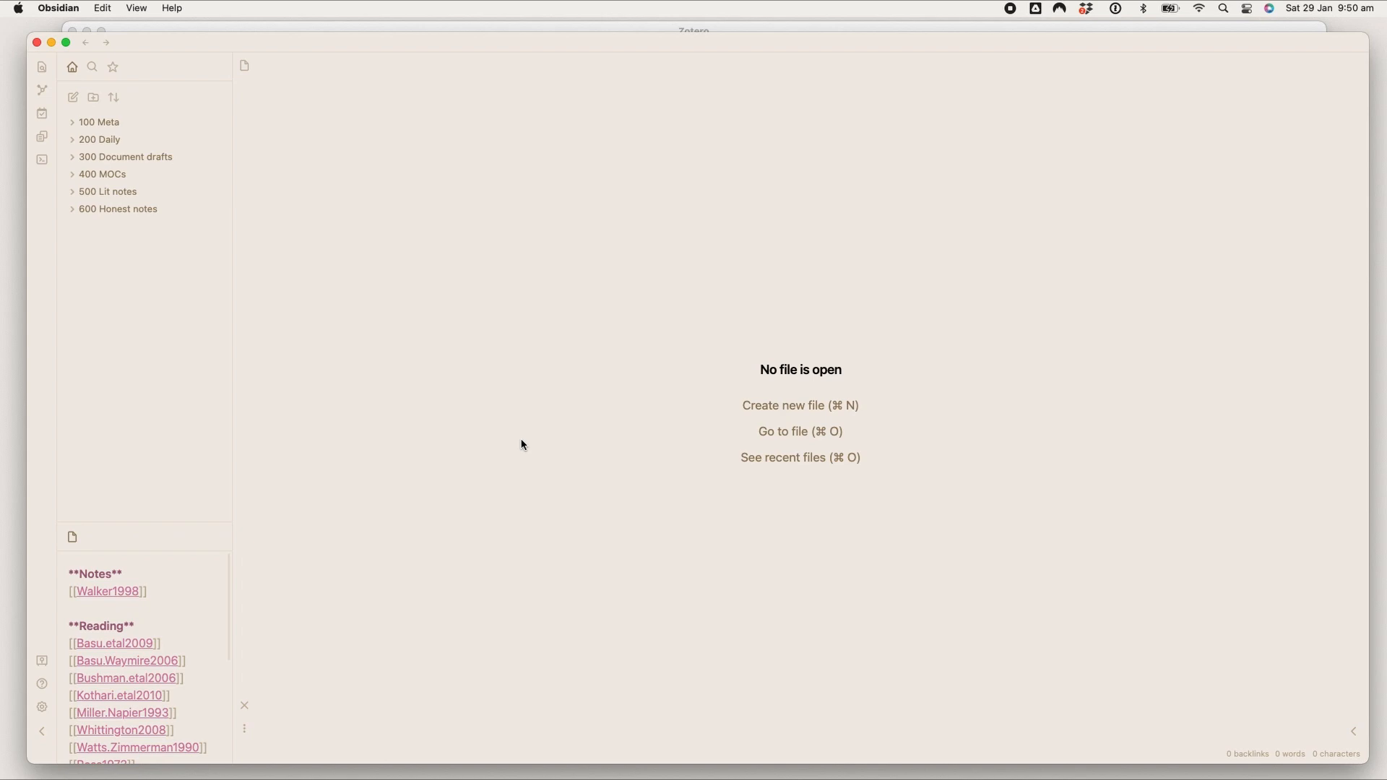
{"action": "mouse_move", "coordinate": [616, 404]}
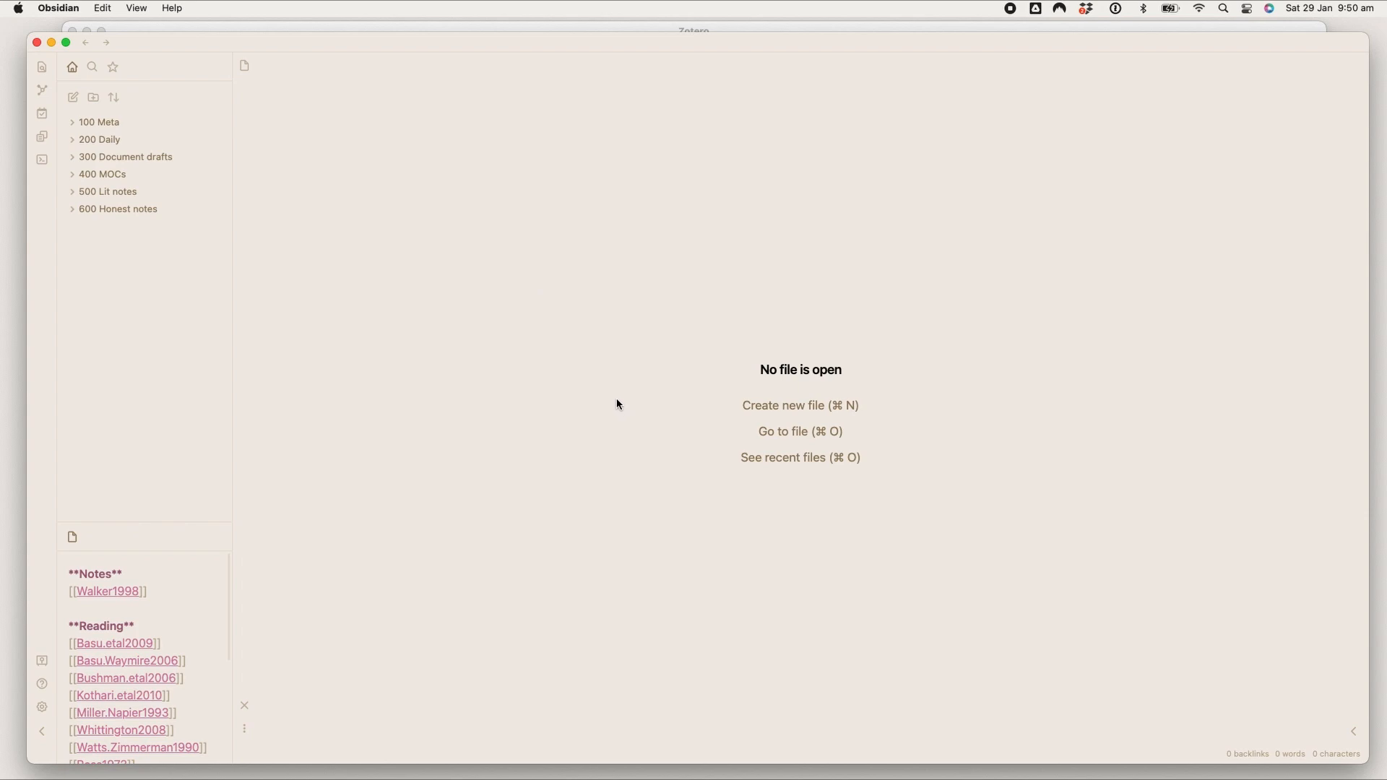
{"action": "mouse_move", "coordinate": [497, 288]}
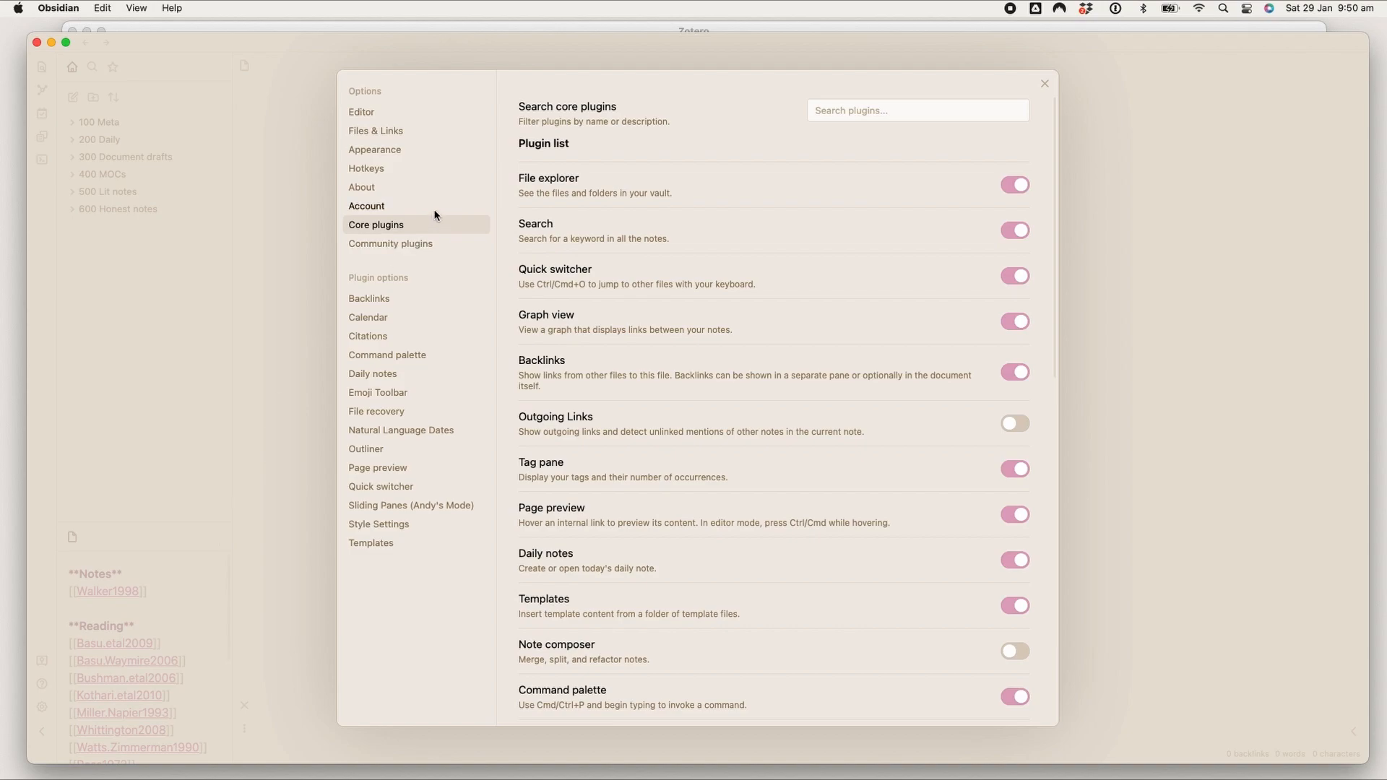
Step: Check the installed Minimal theme under Appearance, then go to the Style Settings plugin options
{"action": "left_click", "coordinate": [374, 149]}
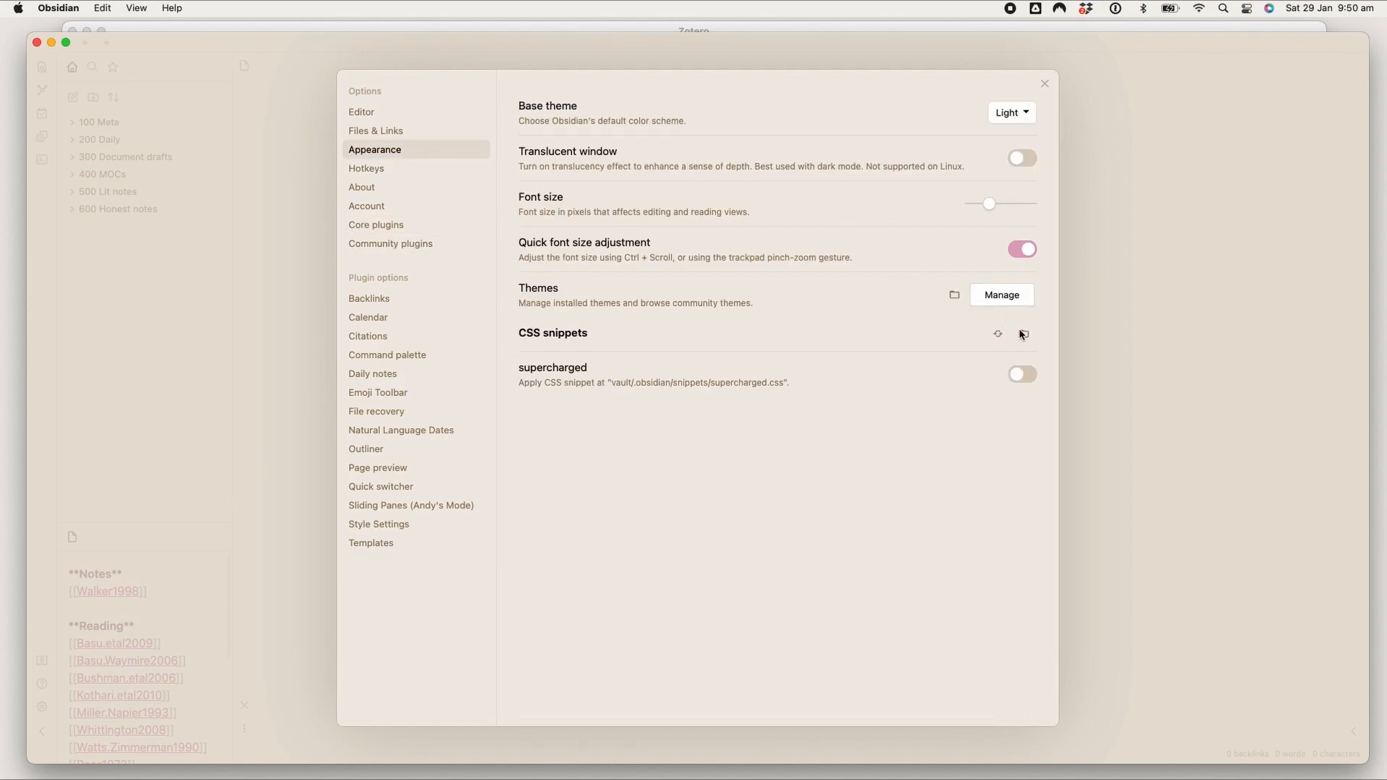
{"action": "left_click", "coordinate": [1001, 295]}
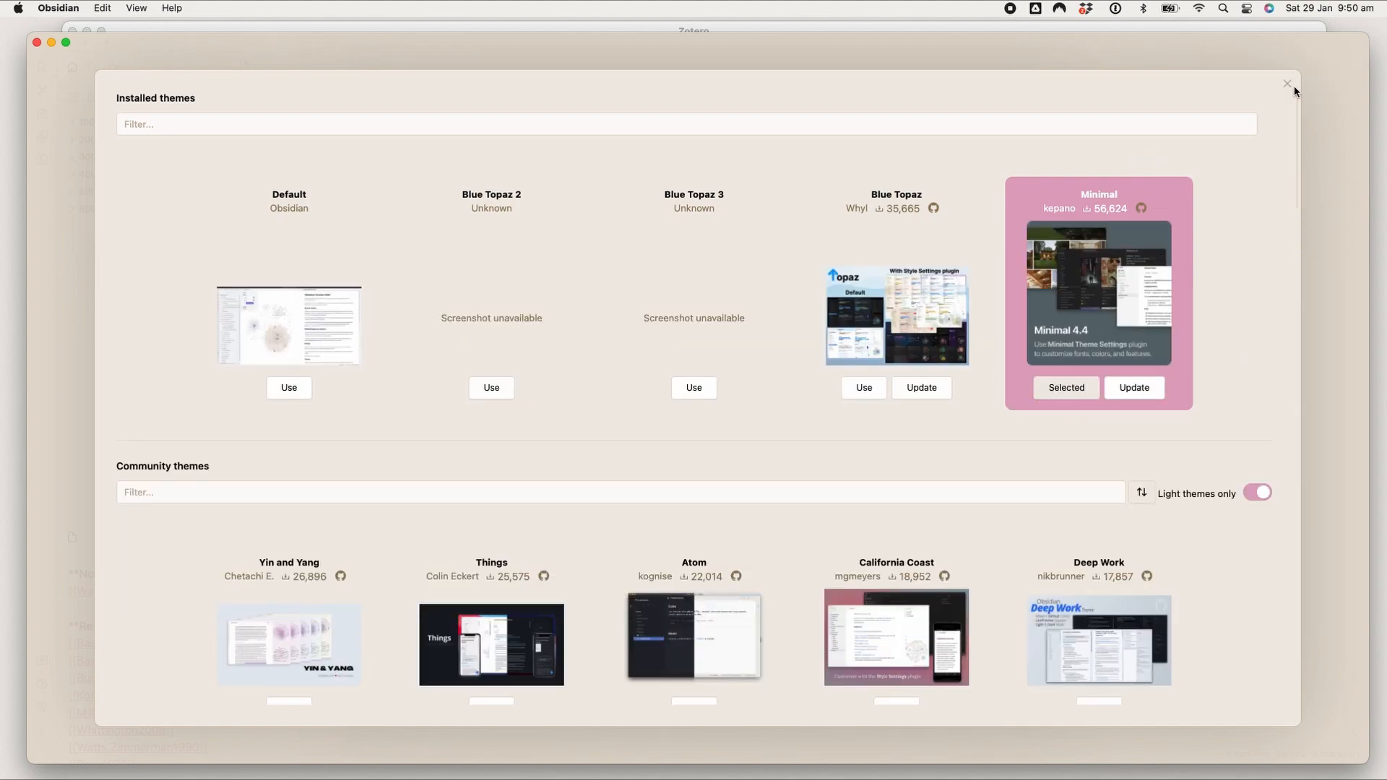
{"action": "left_click", "coordinate": [1287, 83]}
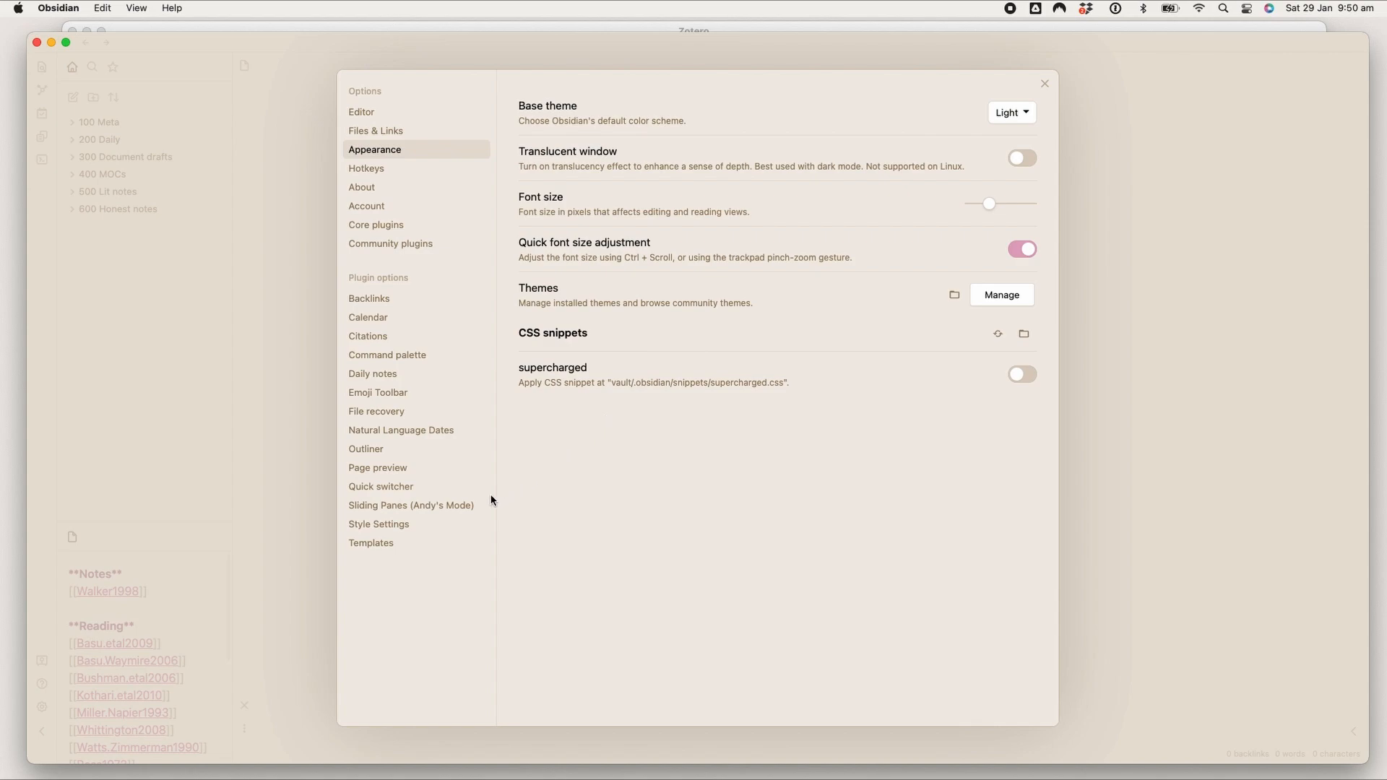
{"action": "left_click", "coordinate": [378, 524]}
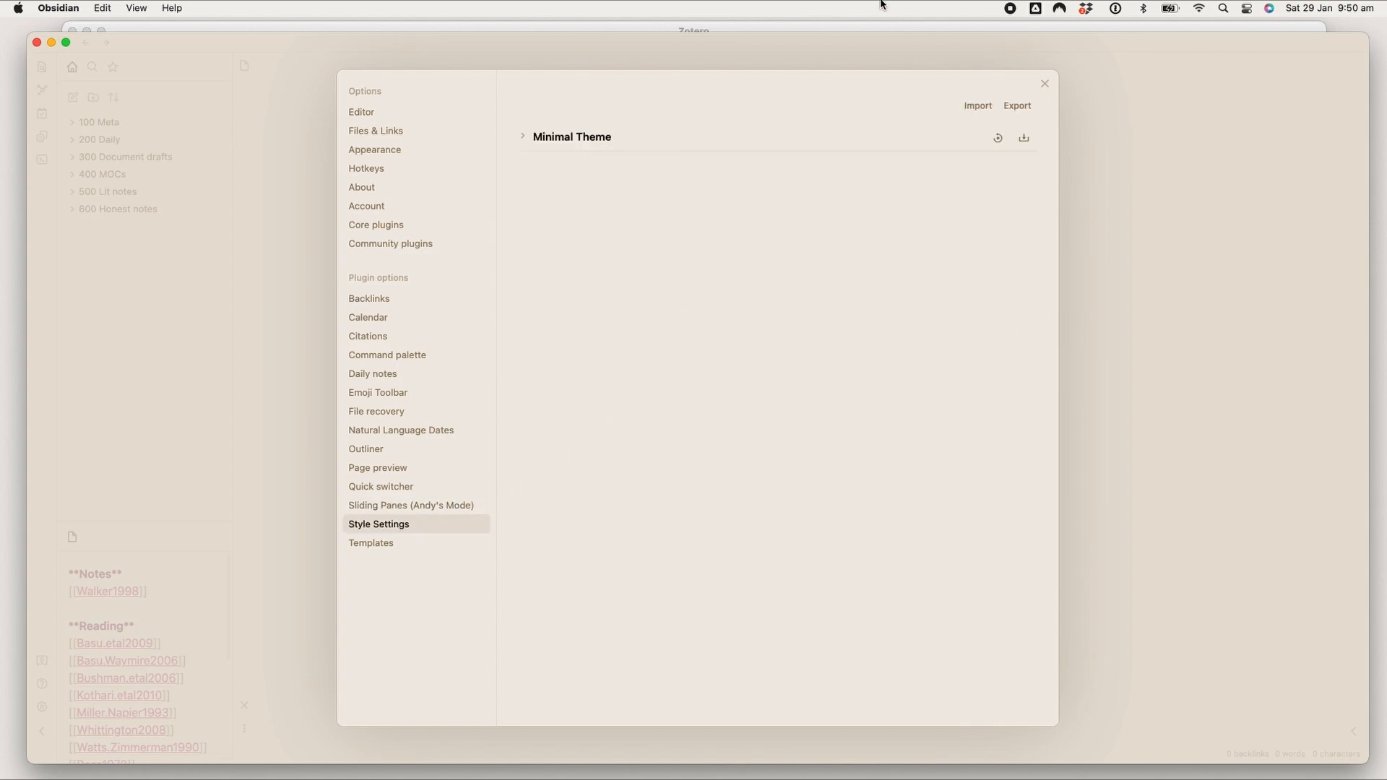
Step: Expand Minimal Theme, briefly view Colors, then expand Advanced to see bold, italic and code colours
{"action": "left_click", "coordinate": [523, 138]}
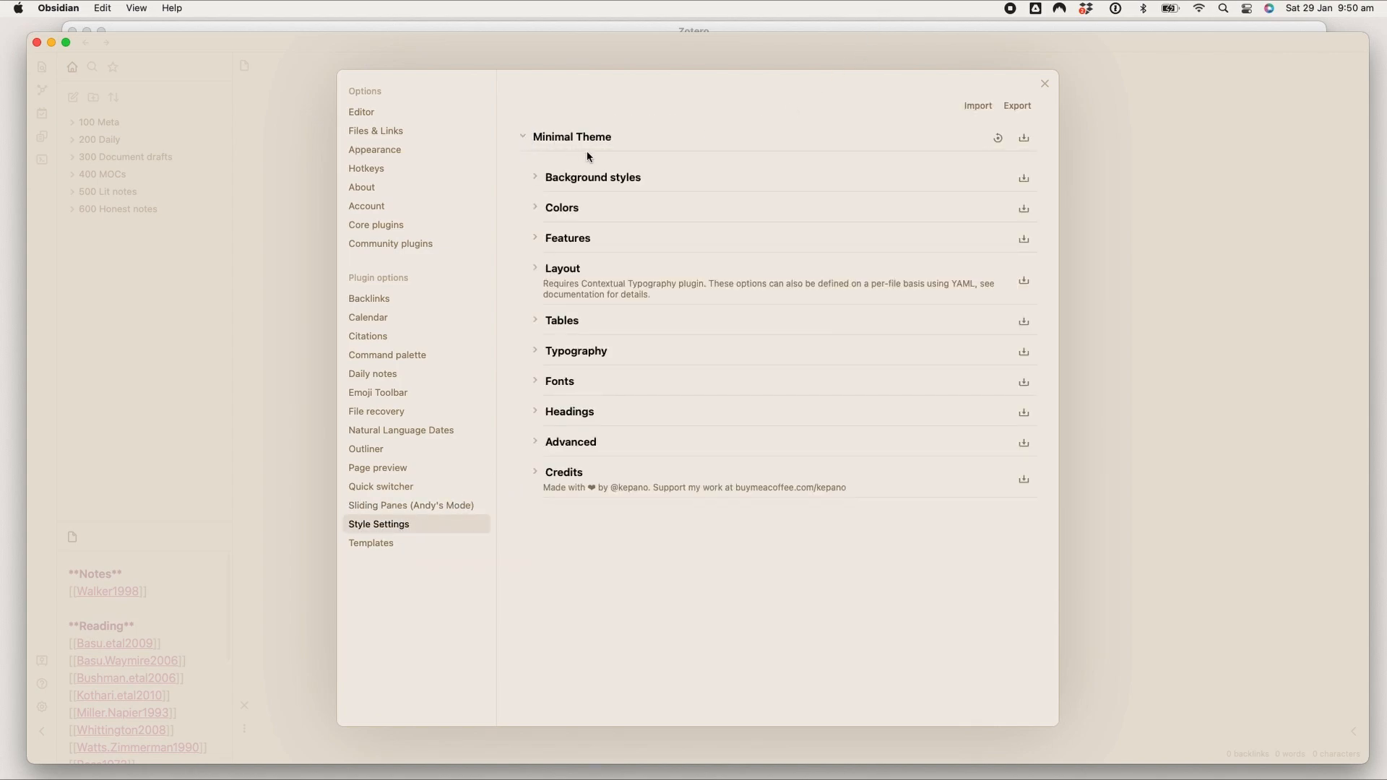
{"action": "mouse_move", "coordinate": [588, 339]}
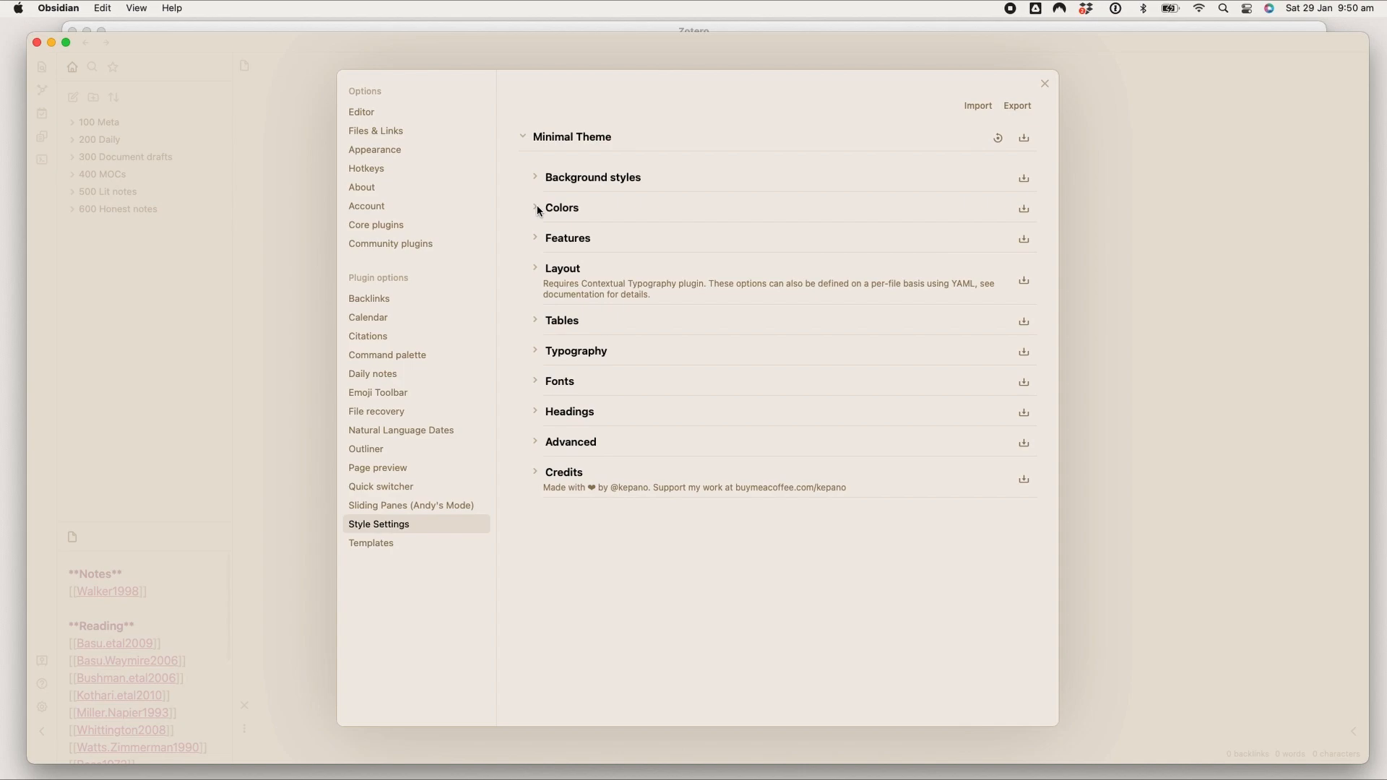
{"action": "left_click", "coordinate": [562, 207]}
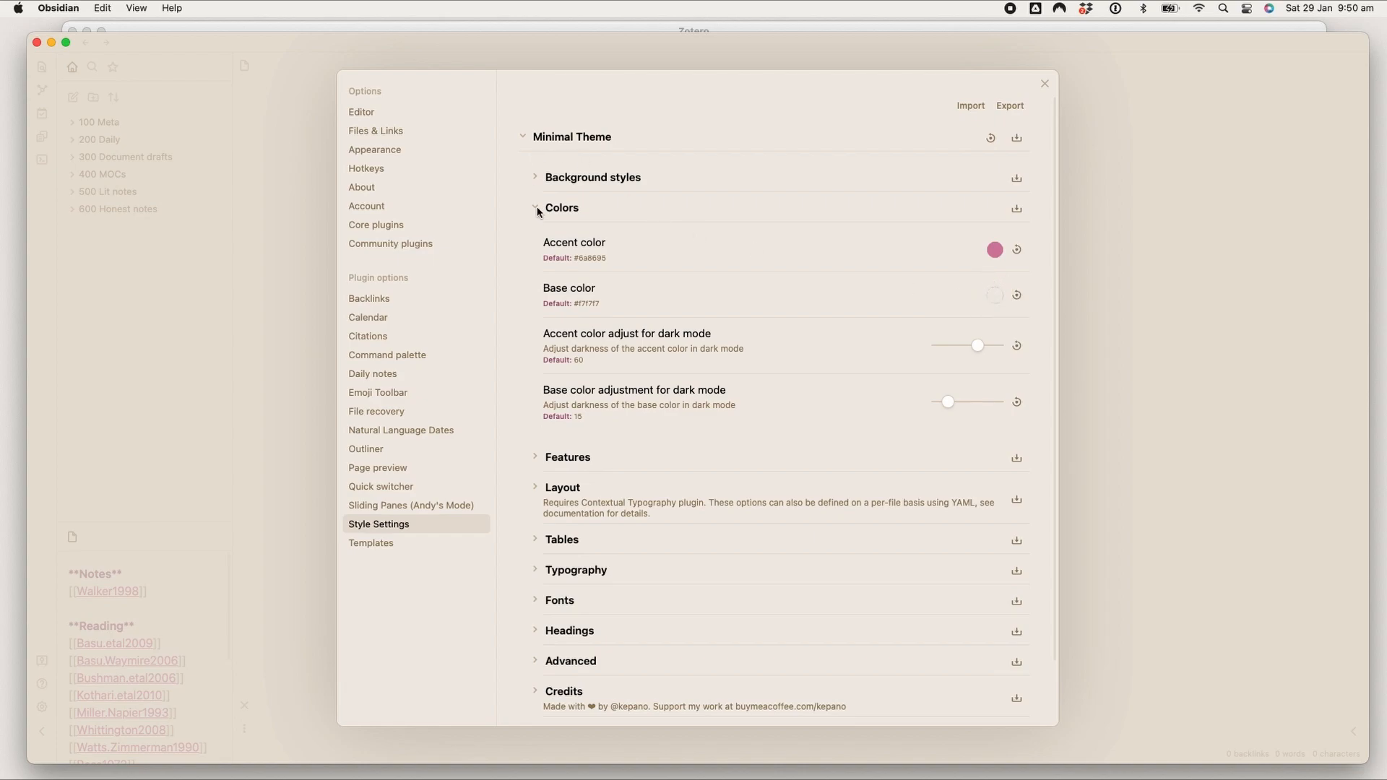
{"action": "left_click", "coordinate": [536, 208]}
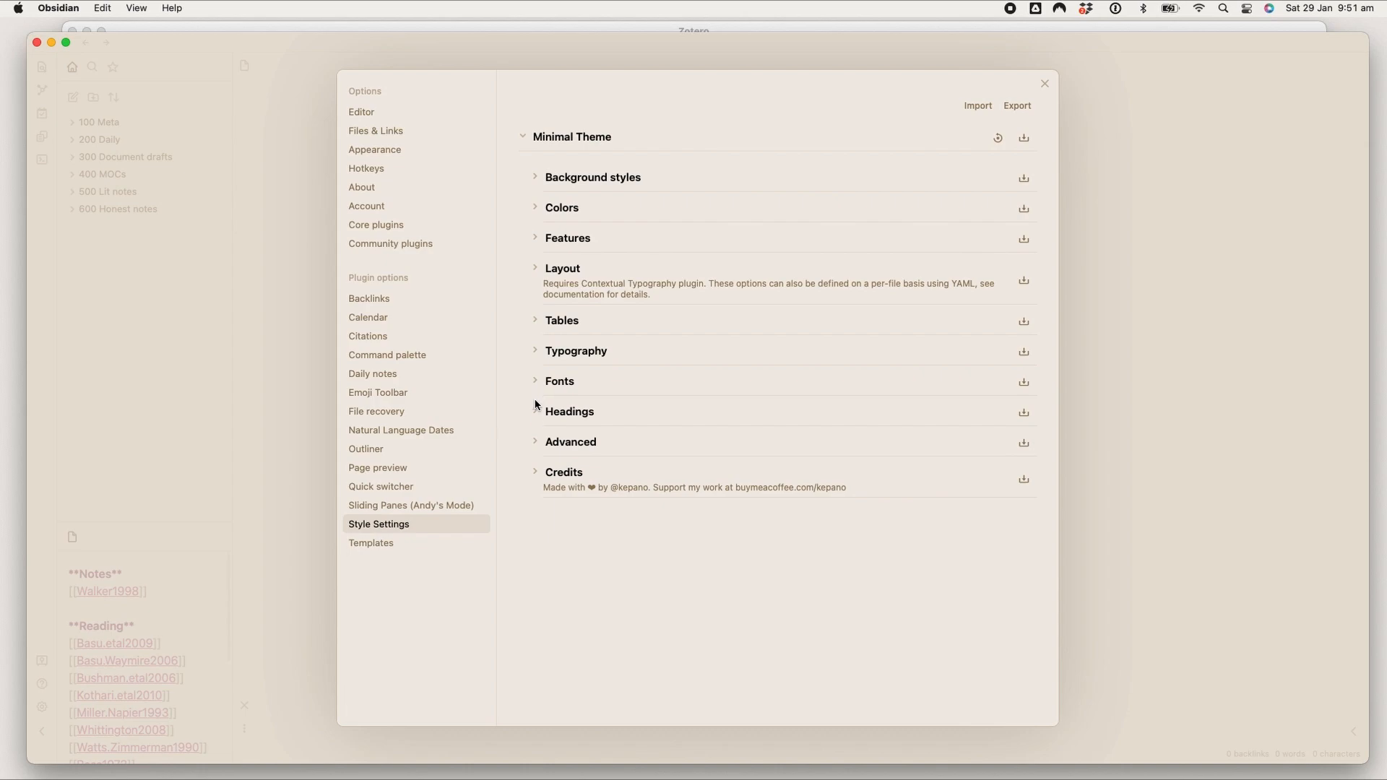
{"action": "left_click", "coordinate": [571, 441]}
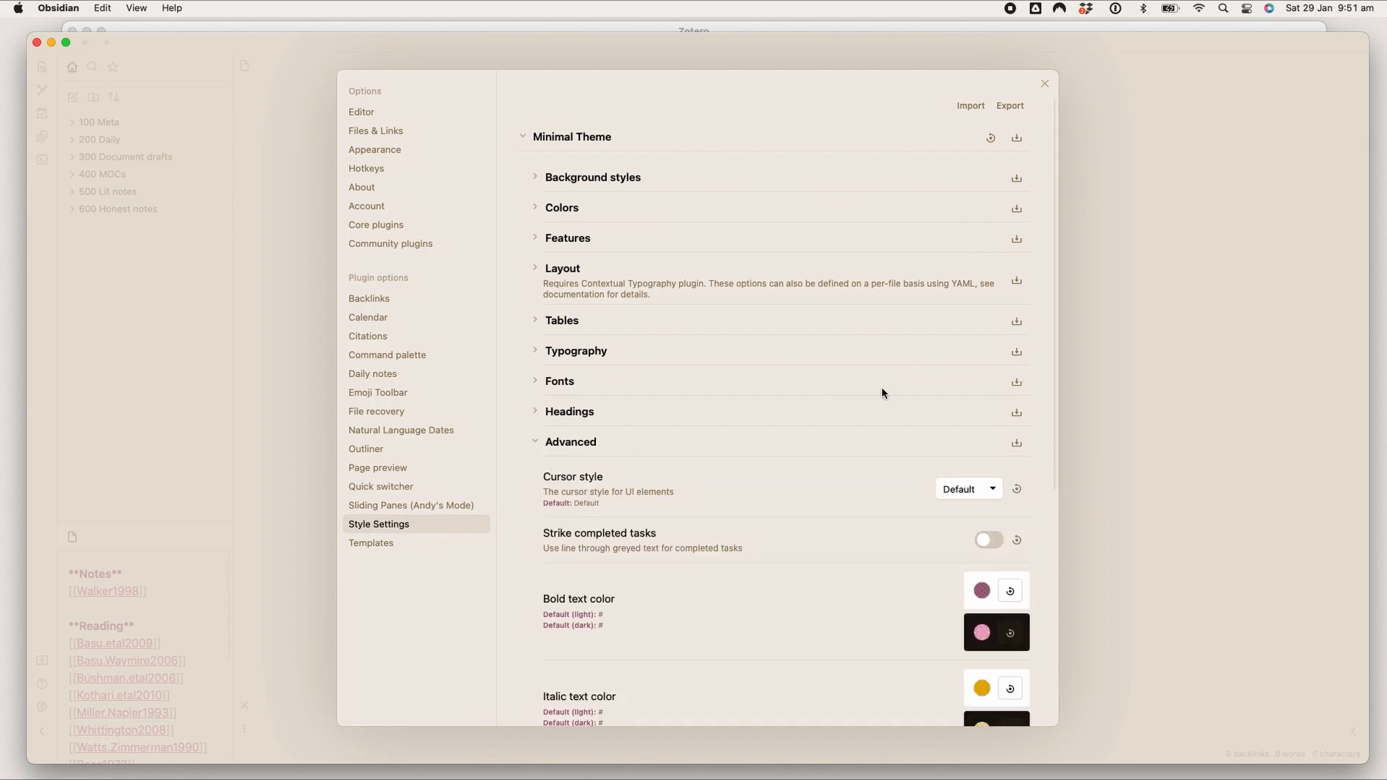
{"action": "scroll", "scroll_direction": "down", "scroll_amount": 3}
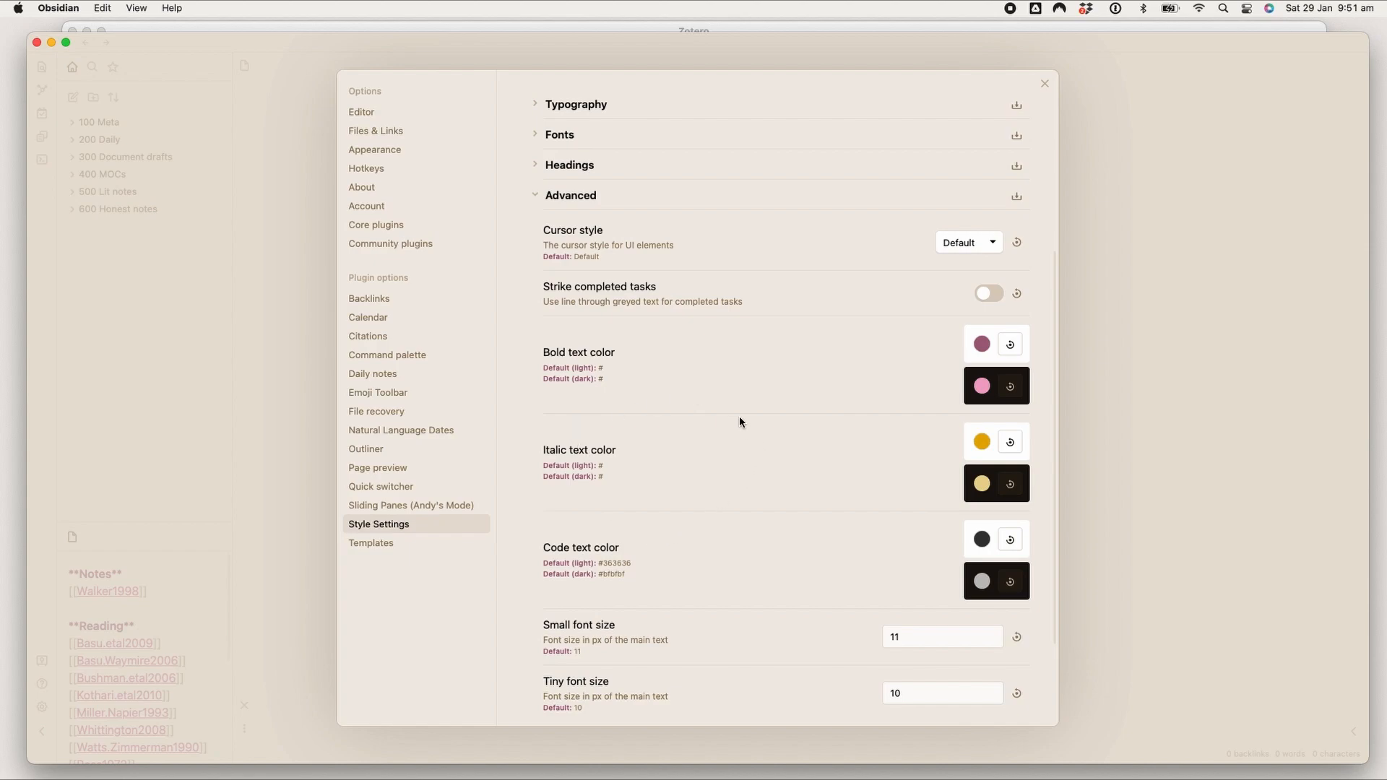
{"action": "mouse_move", "coordinate": [567, 440]}
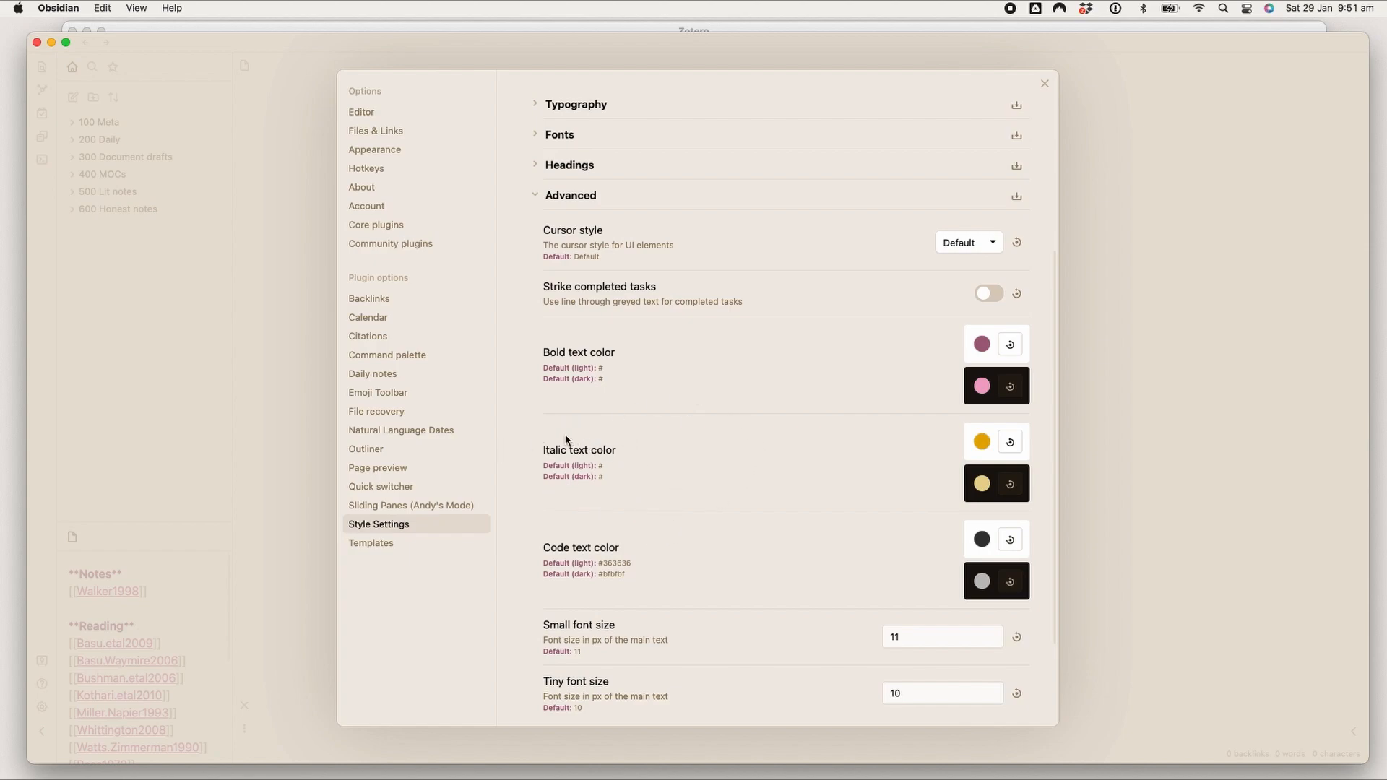
{"action": "mouse_move", "coordinate": [588, 493]}
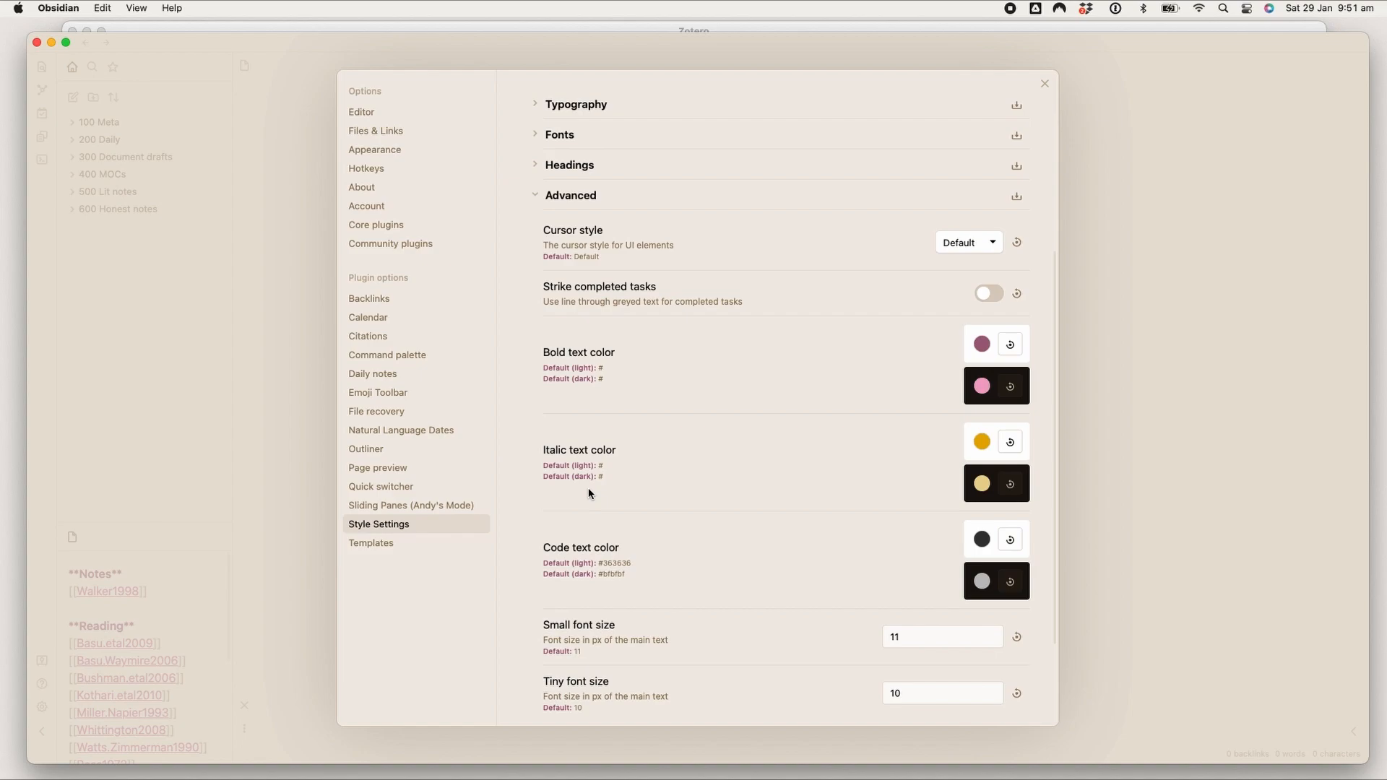
{"action": "mouse_move", "coordinate": [673, 386]}
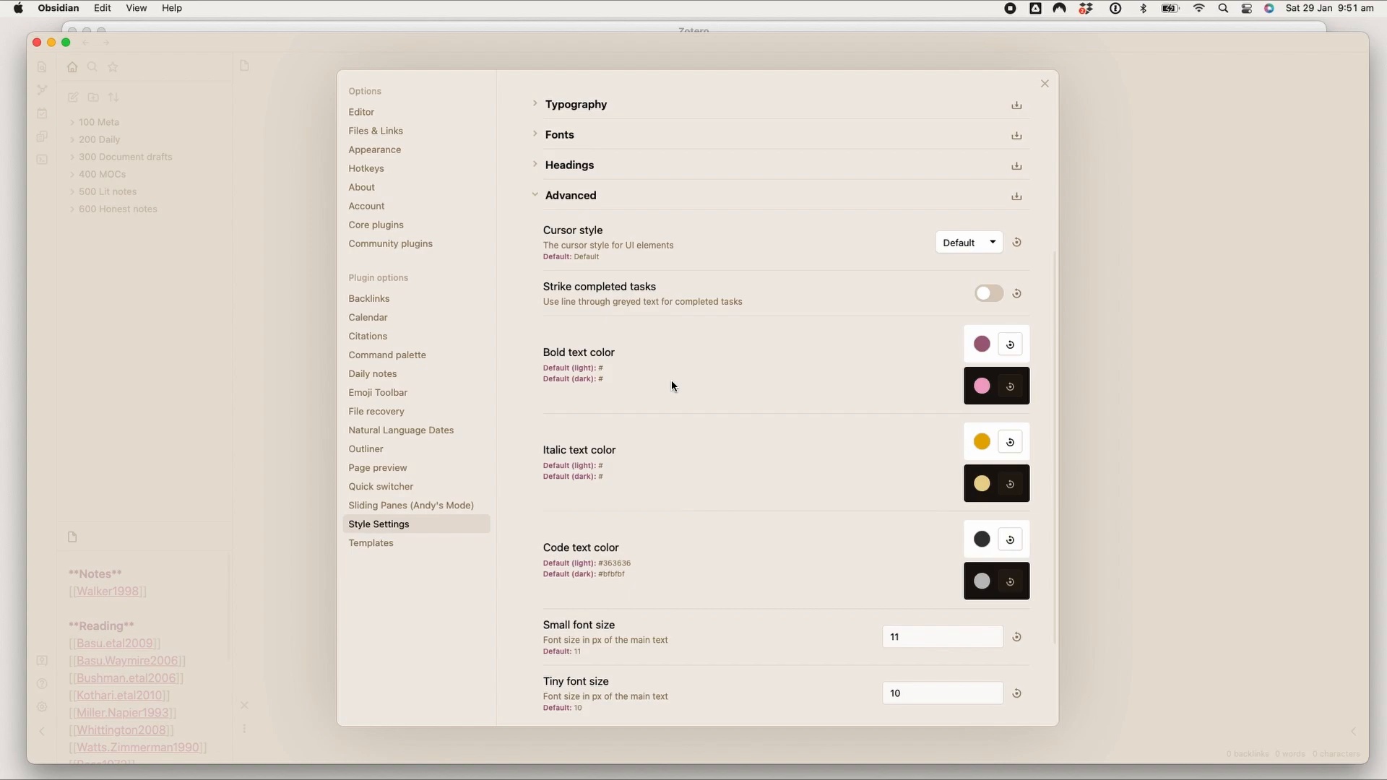
{"action": "mouse_move", "coordinate": [1009, 441]}
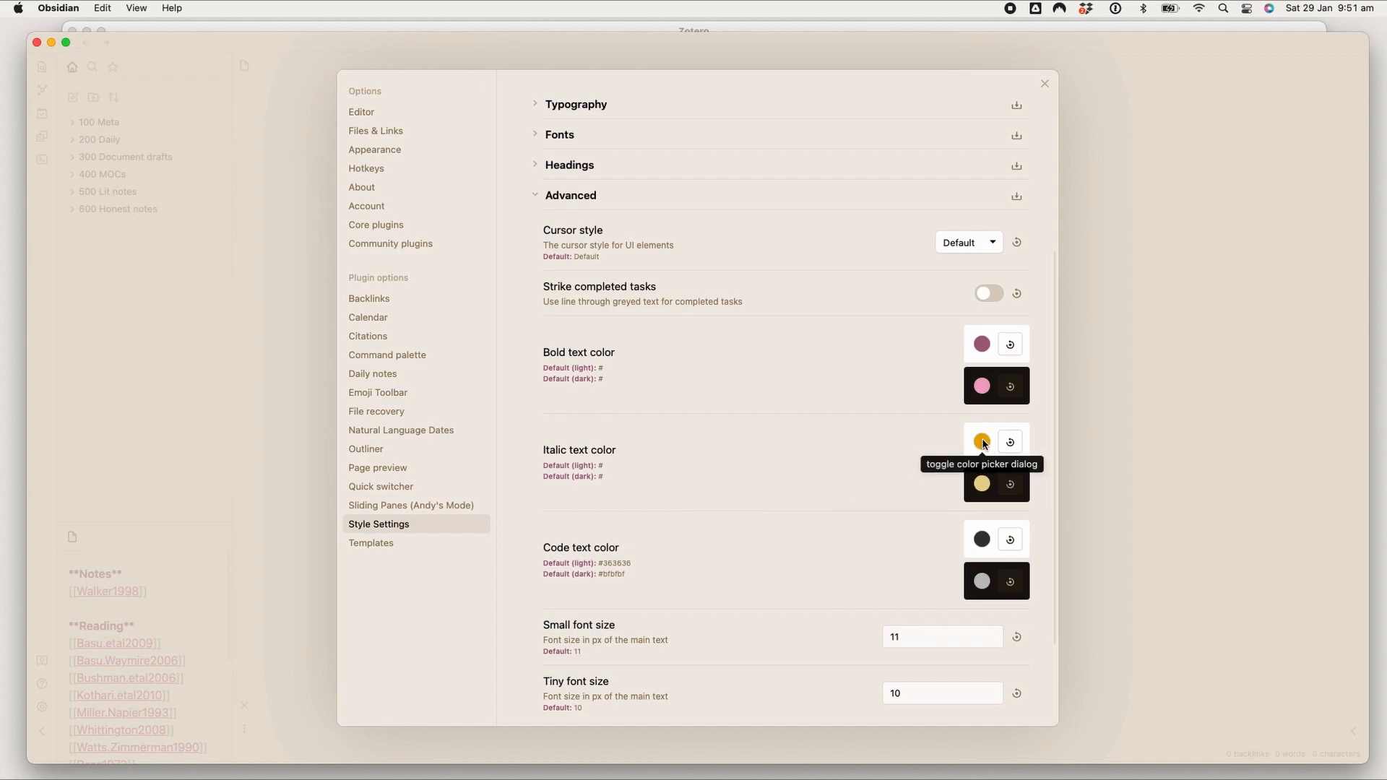
{"action": "mouse_move", "coordinate": [552, 449]}
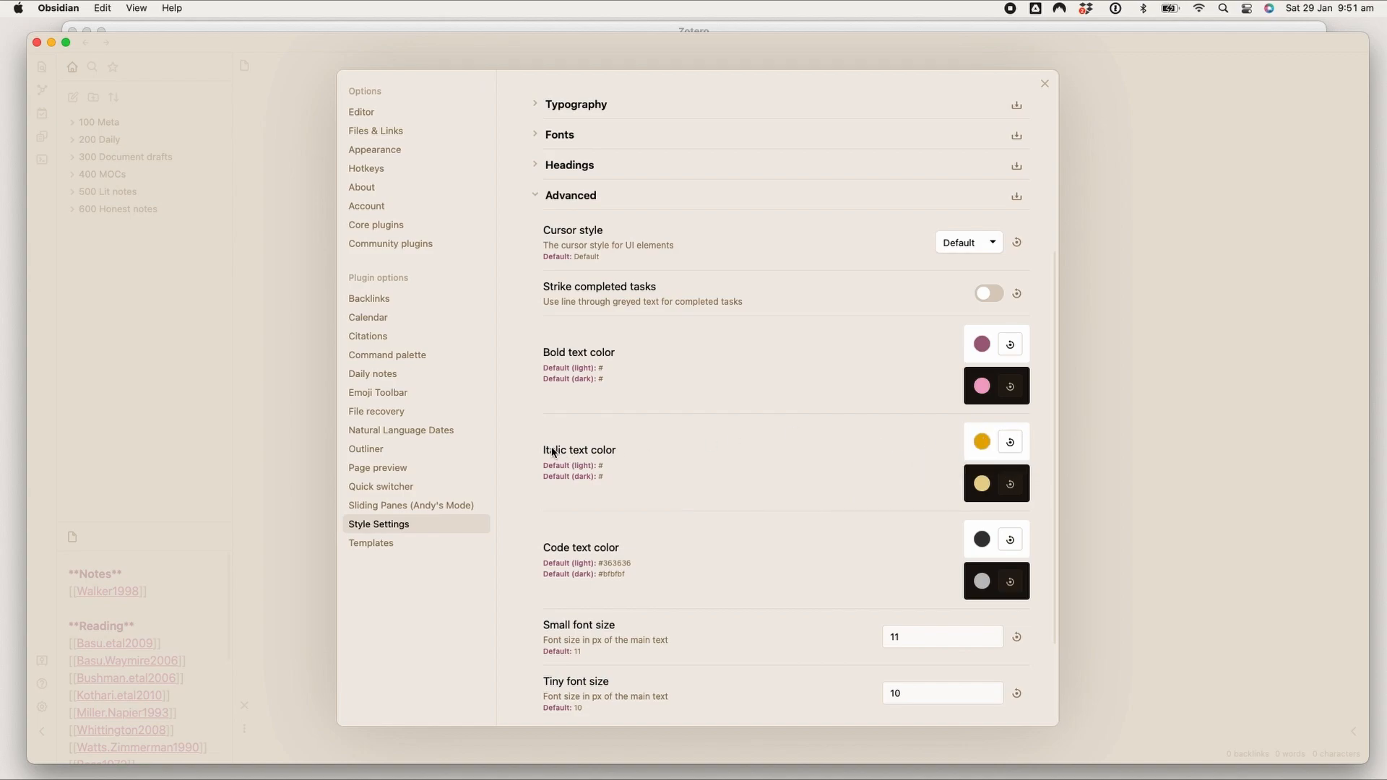
{"action": "mouse_move", "coordinate": [507, 463]}
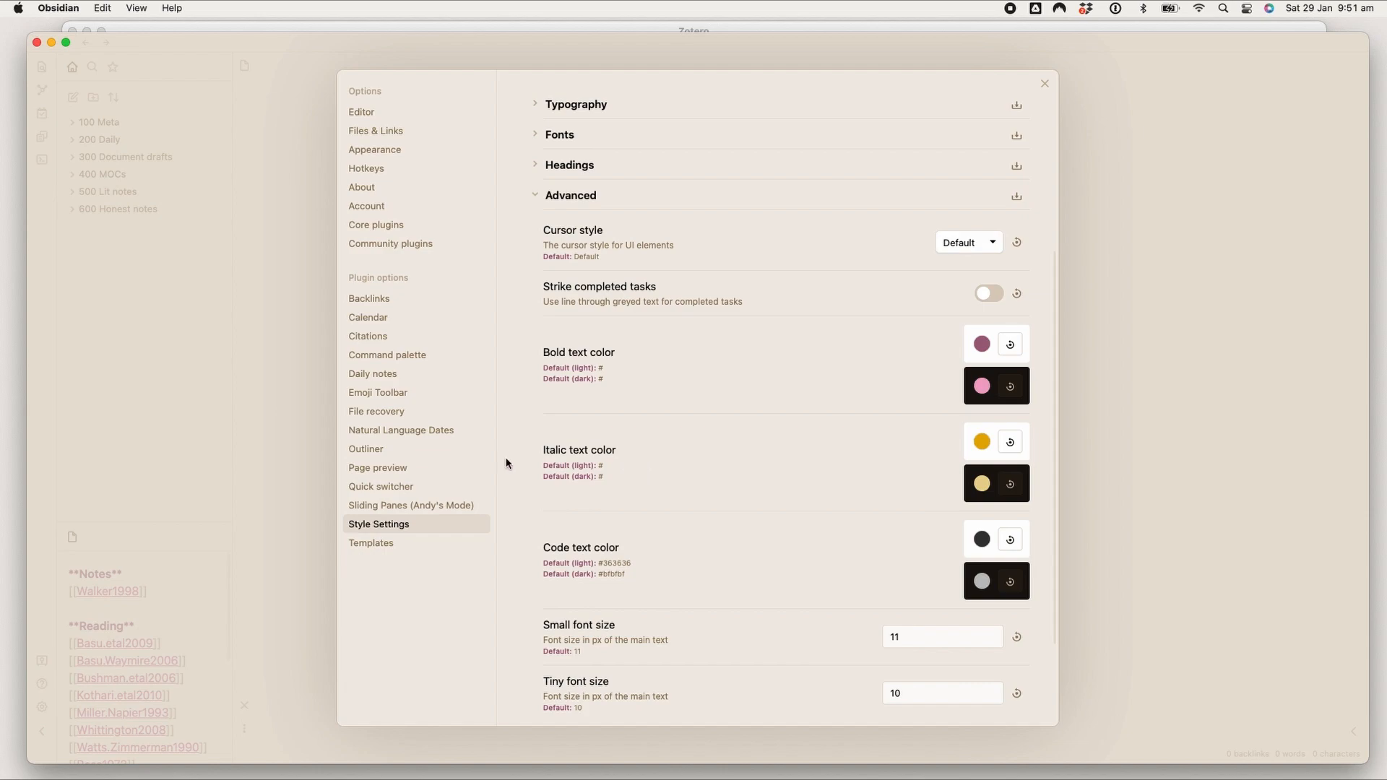
{"action": "mouse_move", "coordinate": [526, 339]}
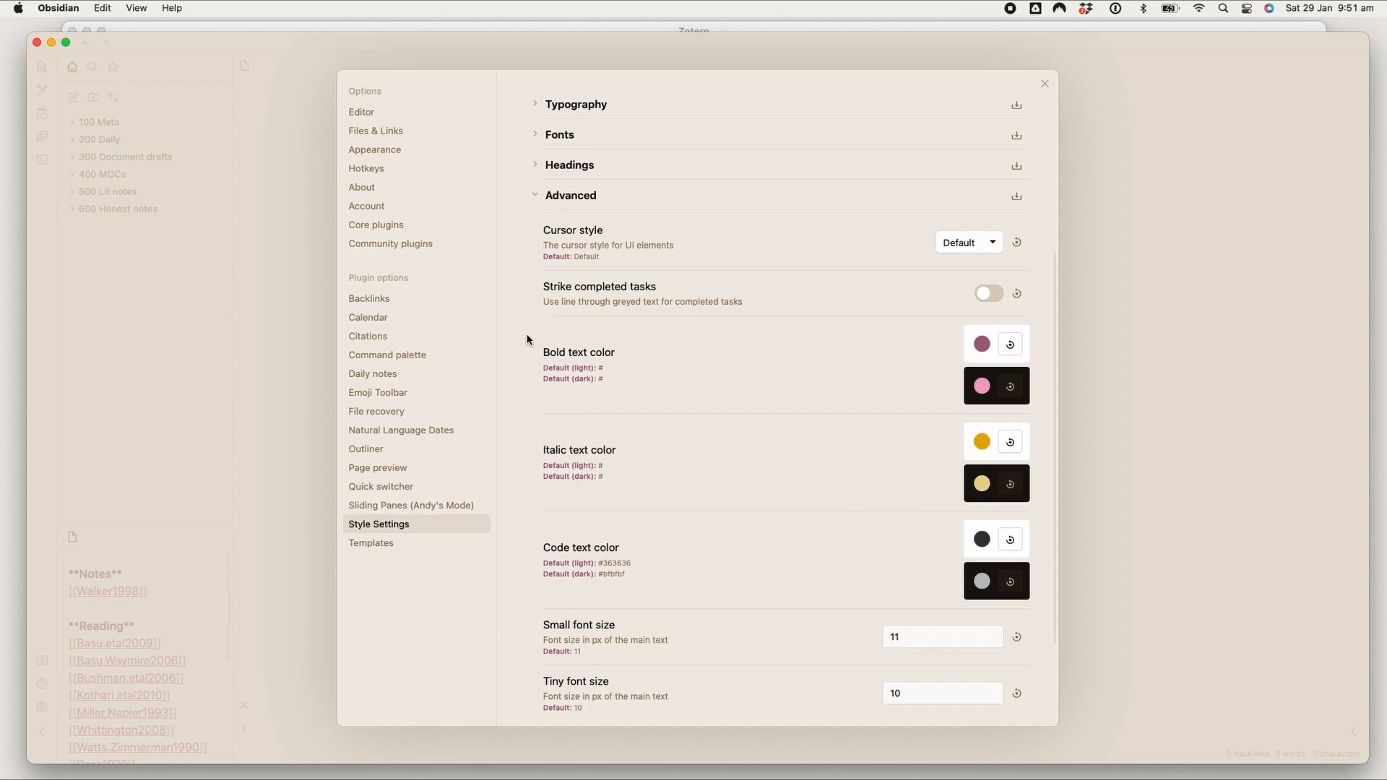
{"action": "mouse_move", "coordinate": [390, 243]}
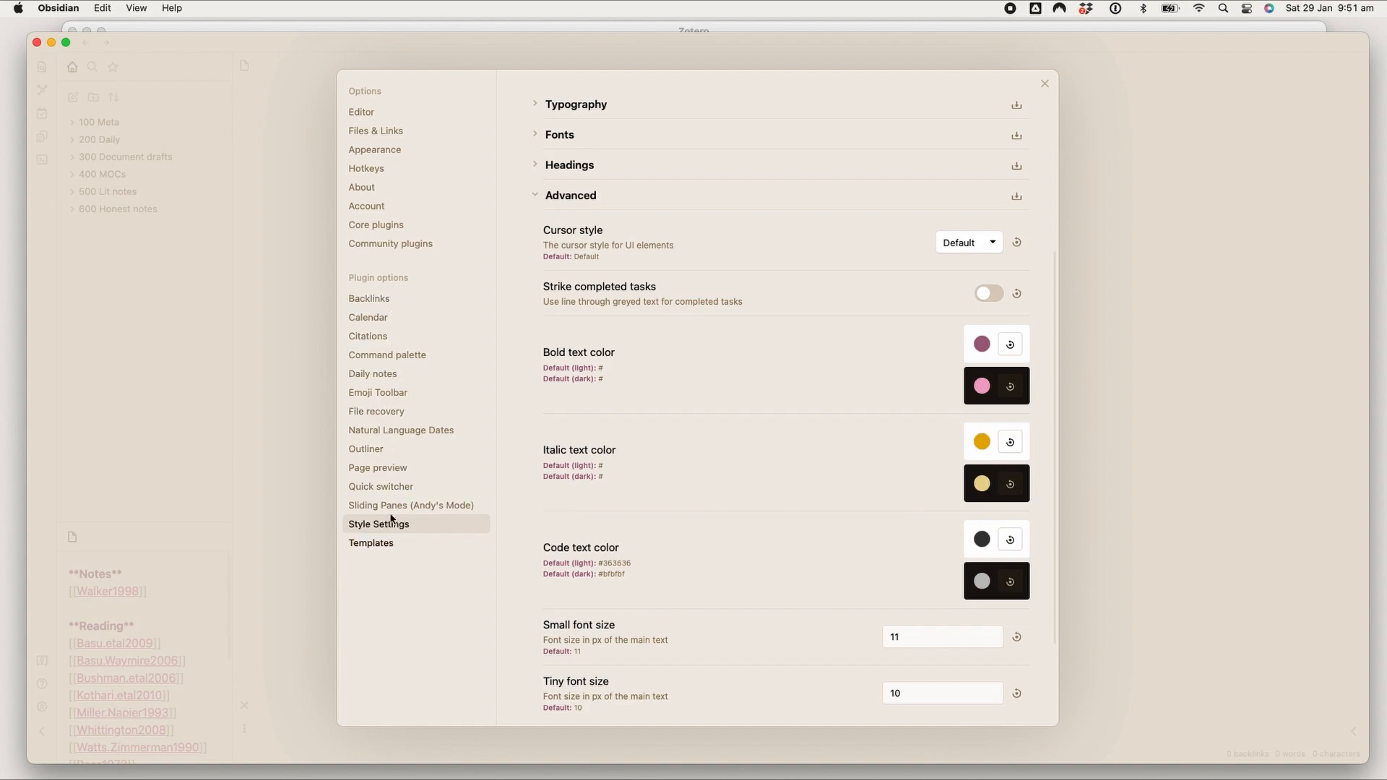
Step: Scroll through the seven installed community plugins, including Citations, in Obsidian's settings
{"action": "left_click", "coordinate": [390, 244]}
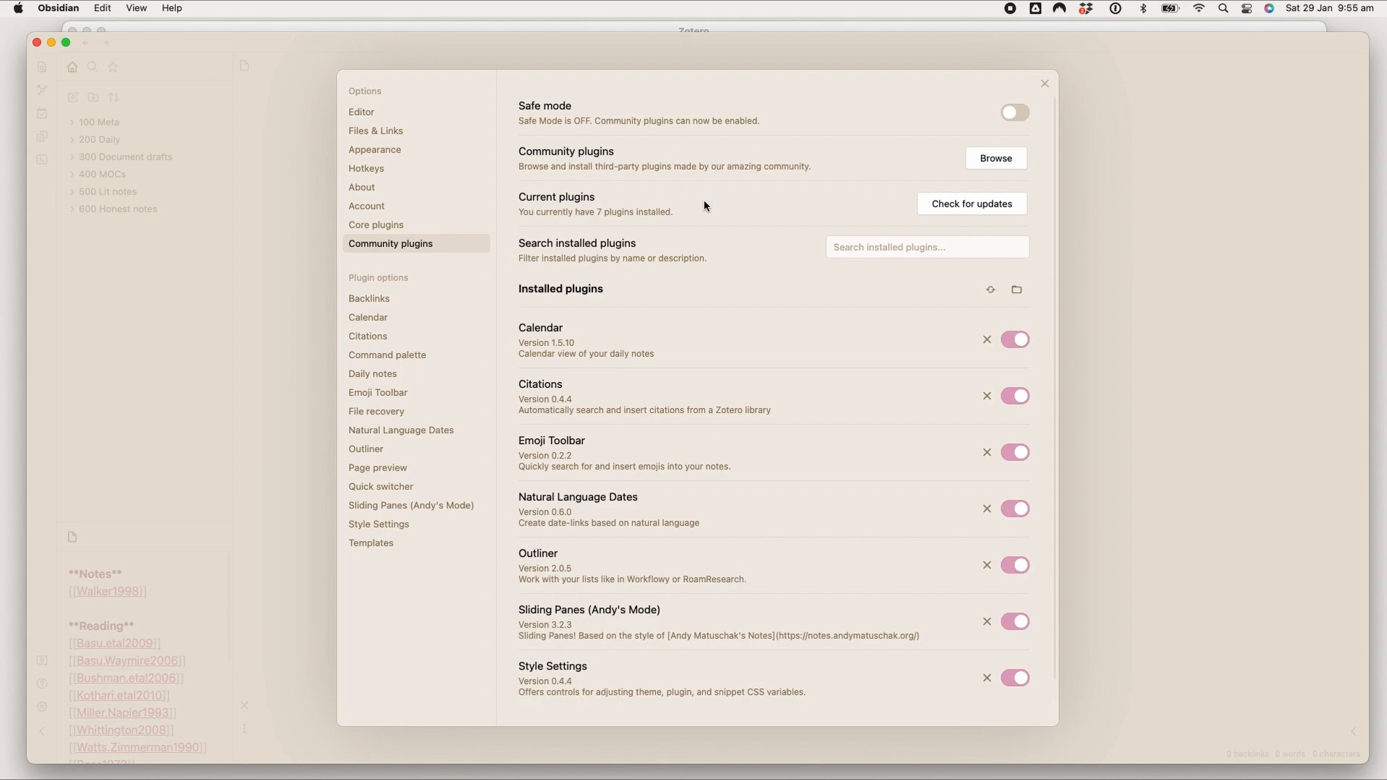
{"action": "mouse_move", "coordinate": [749, 202]}
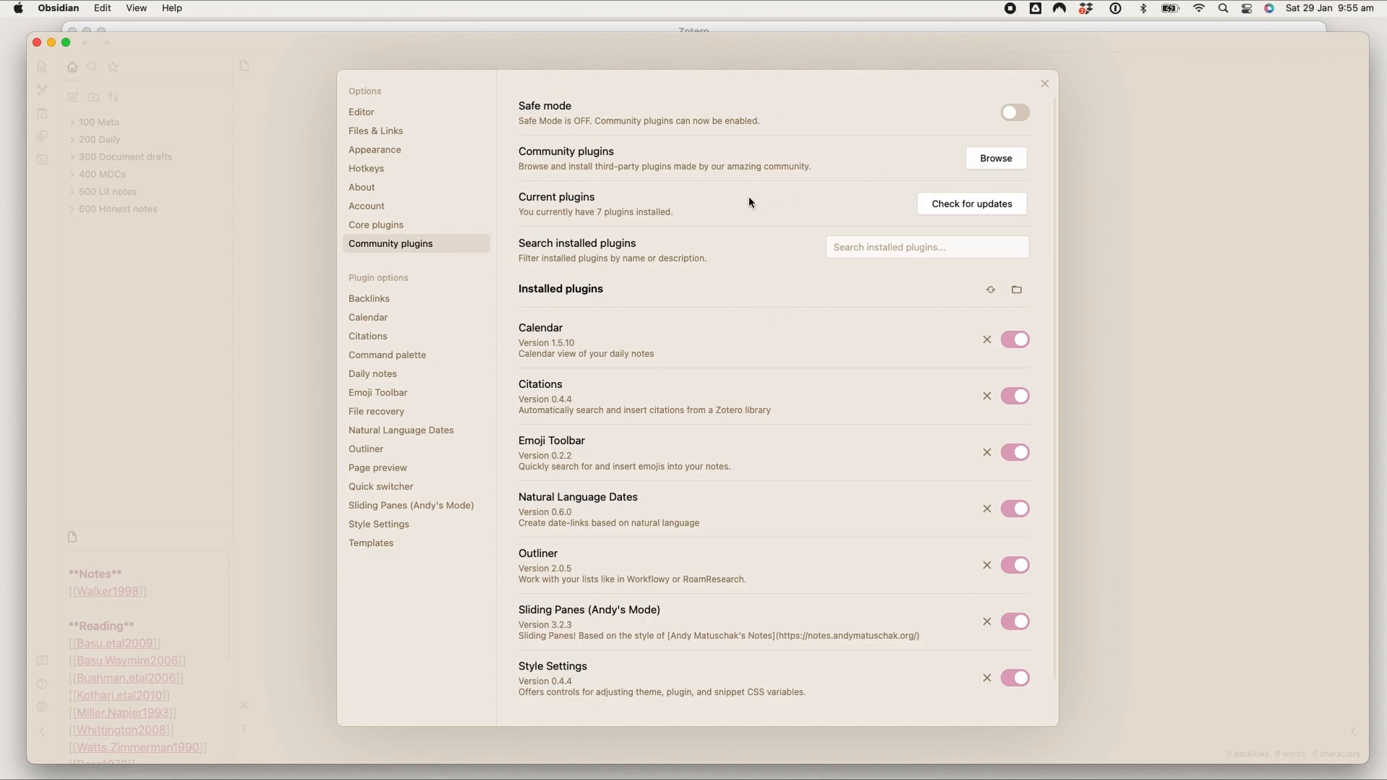
{"action": "mouse_move", "coordinate": [1021, 190]}
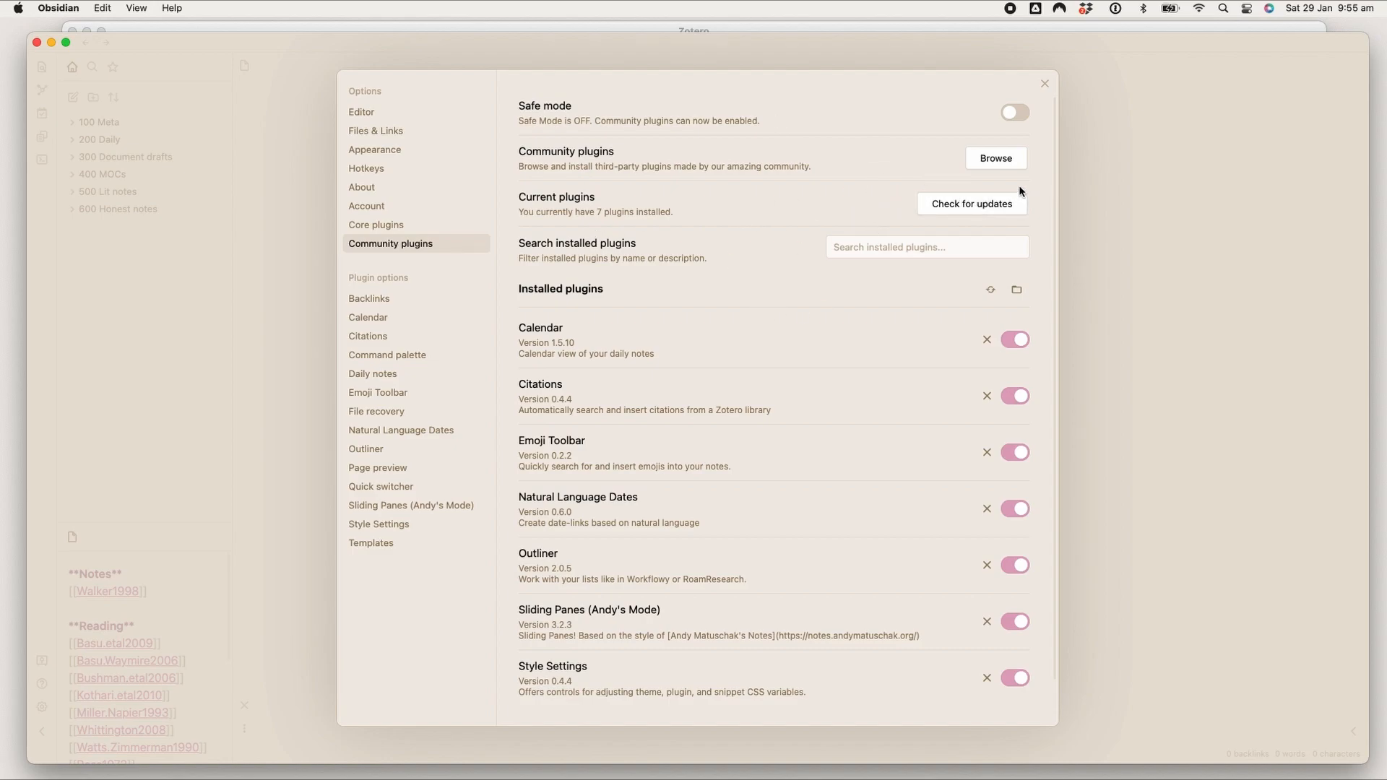
{"action": "scroll", "scroll_direction": "down", "scroll_amount": 3}
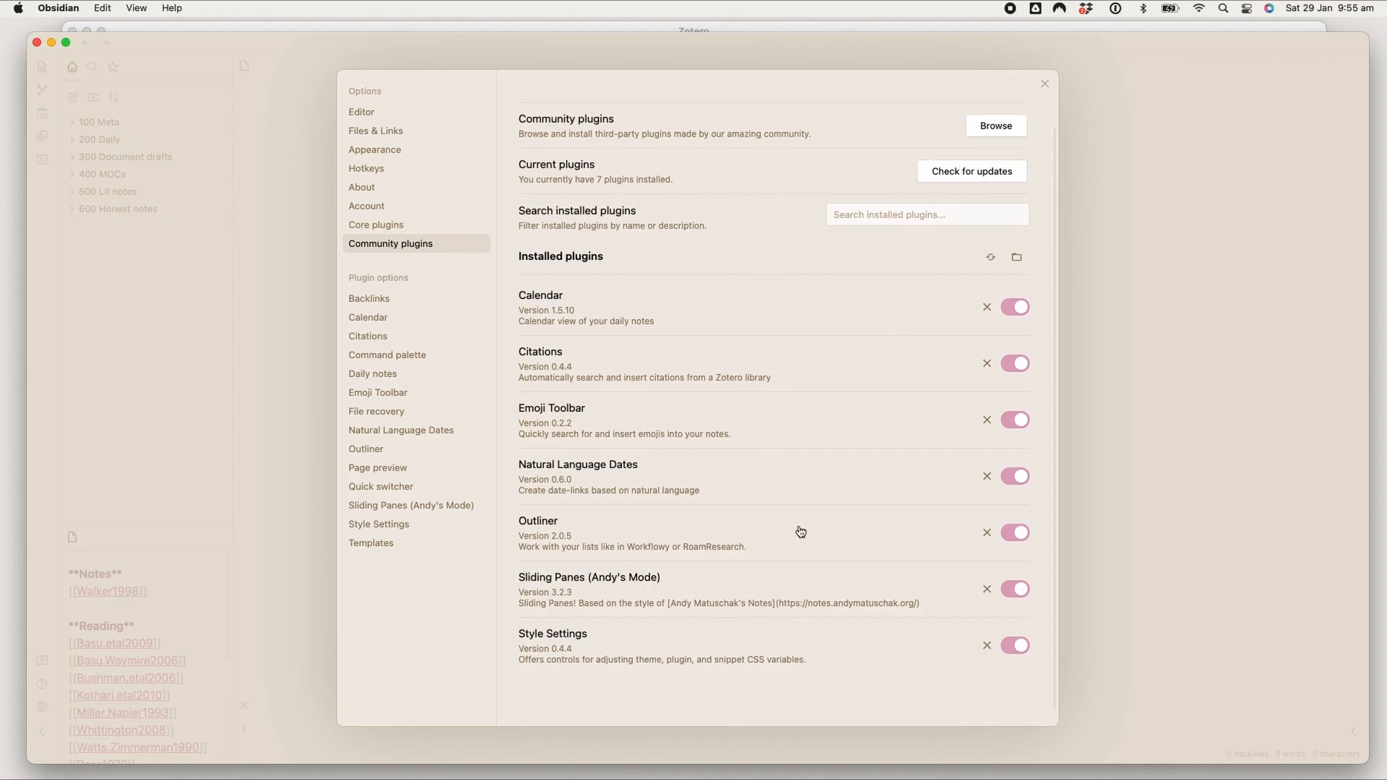
{"action": "mouse_move", "coordinate": [809, 700]}
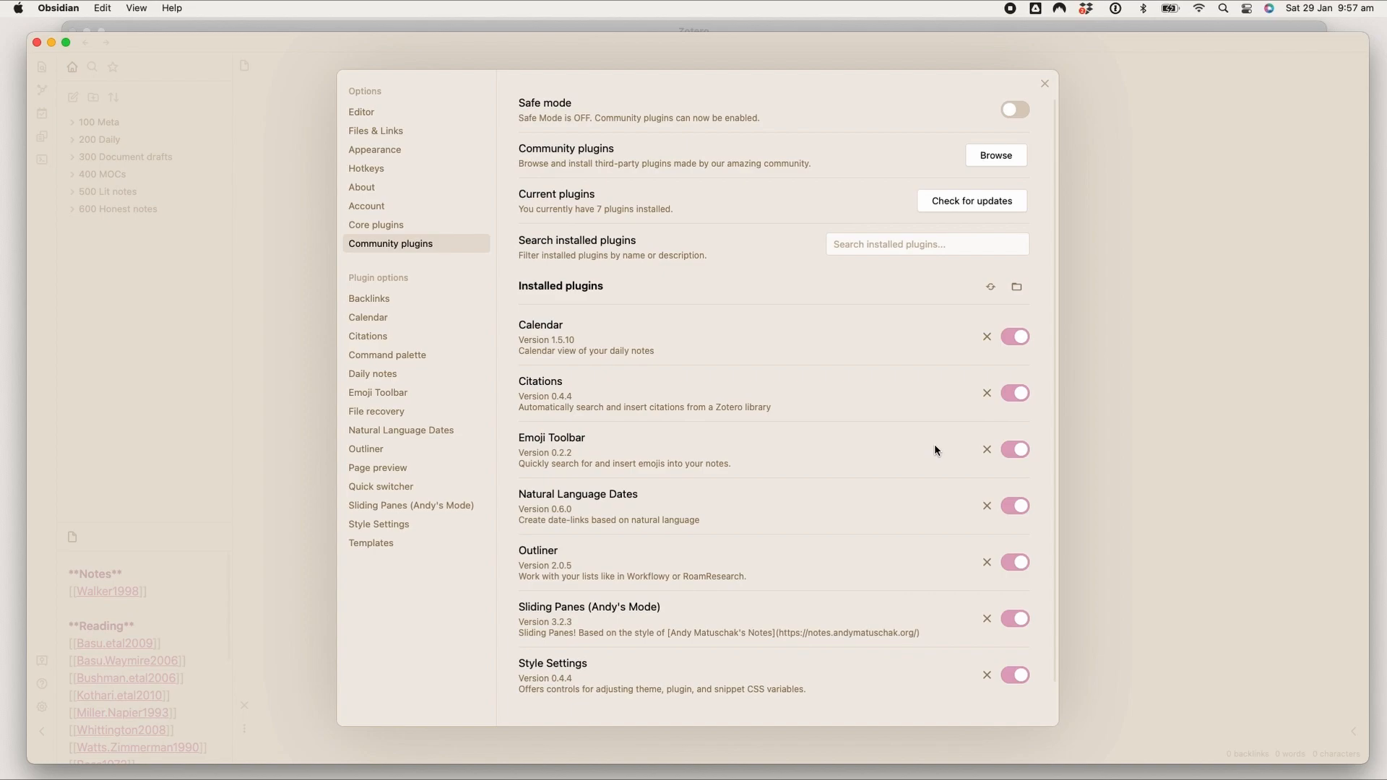
{"action": "mouse_move", "coordinate": [544, 397]}
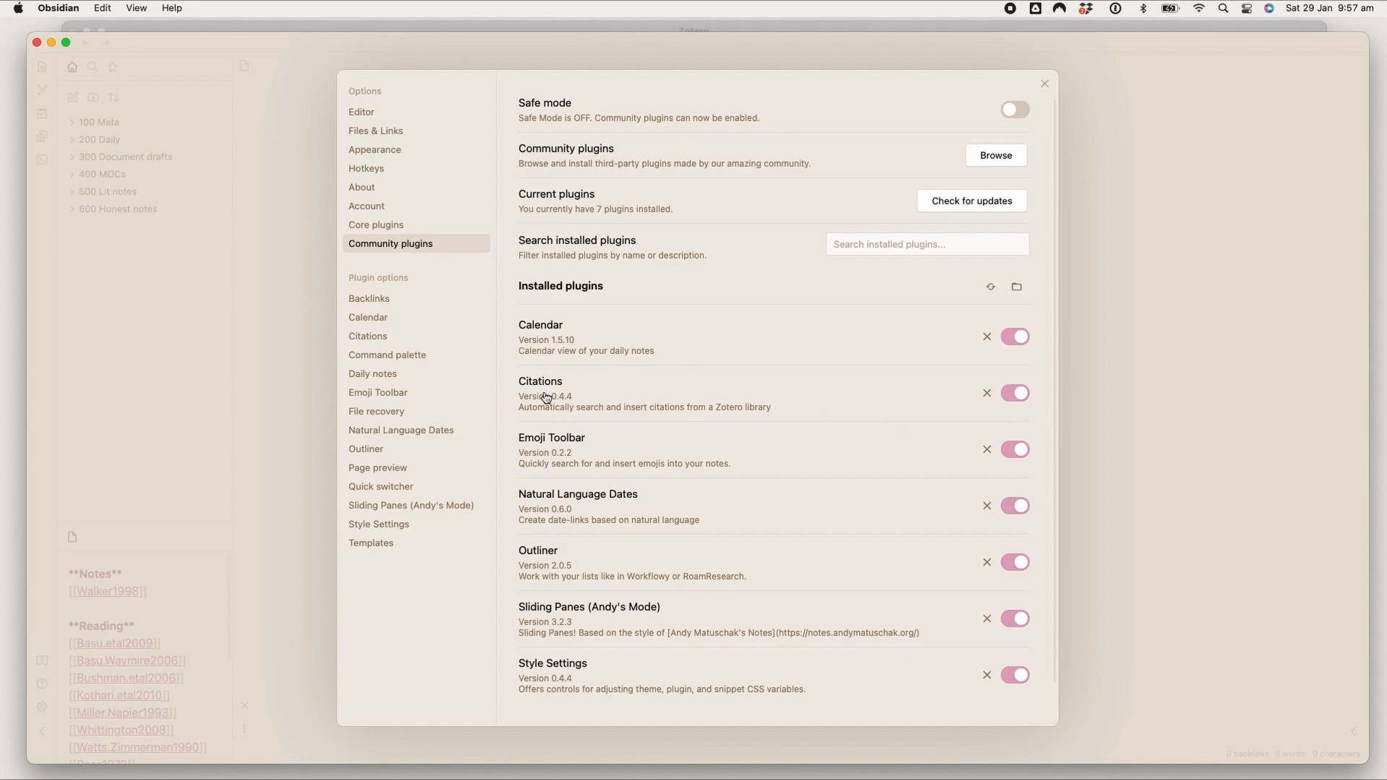
{"action": "left_click", "coordinate": [367, 335]}
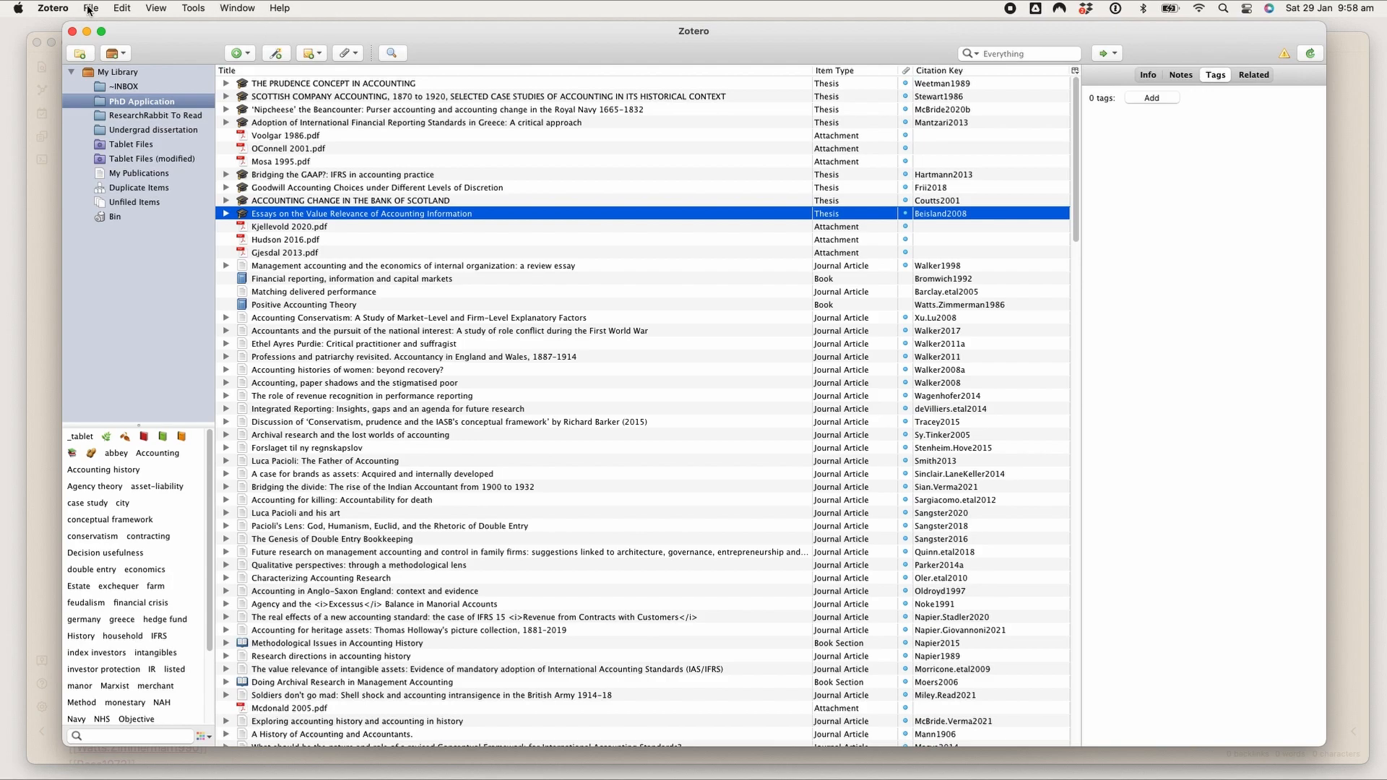
Step: Start a Better BibLaTeX export of the whole Zotero library with Keep updated unticked
{"action": "left_click", "coordinate": [90, 8]}
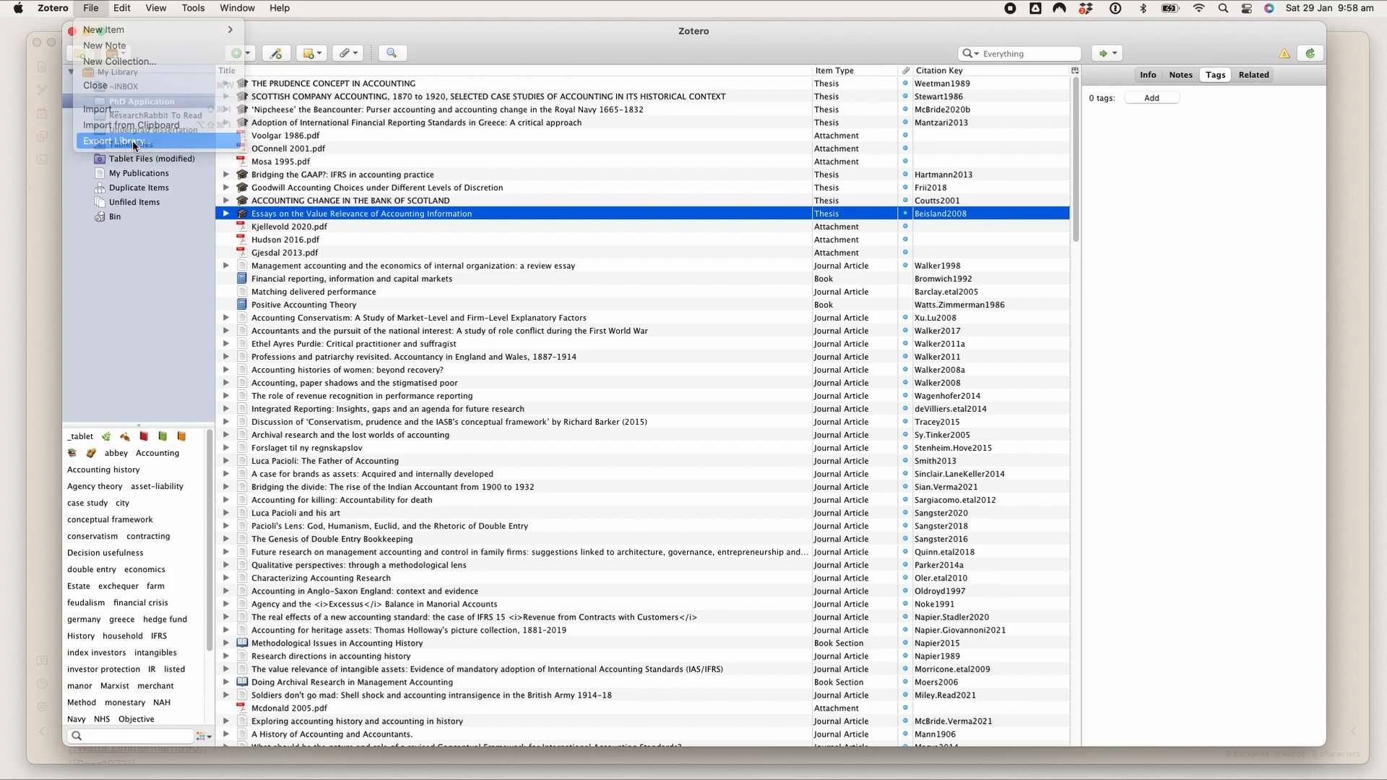
{"action": "left_click", "coordinate": [113, 141]}
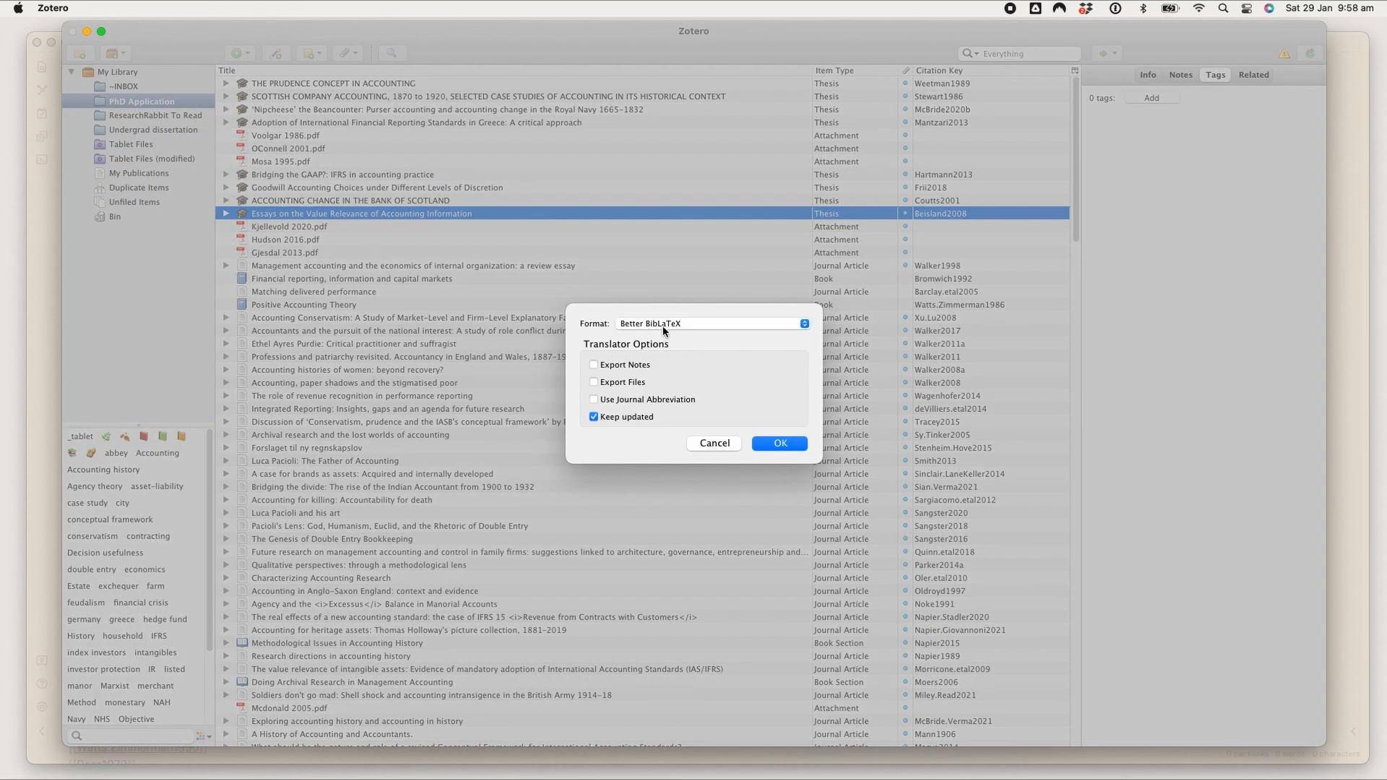
{"action": "left_click", "coordinate": [593, 417]}
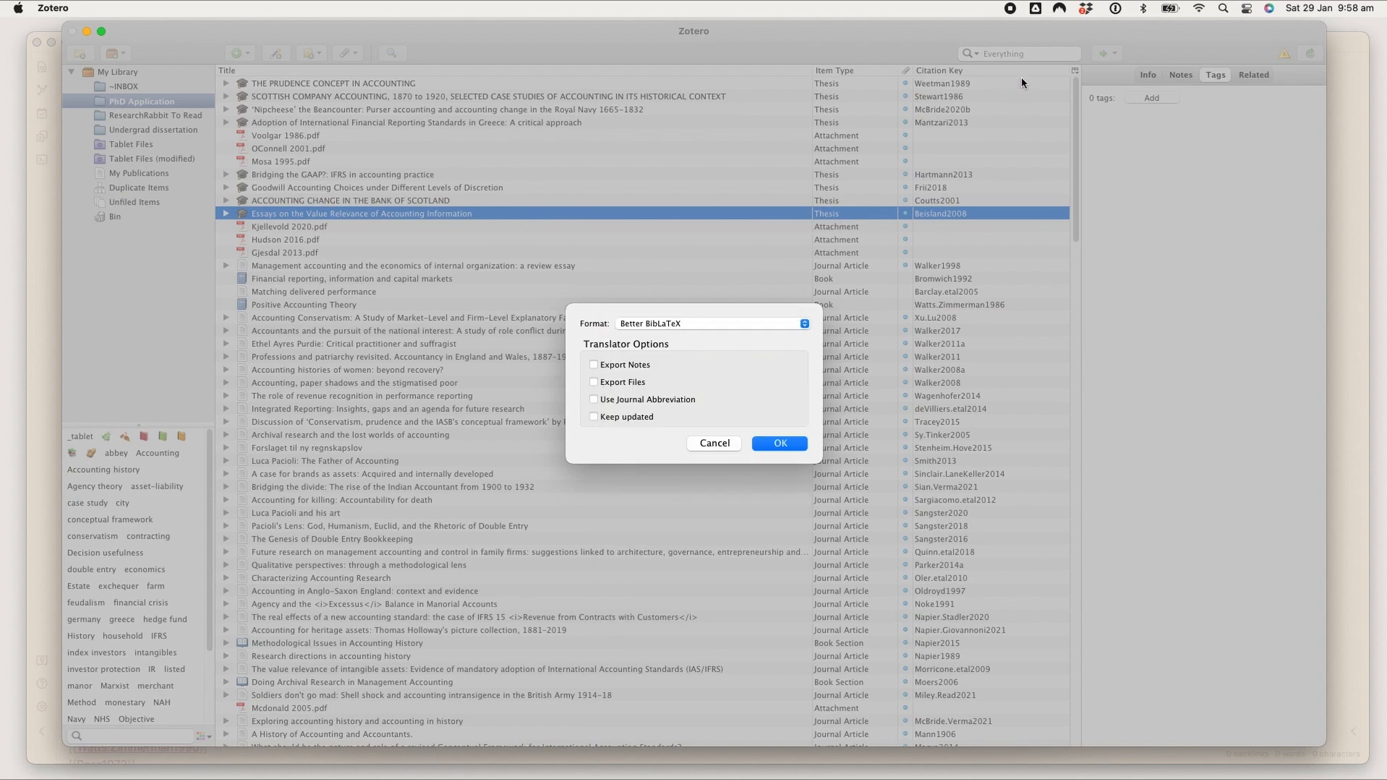
{"action": "mouse_move", "coordinate": [781, 320]}
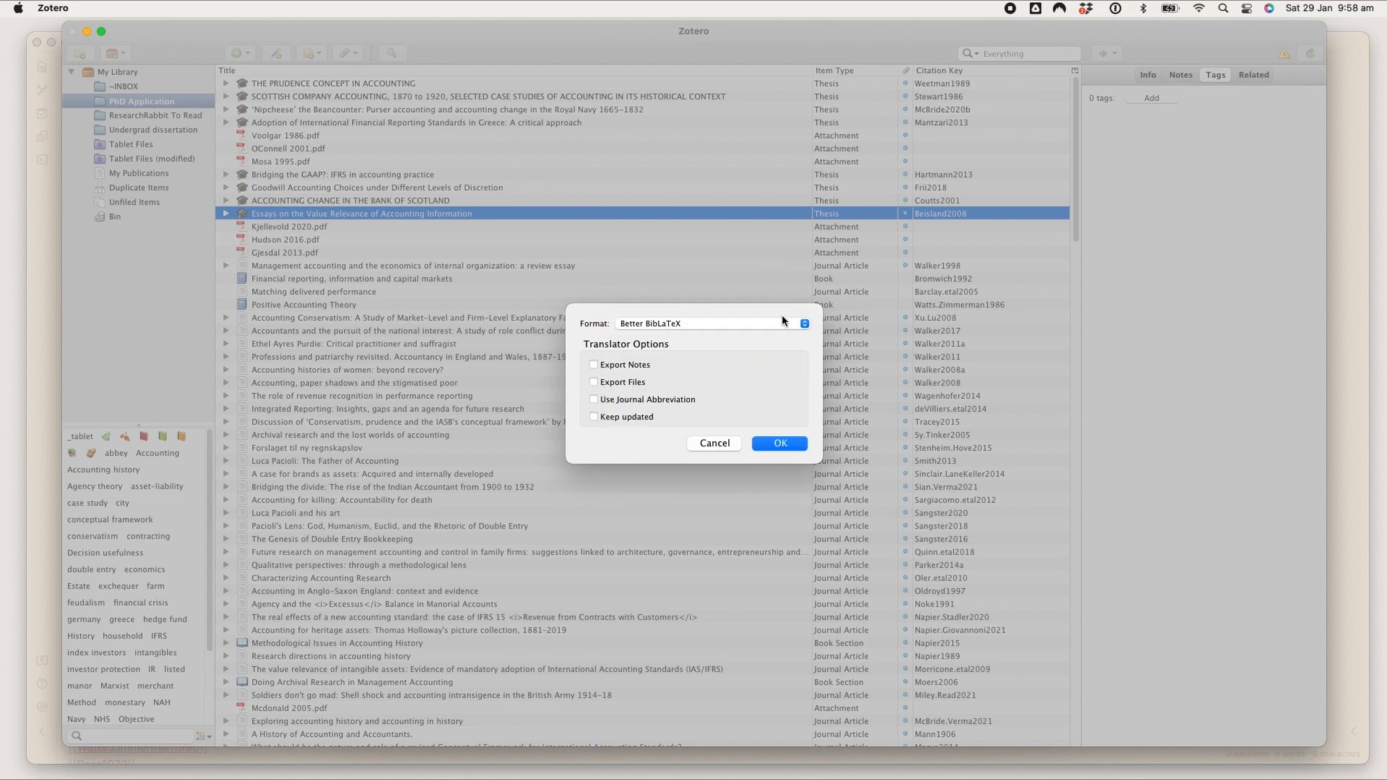
{"action": "left_click", "coordinate": [592, 417]}
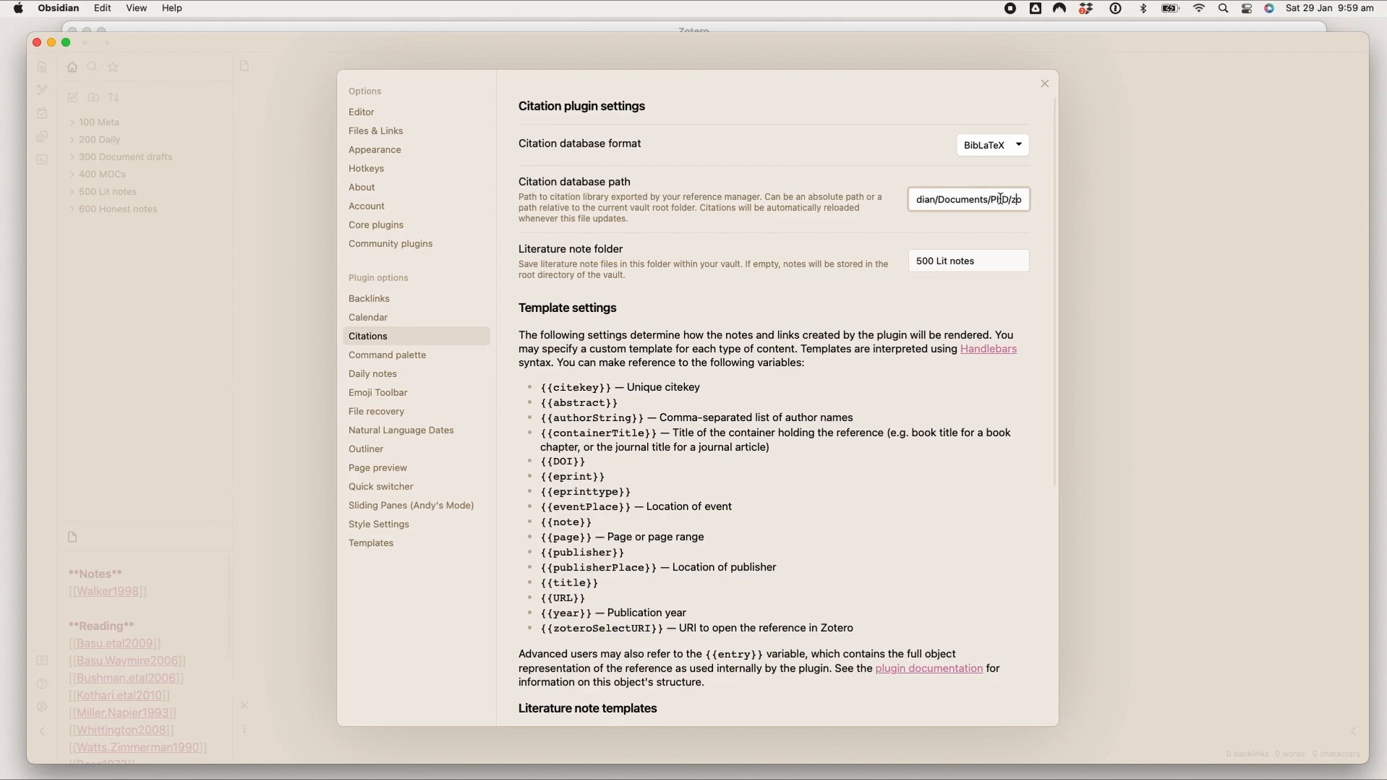
Step: Inspect the Citations database path and the '500 Lit notes' literature note folder field
{"action": "left_click", "coordinate": [967, 199]}
{"action": "type", "text": "tero.bib"}
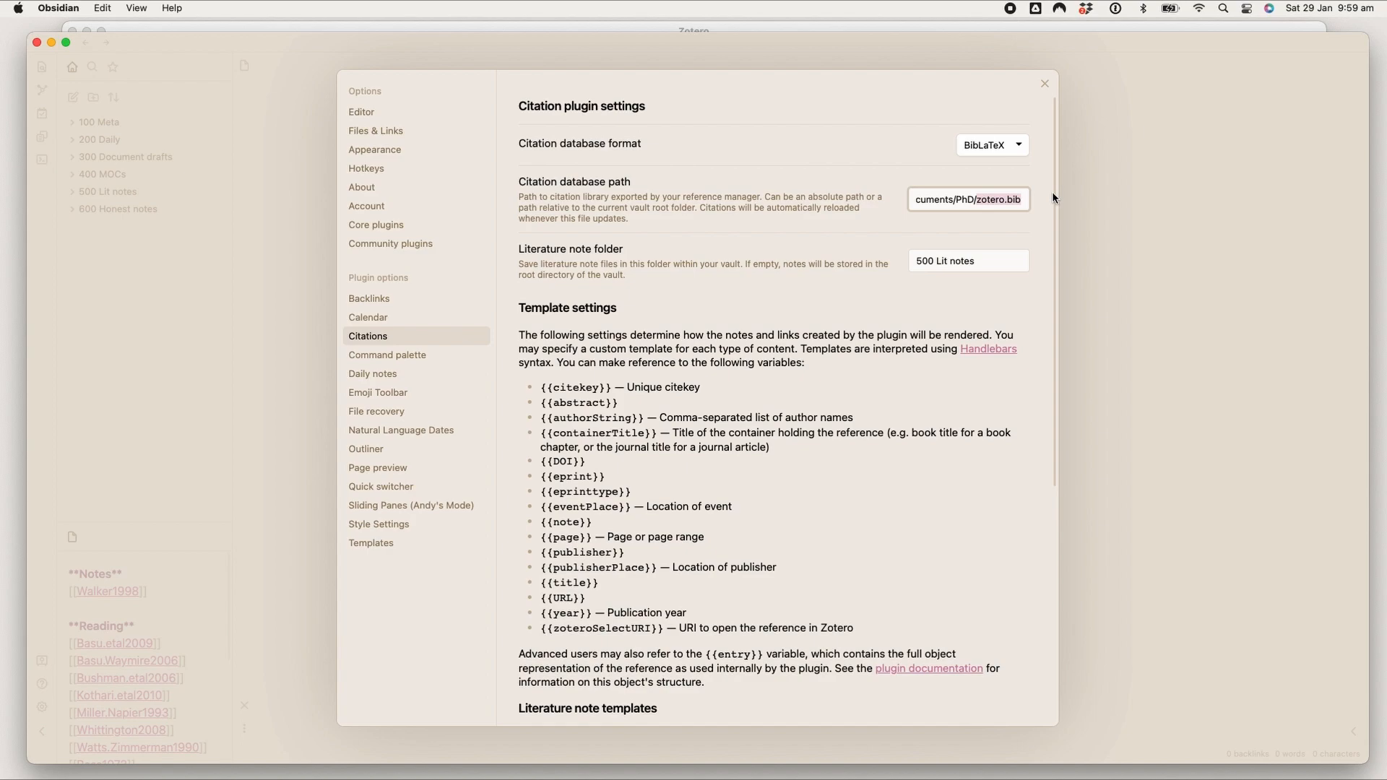
{"action": "left_click", "coordinate": [976, 260]}
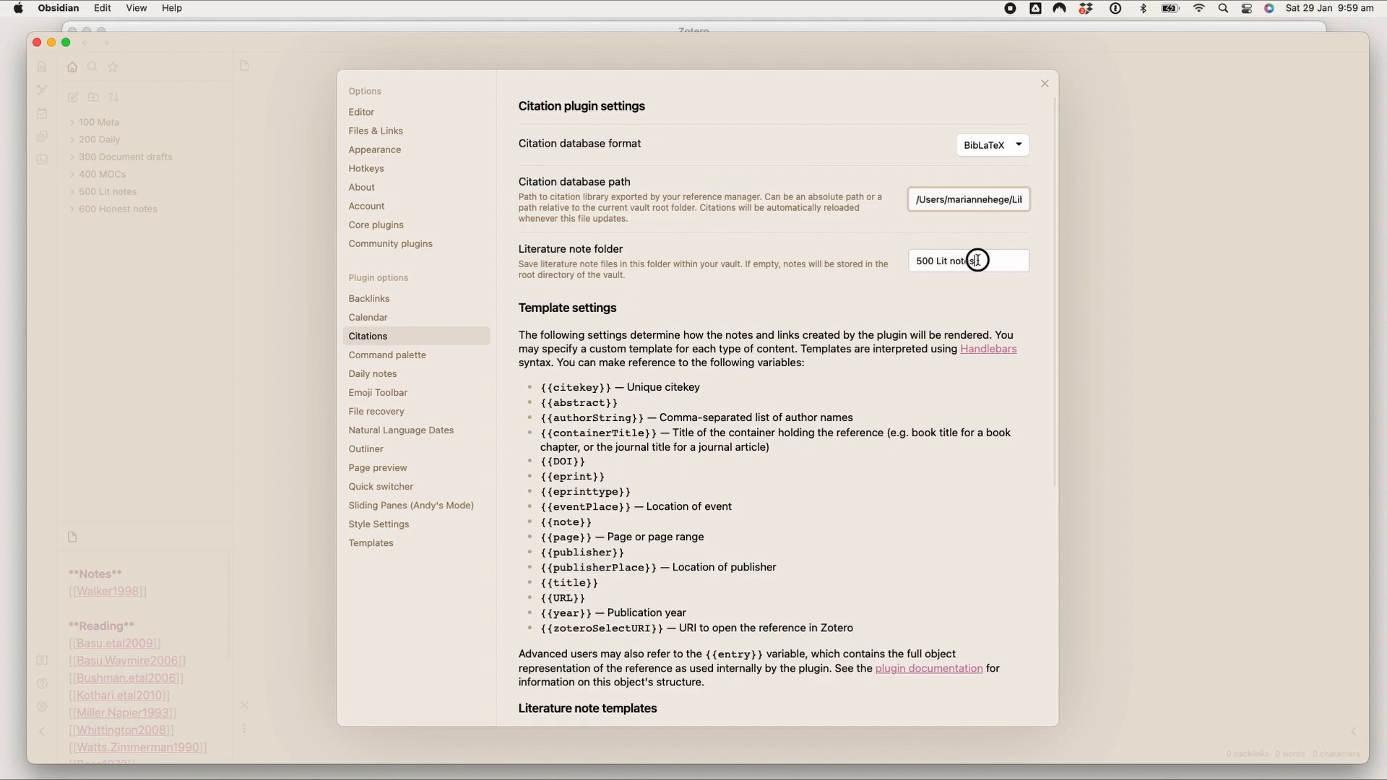
{"action": "triple_click", "coordinate": [948, 260]}
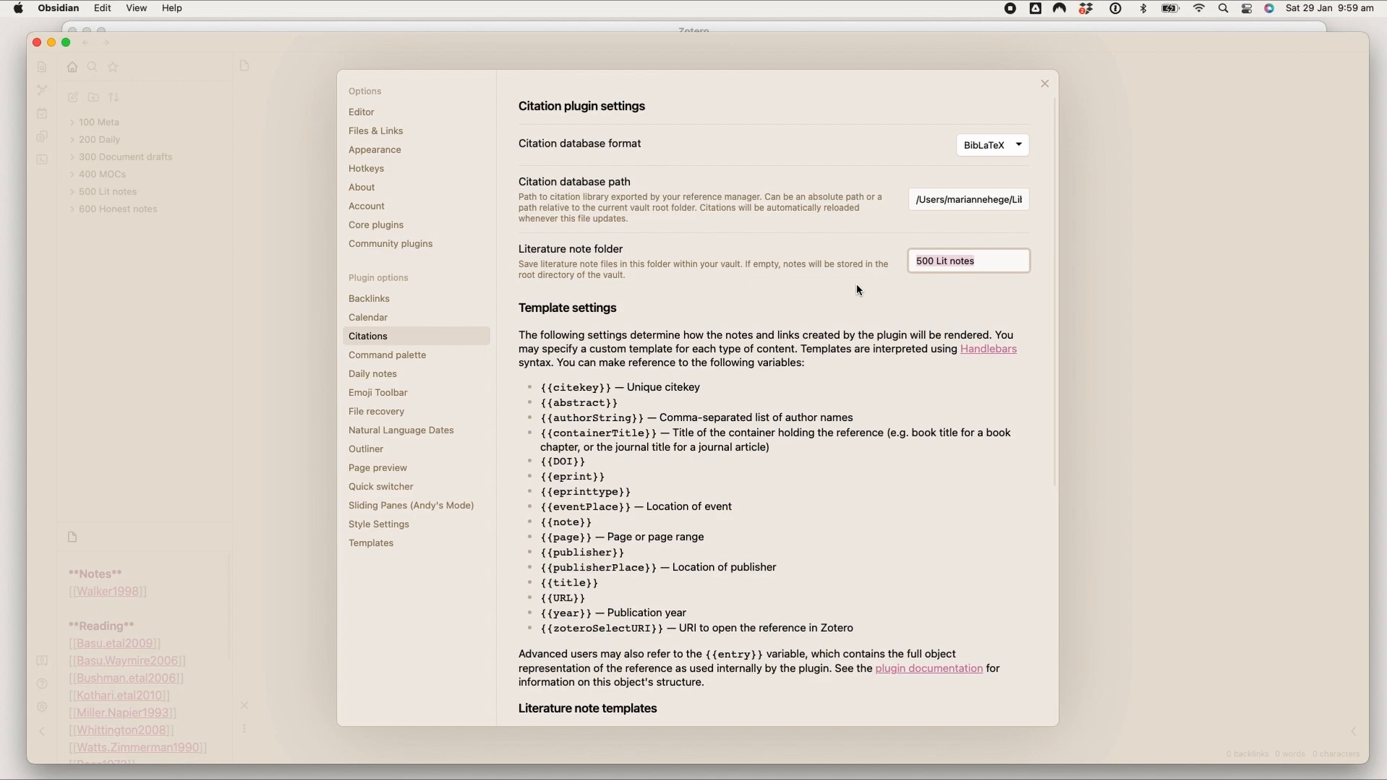
{"action": "left_click", "coordinate": [968, 261]}
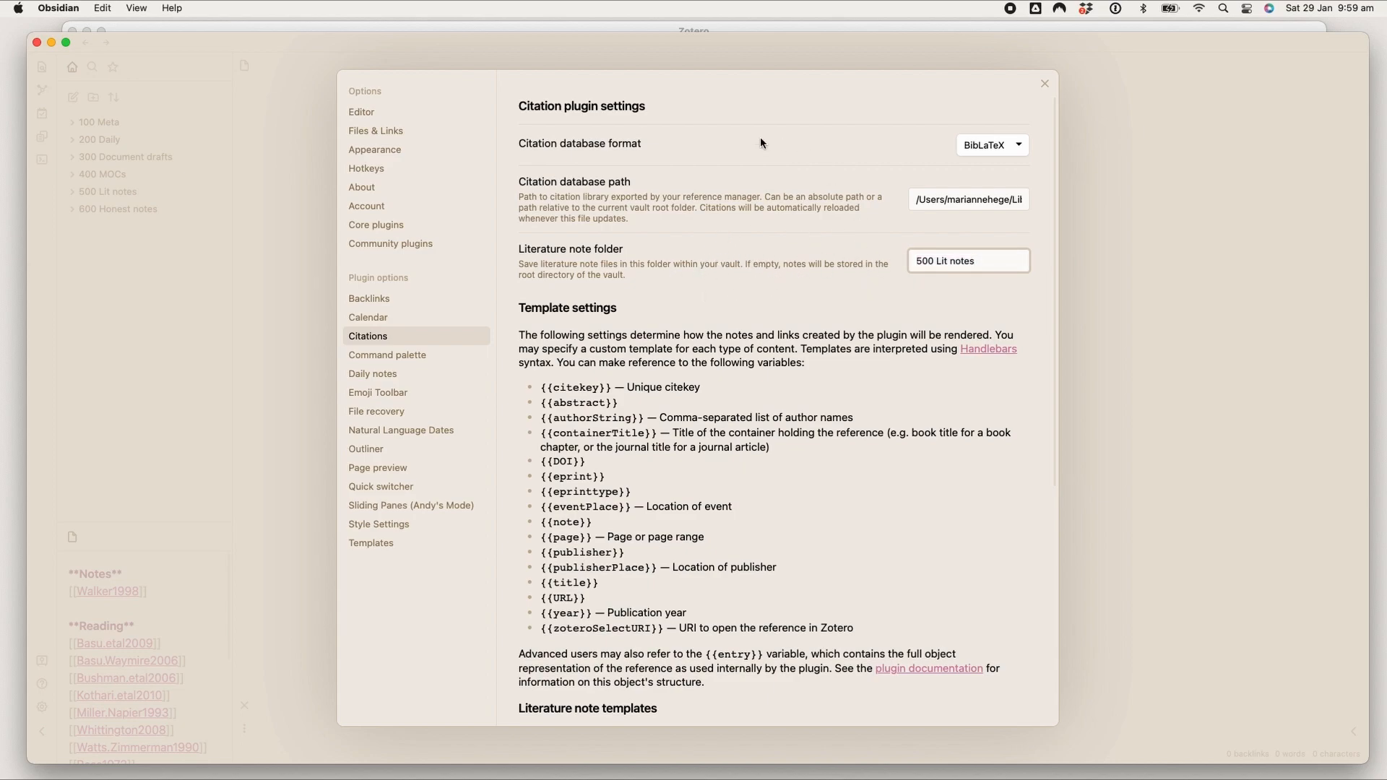
{"action": "left_click", "coordinate": [968, 260]}
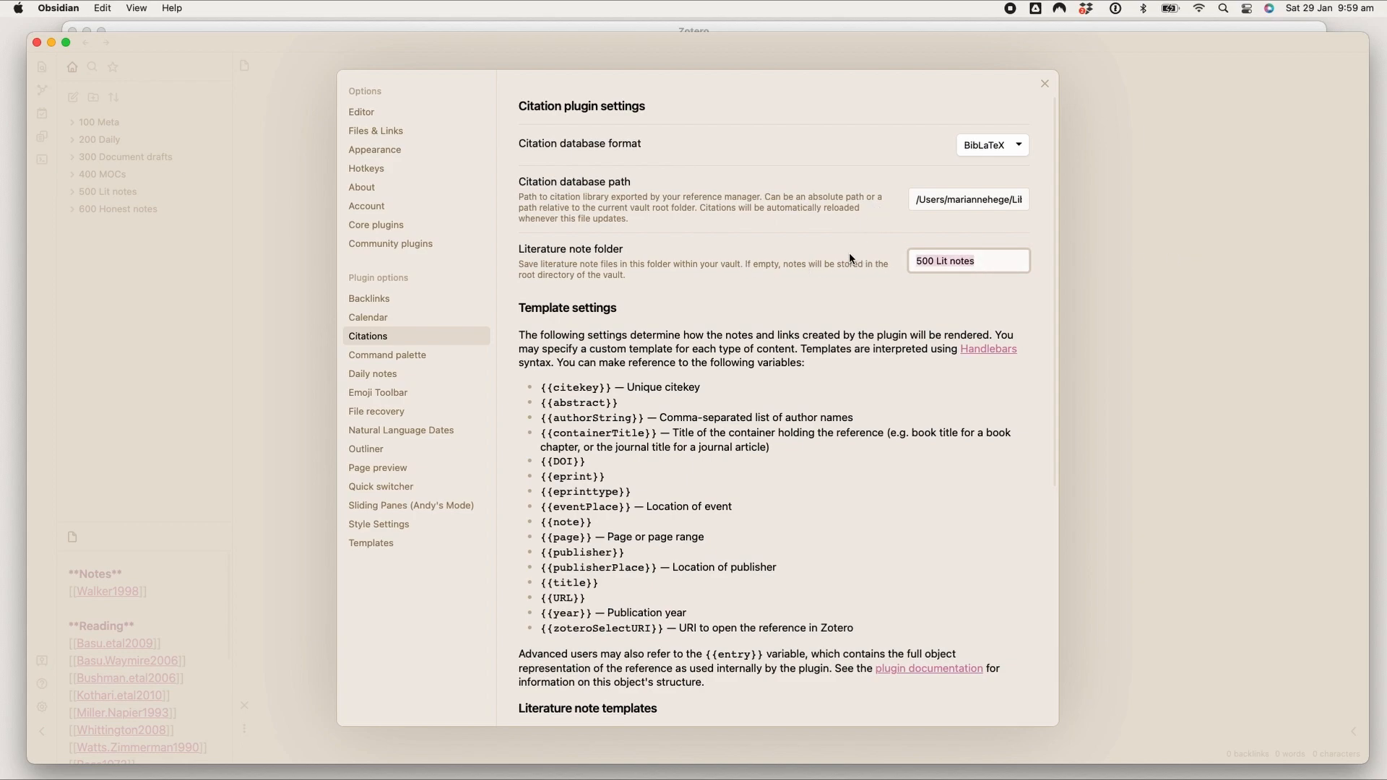
Step: Scroll down through the Citations settings to the available template variables
{"action": "scroll", "scroll_direction": "down", "scroll_amount": 3}
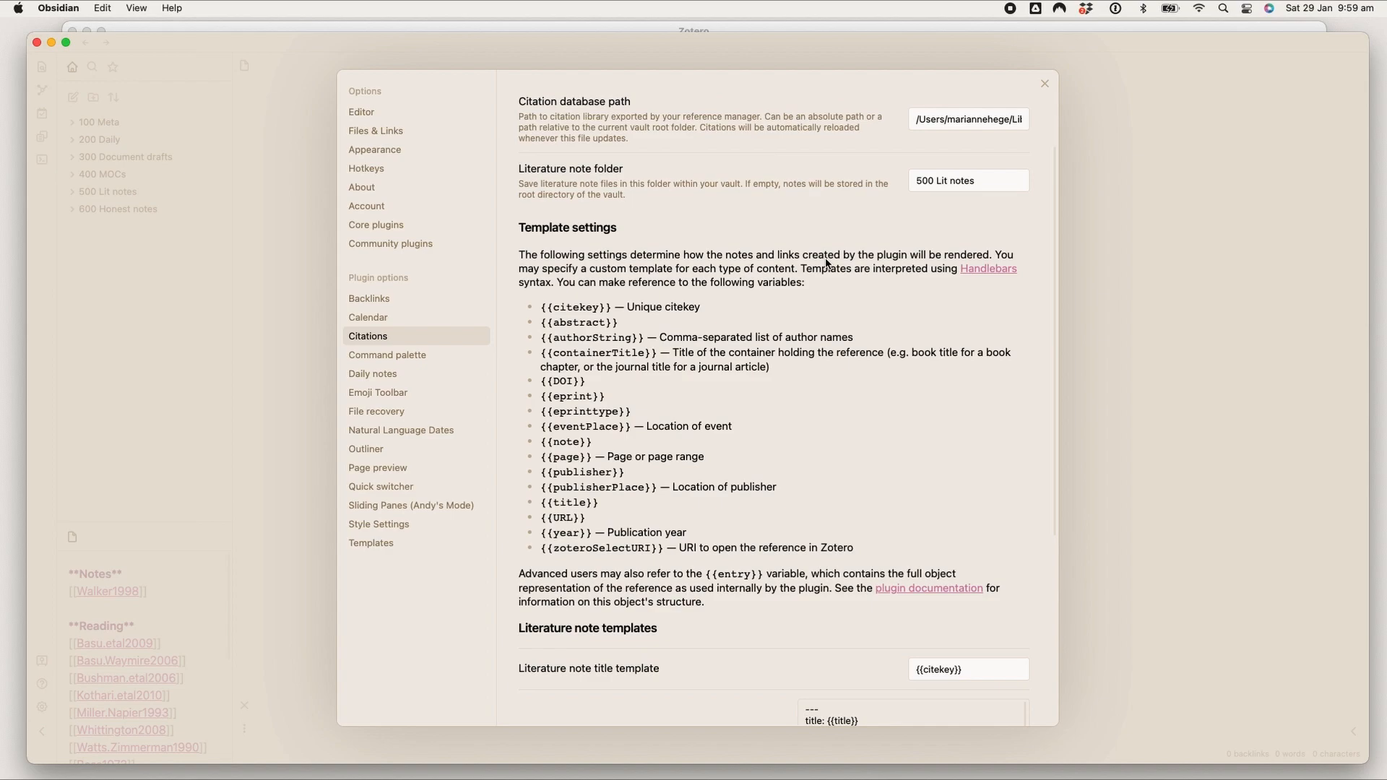
{"action": "scroll", "scroll_direction": "down", "scroll_amount": 3}
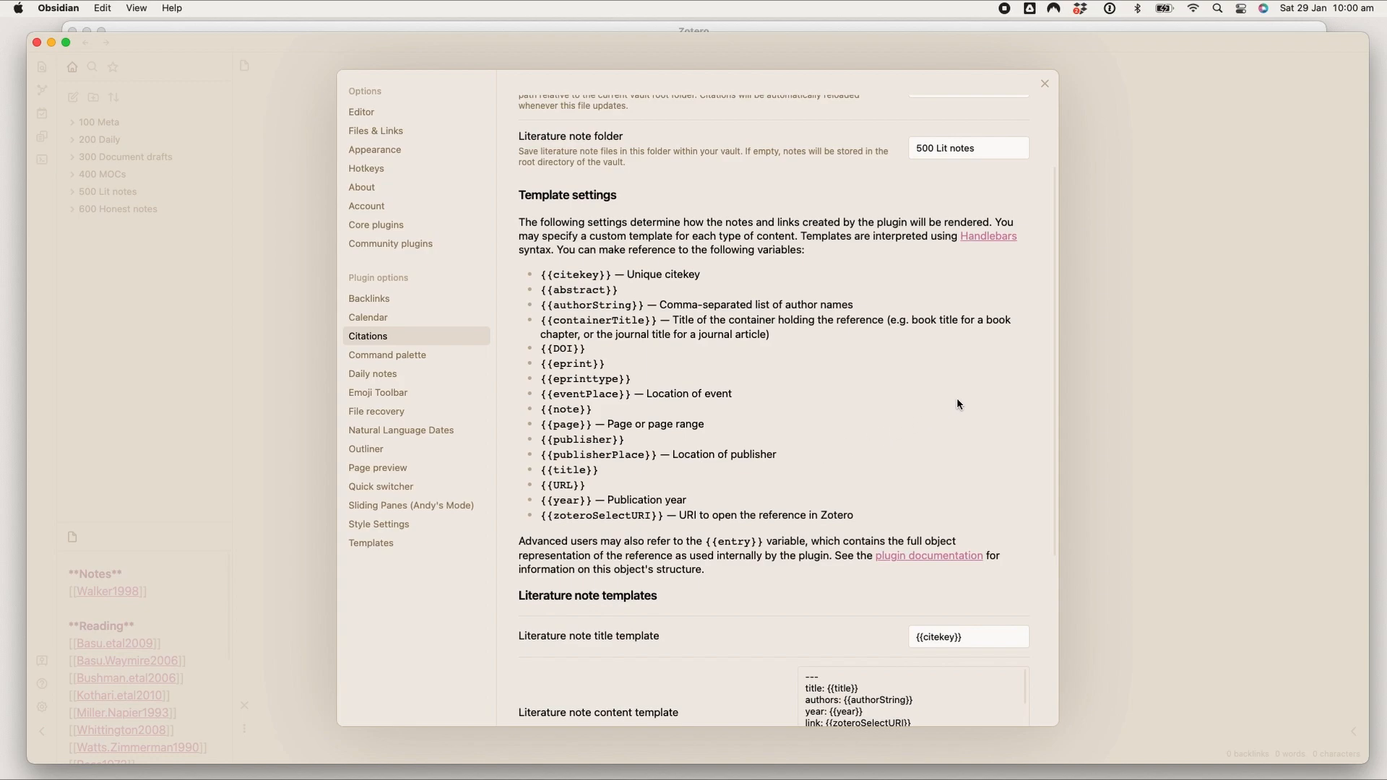
{"action": "scroll", "scroll_direction": "down", "scroll_amount": 3}
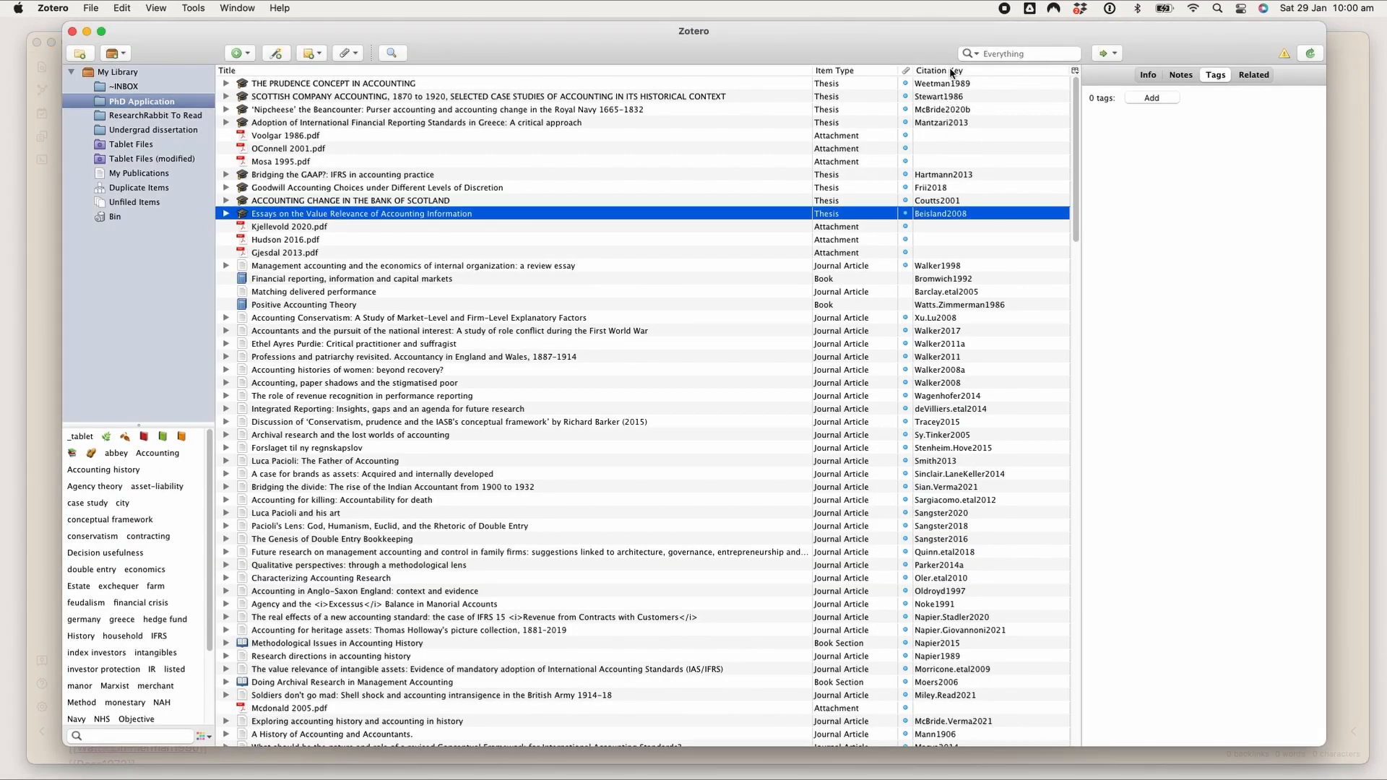
{"action": "mouse_move", "coordinate": [954, 137]}
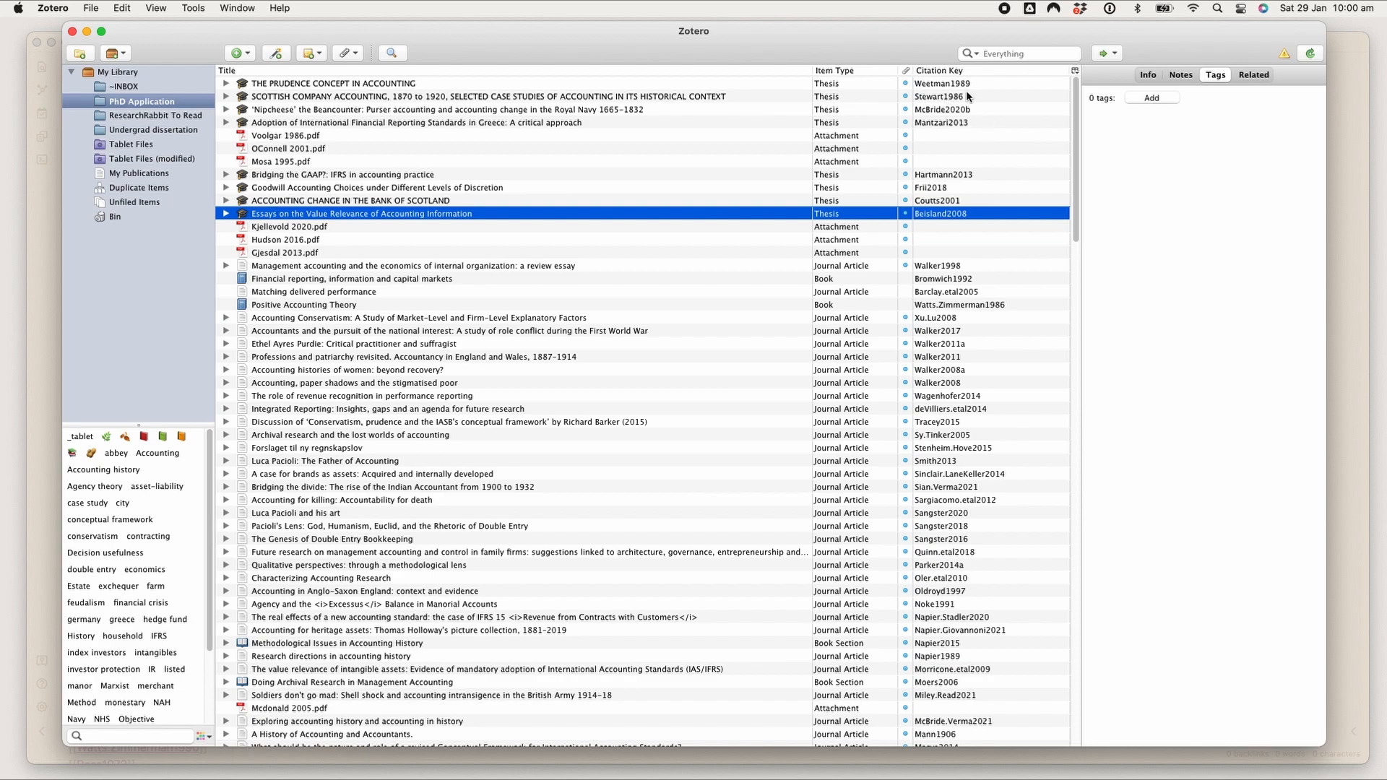
{"action": "mouse_move", "coordinate": [980, 127]}
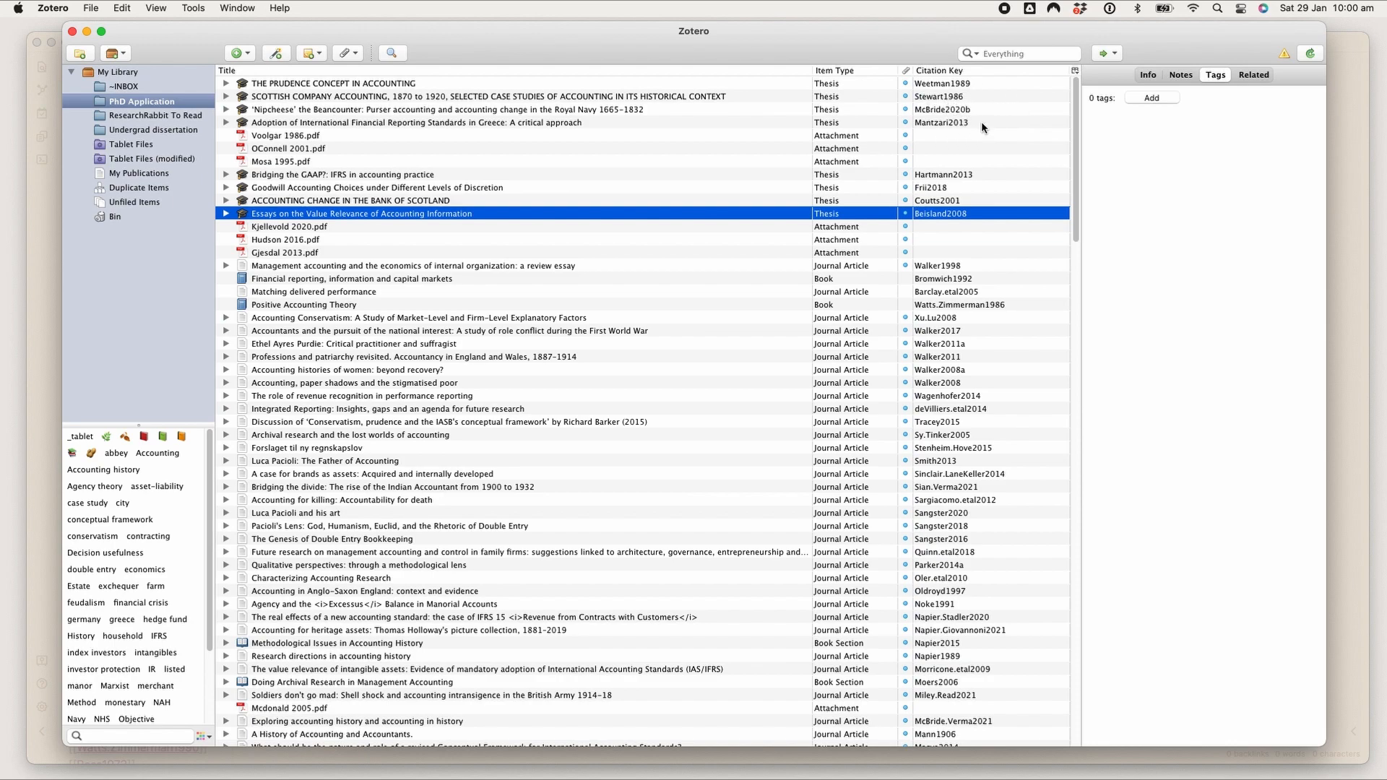
{"action": "mouse_move", "coordinate": [971, 123]}
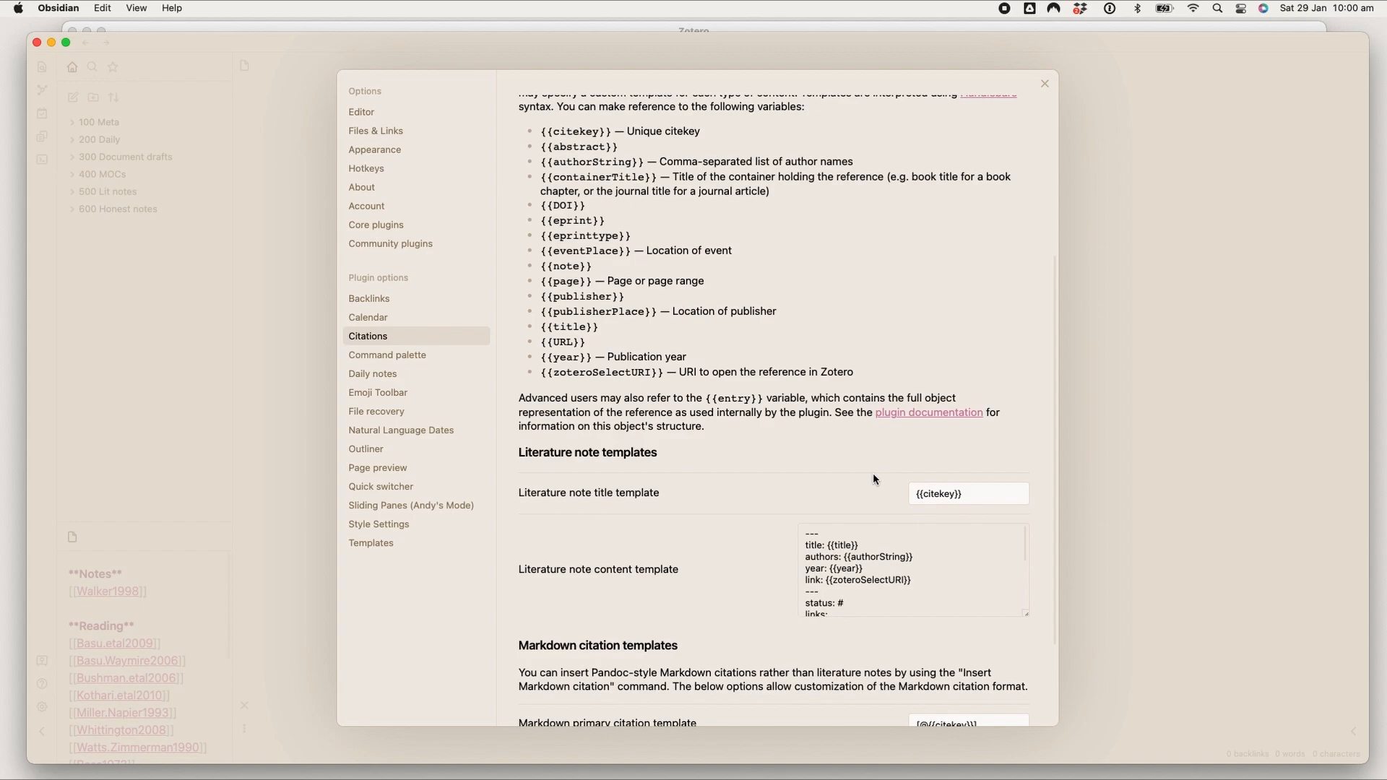
{"action": "scroll", "scroll_direction": "down", "scroll_amount": 3}
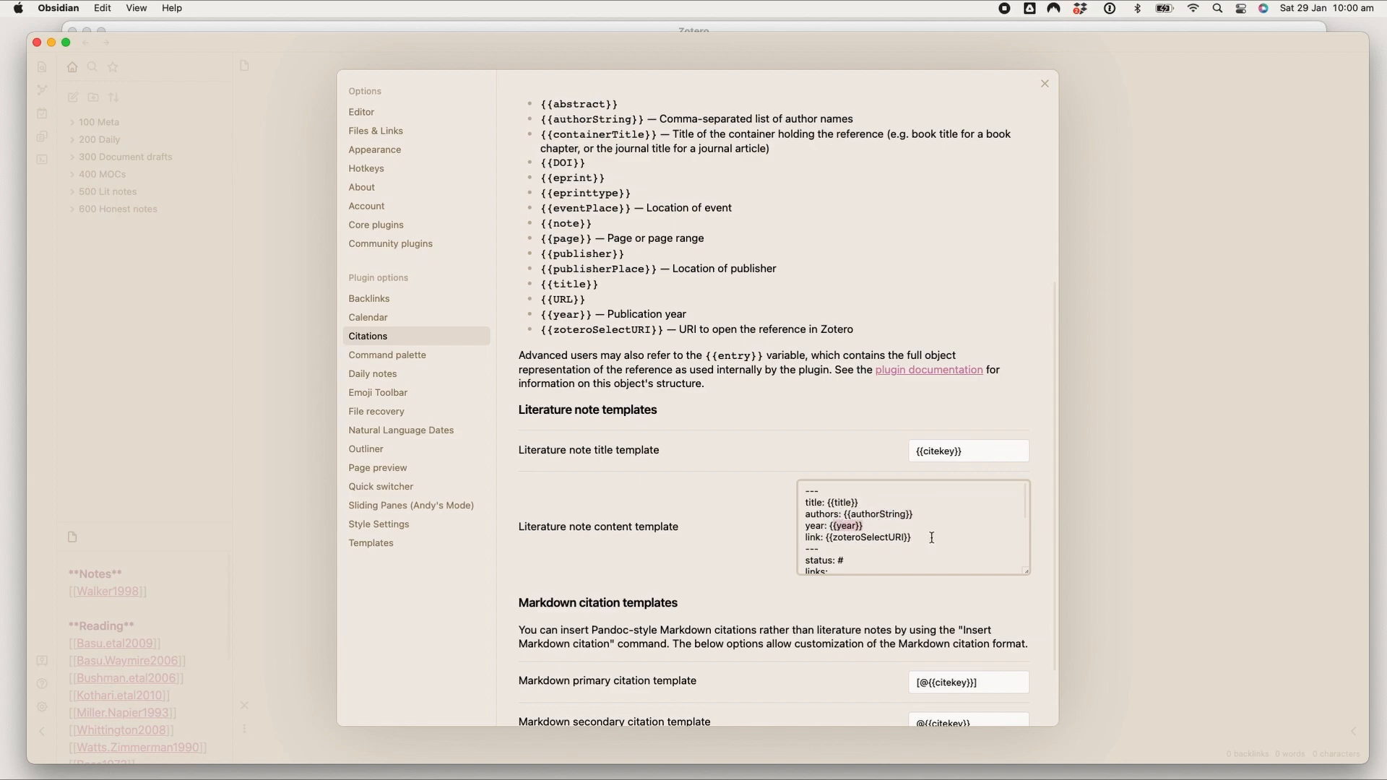
{"action": "left_click_drag", "start_coordinate": [830, 524], "coordinate": [911, 537]}
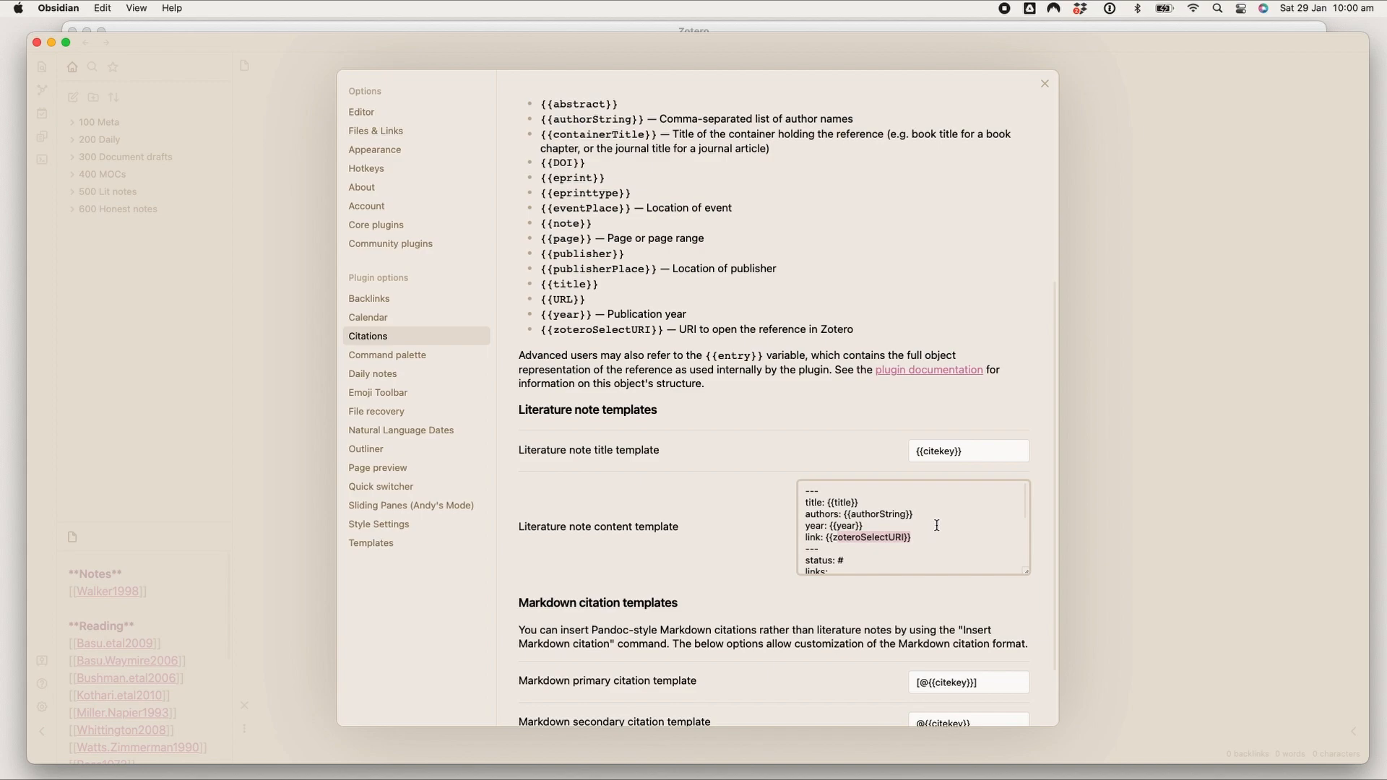
{"action": "mouse_move", "coordinate": [936, 520]}
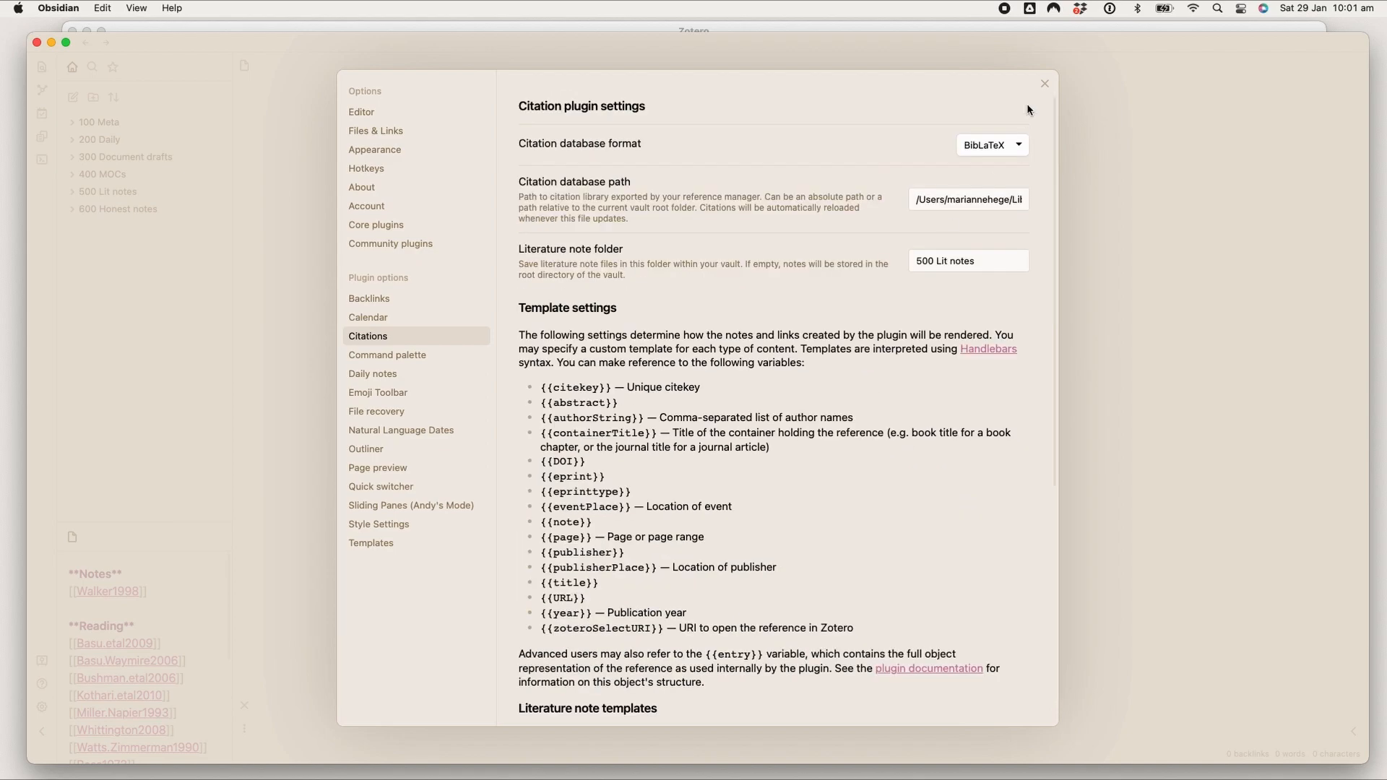
Step: Close Settings, expand '500 Lit notes' and open the Sunder1999 literature note
{"action": "left_click", "coordinate": [1044, 83]}
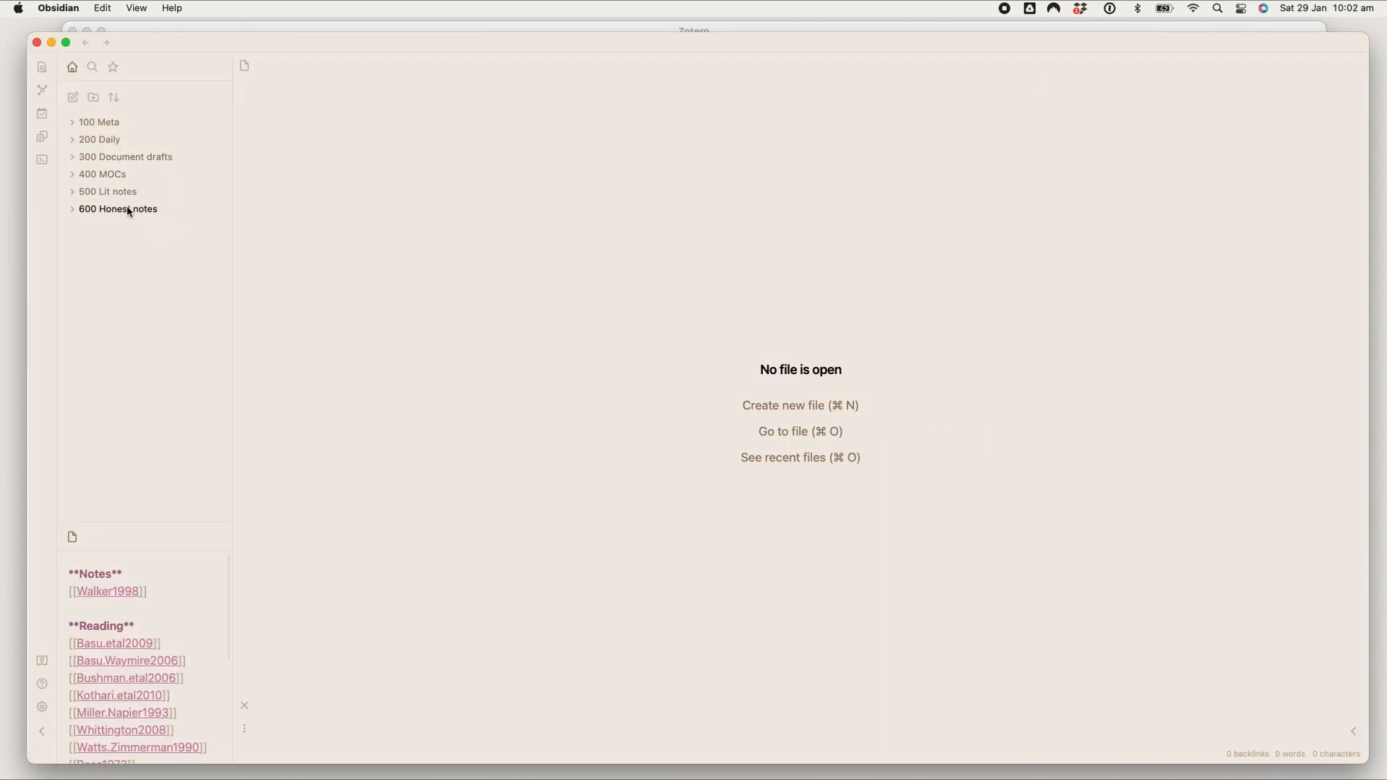
{"action": "mouse_move", "coordinate": [118, 209]}
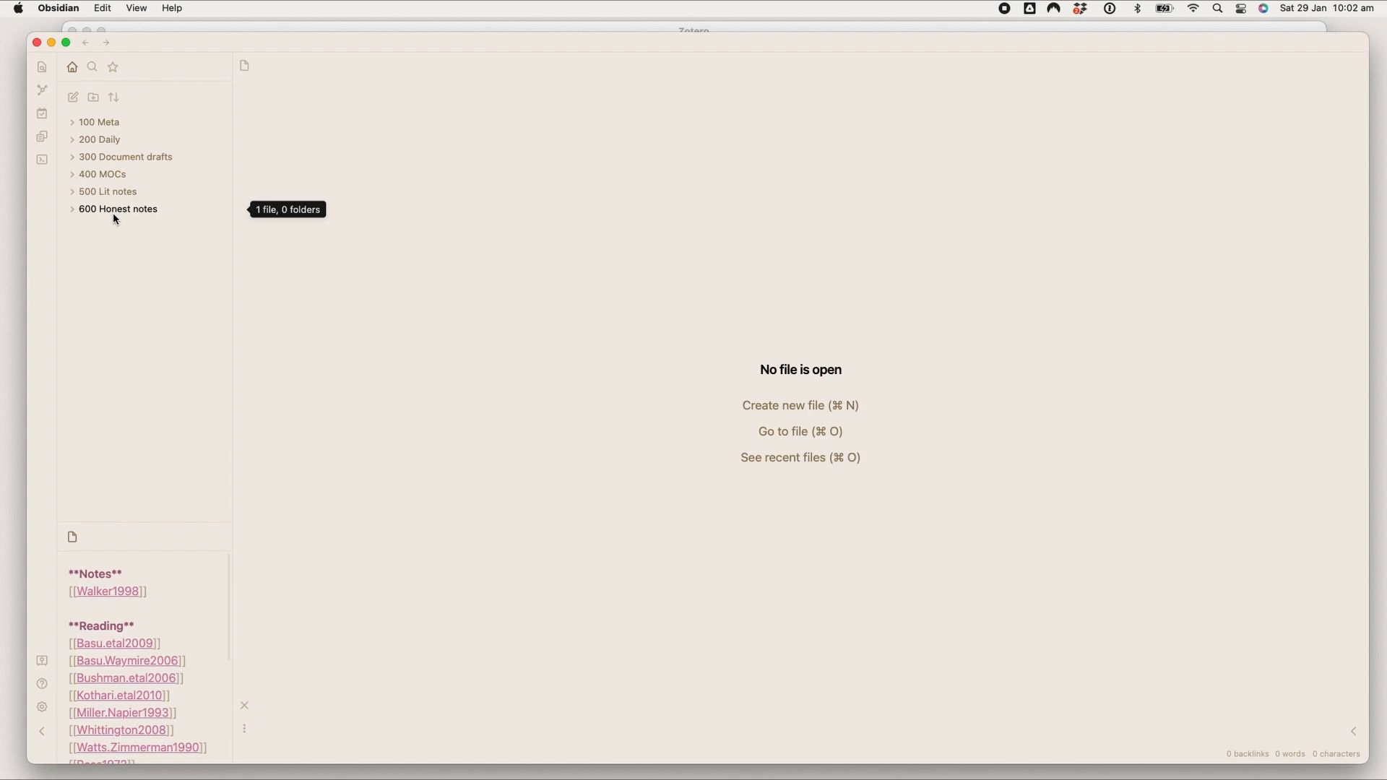
{"action": "mouse_move", "coordinate": [106, 190]}
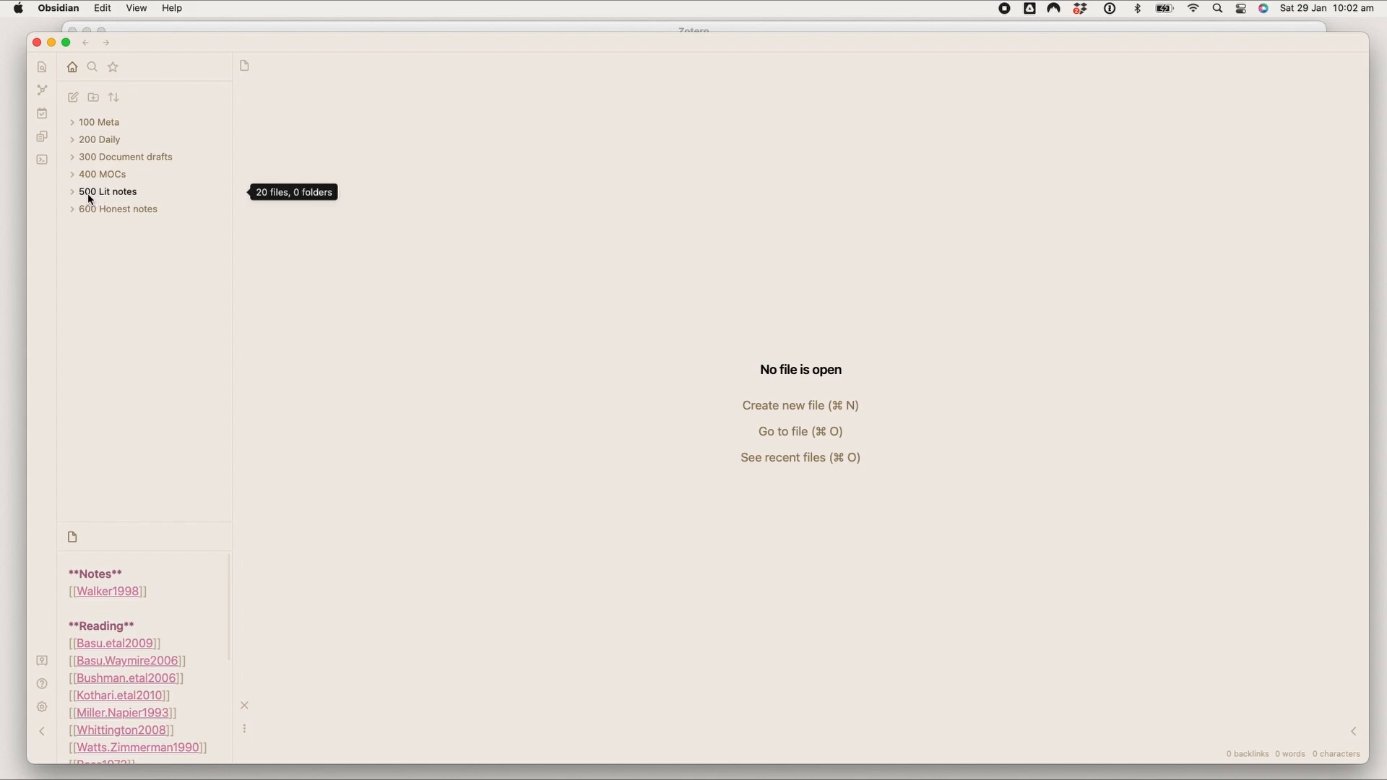
{"action": "left_click", "coordinate": [106, 191]}
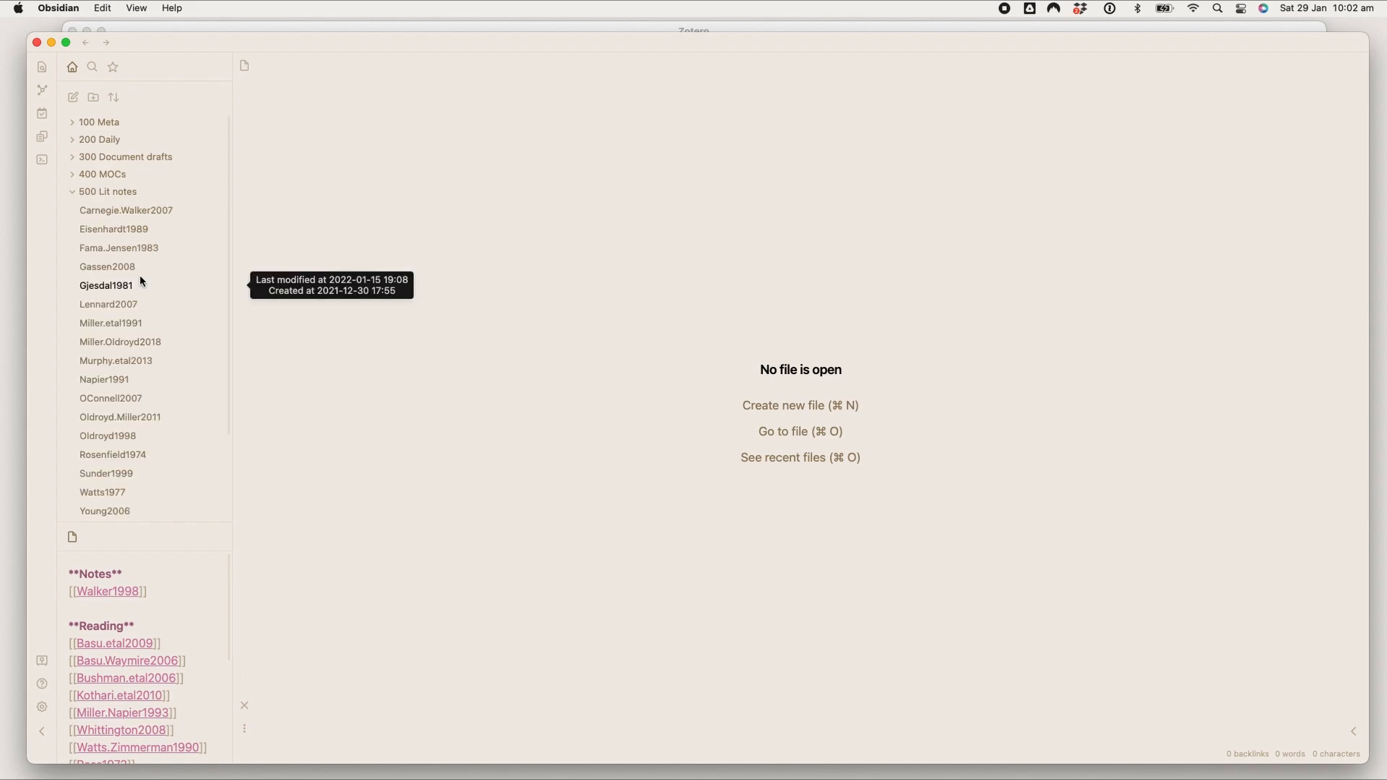
{"action": "left_click", "coordinate": [106, 473]}
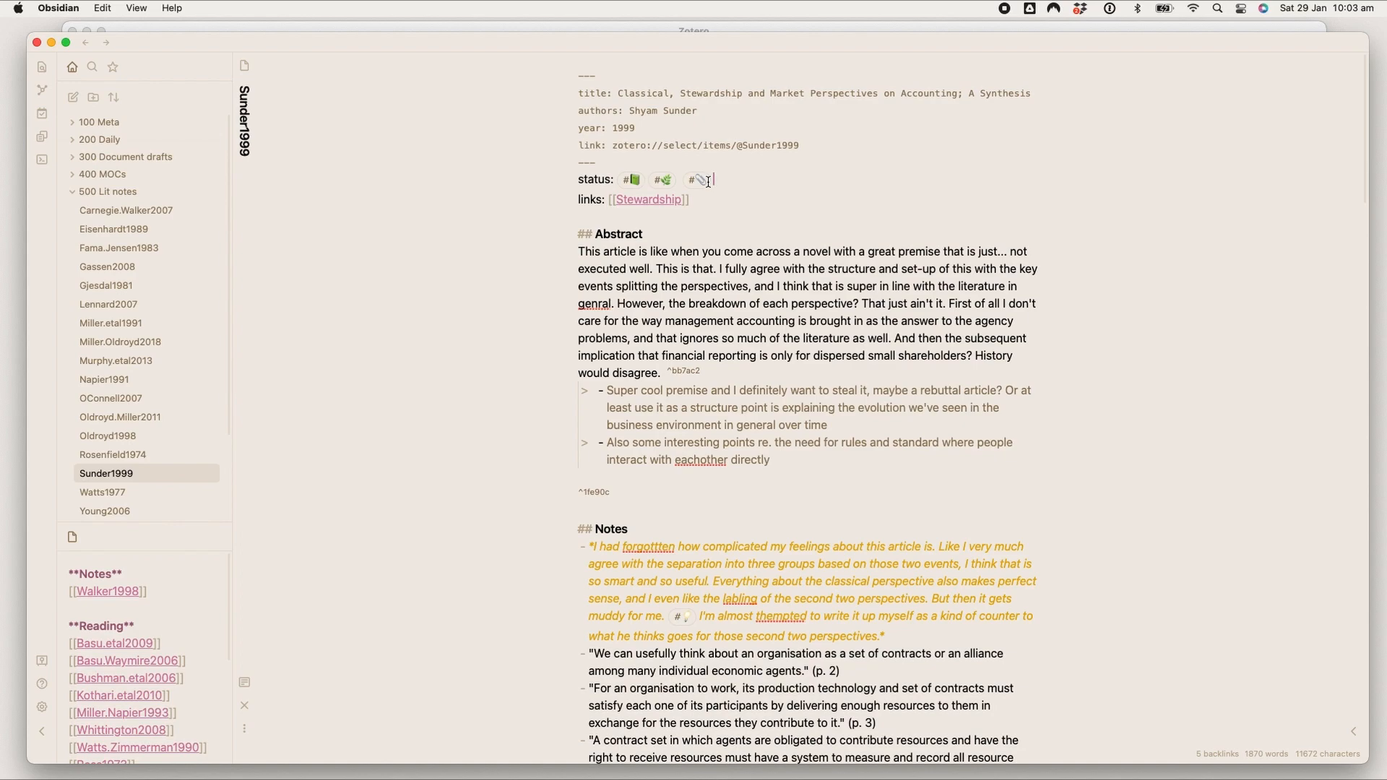
{"action": "left_click_drag", "start_coordinate": [579, 251], "coordinate": [694, 322]}
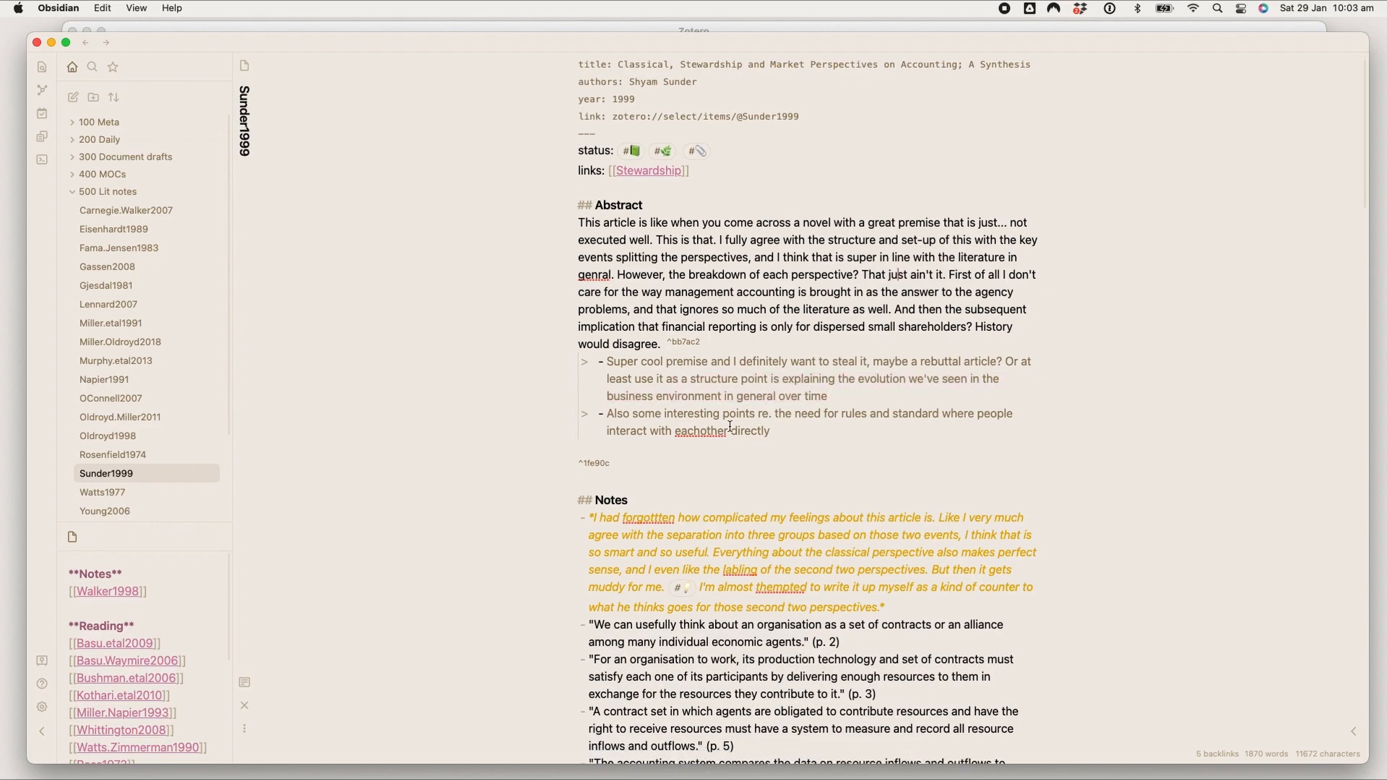
{"action": "scroll", "scroll_direction": "down", "scroll_amount": 3}
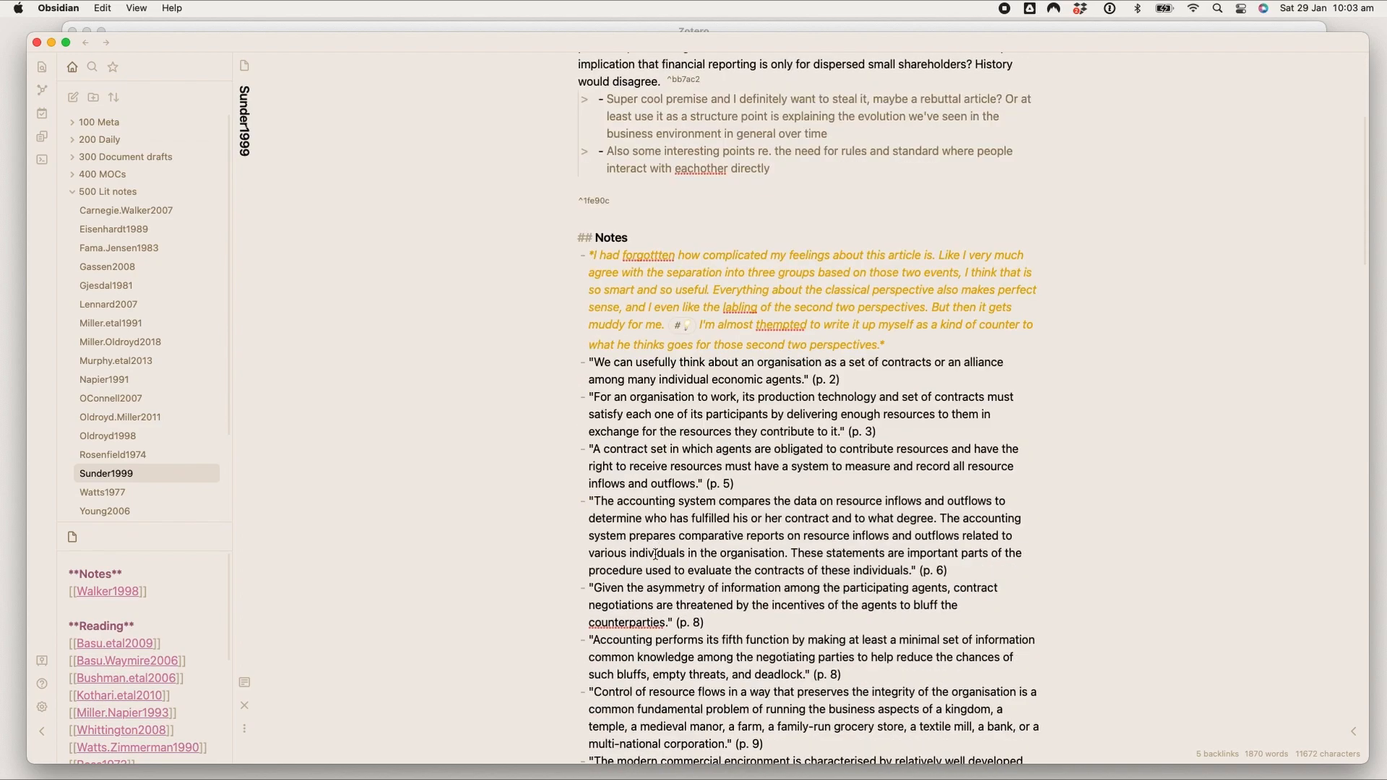
{"action": "left_click_drag", "start_coordinate": [627, 272], "coordinate": [819, 307]}
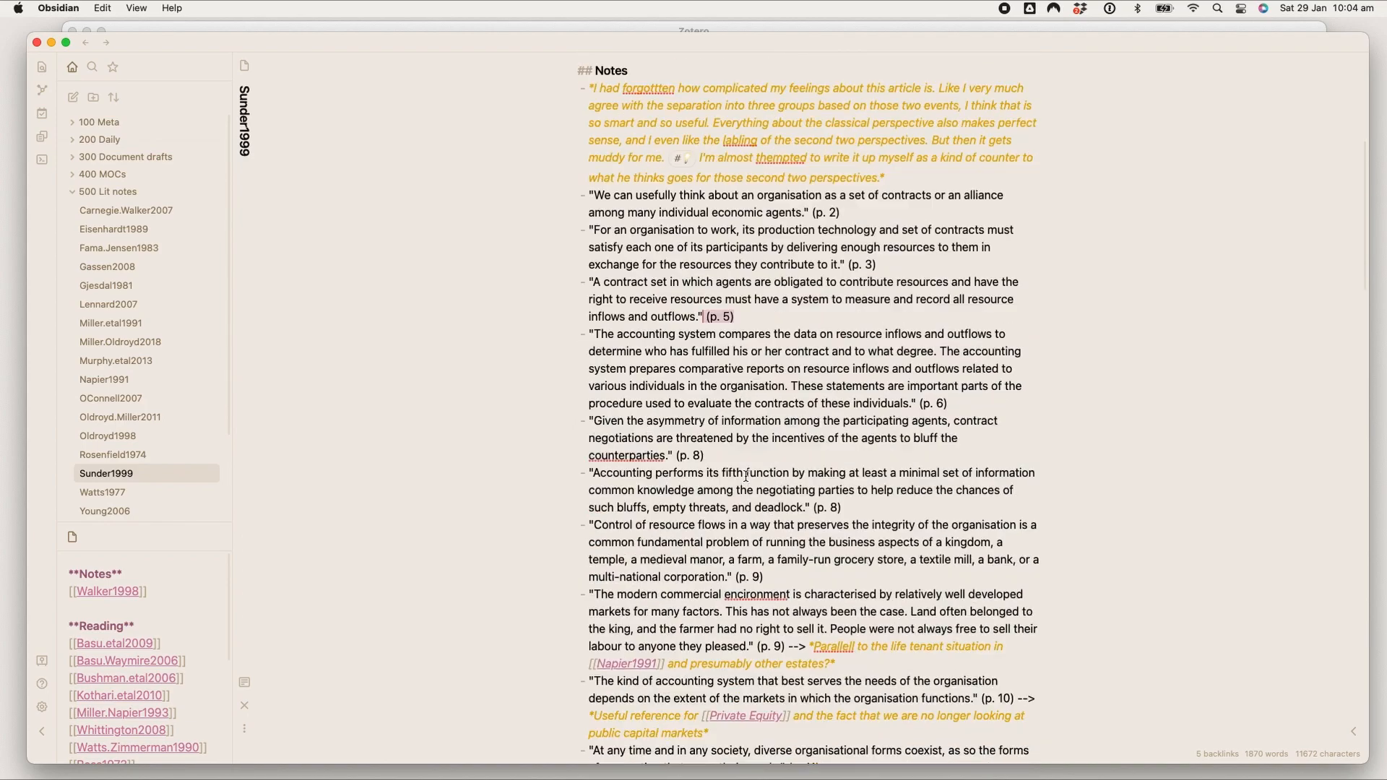
{"action": "scroll", "scroll_direction": "down", "scroll_amount": 3}
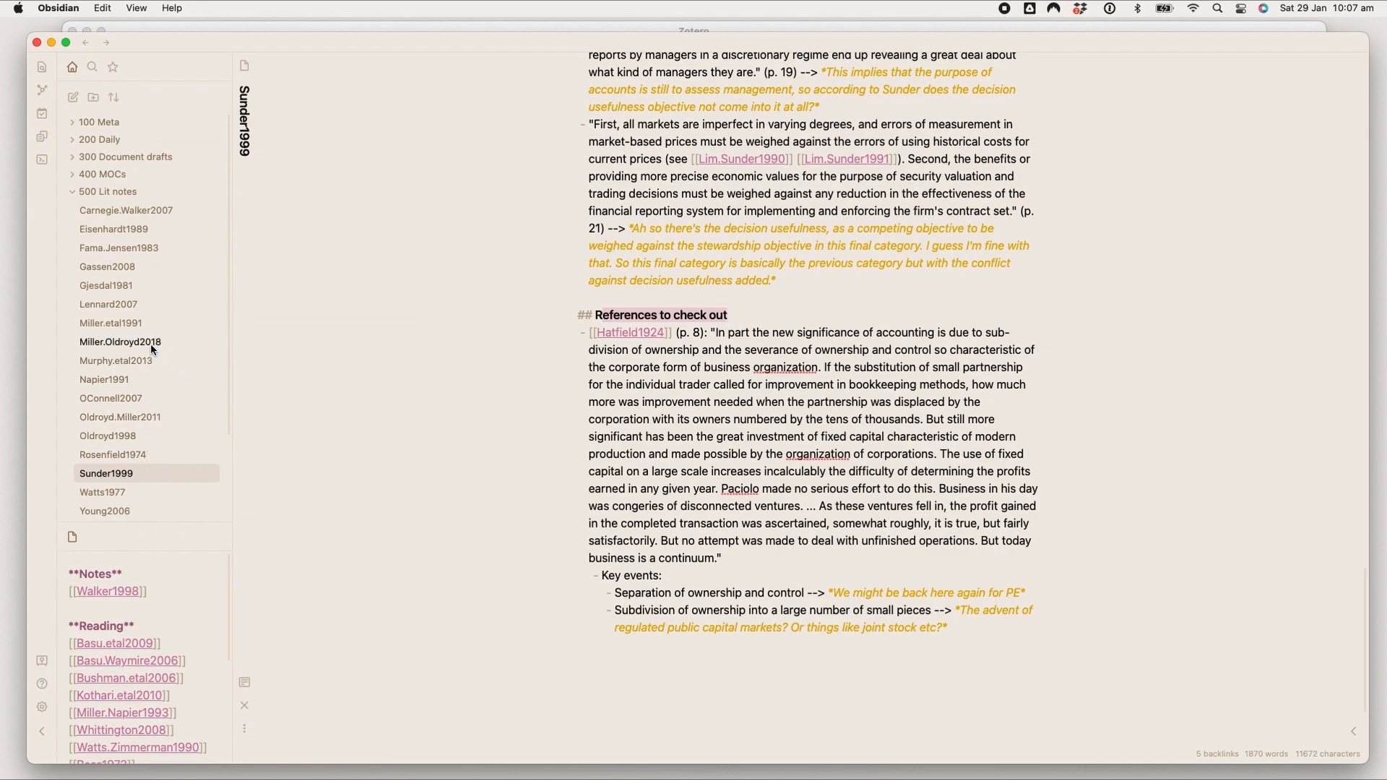
Step: Open the Miller.Oldroyd2018 note and scroll down to its 'References to check out'
{"action": "left_click", "coordinate": [120, 342]}
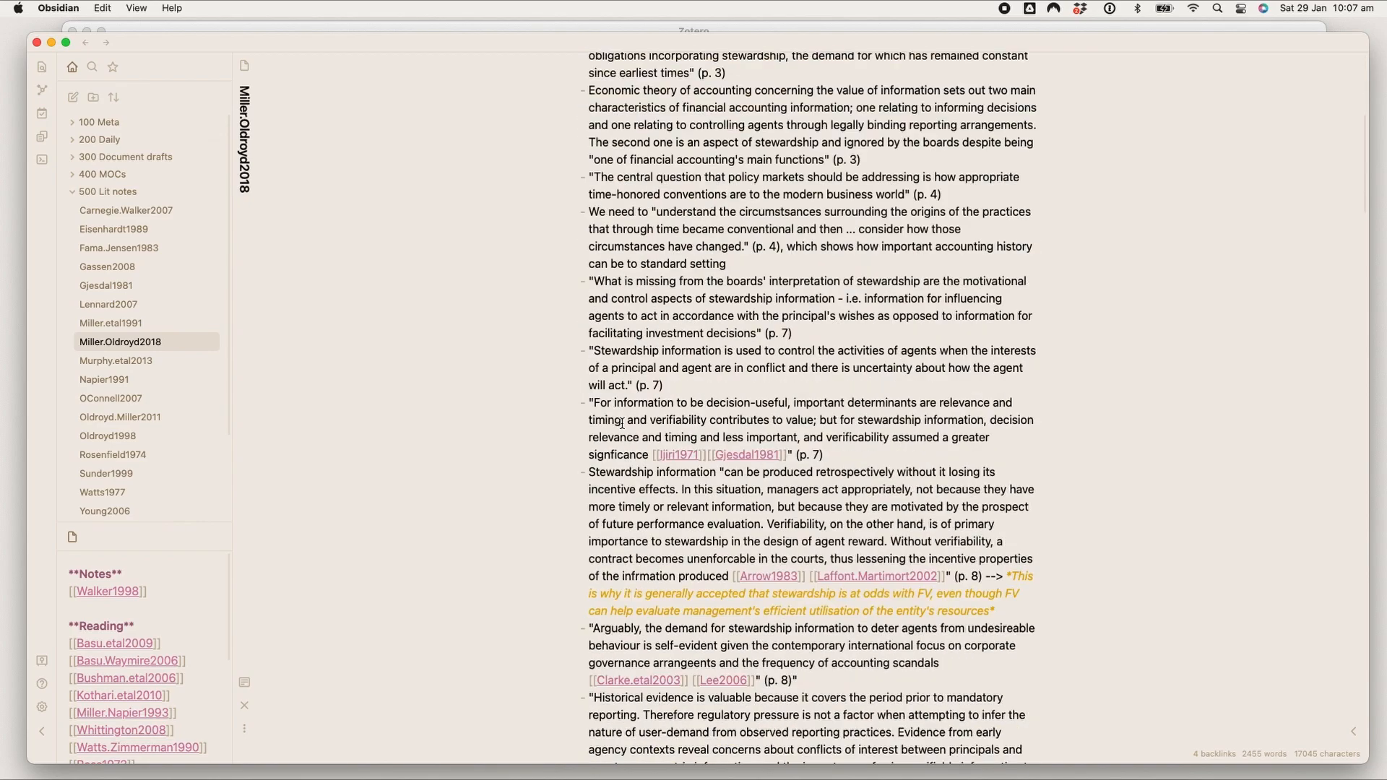
{"action": "scroll", "scroll_direction": "down", "scroll_amount": 3}
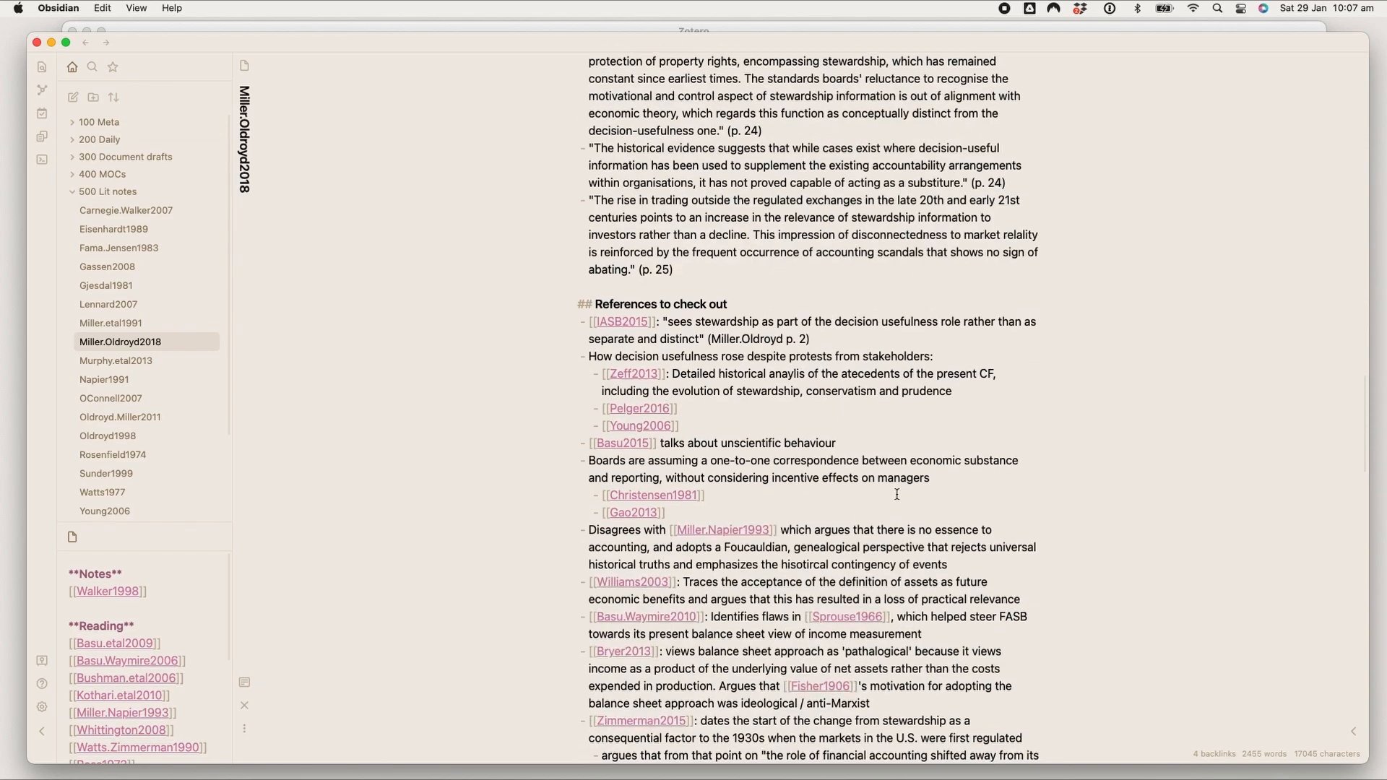
{"action": "scroll", "scroll_direction": "down", "scroll_amount": 3}
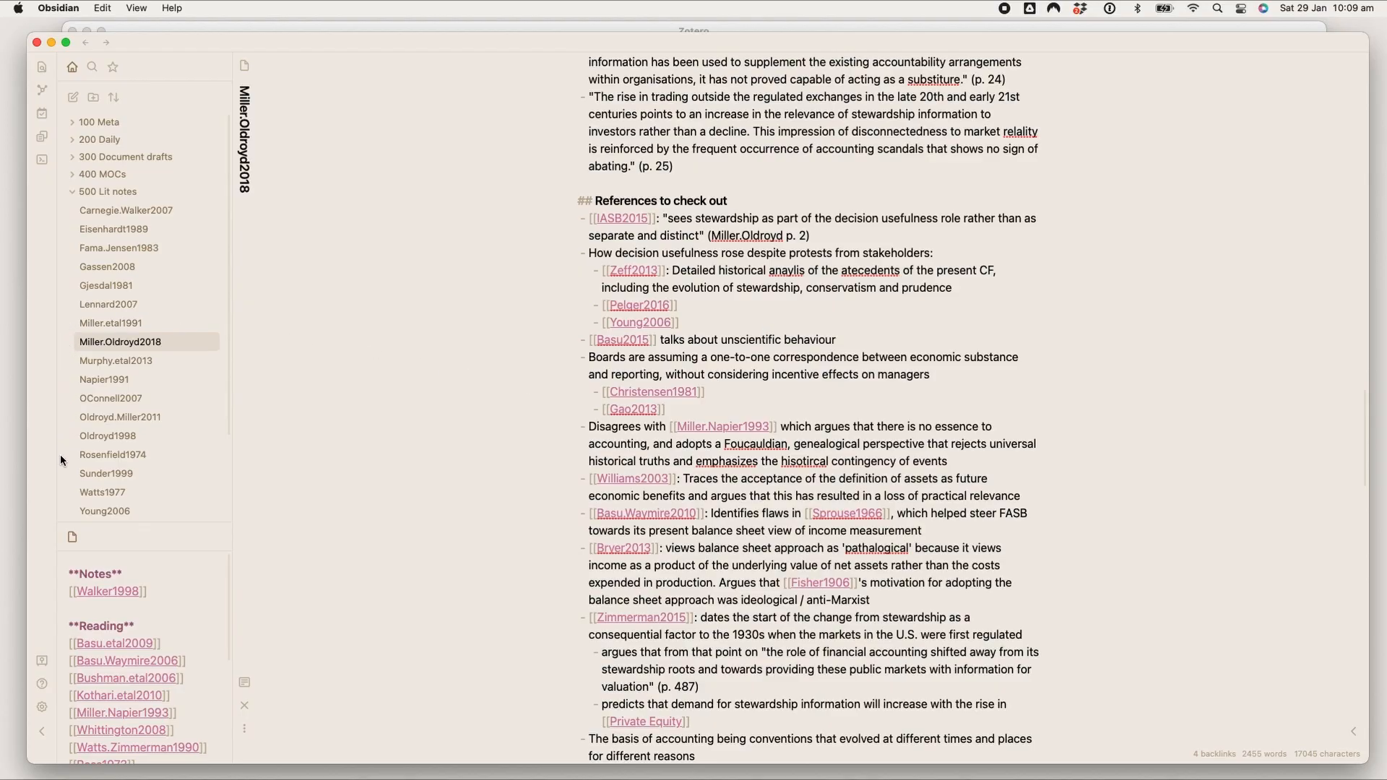
{"action": "mouse_move", "coordinate": [120, 346]}
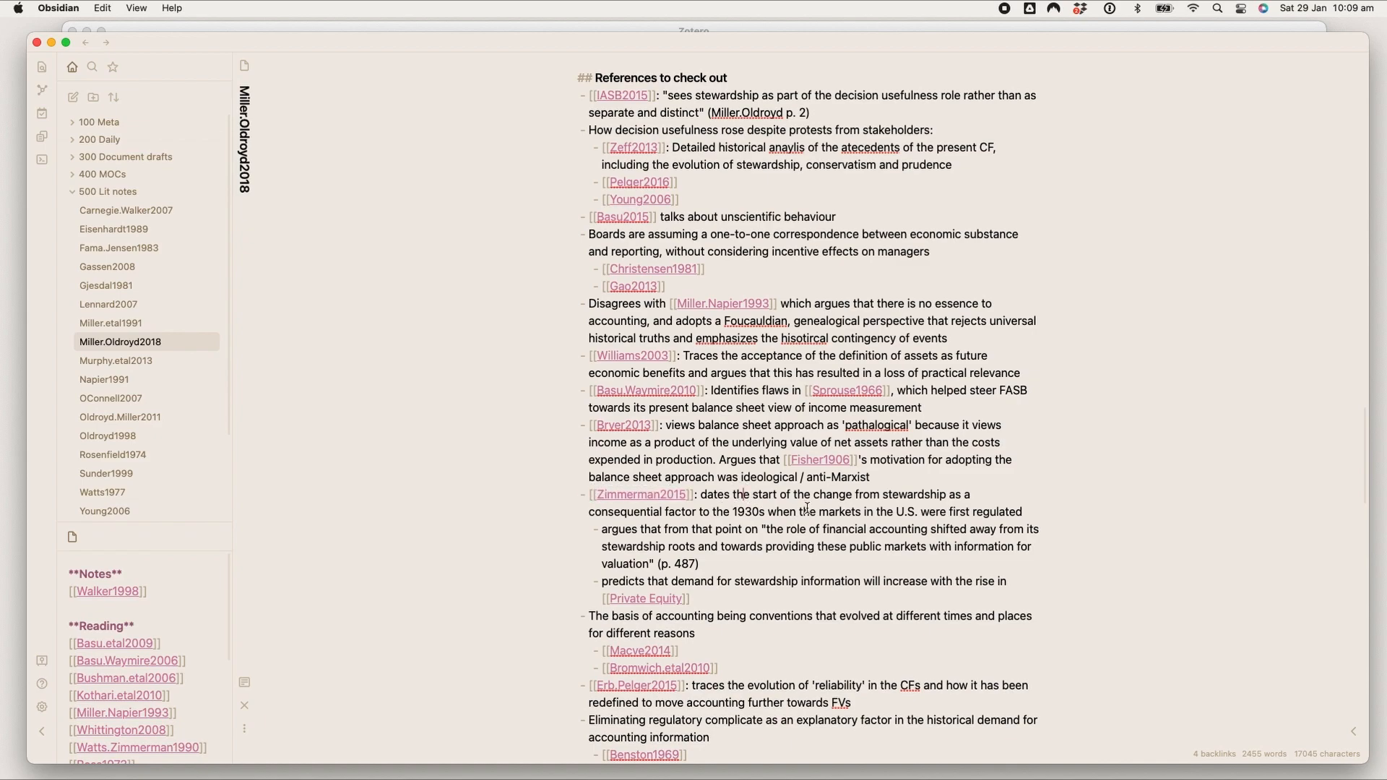
Step: Highlight the Zimmerman2015 reference, then follow its link to the Zimmerman2015 literature note
{"action": "left_click_drag", "start_coordinate": [596, 493], "coordinate": [697, 563]}
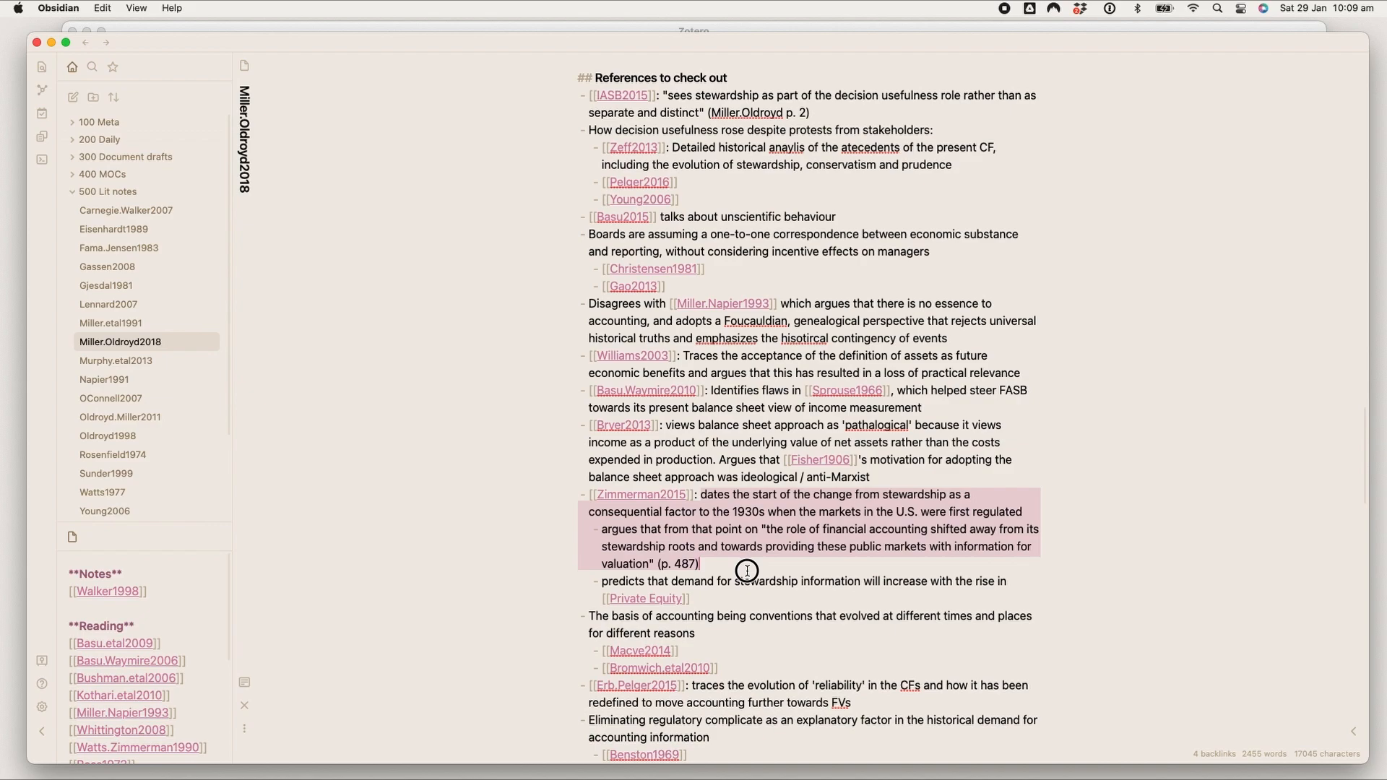
{"action": "left_click", "coordinate": [659, 497]}
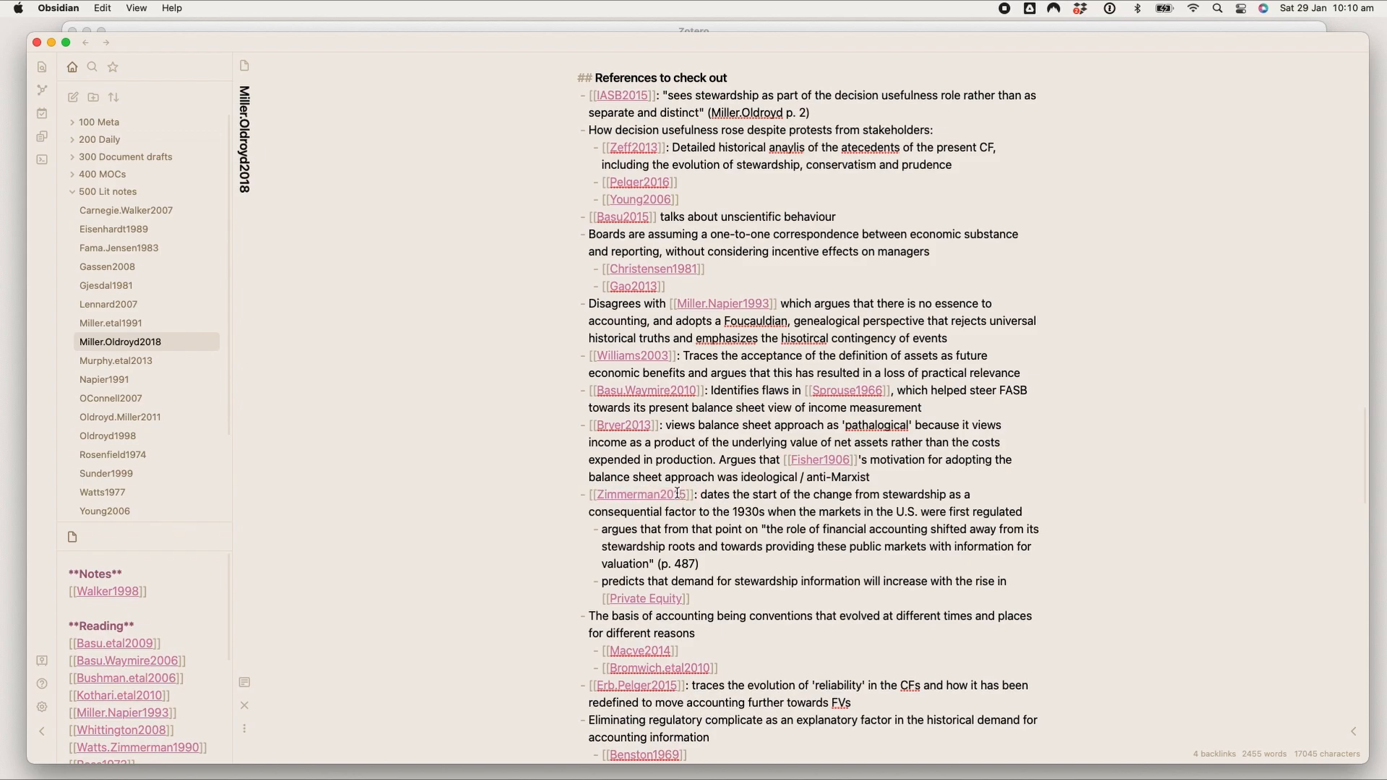
{"action": "left_click", "coordinate": [694, 495]}
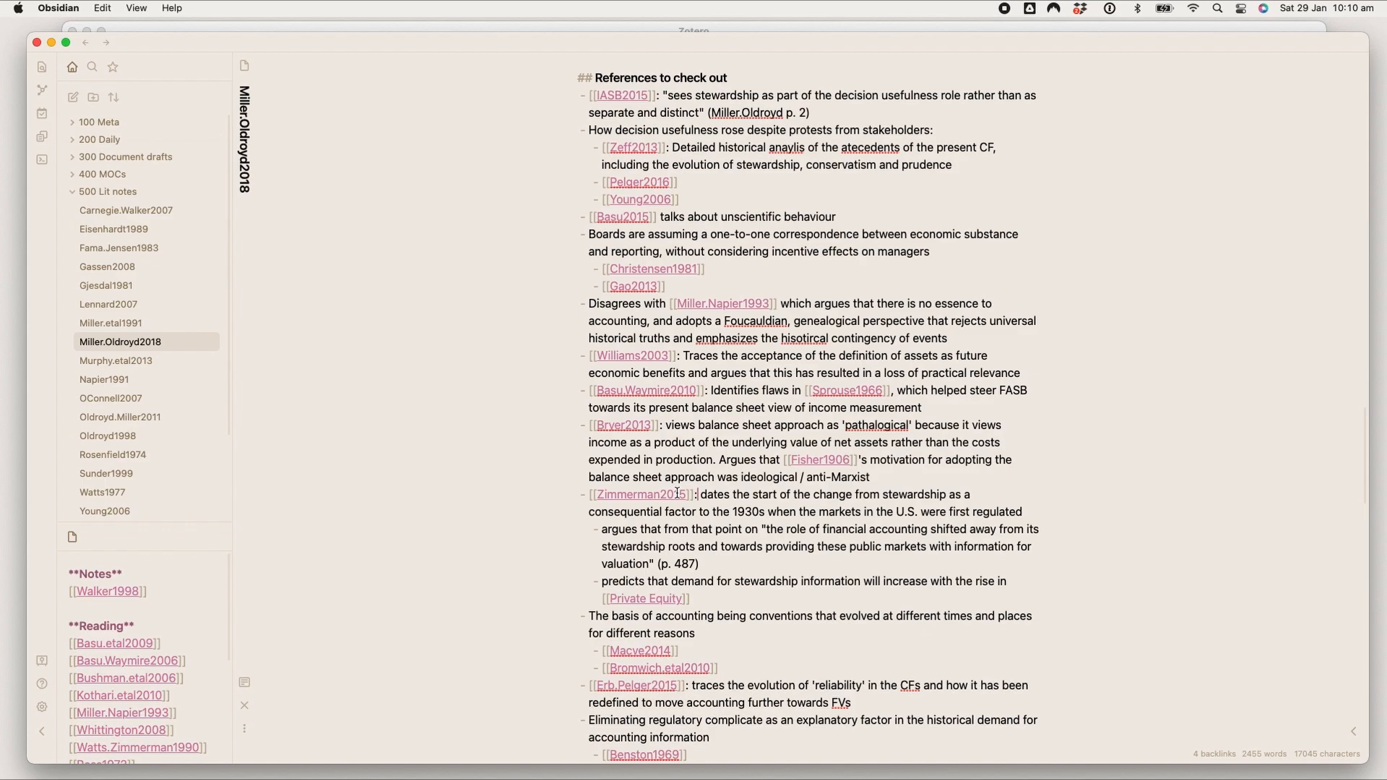
{"action": "double_click", "coordinate": [641, 494]}
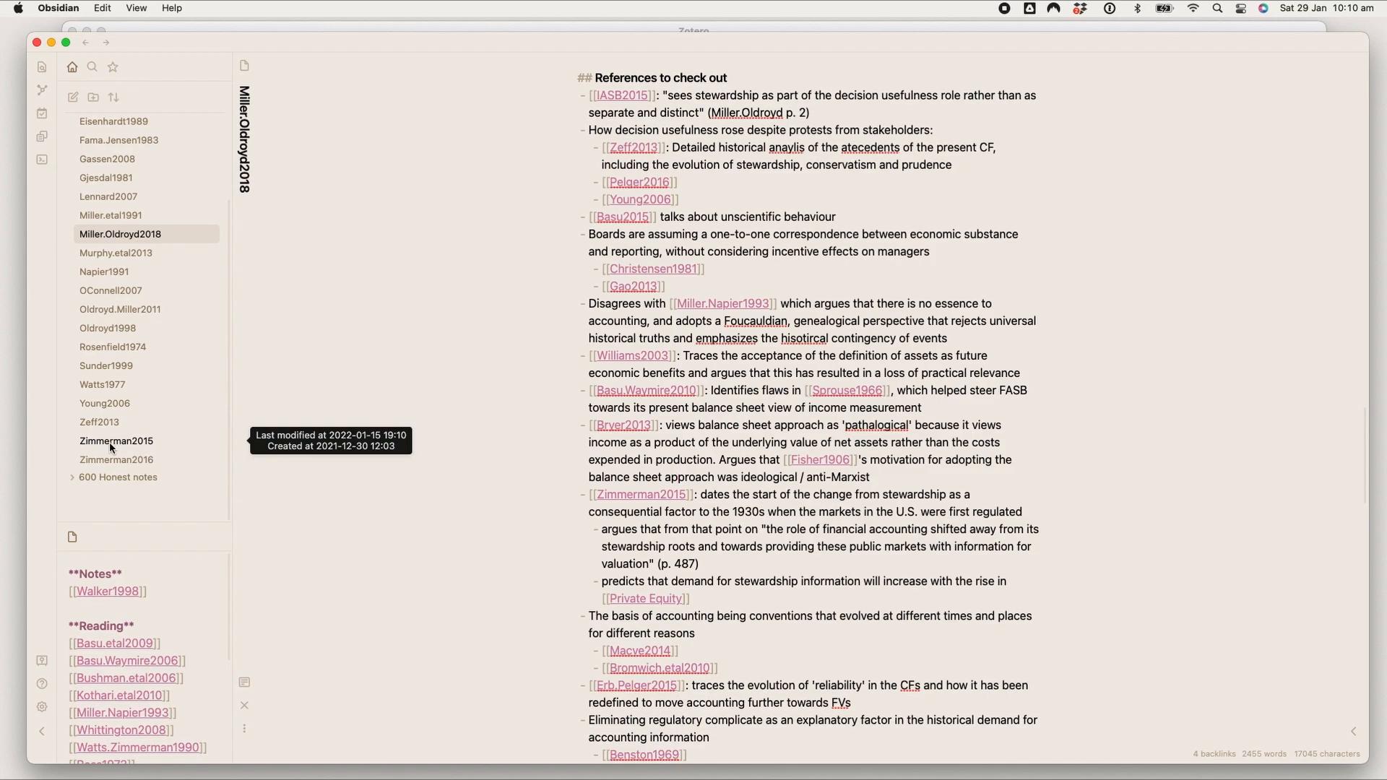
{"action": "mouse_move", "coordinate": [662, 493]}
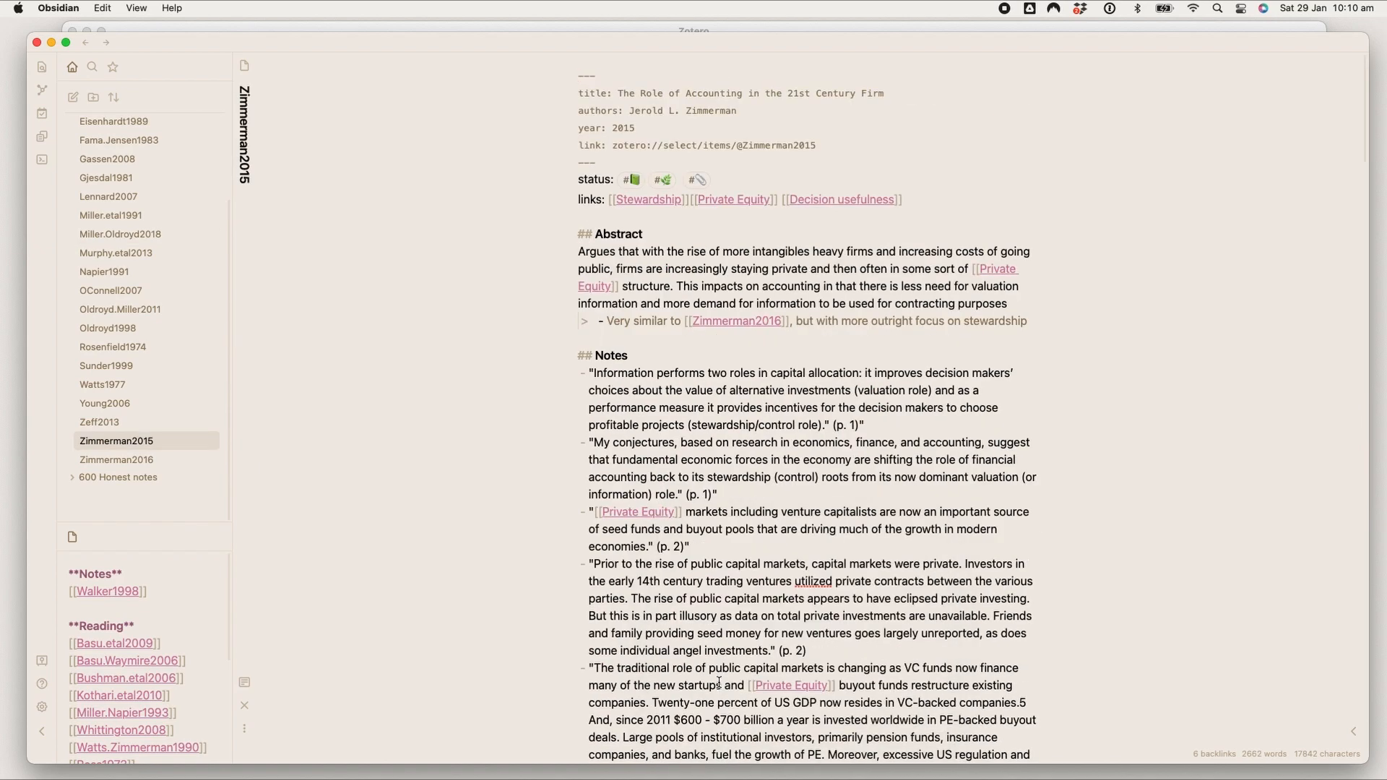
{"action": "mouse_move", "coordinate": [119, 233]}
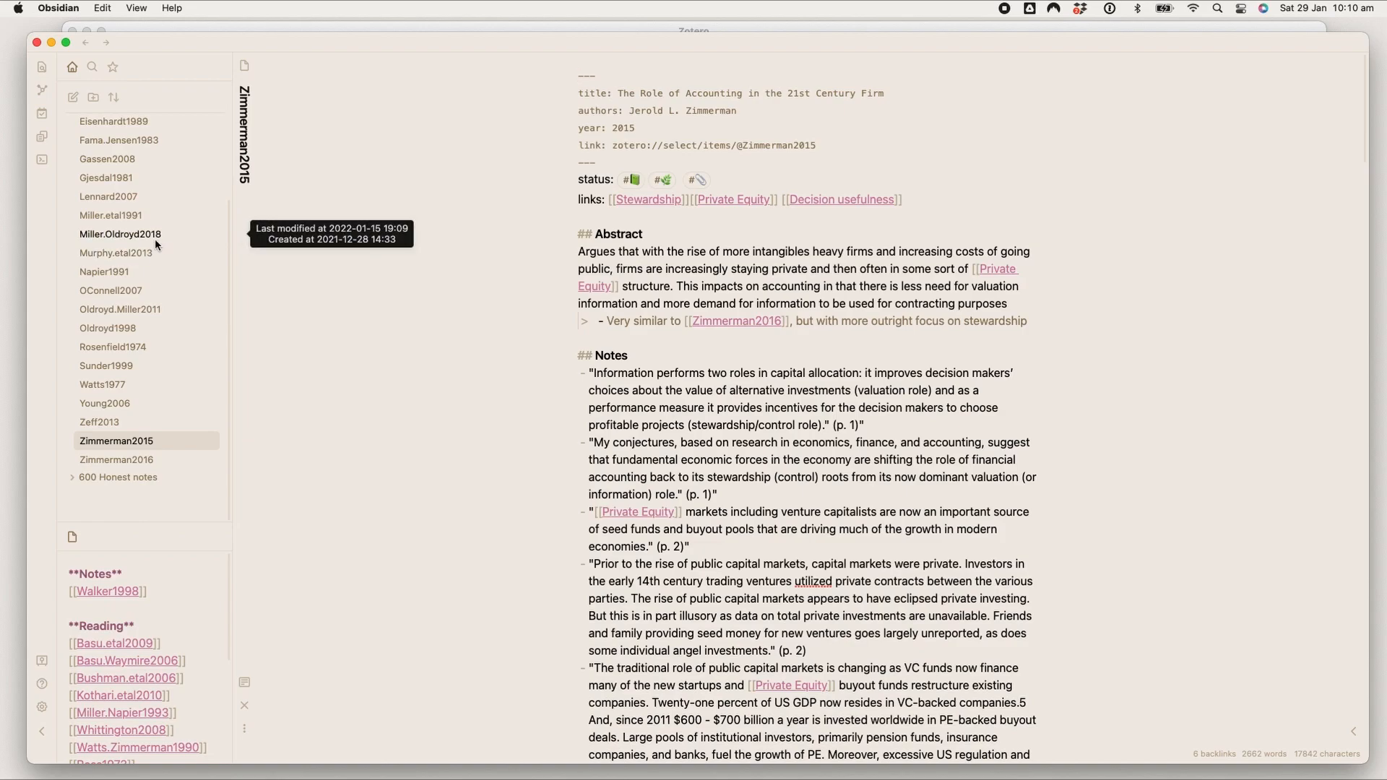
Step: Back in Miller.Oldroyd2018, create a Williams2003 note from its link, then return and scroll
{"action": "left_click", "coordinate": [119, 234]}
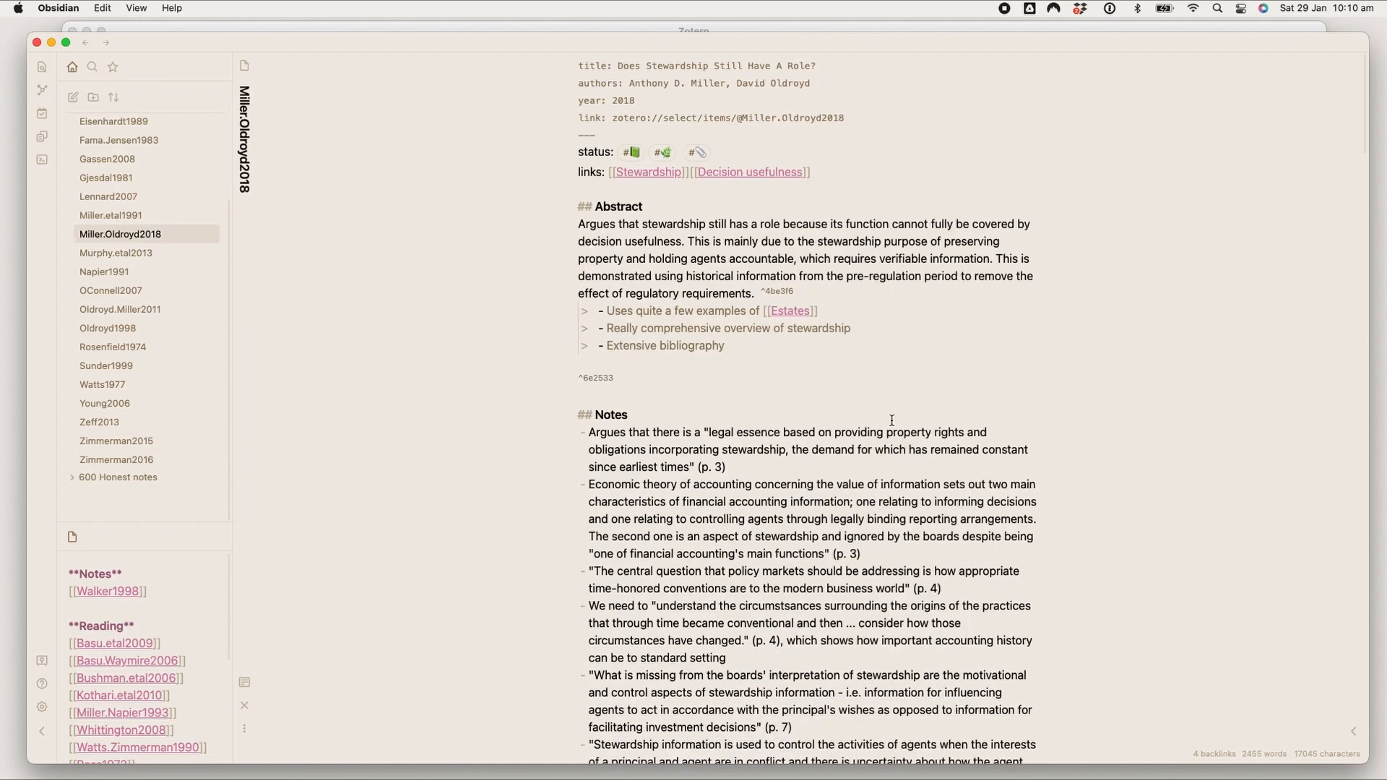
{"action": "scroll", "scroll_direction": "down", "scroll_amount": 3}
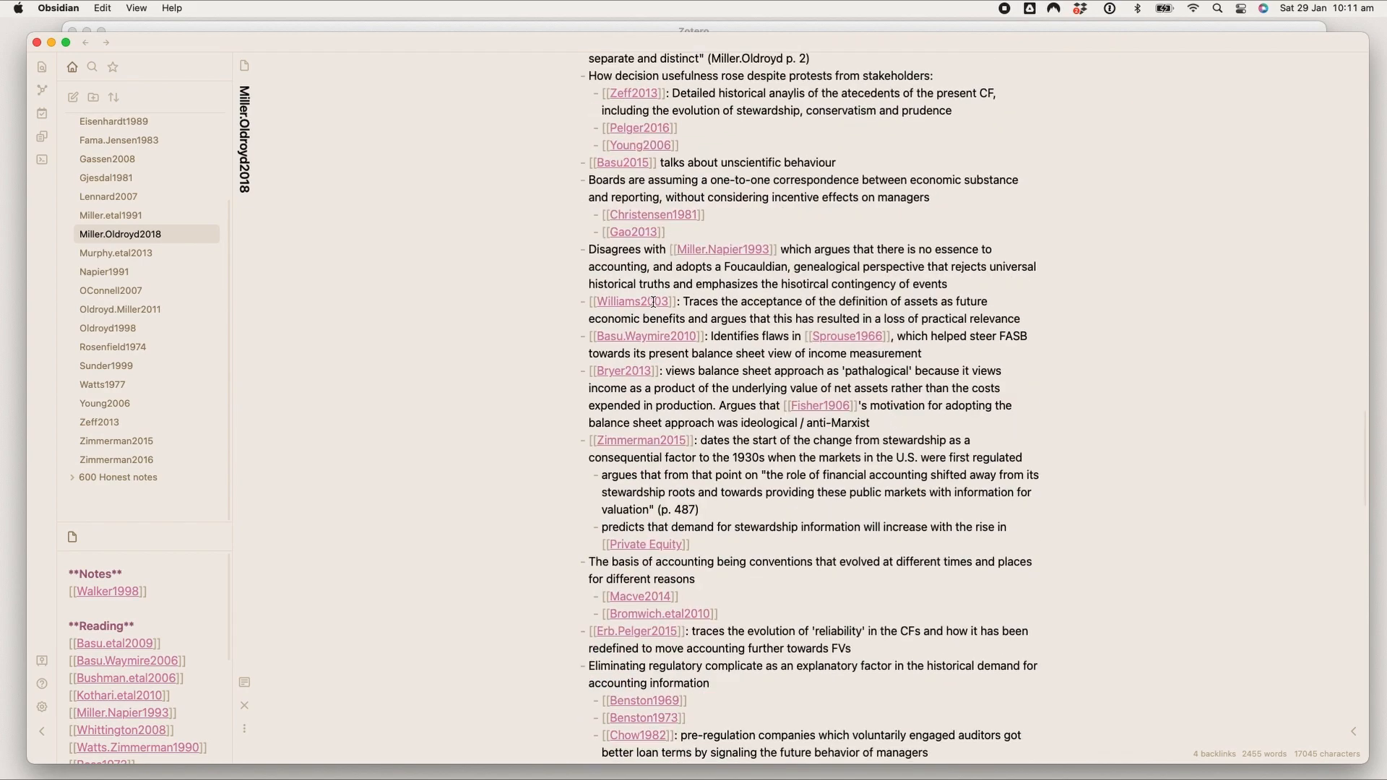
{"action": "left_click", "coordinate": [98, 495]}
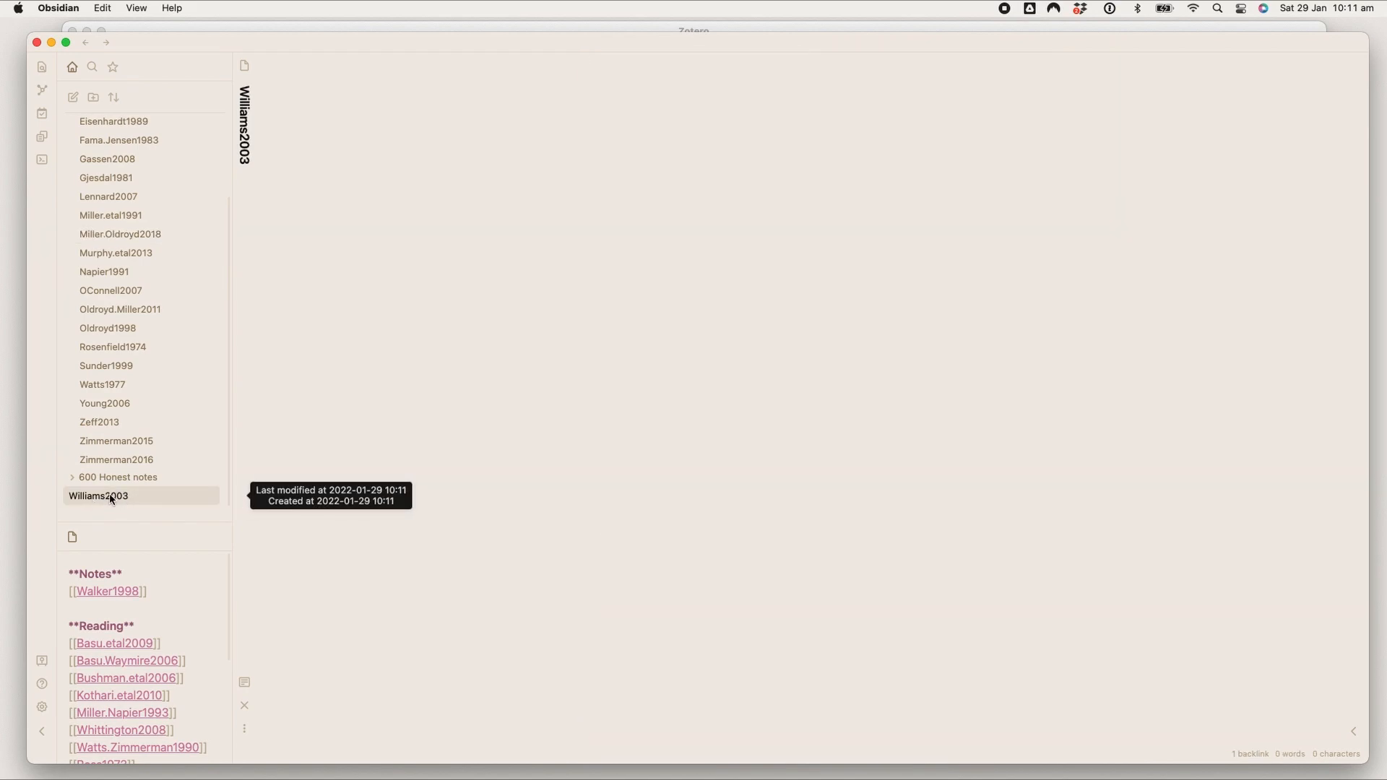
{"action": "left_click", "coordinate": [120, 233]}
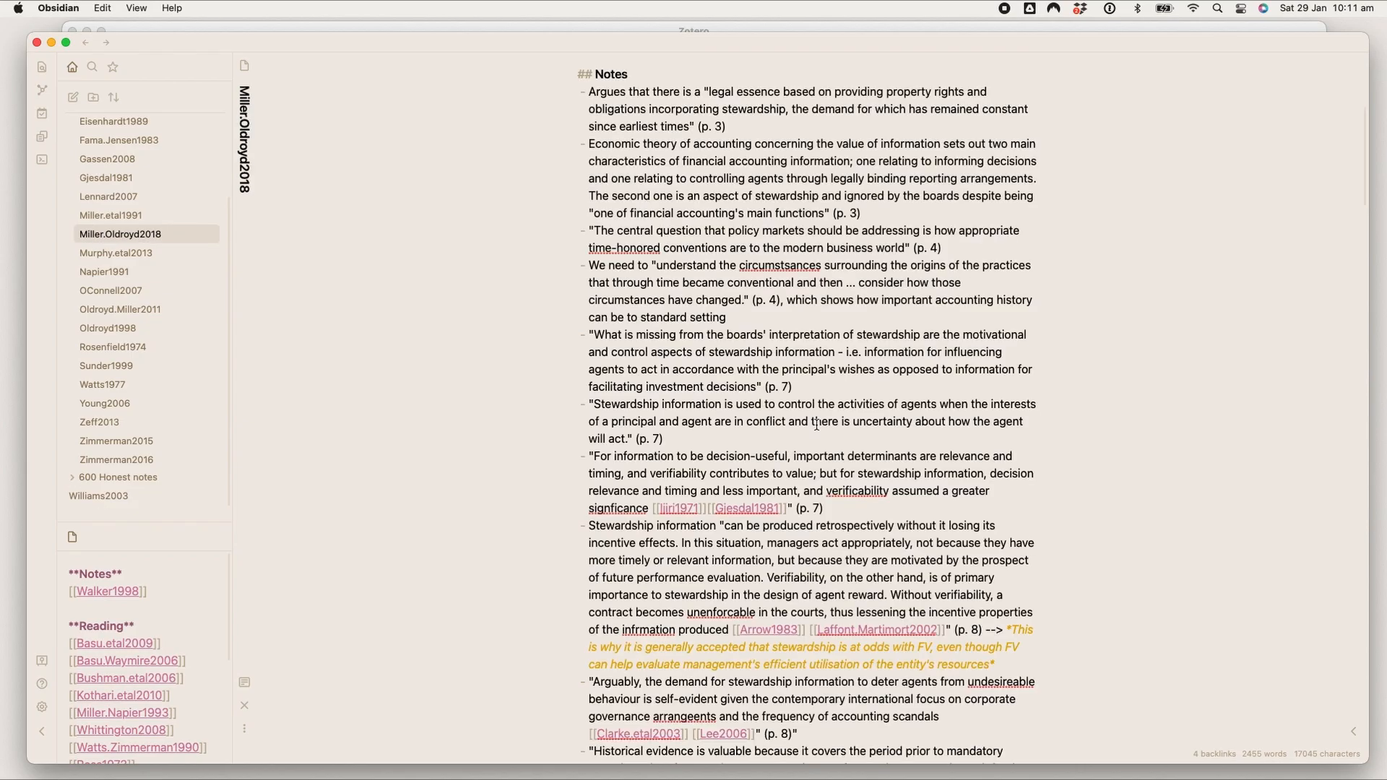
{"action": "scroll", "scroll_direction": "down", "scroll_amount": 3}
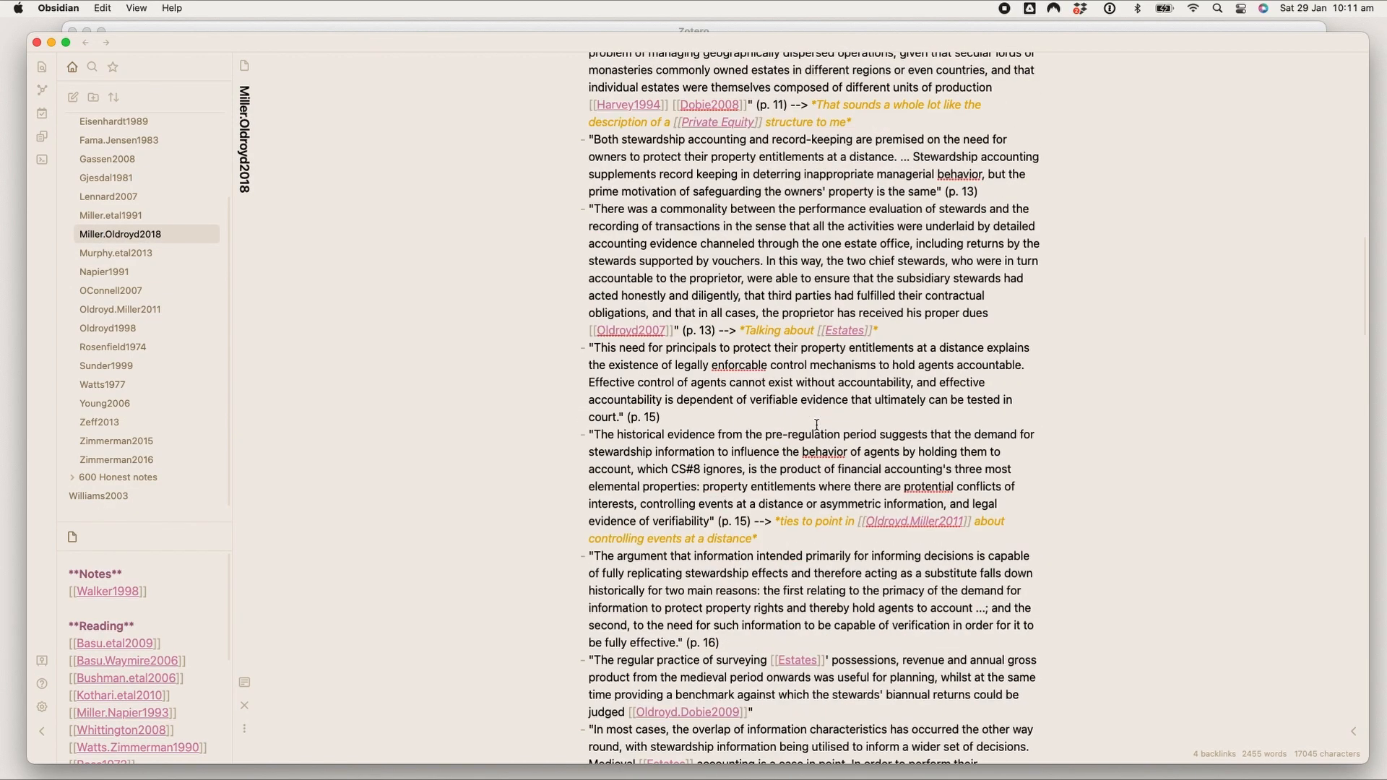
{"action": "scroll", "scroll_direction": "down", "scroll_amount": 3}
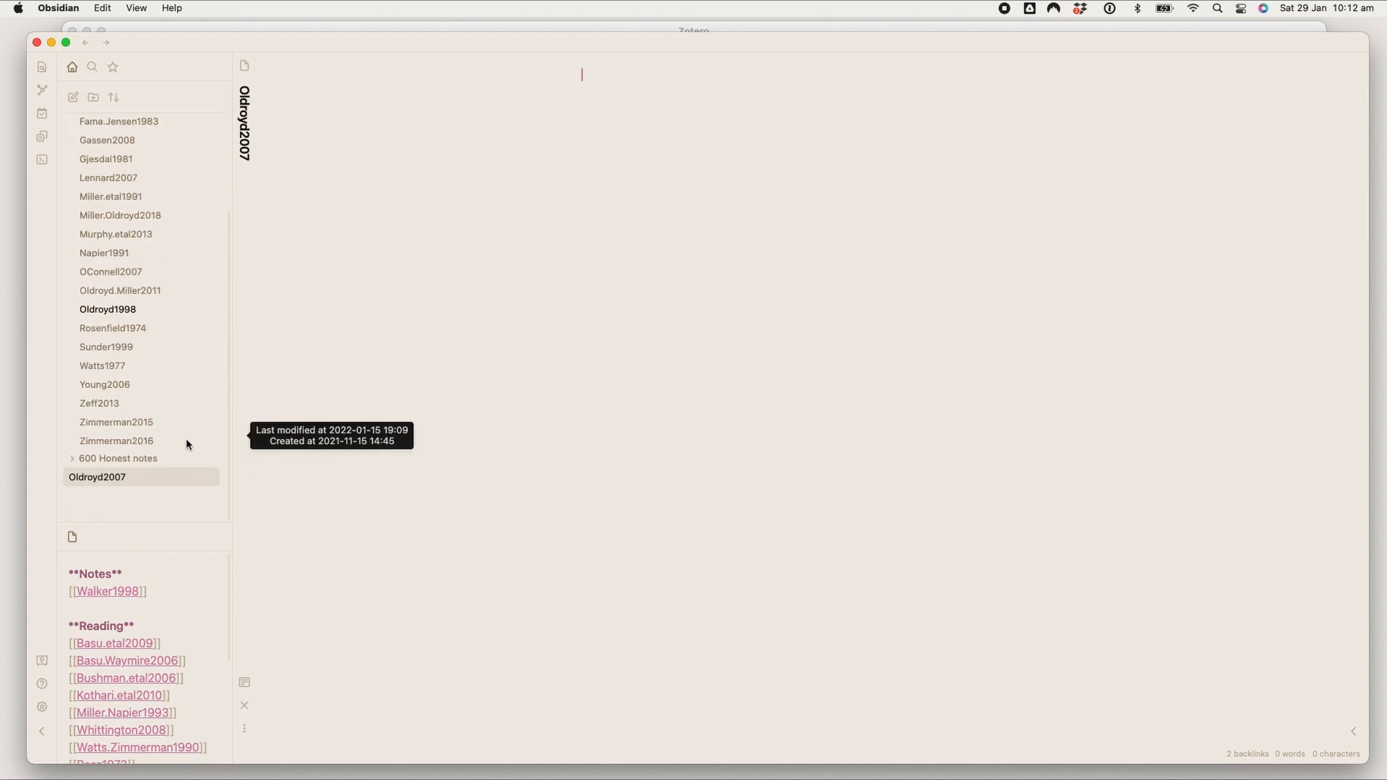
Step: Bring up the context menu on the empty Oldroyd2007 placeholder note to delete it
{"action": "right_click", "coordinate": [97, 477]}
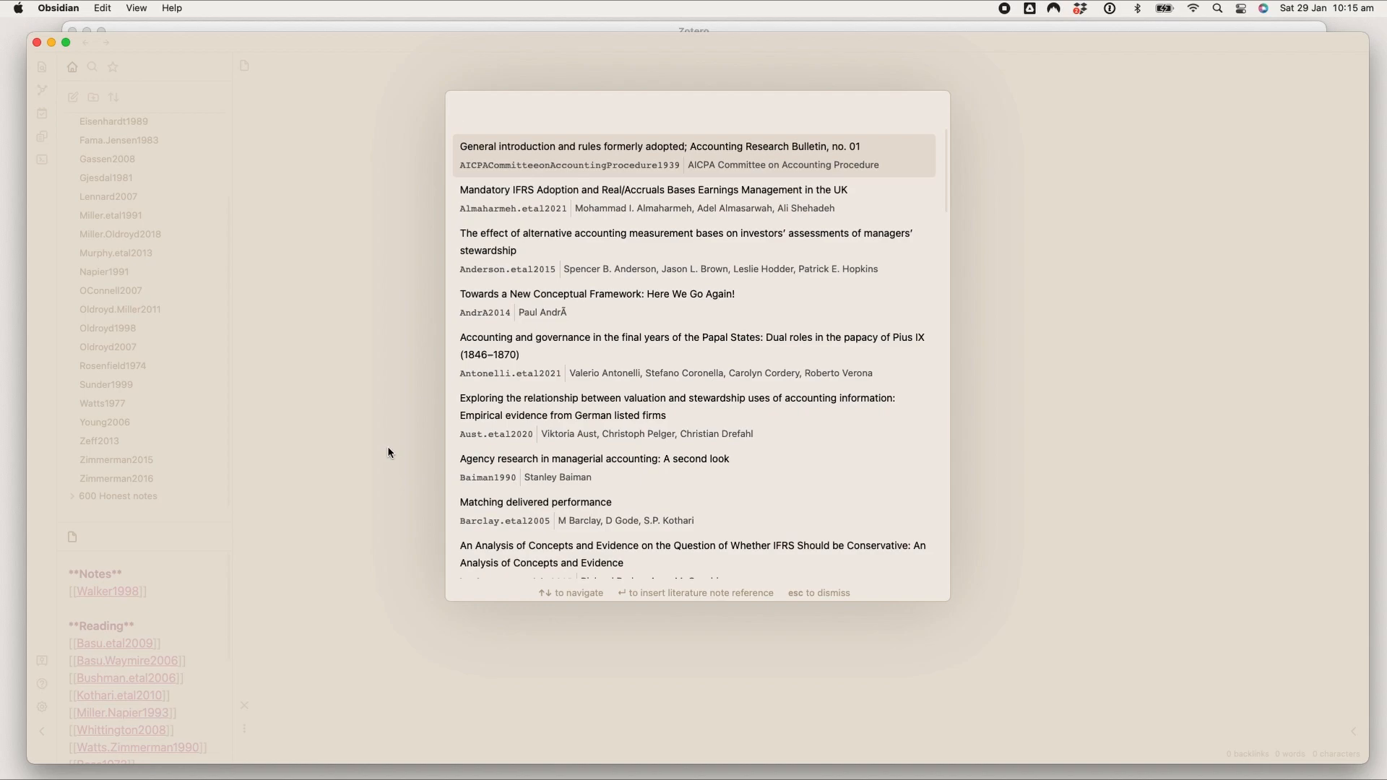
Step: Create the Oldroyd2007 literature note from the 'oldroyd' citation search and open it
{"action": "type", "text": "oldroyd"}
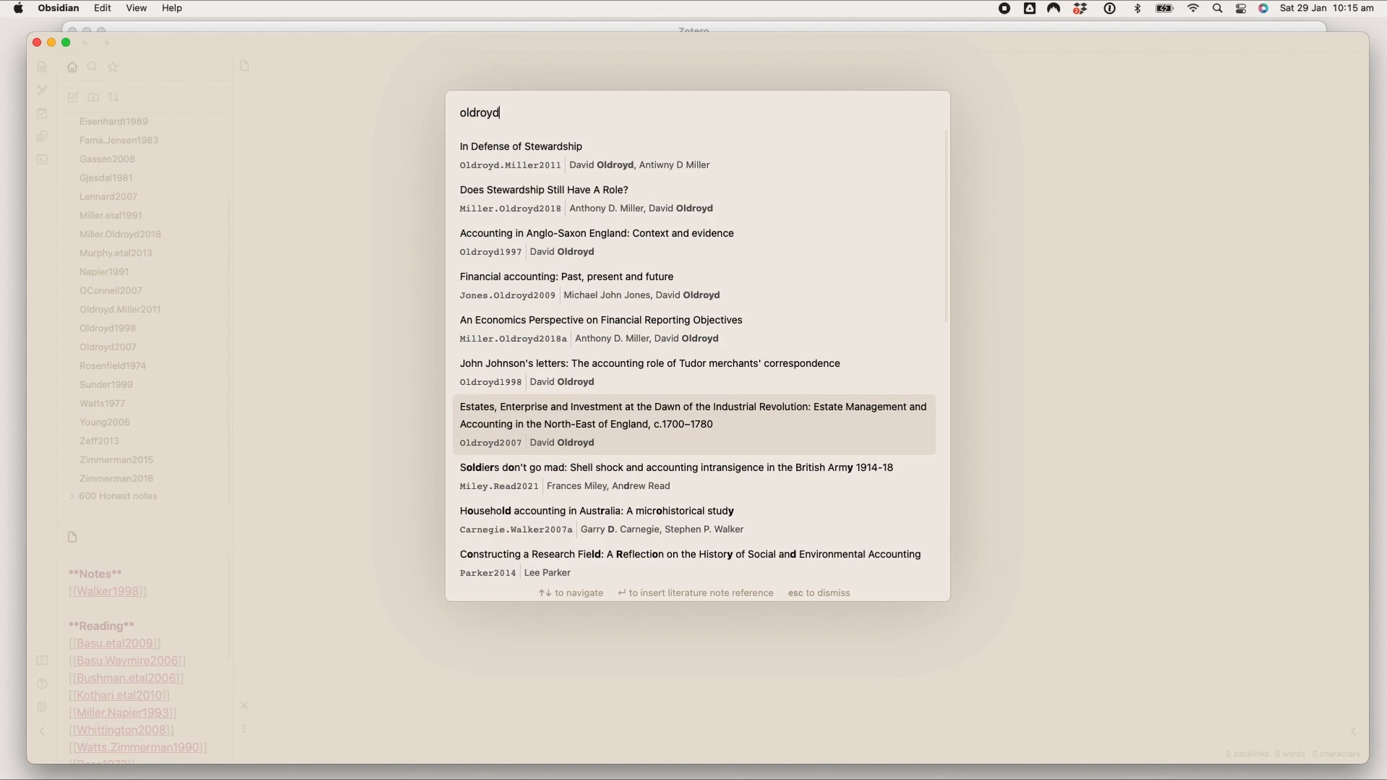
{"action": "key", "text": "Escape"}
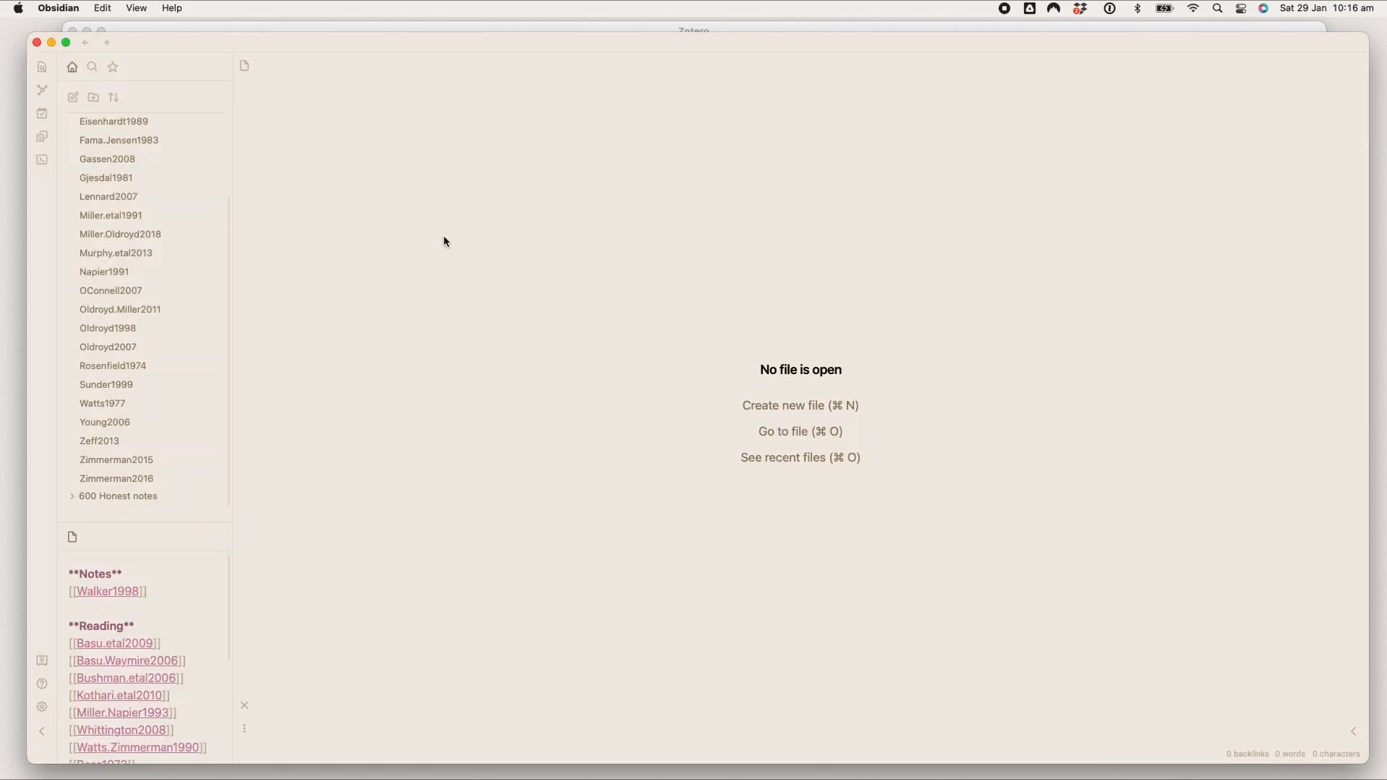
{"action": "mouse_move", "coordinate": [107, 346]}
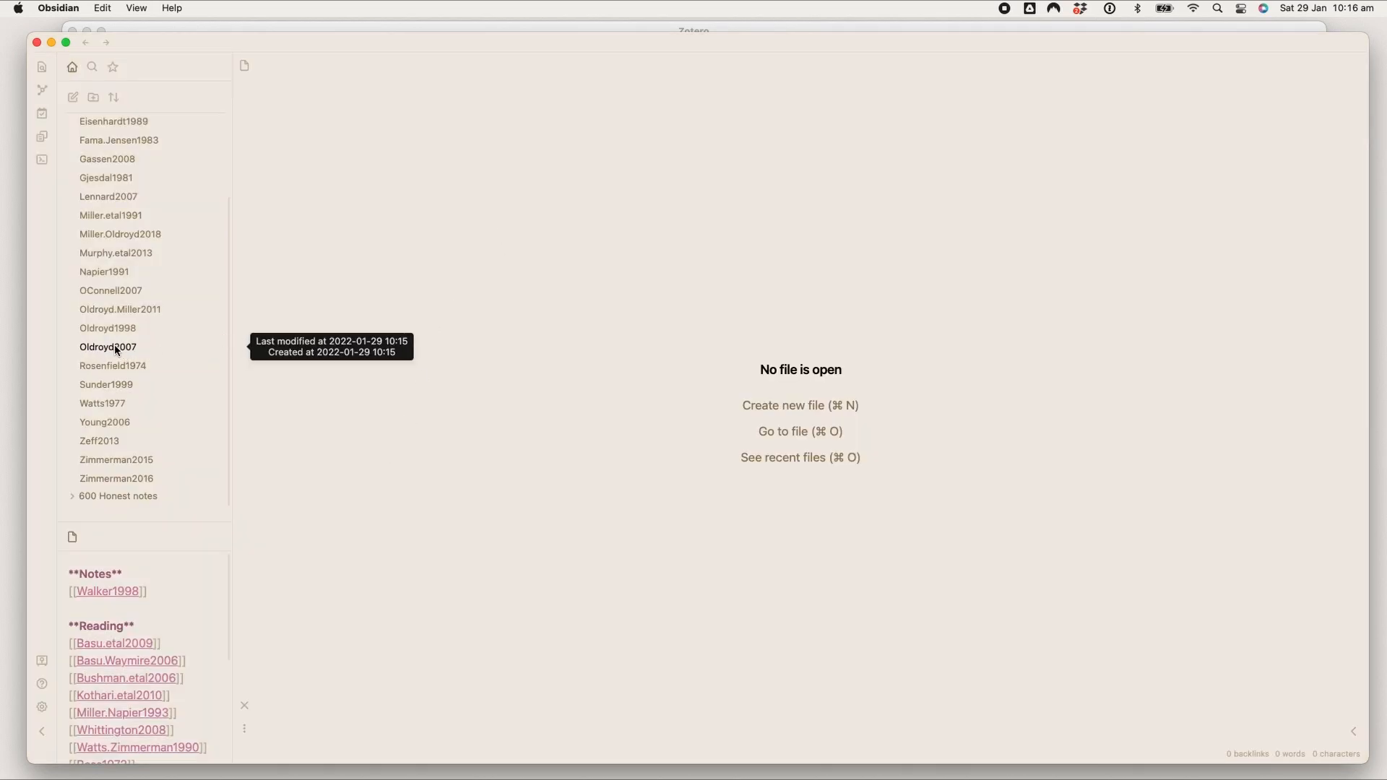
{"action": "left_click", "coordinate": [107, 346]}
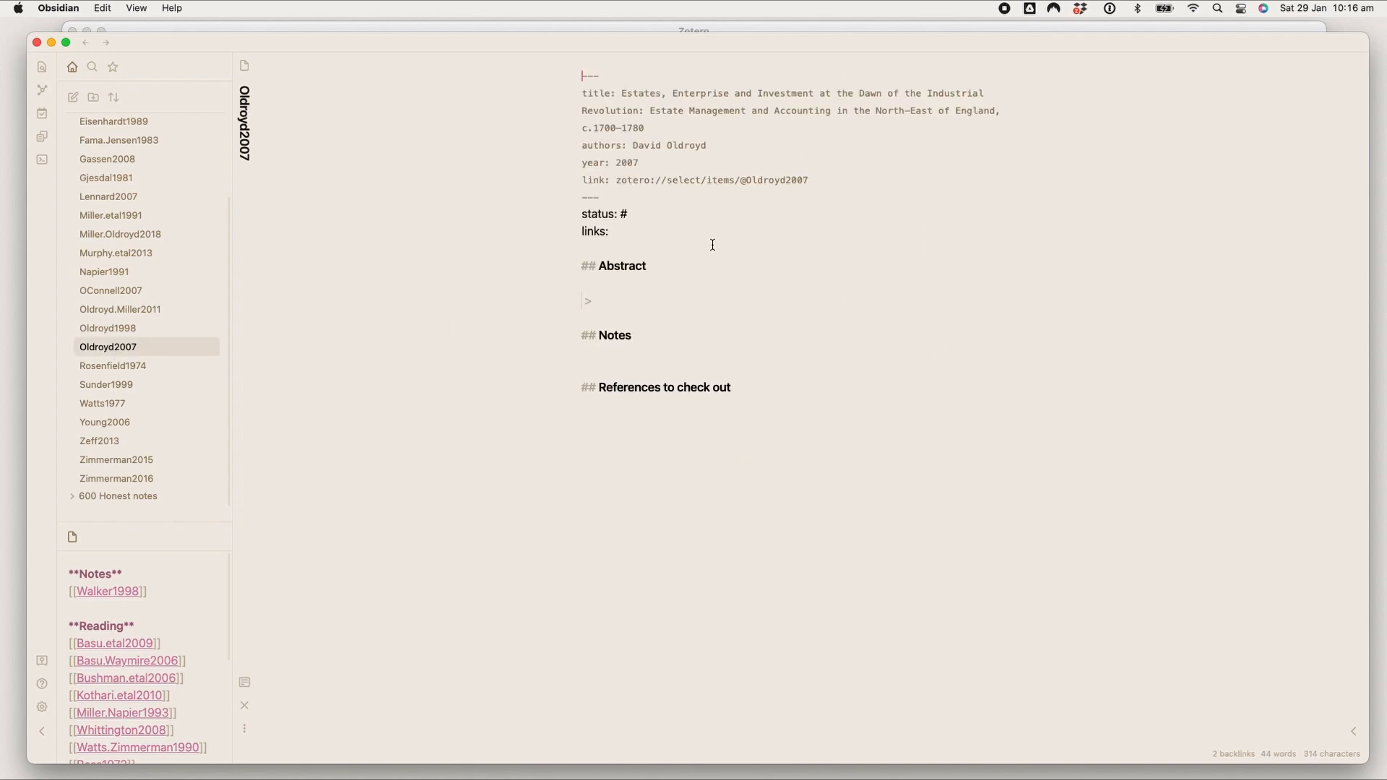
{"action": "mouse_move", "coordinate": [802, 519]}
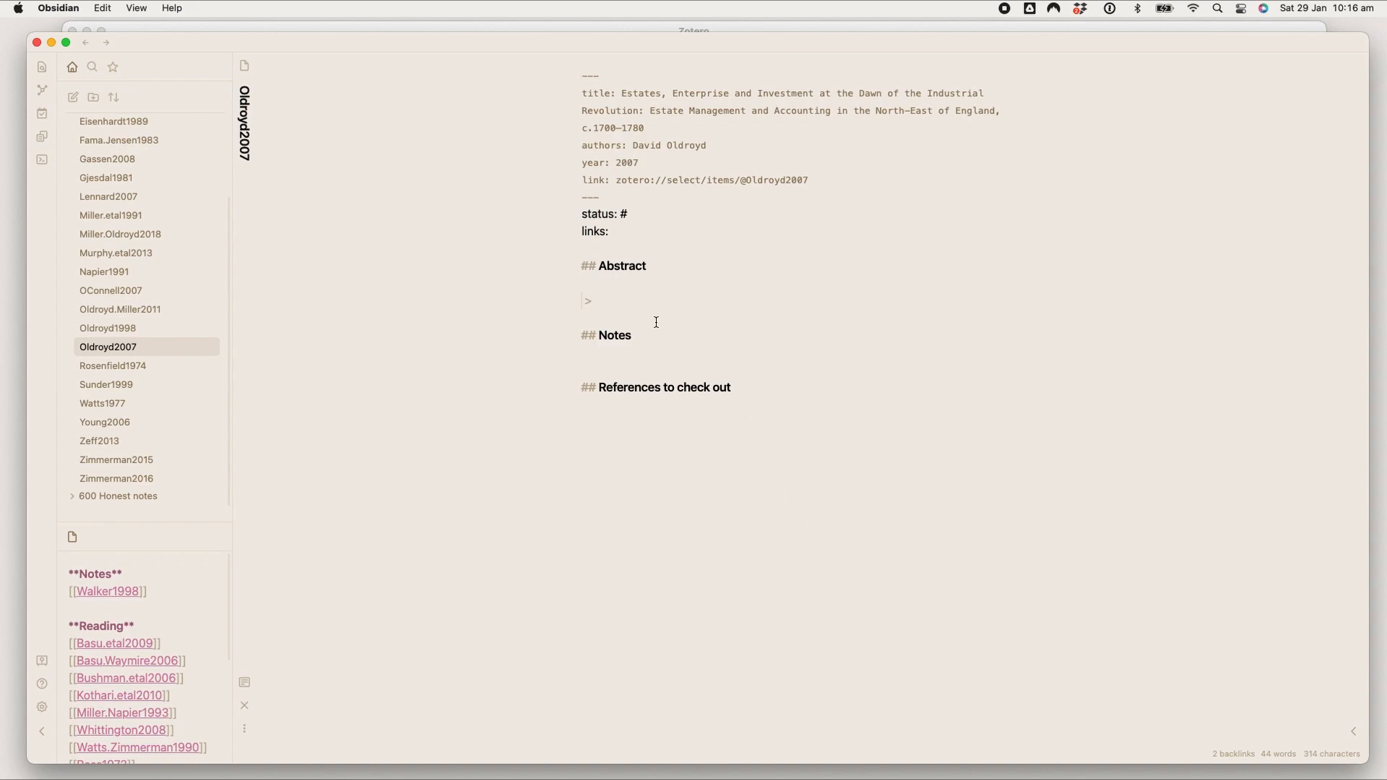
Step: Write 'Hello, this is an article' as the abstract, then return to Miller.Oldroyd2018
{"action": "type", "text": "Hell"}
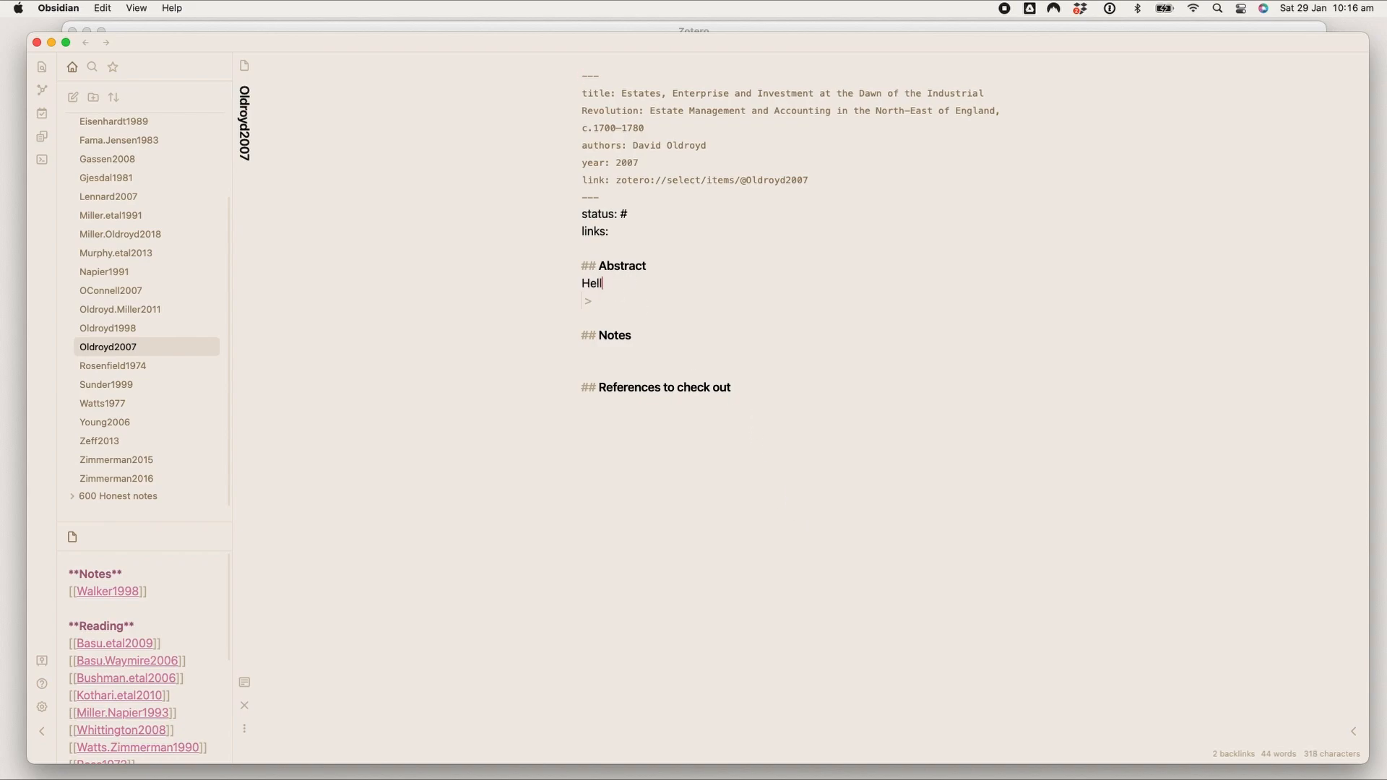
{"action": "type", "text": "o, this is an"}
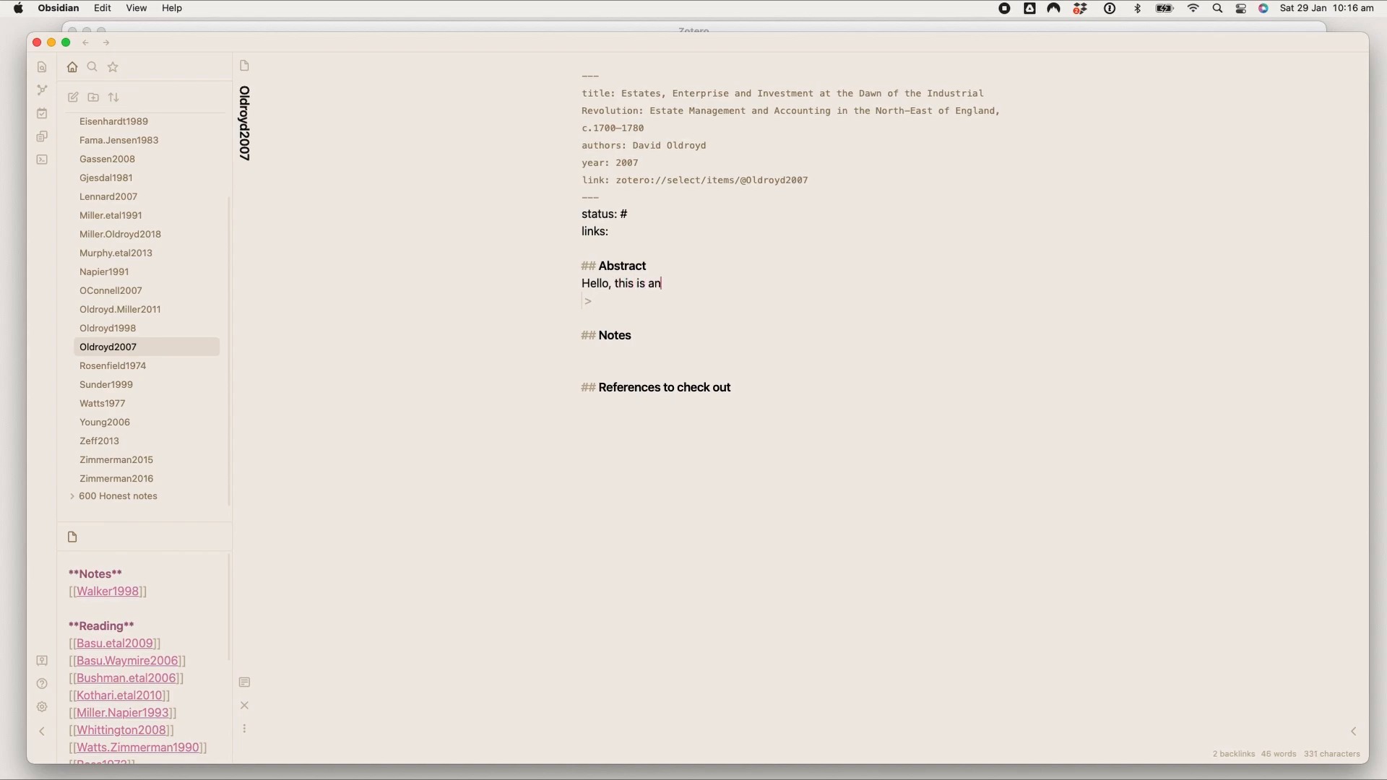
{"action": "type", "text": "art"}
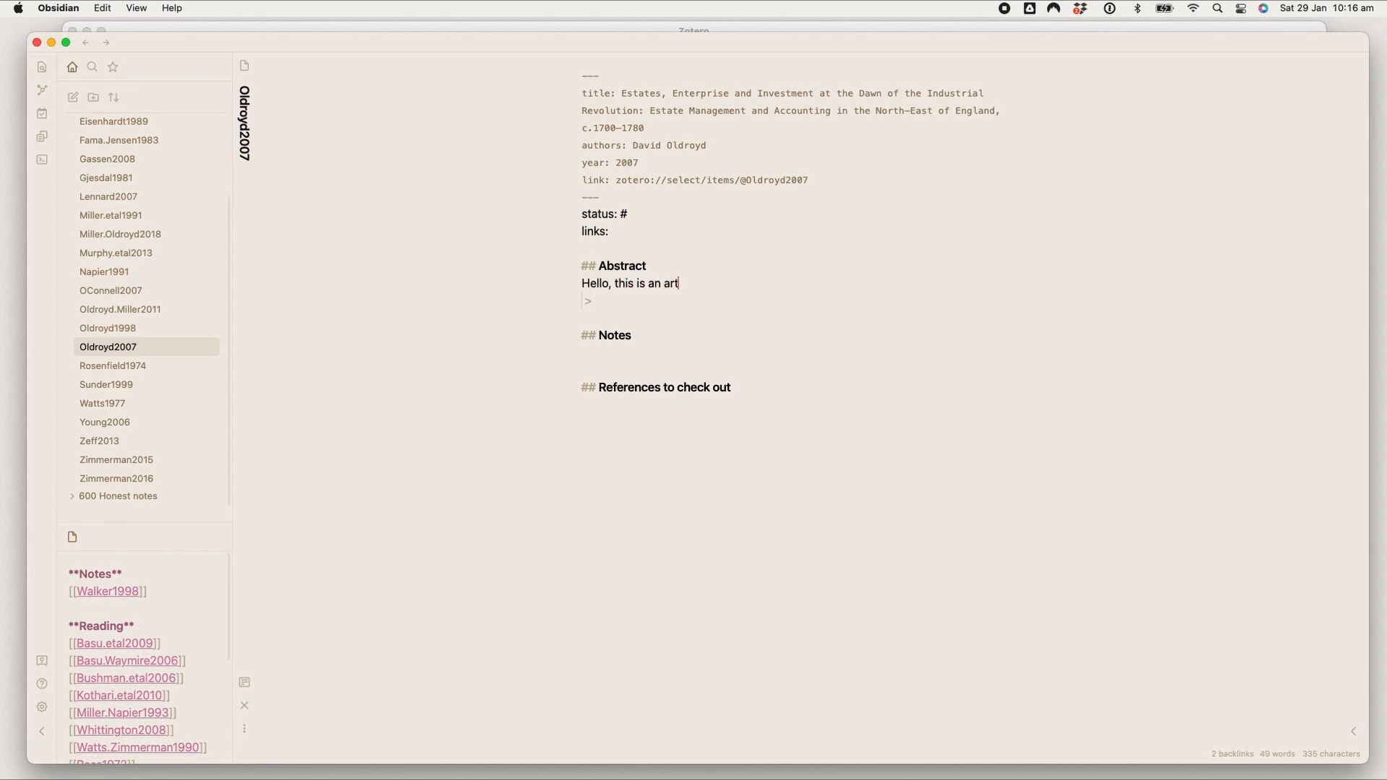
{"action": "type", "text": "icle"}
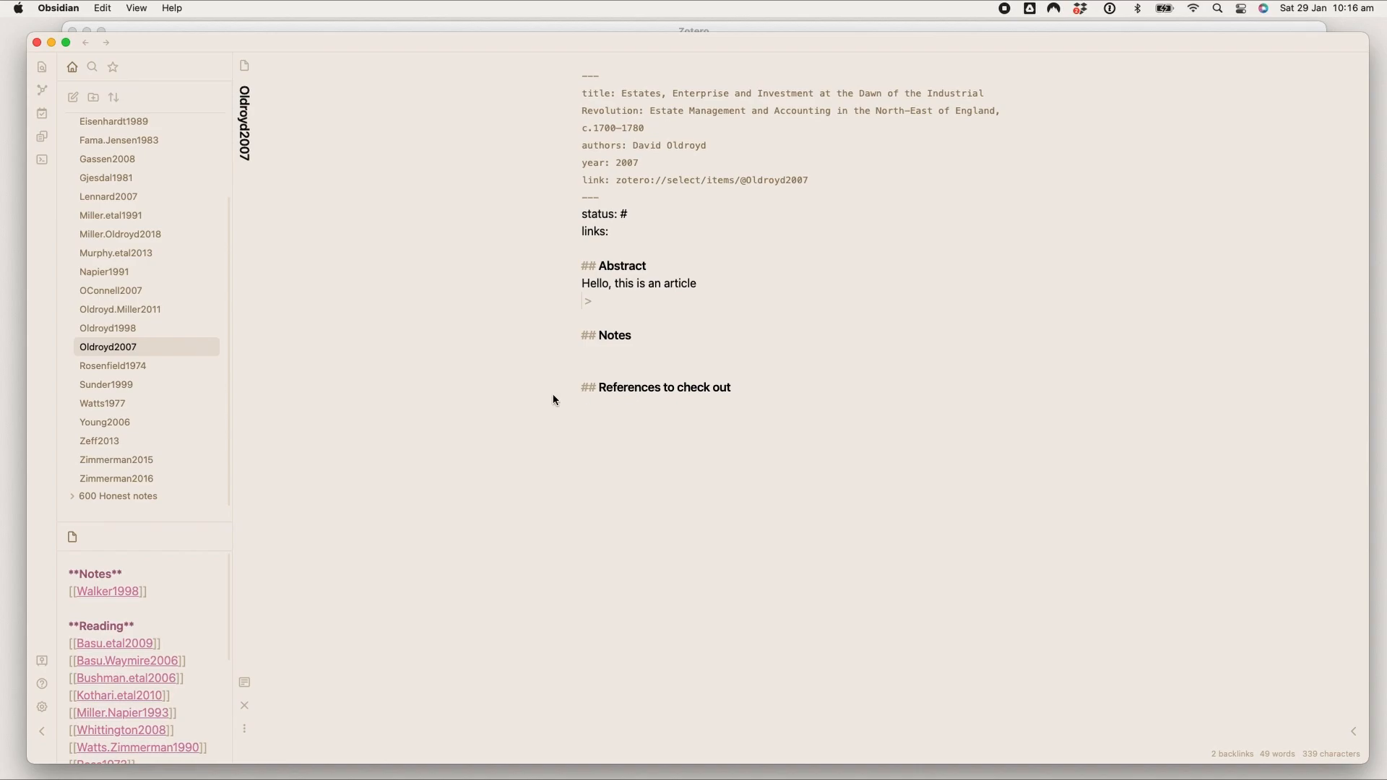
{"action": "mouse_move", "coordinate": [121, 239]}
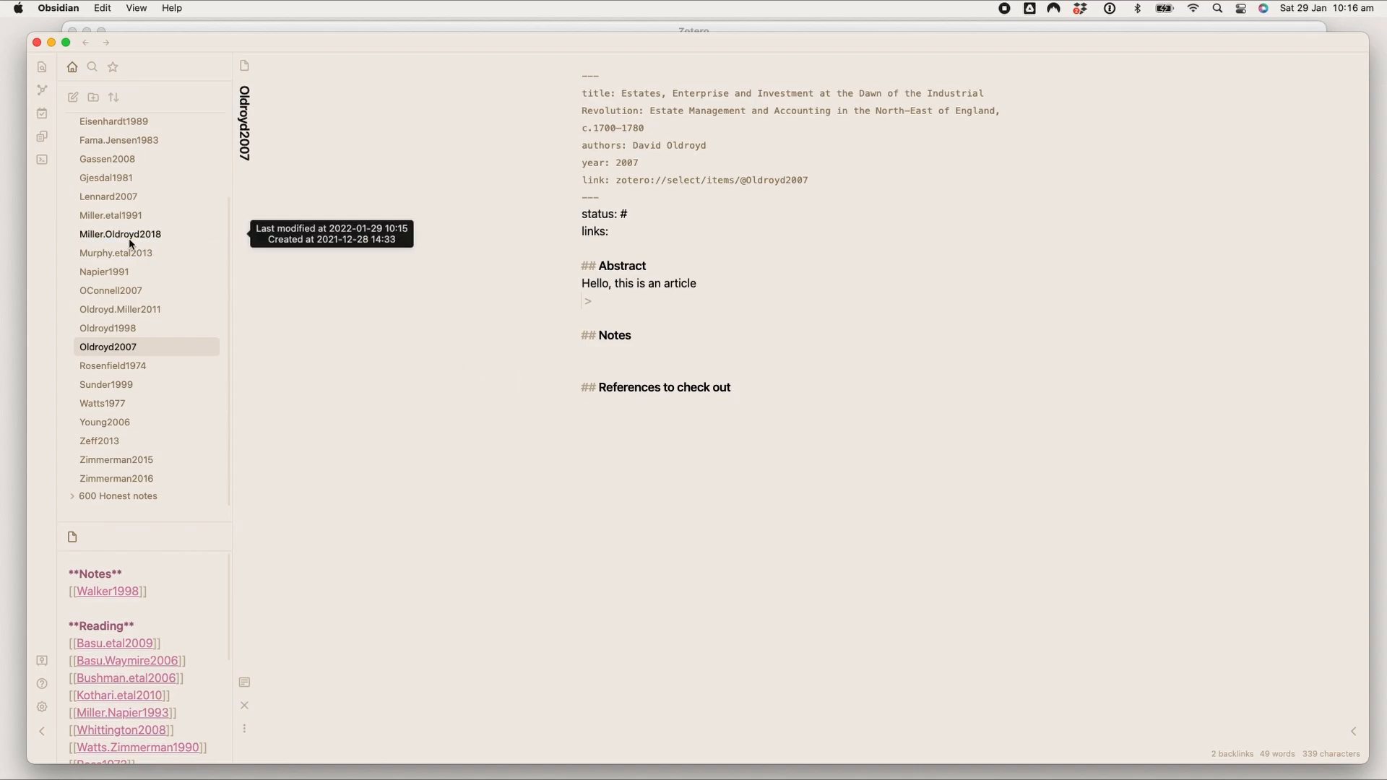
{"action": "left_click", "coordinate": [119, 233]}
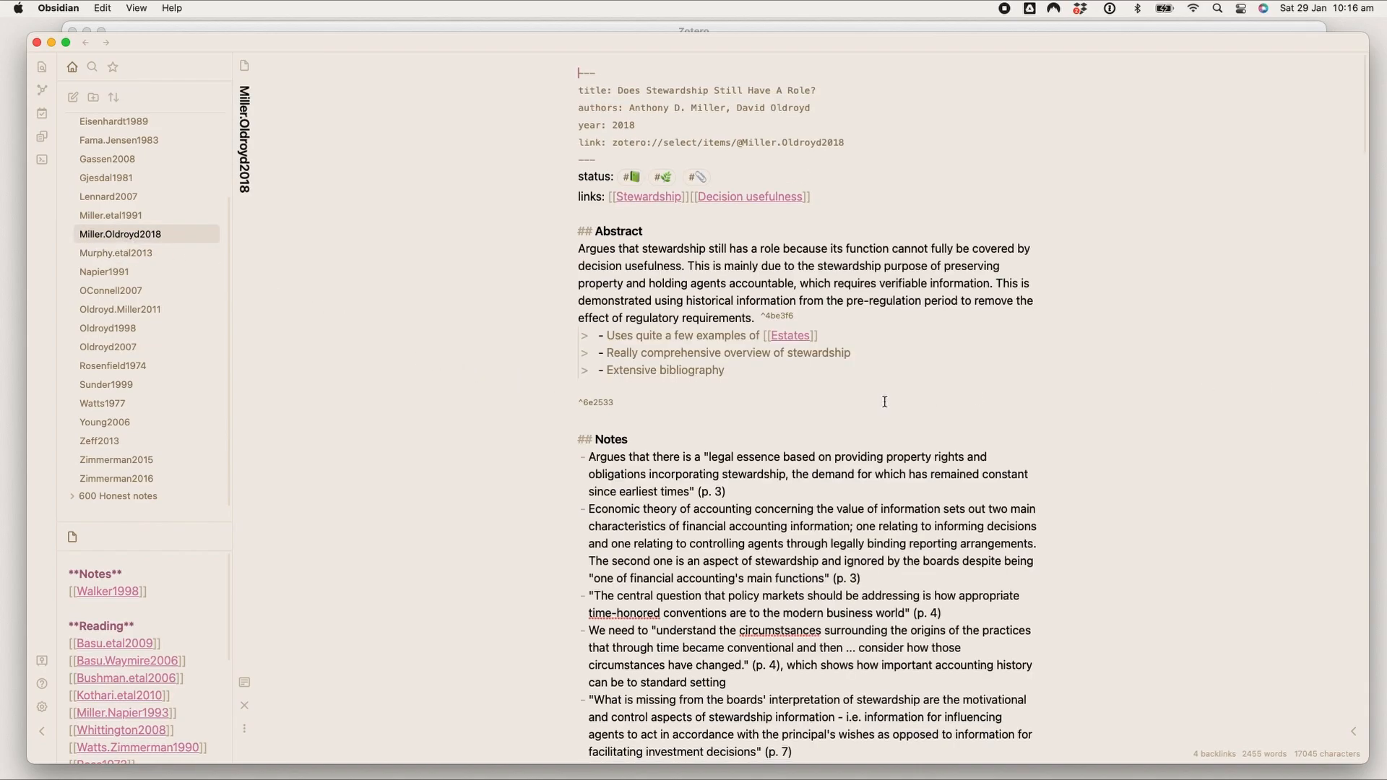
Step: Check Oldroyd2007's backlinks to find the Miller.Oldroyd2018 mention, then open the graph view
{"action": "scroll", "scroll_direction": "down", "scroll_amount": 3}
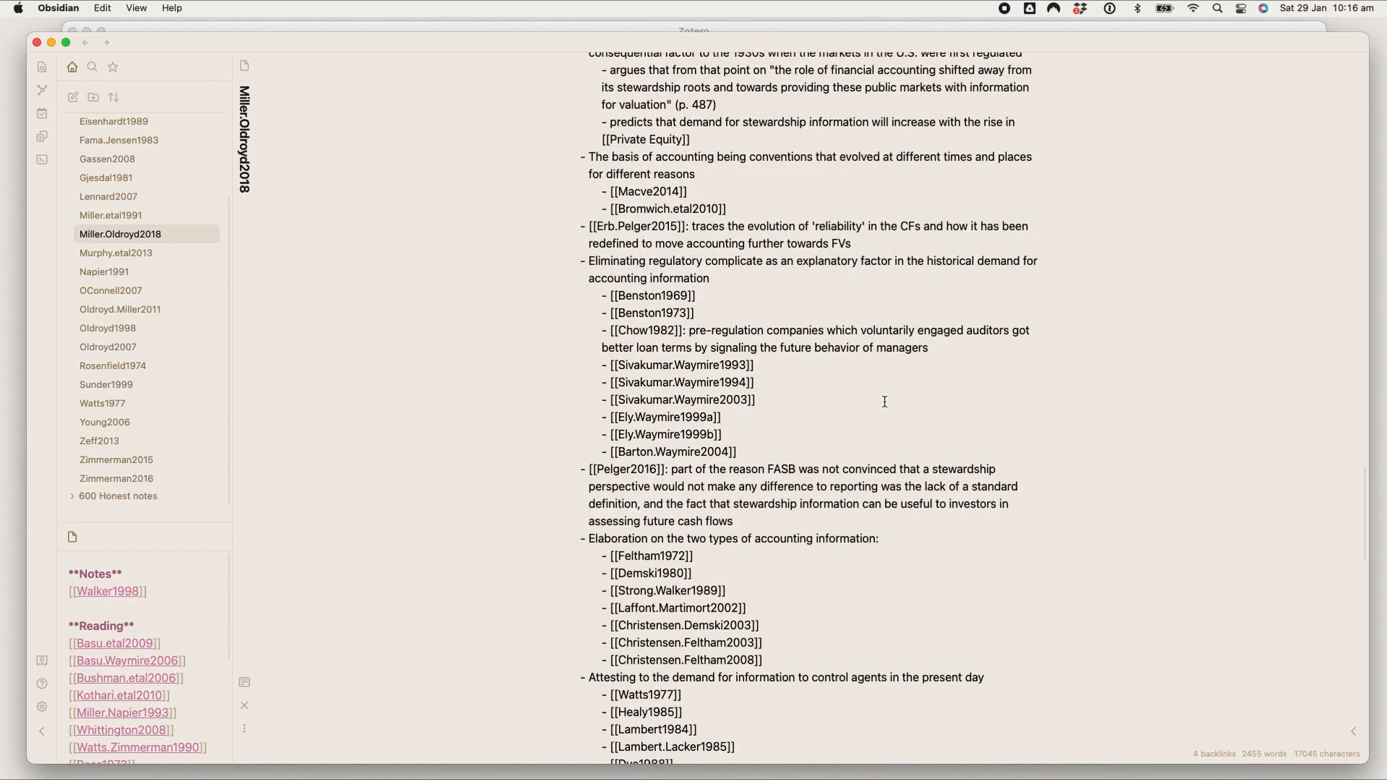
{"action": "scroll", "scroll_direction": "down", "scroll_amount": 3}
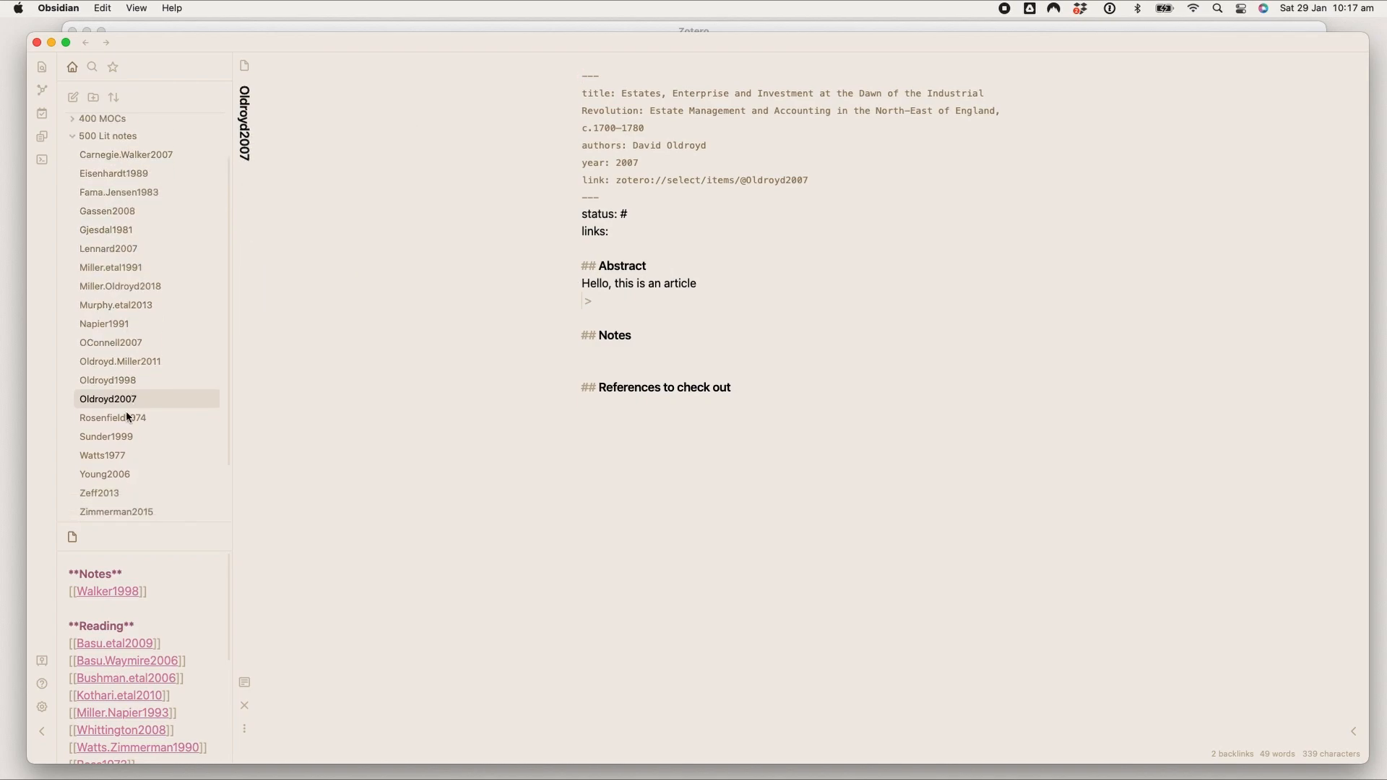
{"action": "mouse_move", "coordinate": [107, 211]}
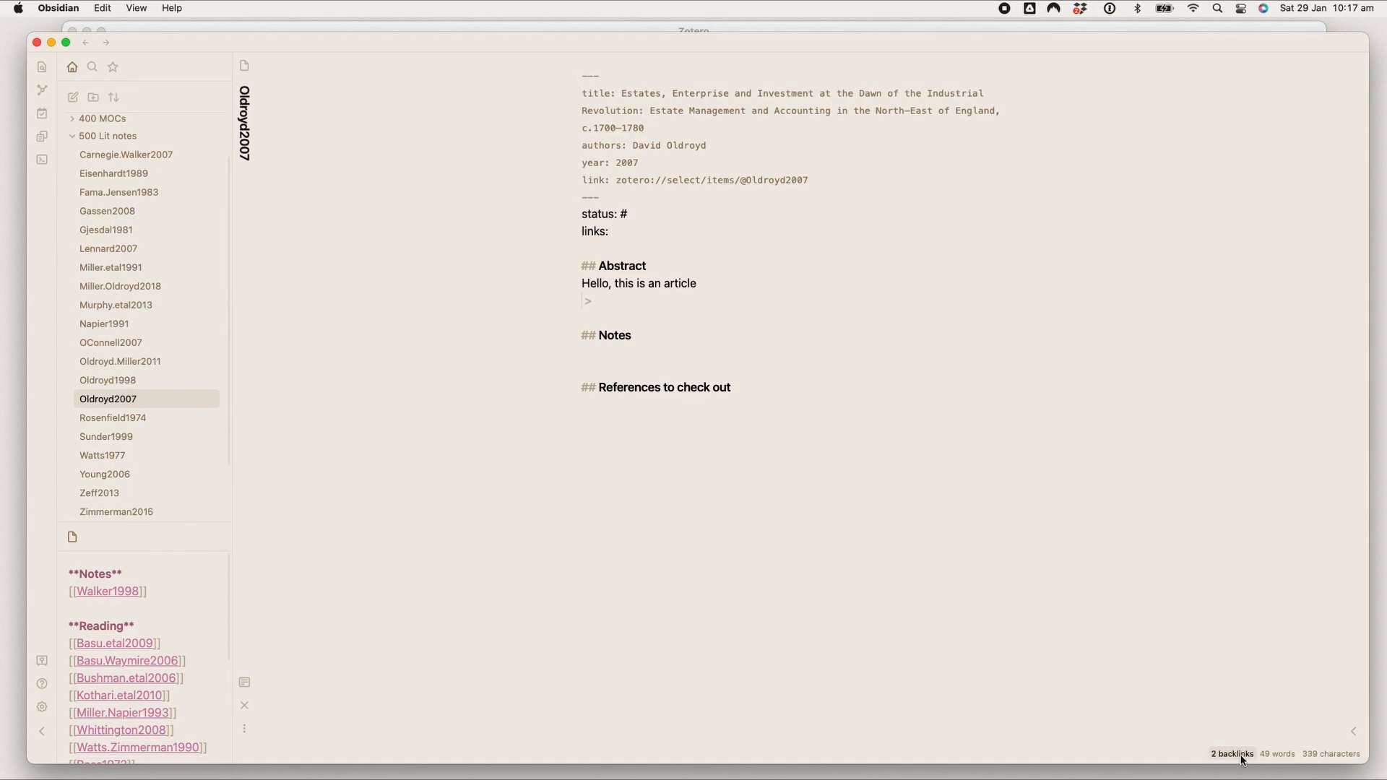
{"action": "left_click", "coordinate": [1230, 753]}
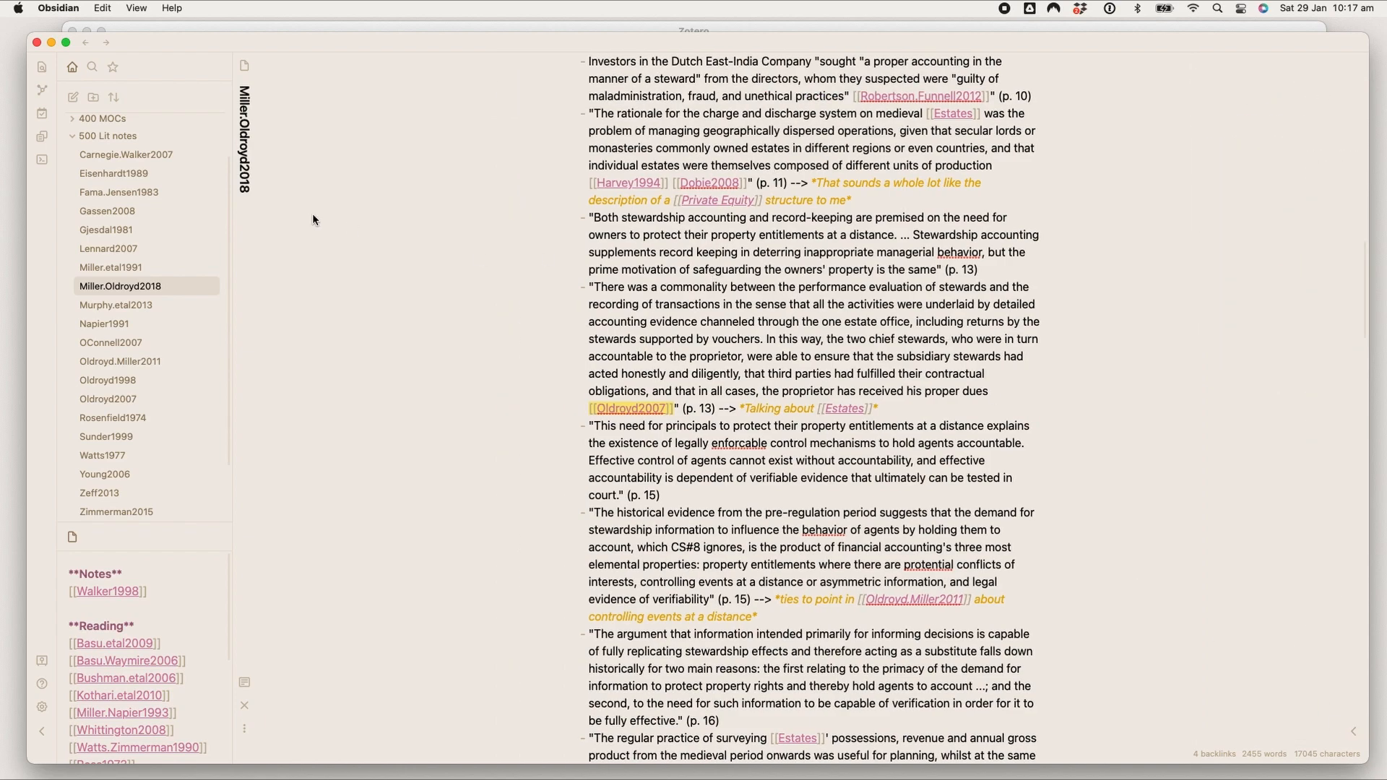
{"action": "mouse_move", "coordinate": [42, 91]}
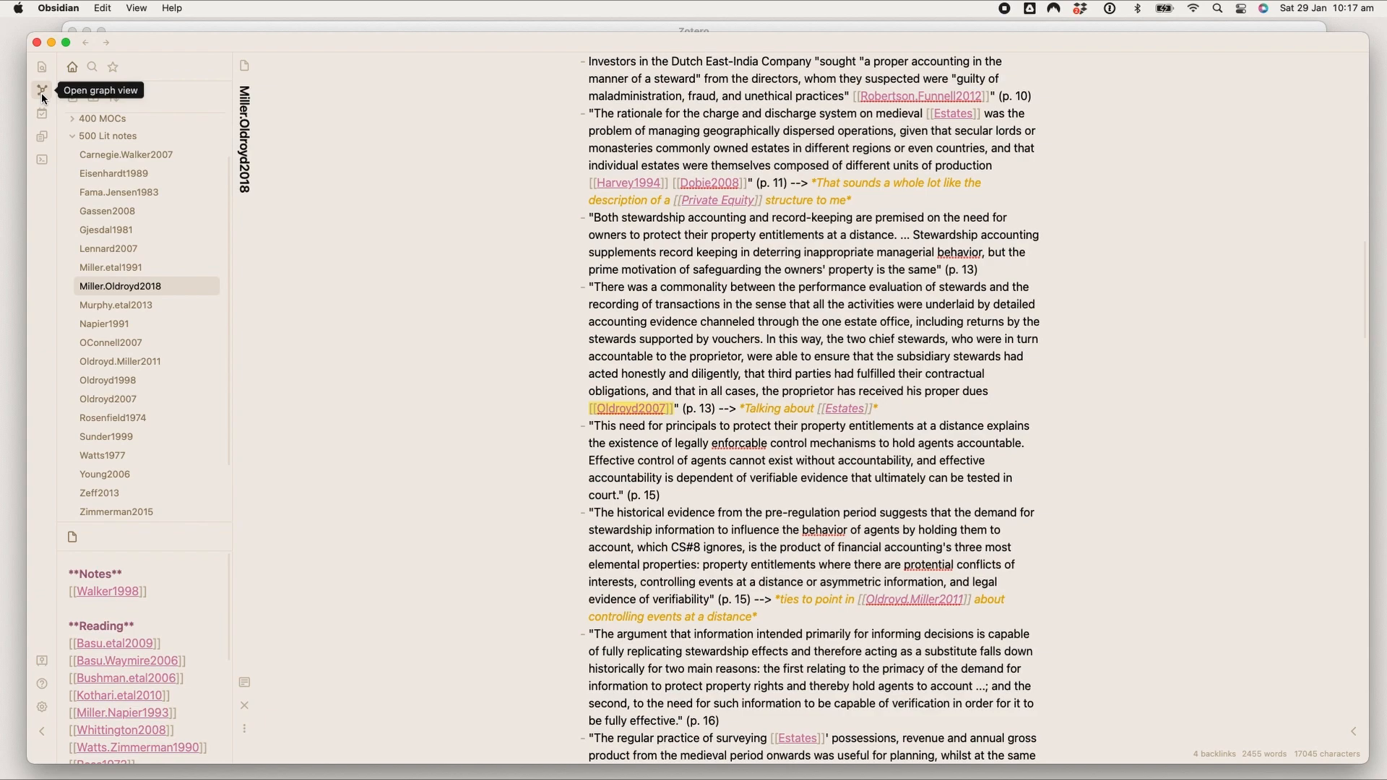
{"action": "left_click", "coordinate": [40, 90]}
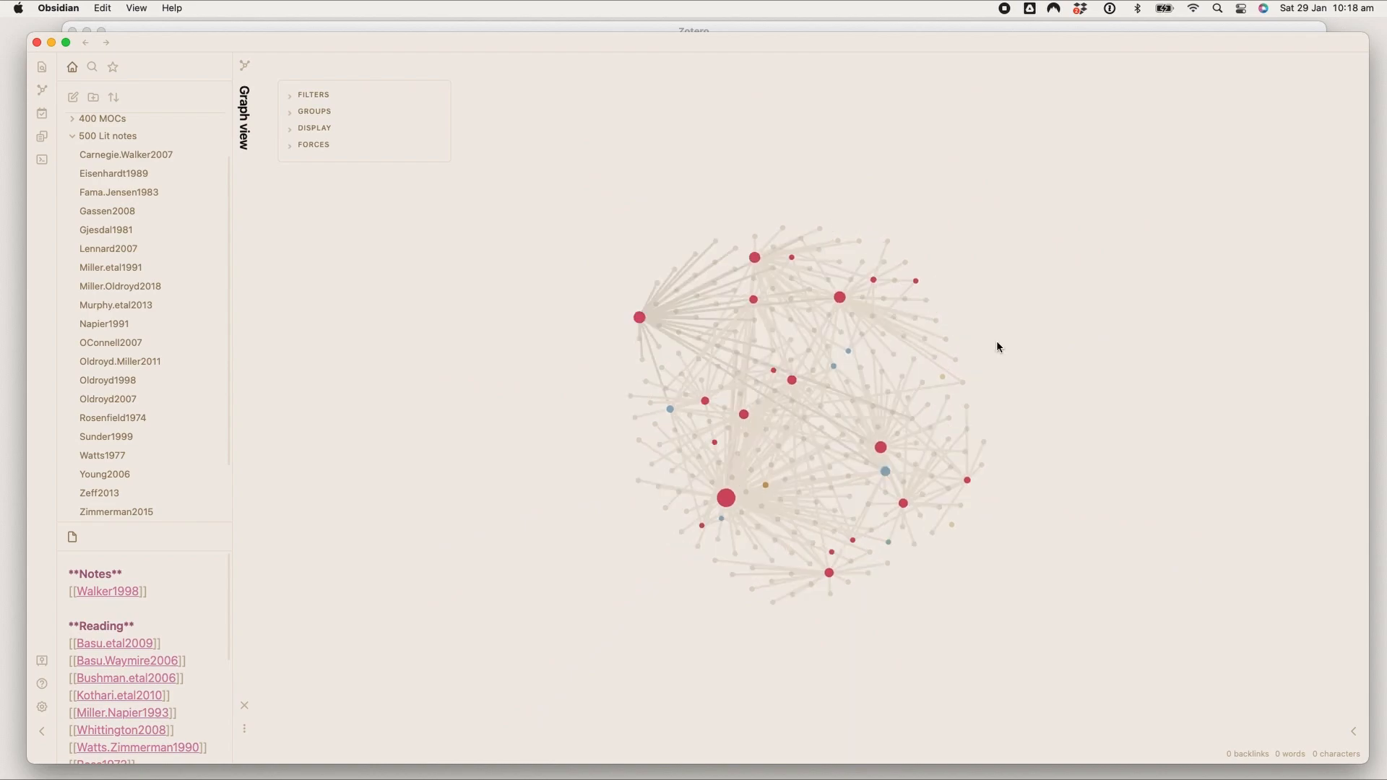
{"action": "mouse_move", "coordinate": [639, 317]}
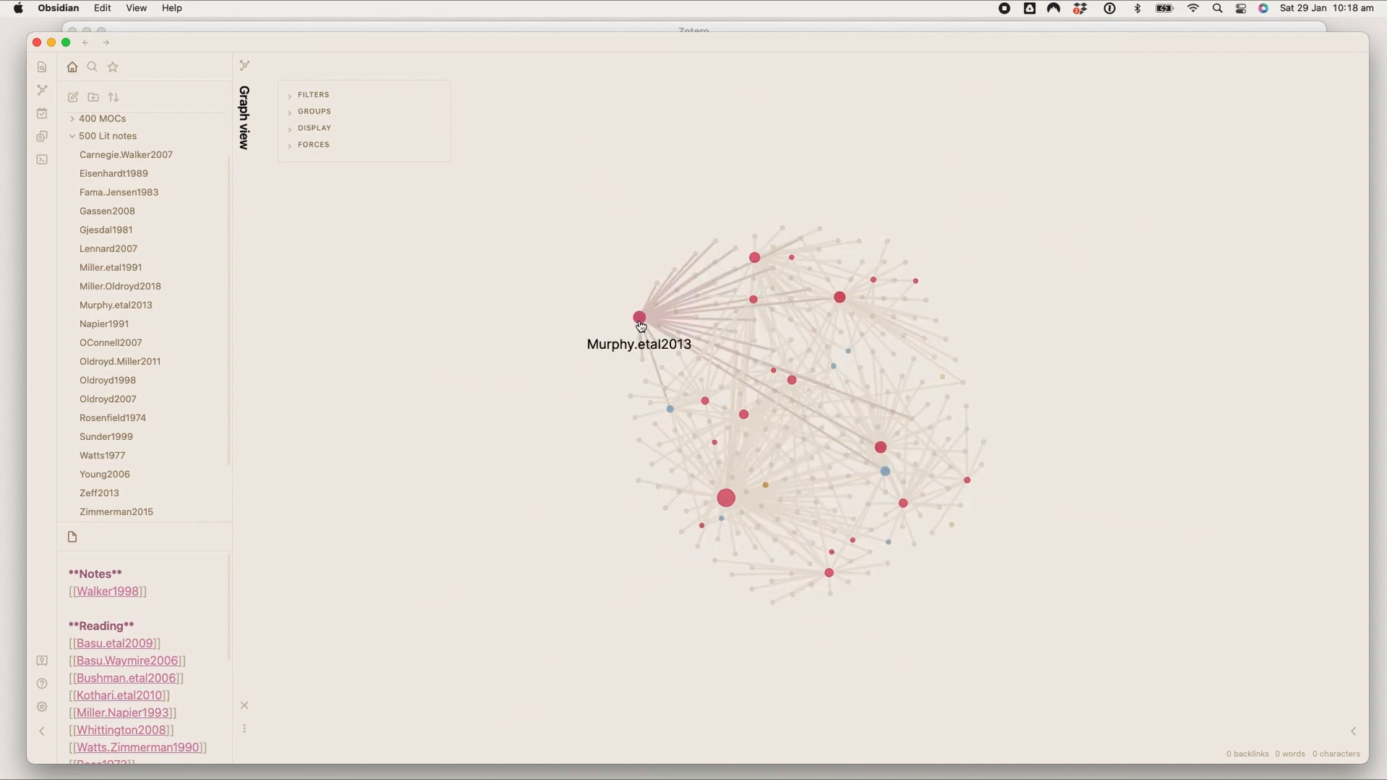
{"action": "mouse_move", "coordinate": [753, 300]}
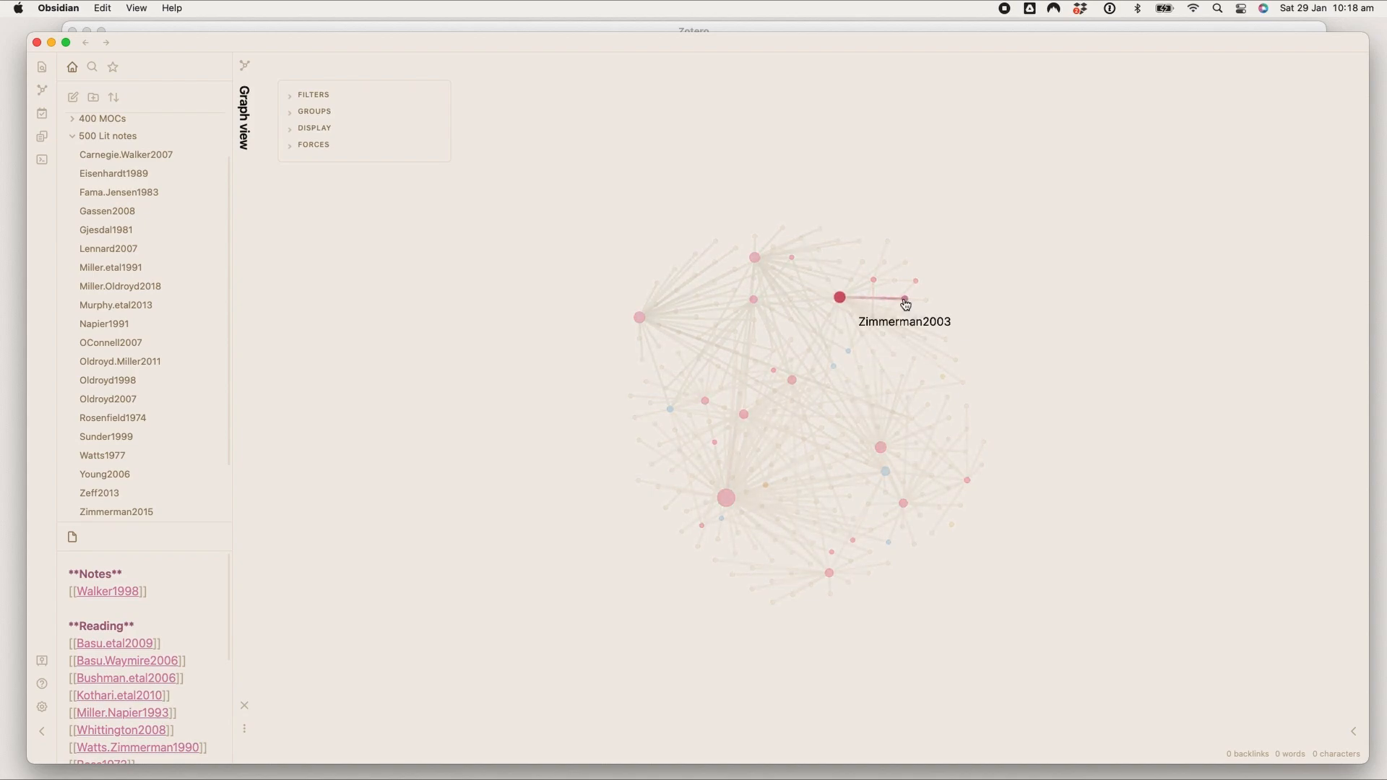
{"action": "mouse_move", "coordinate": [926, 323]}
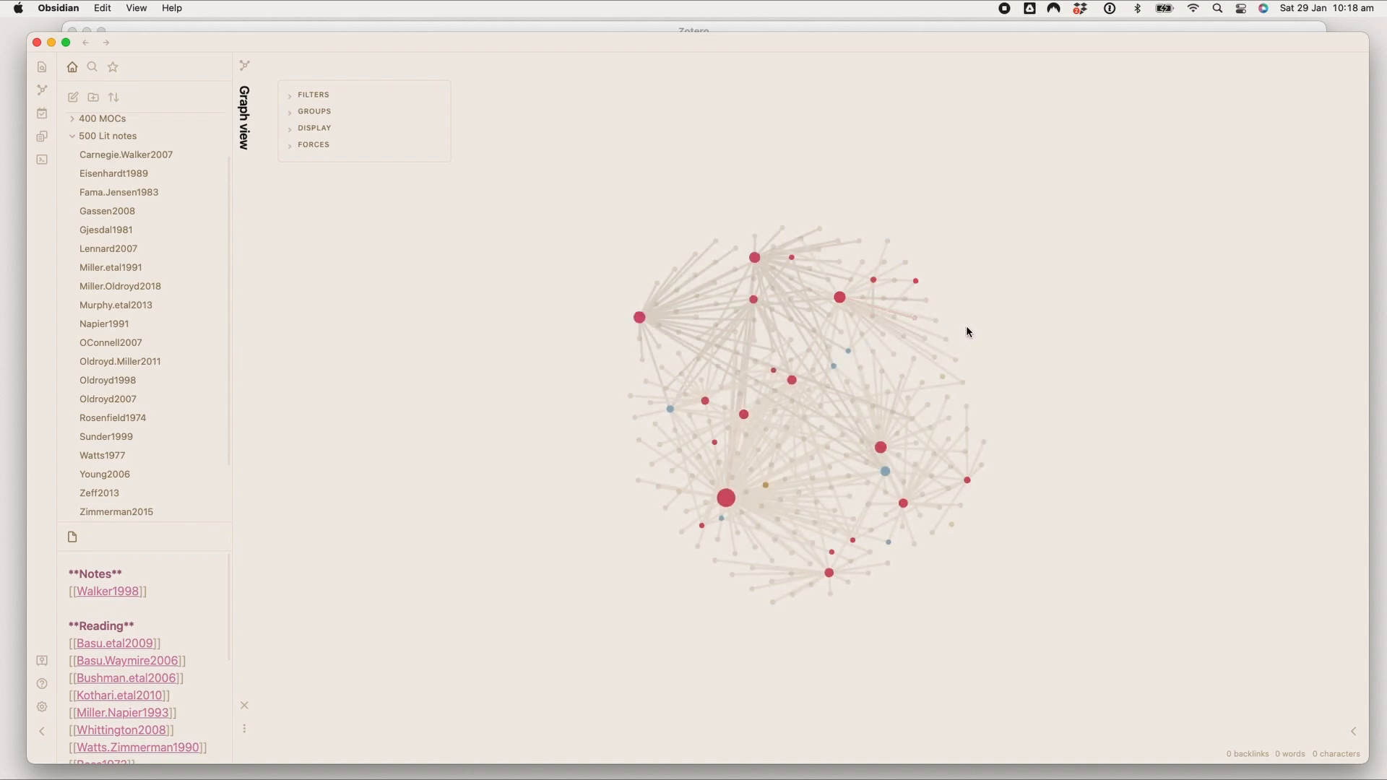
{"action": "mouse_move", "coordinate": [839, 298]}
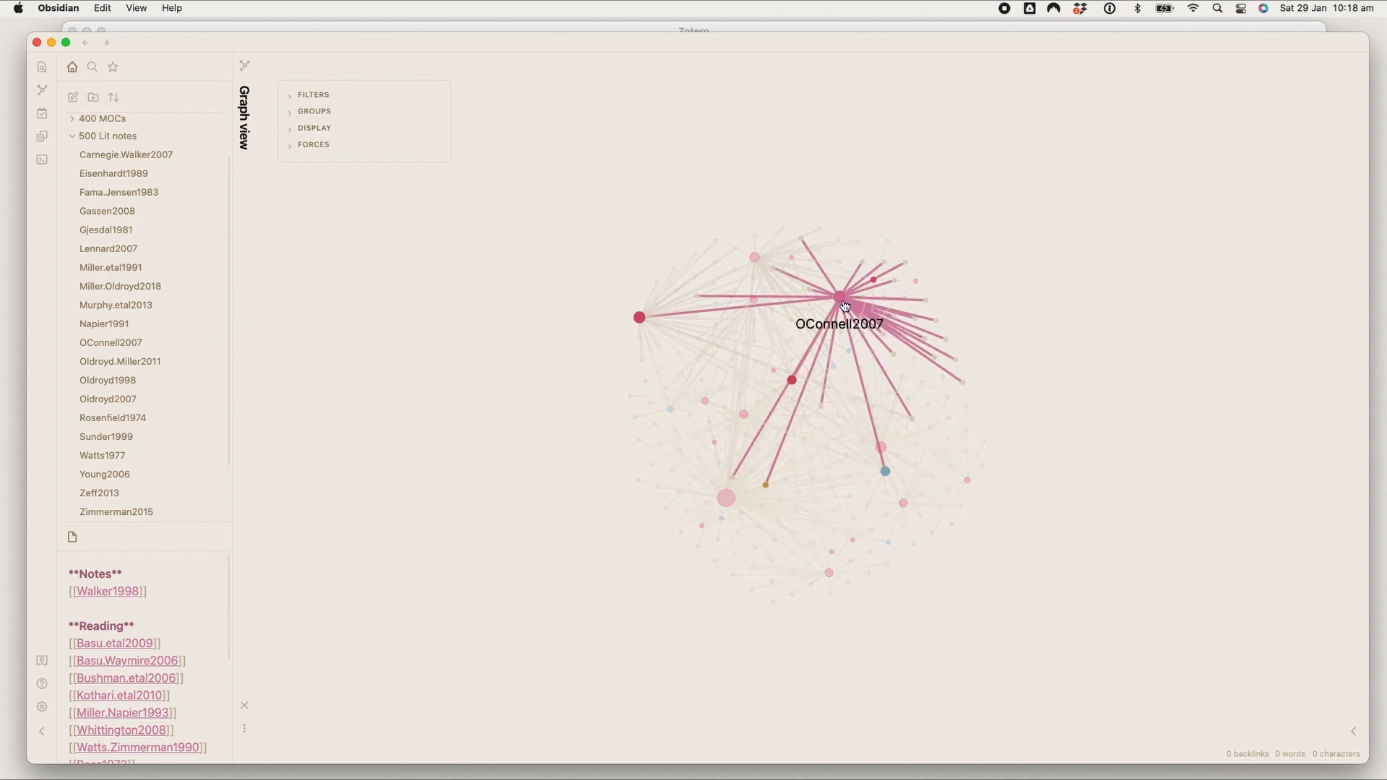
{"action": "mouse_move", "coordinate": [1000, 285]}
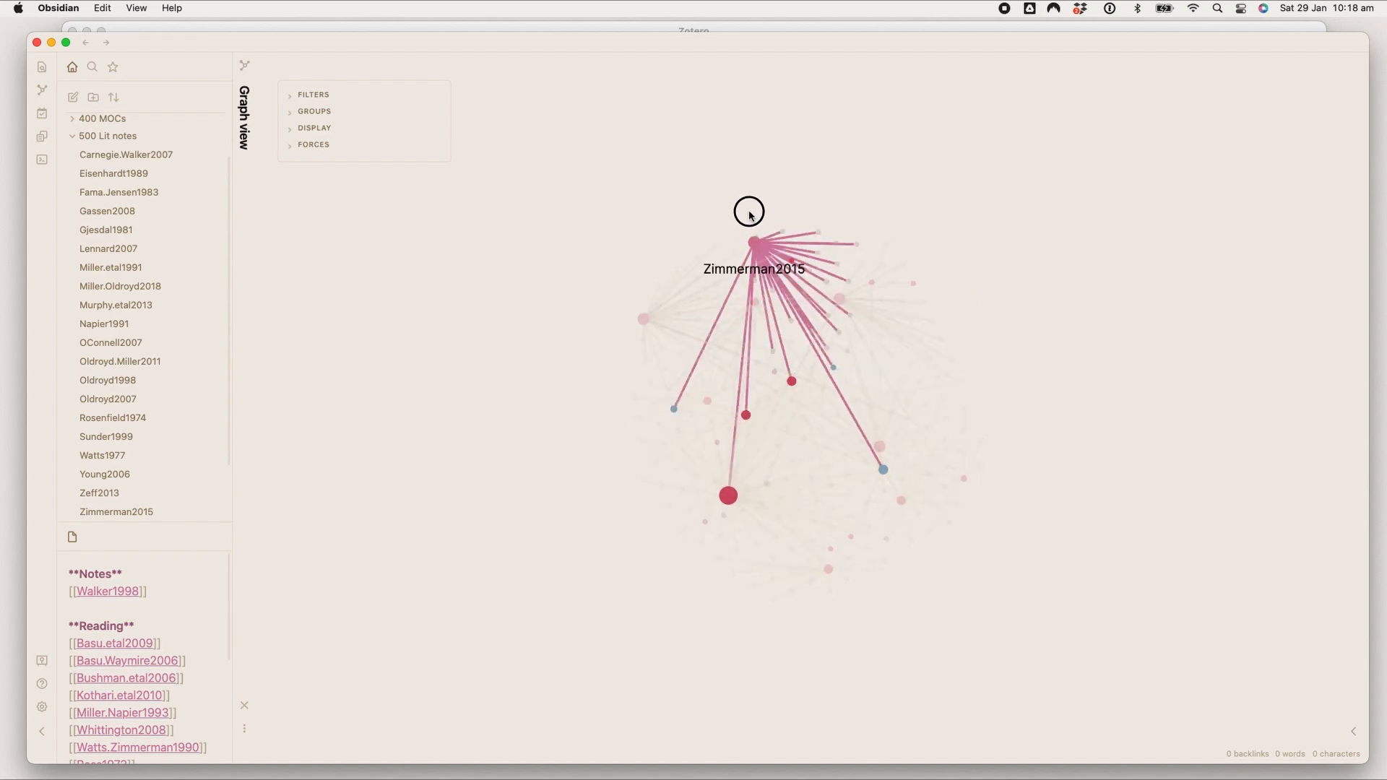
{"action": "left_click_drag", "start_coordinate": [749, 244], "coordinate": [568, 184]}
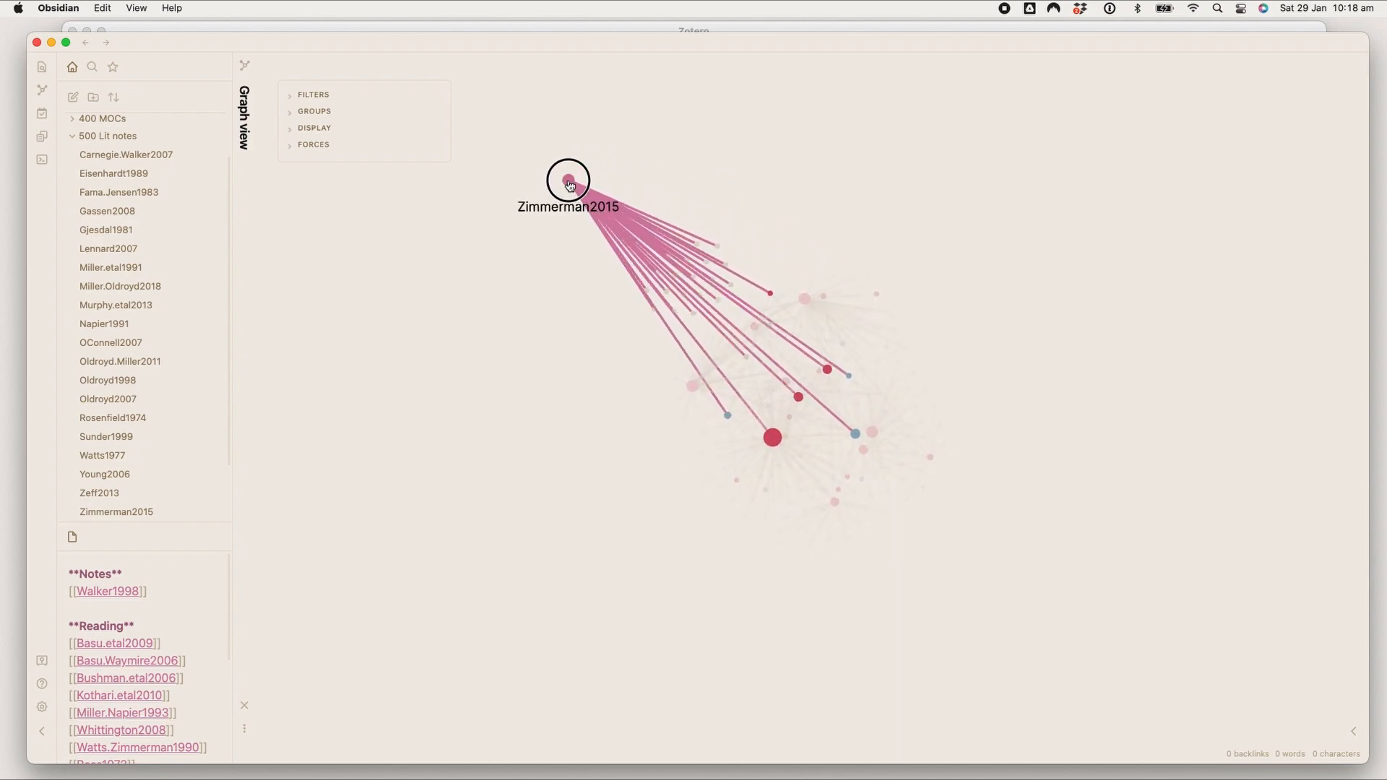
{"action": "left_click_drag", "start_coordinate": [568, 181], "coordinate": [546, 229]}
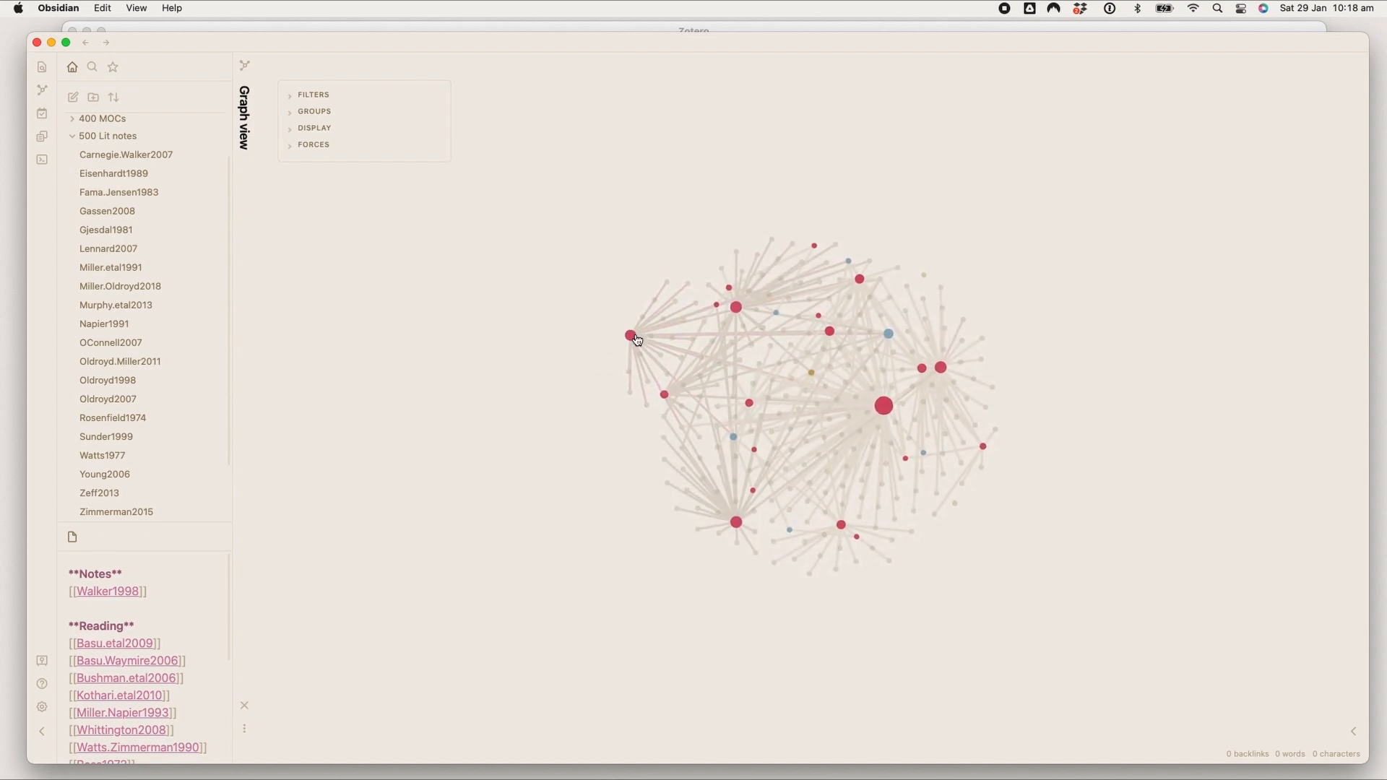
{"action": "mouse_move", "coordinate": [629, 335]}
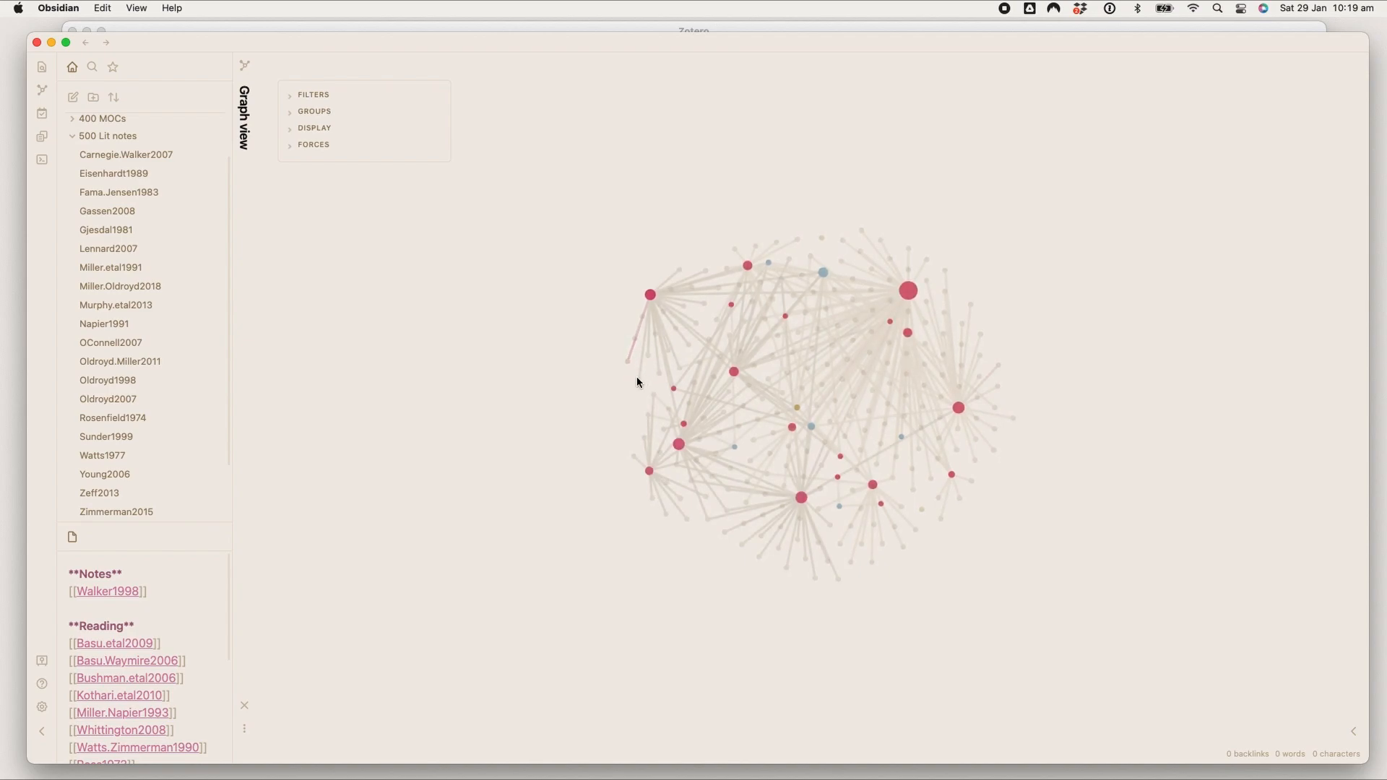
{"action": "mouse_move", "coordinate": [645, 376]}
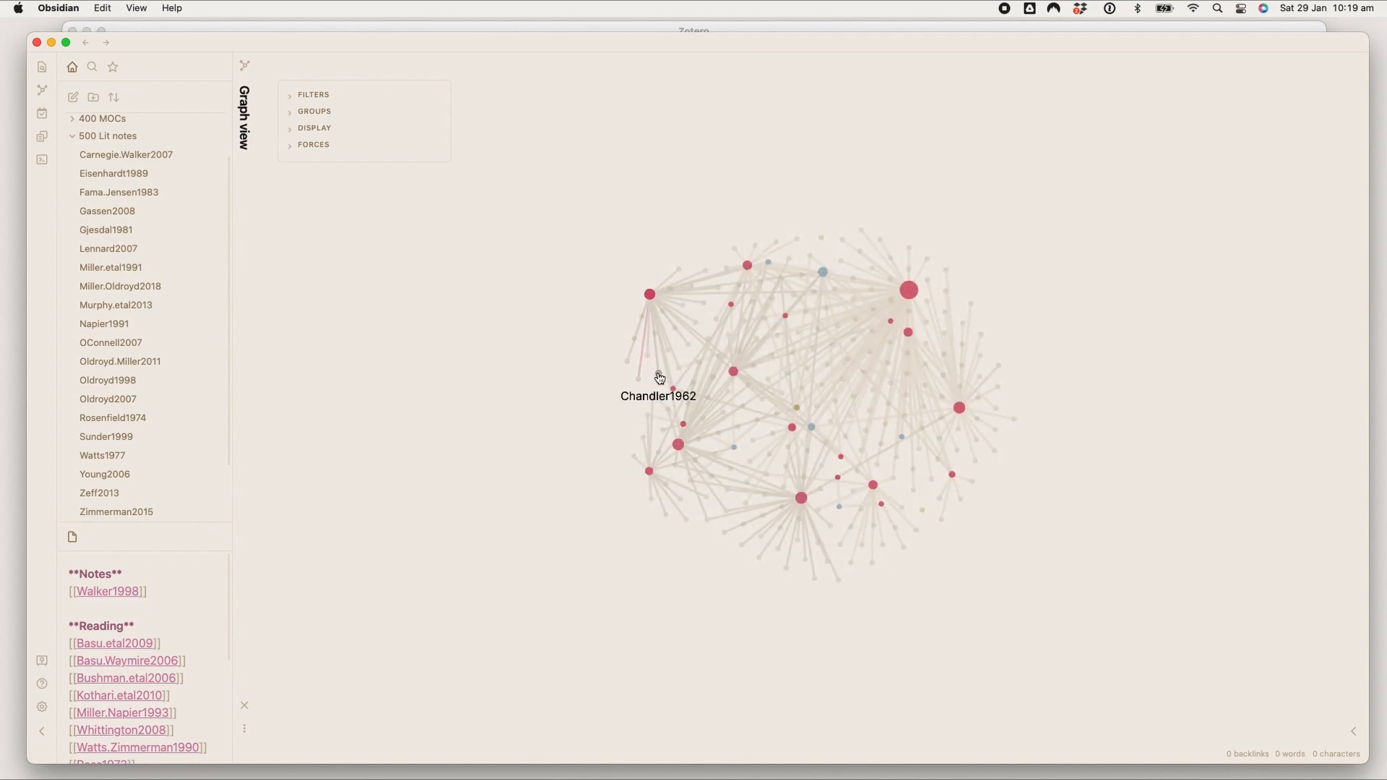
{"action": "mouse_move", "coordinate": [639, 588]}
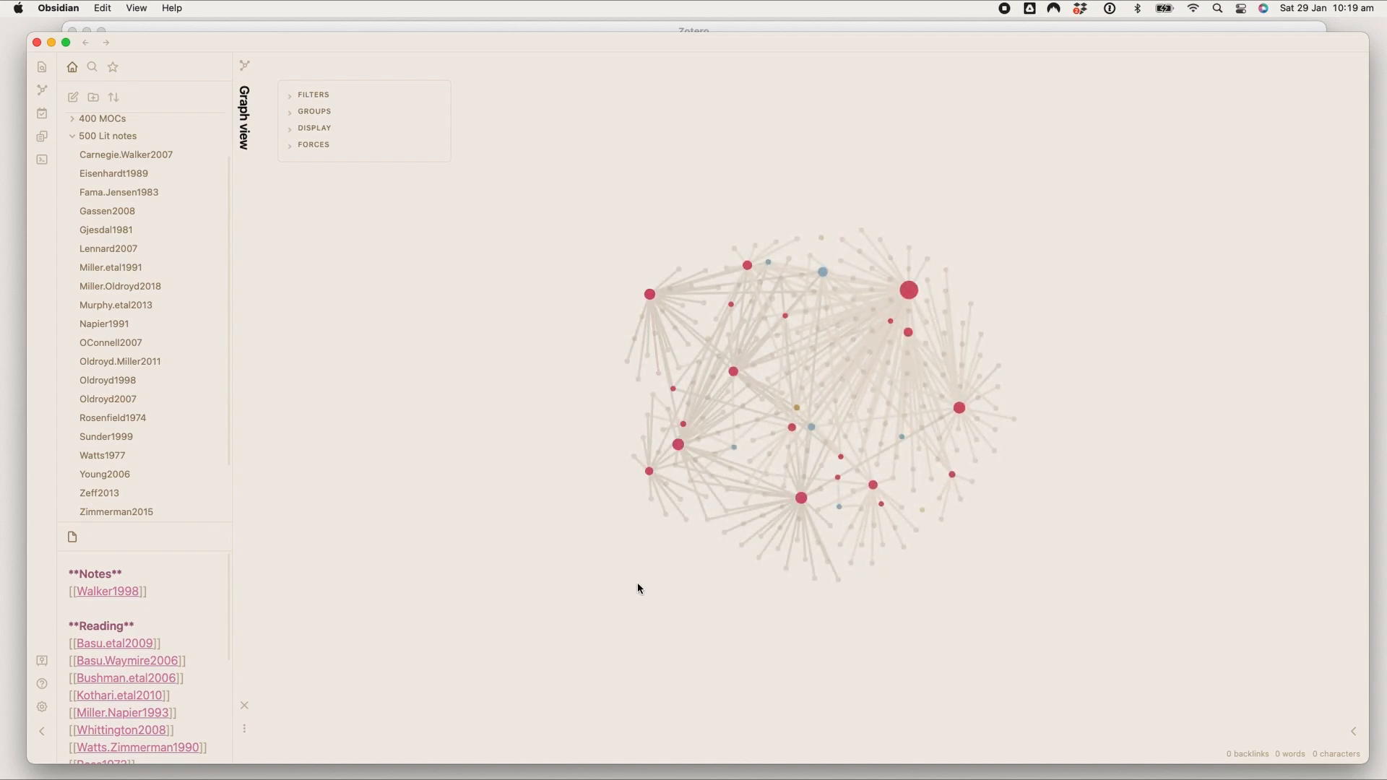
{"action": "mouse_move", "coordinate": [650, 478]}
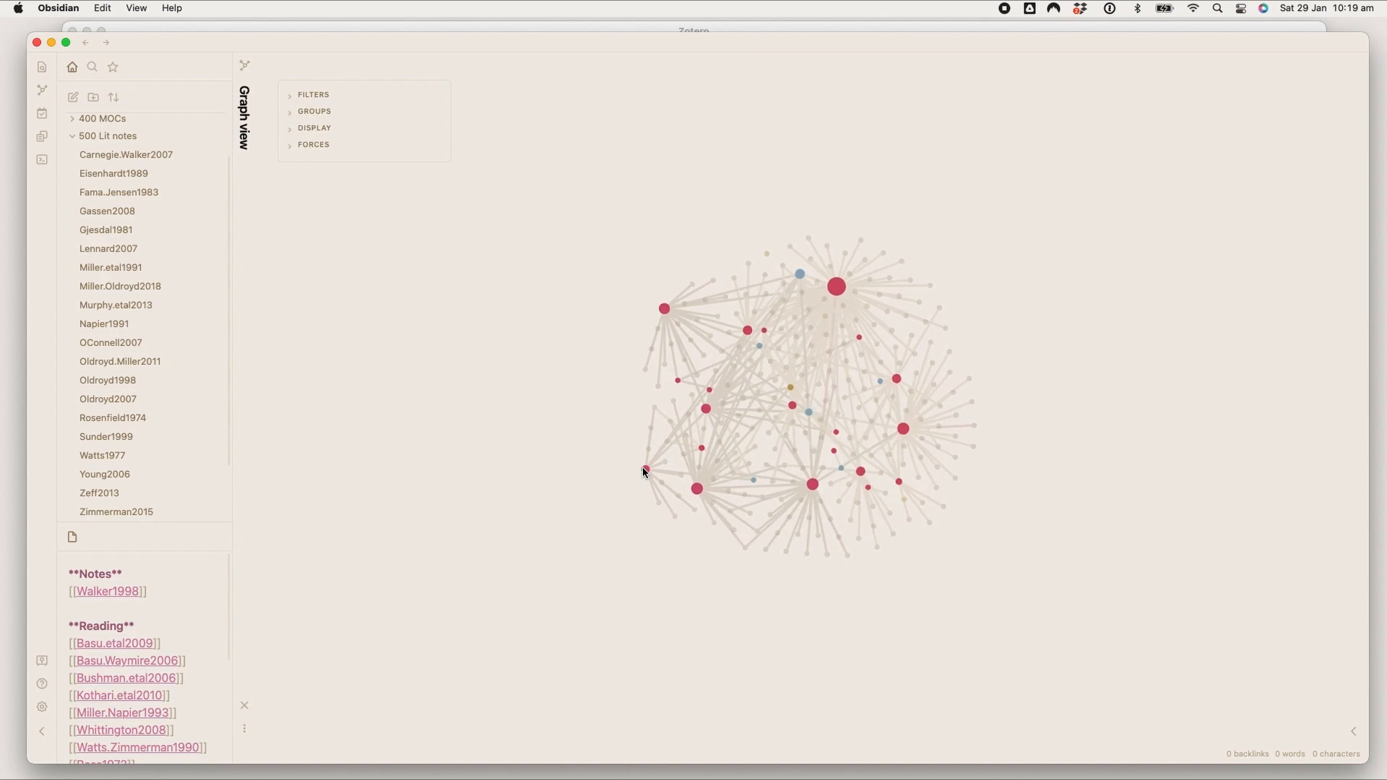
{"action": "mouse_move", "coordinate": [631, 477]}
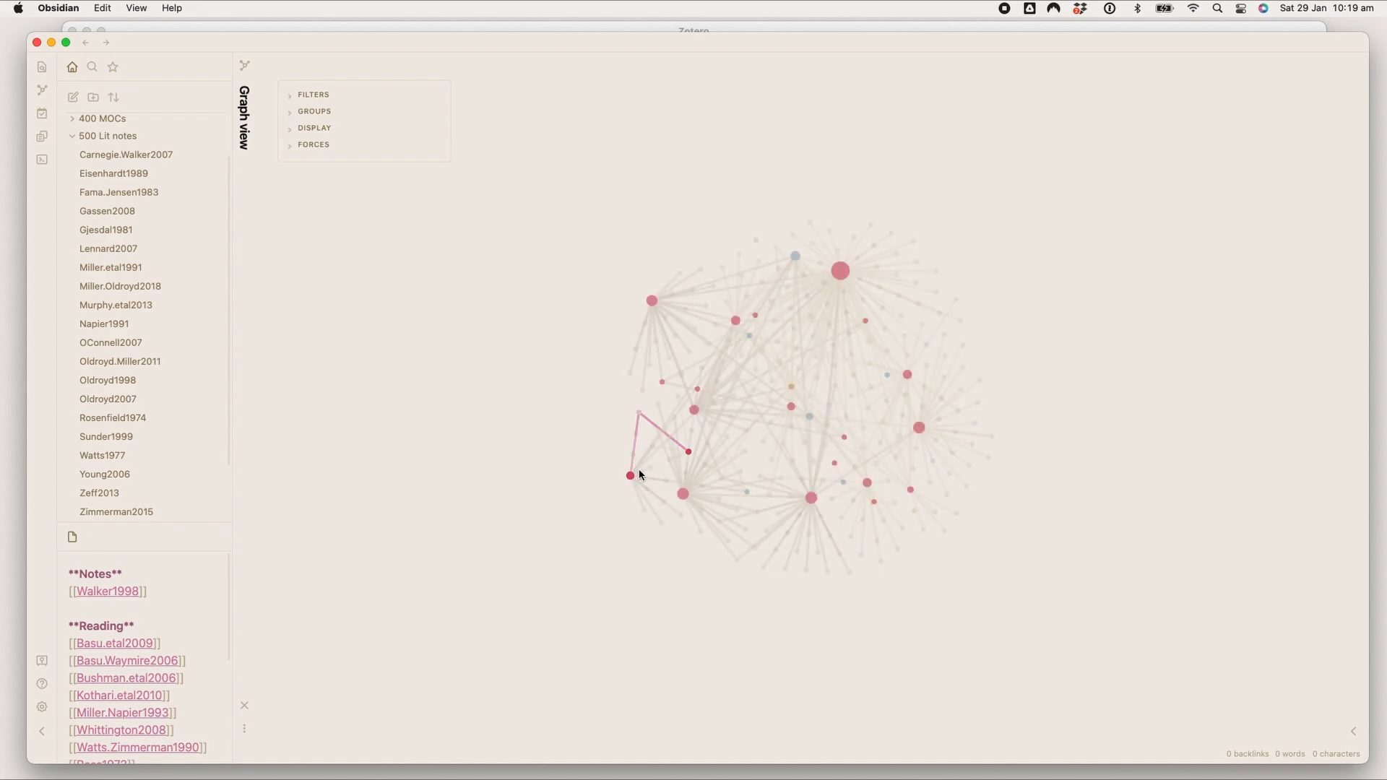
{"action": "mouse_move", "coordinate": [688, 456]}
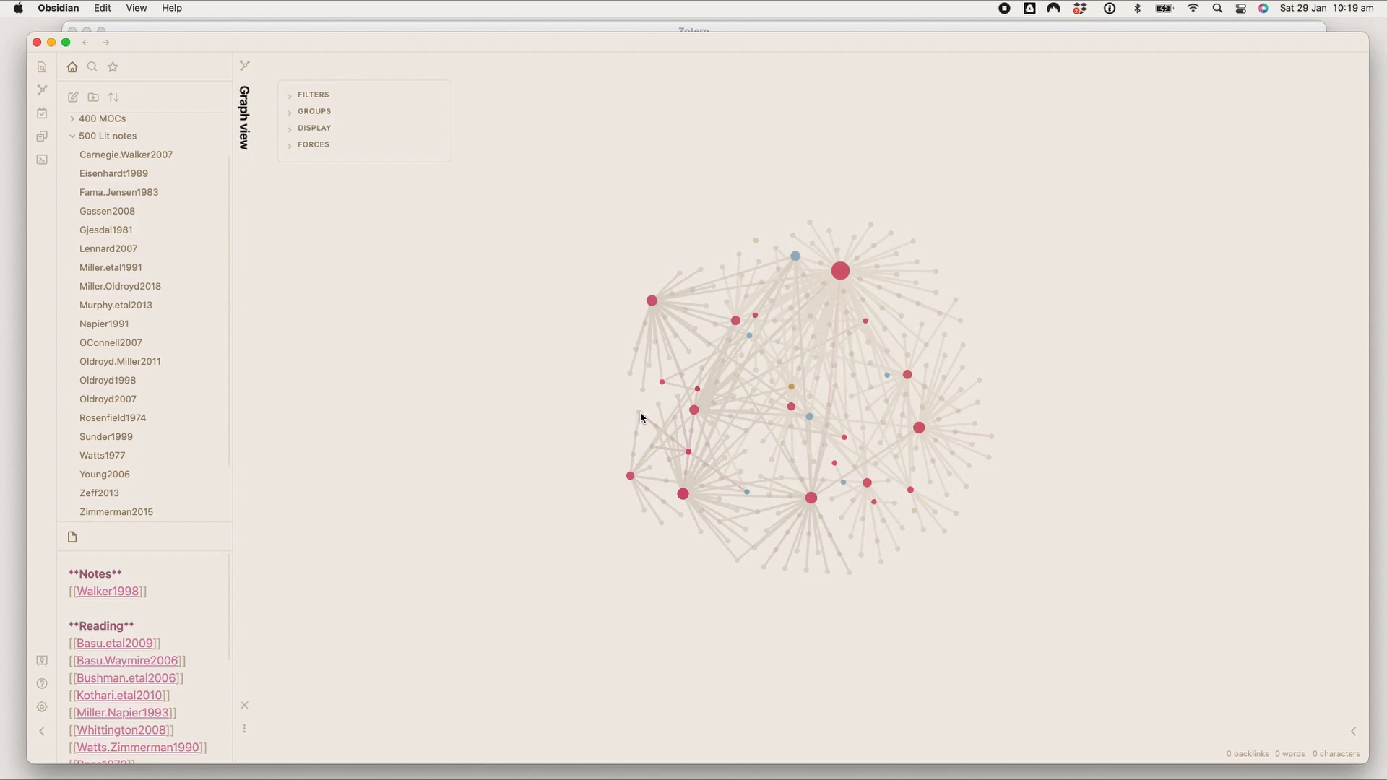
{"action": "mouse_move", "coordinate": [639, 419]}
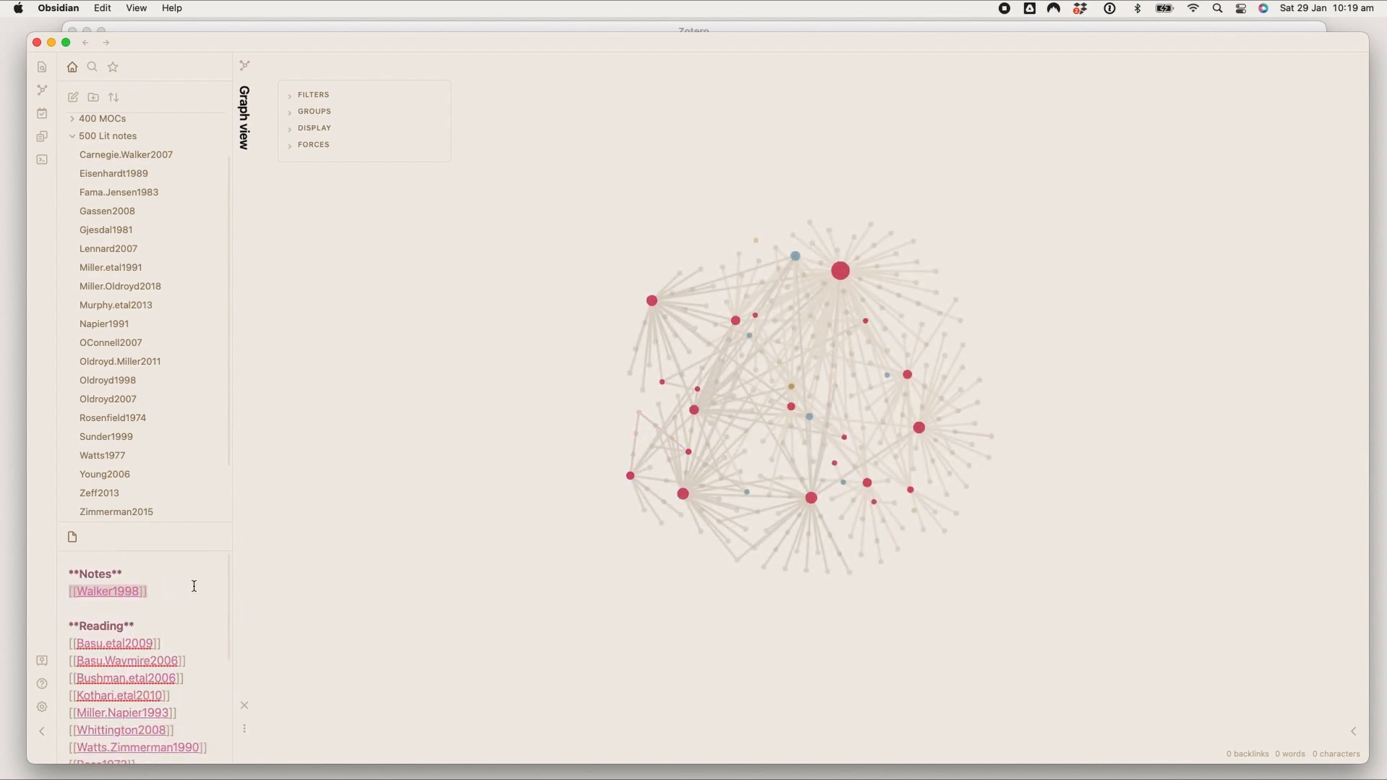
{"action": "mouse_move", "coordinate": [810, 497]}
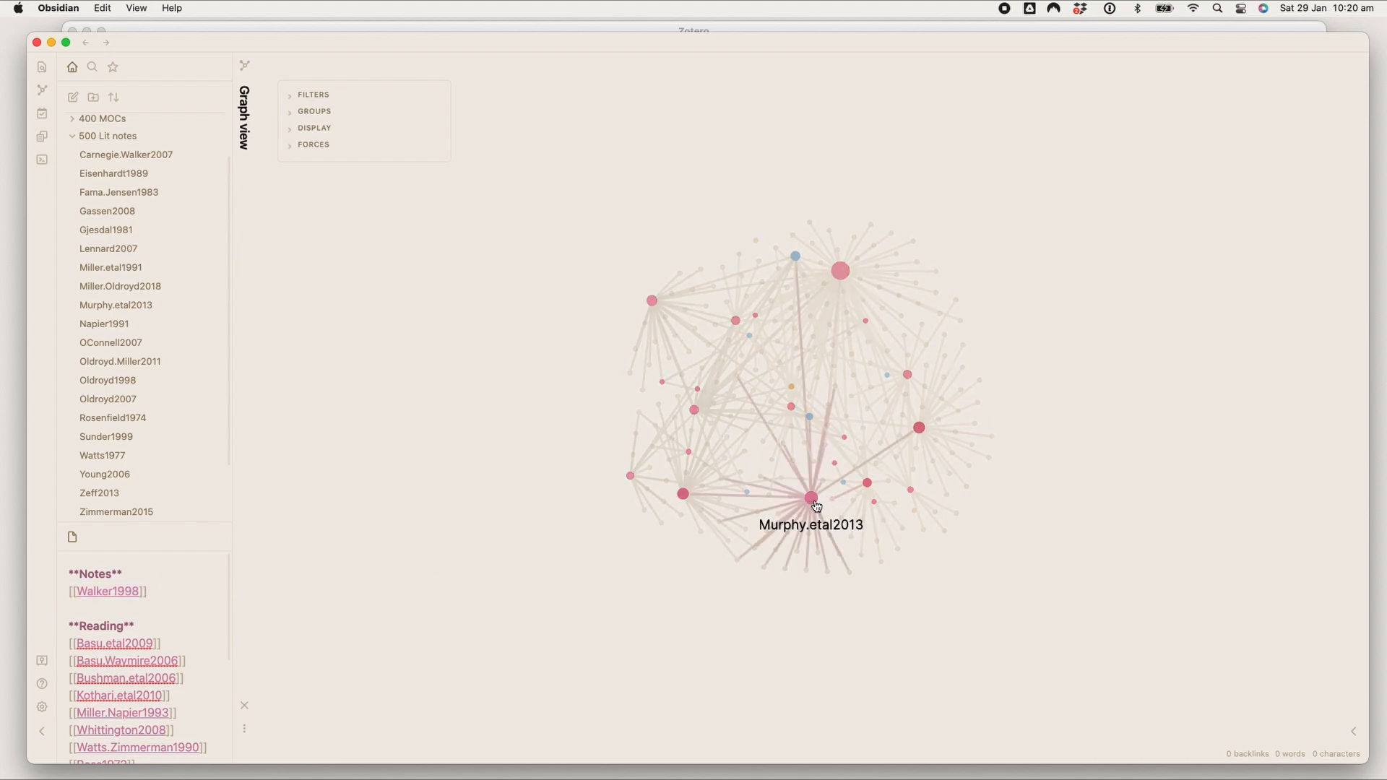
{"action": "left_click_drag", "start_coordinate": [809, 500], "coordinate": [713, 551]}
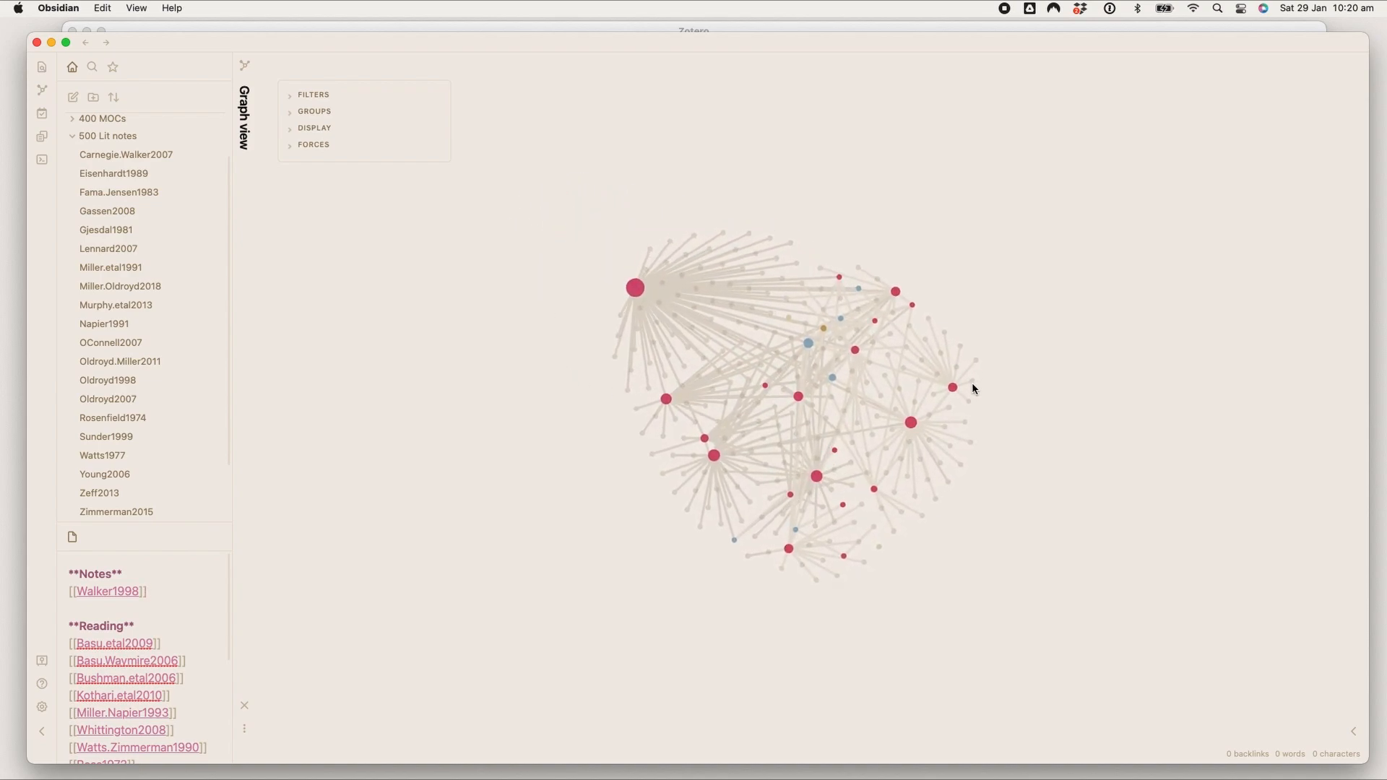
{"action": "mouse_move", "coordinate": [919, 422]}
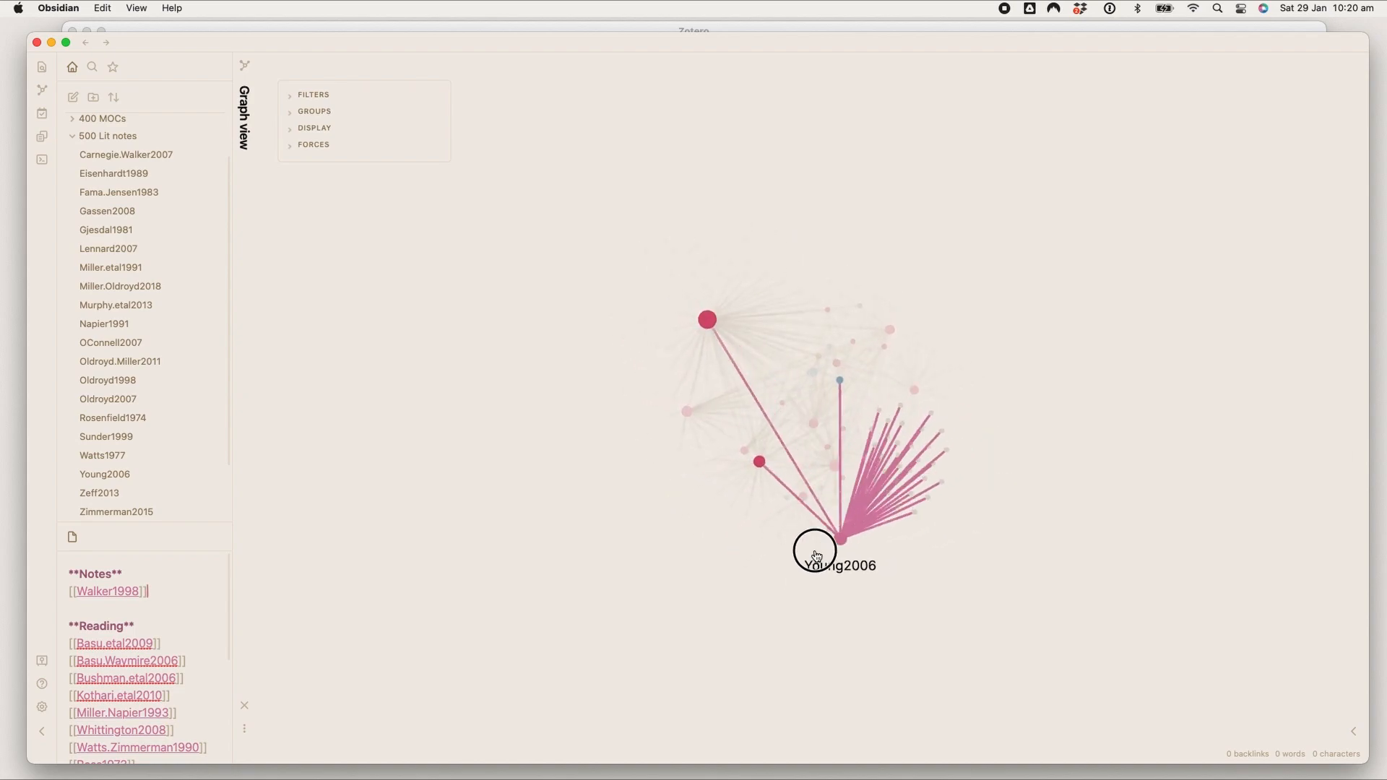
{"action": "left_click_drag", "start_coordinate": [814, 548], "coordinate": [619, 681]}
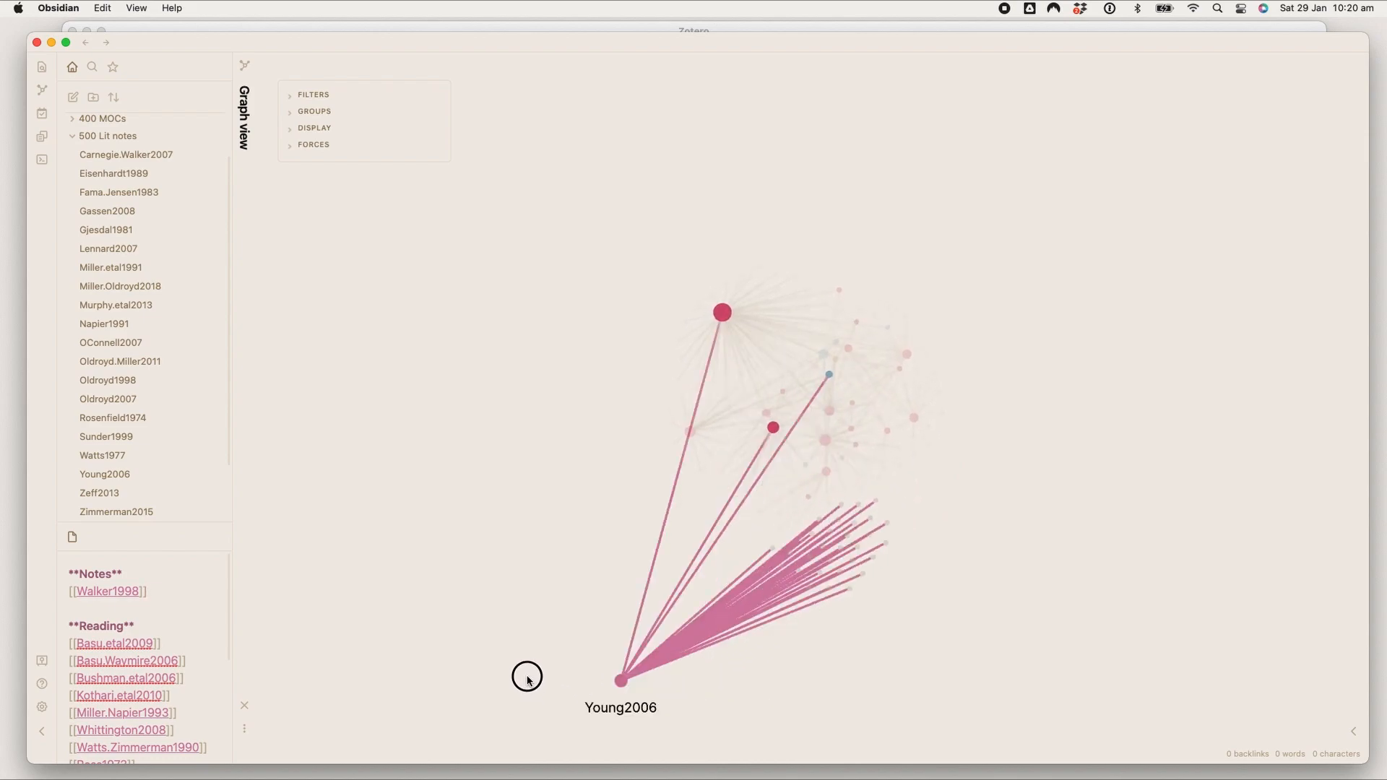
{"action": "left_click_drag", "start_coordinate": [619, 681], "coordinate": [473, 164]}
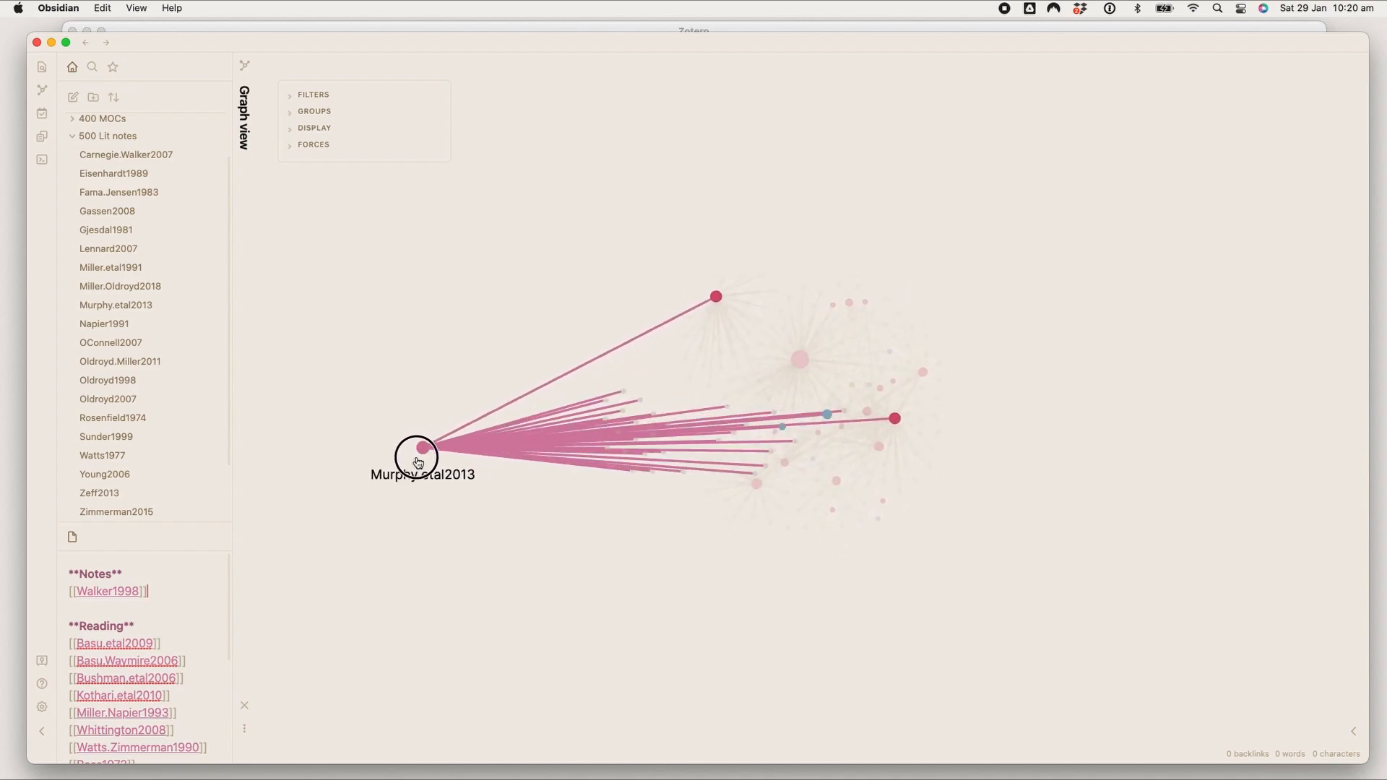
{"action": "left_click_drag", "start_coordinate": [417, 456], "coordinate": [343, 557]}
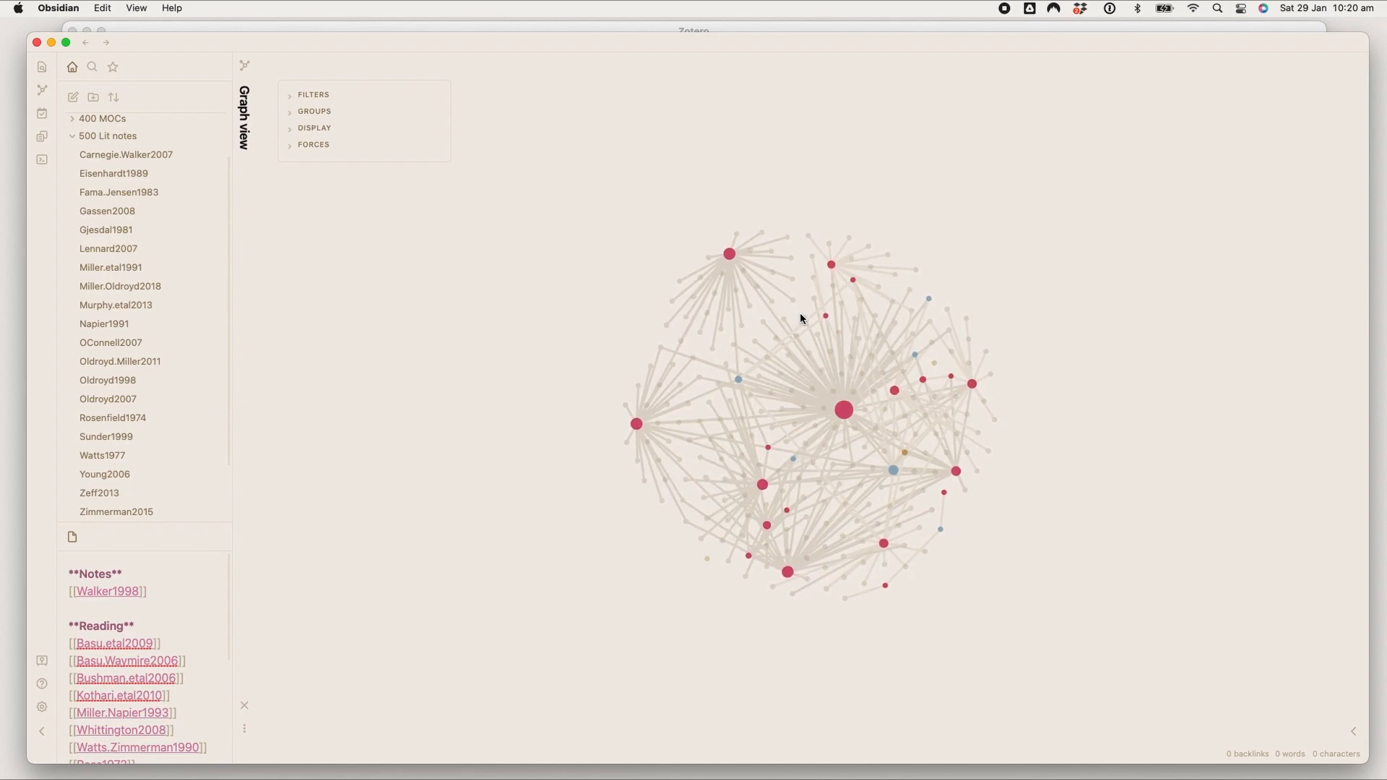
Step: Open Miller.Oldroyd2018 from the graph, expand local graph Filters, and adjust link depth
{"action": "left_click", "coordinate": [147, 590]}
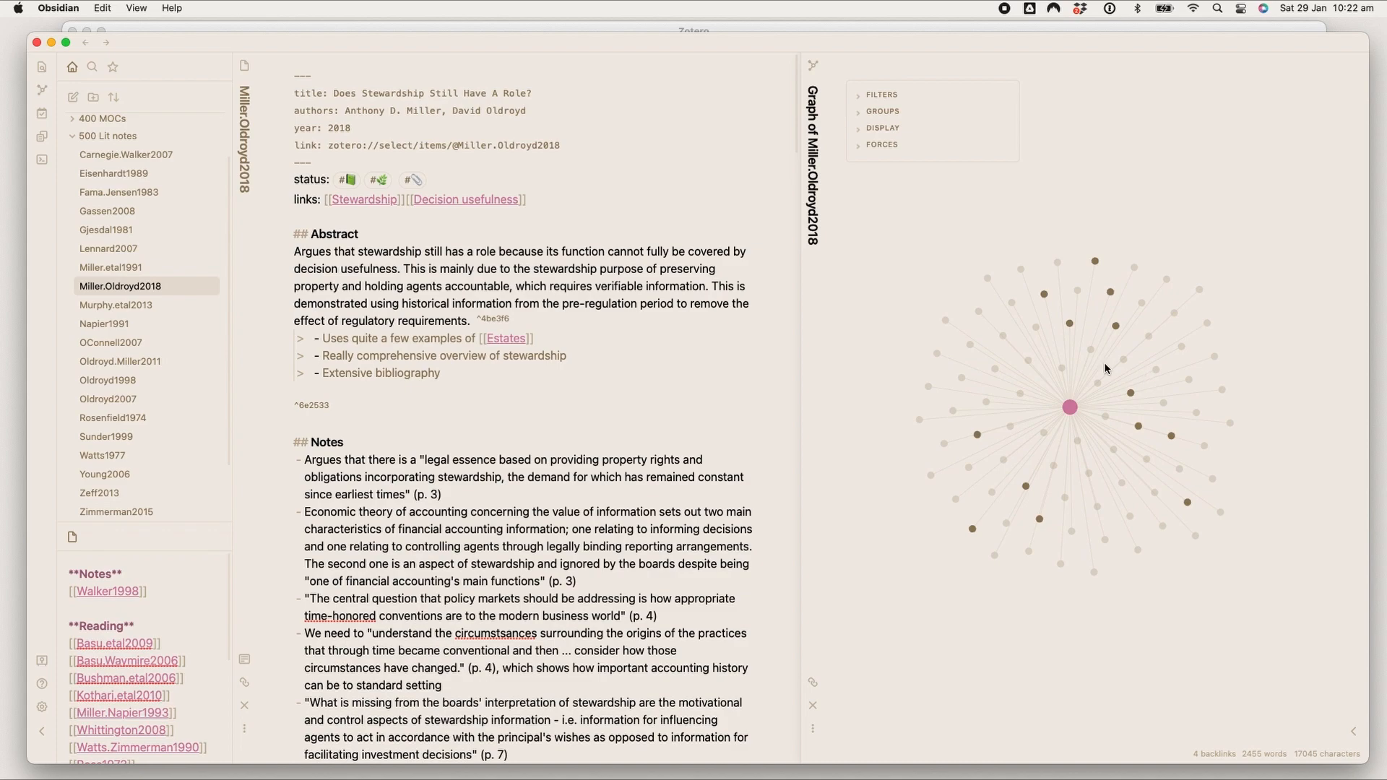
{"action": "left_click", "coordinate": [881, 94]}
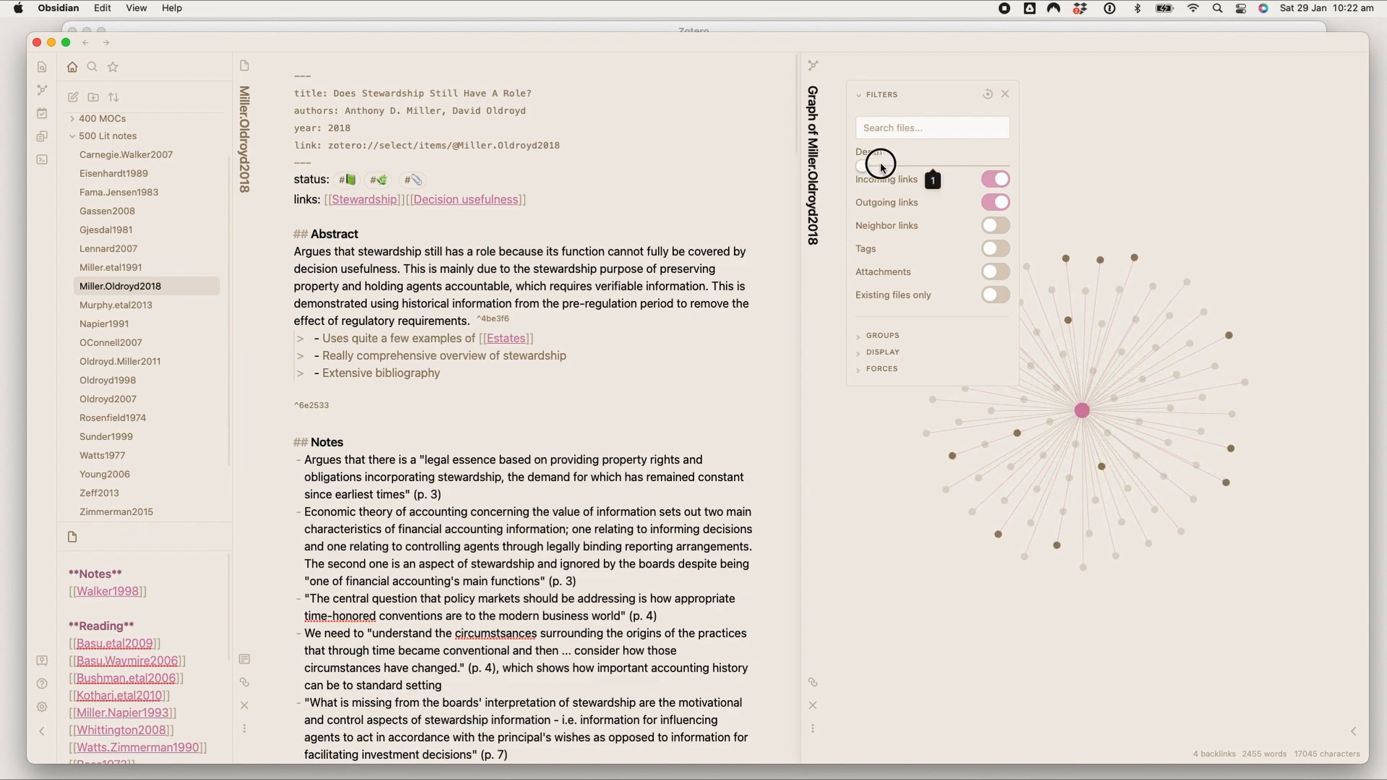
{"action": "left_click", "coordinate": [1004, 94]}
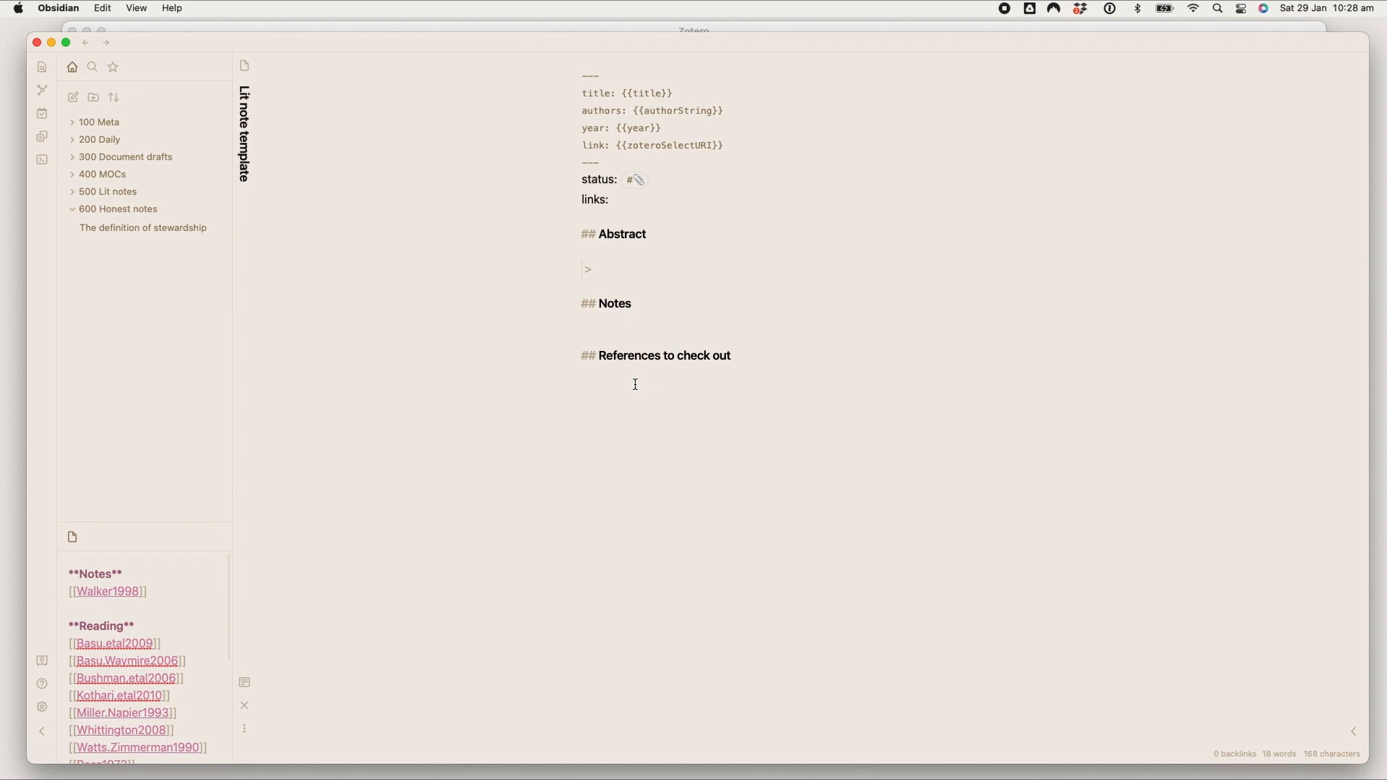
{"action": "mouse_move", "coordinate": [967, 779]}
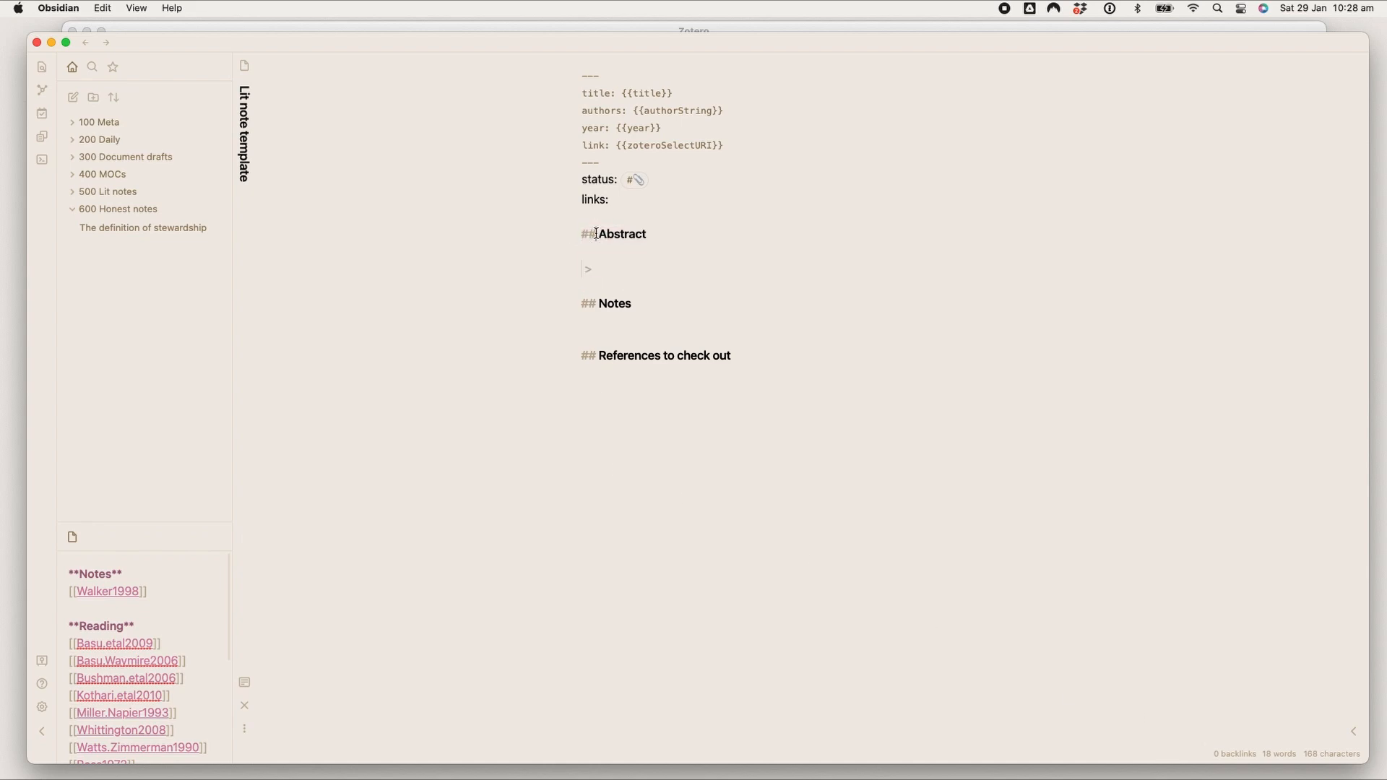
Step: Select the ## markers before Abstract, then open Sunder1999 from 500 Lit notes
{"action": "double_click", "coordinate": [587, 233]}
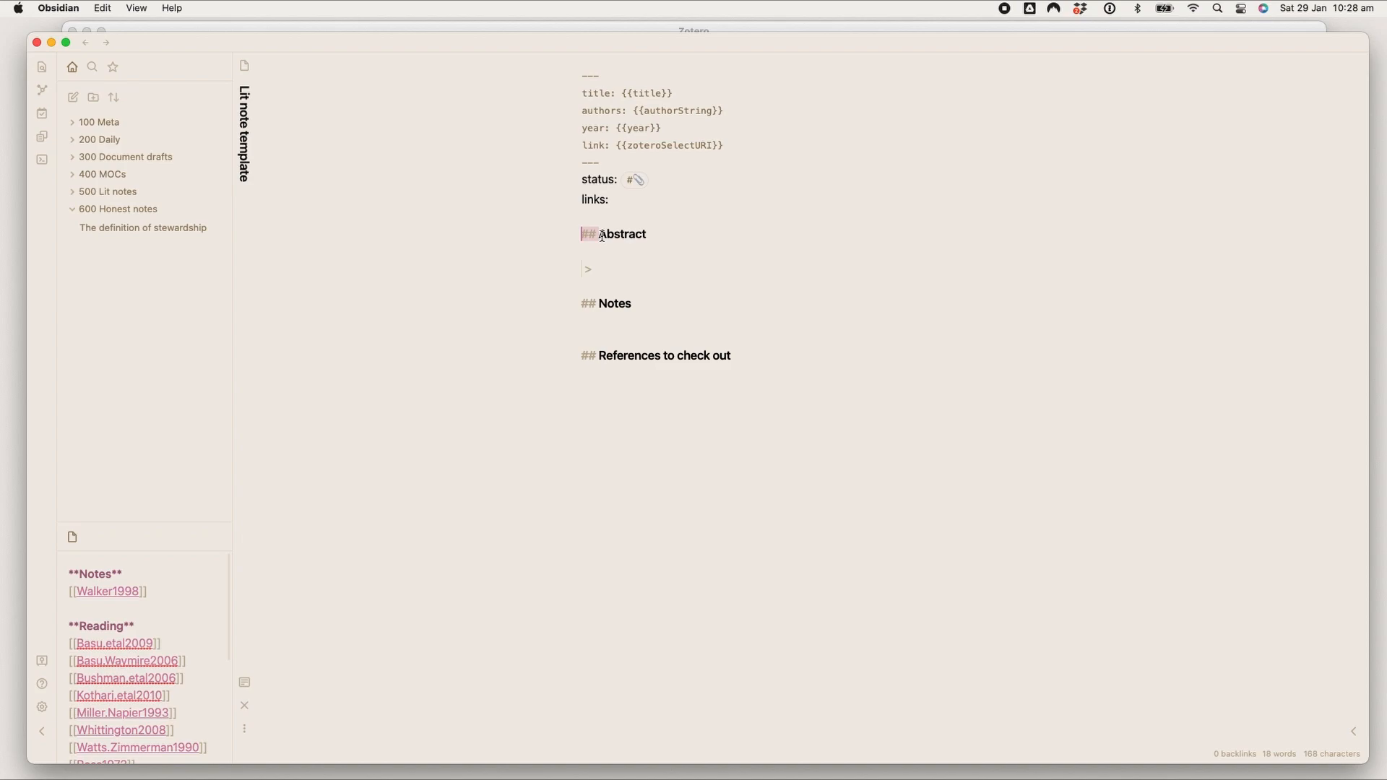
{"action": "left_click", "coordinate": [106, 491]}
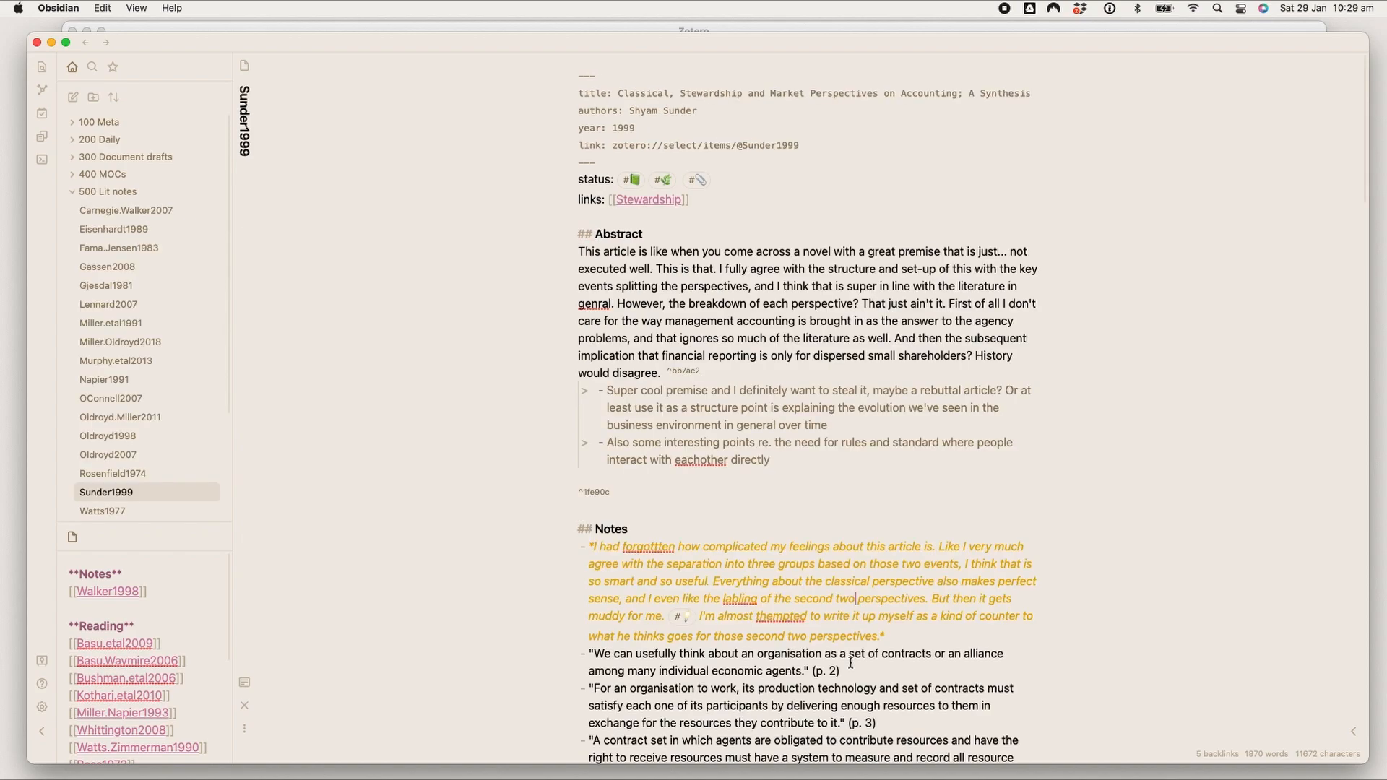